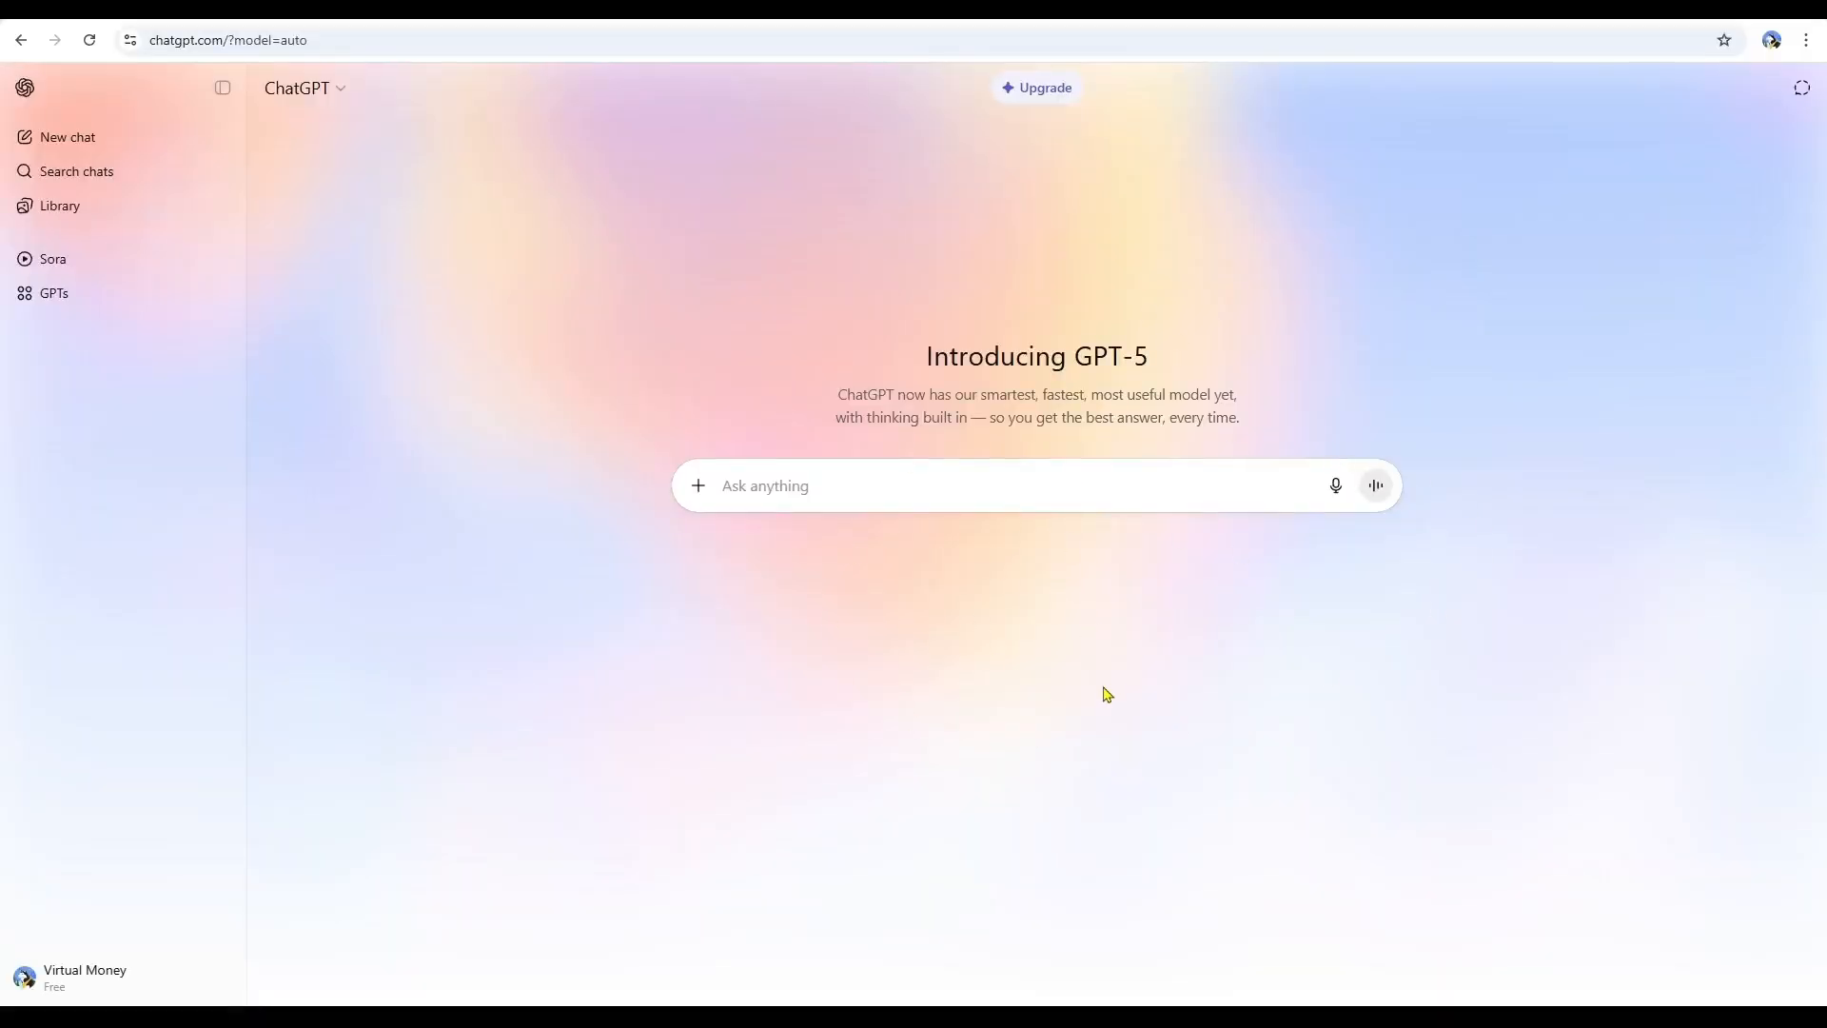
pyautogui.moveTo(1135, 533)
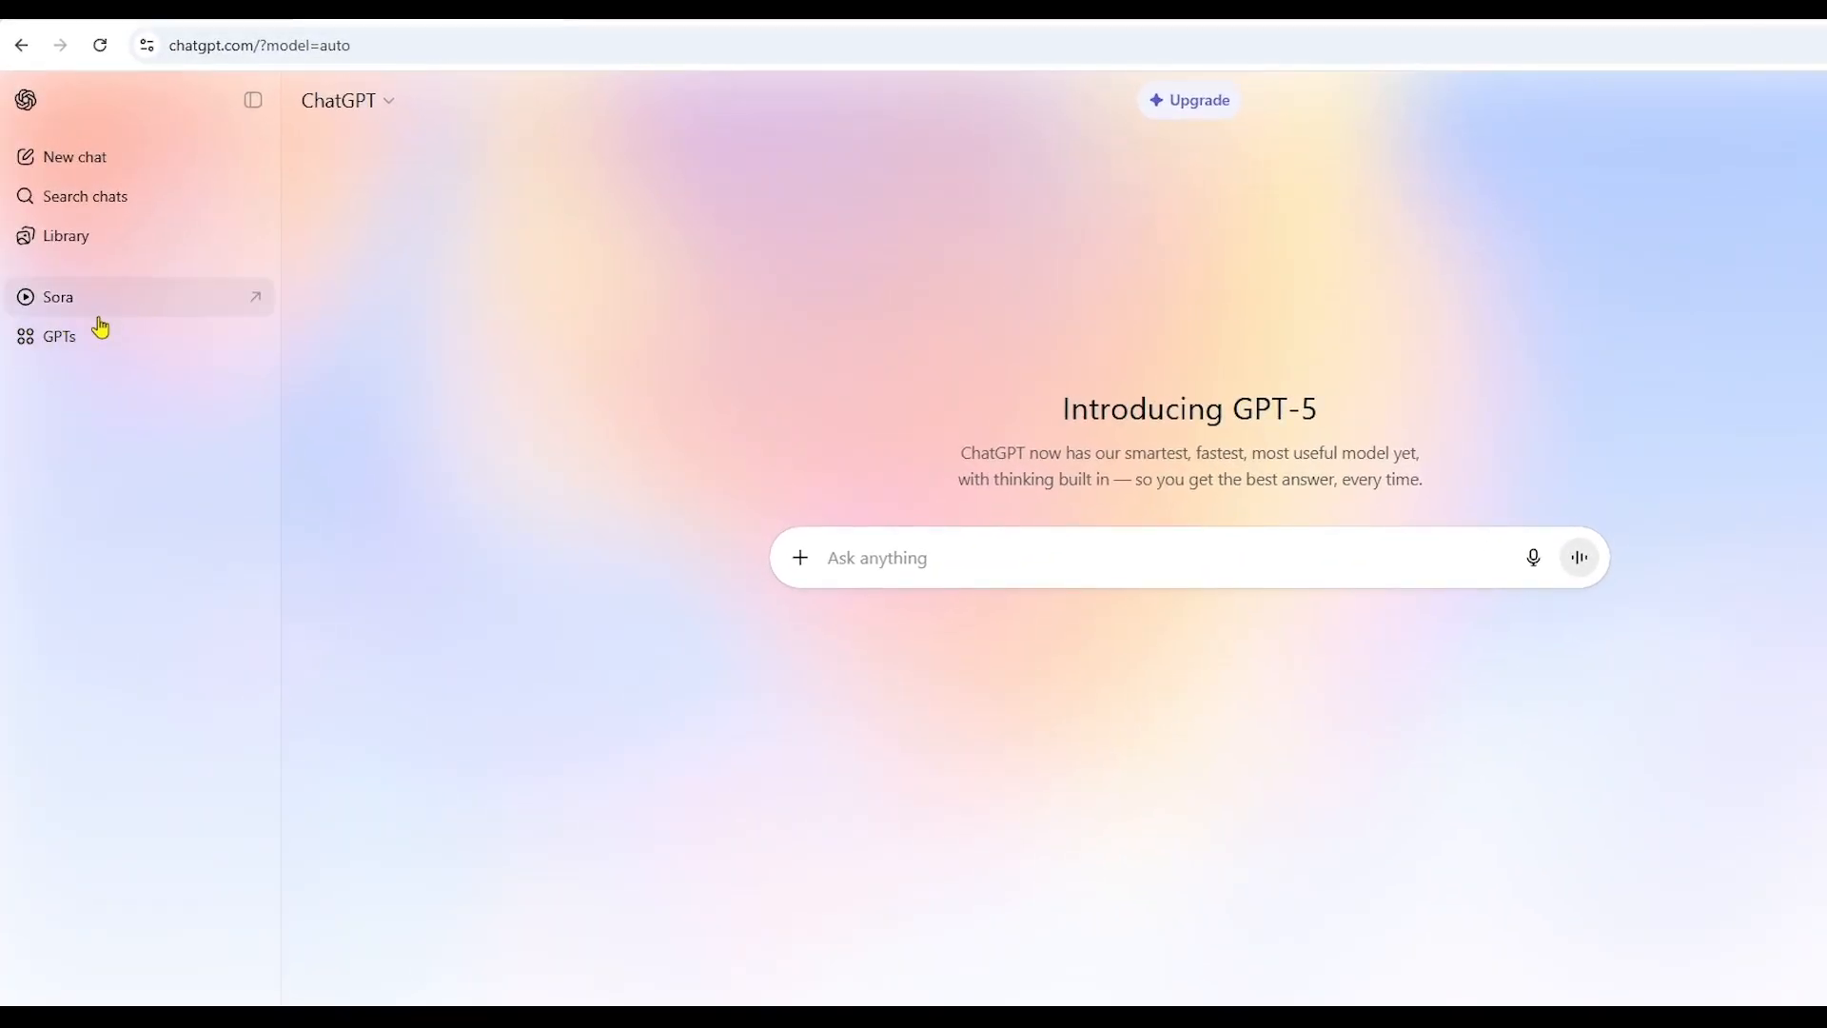
# - Search the GPT directory for 'Animation Script Builder' and view its info card
pyautogui.click(57, 337)
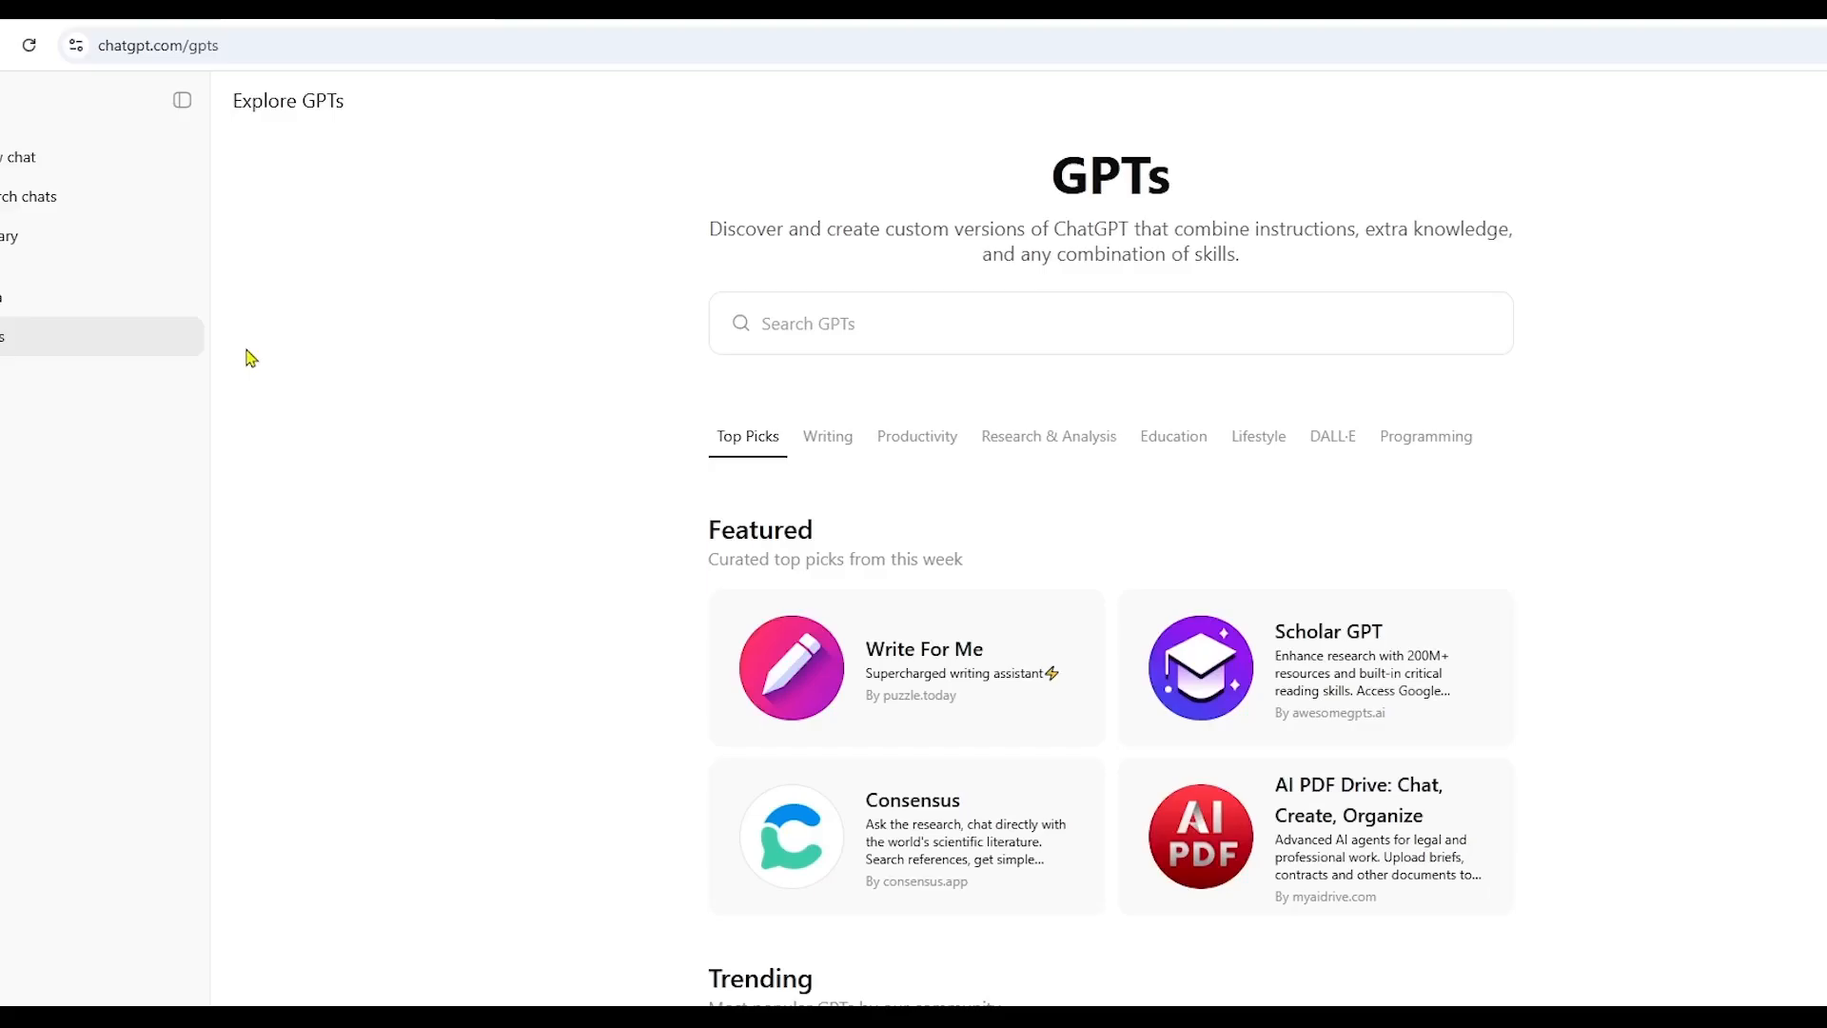
pyautogui.write('ANimation Script Builder')
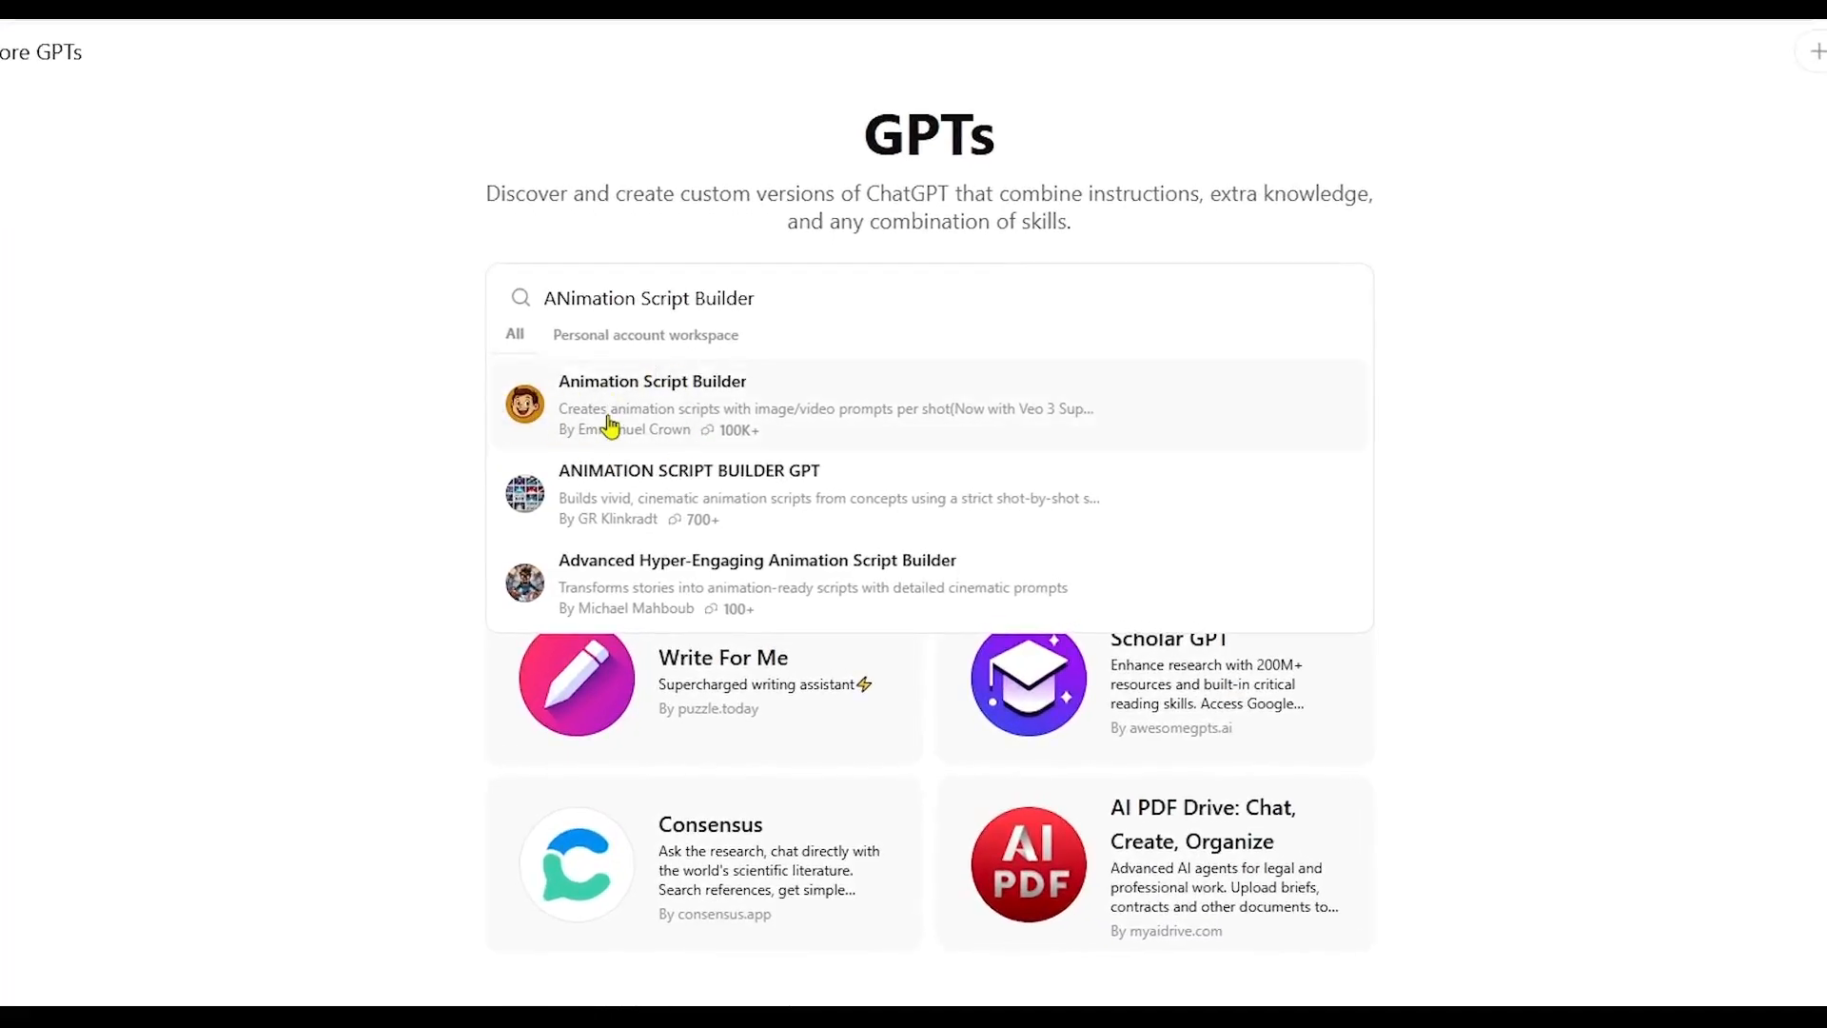
pyautogui.click(651, 404)
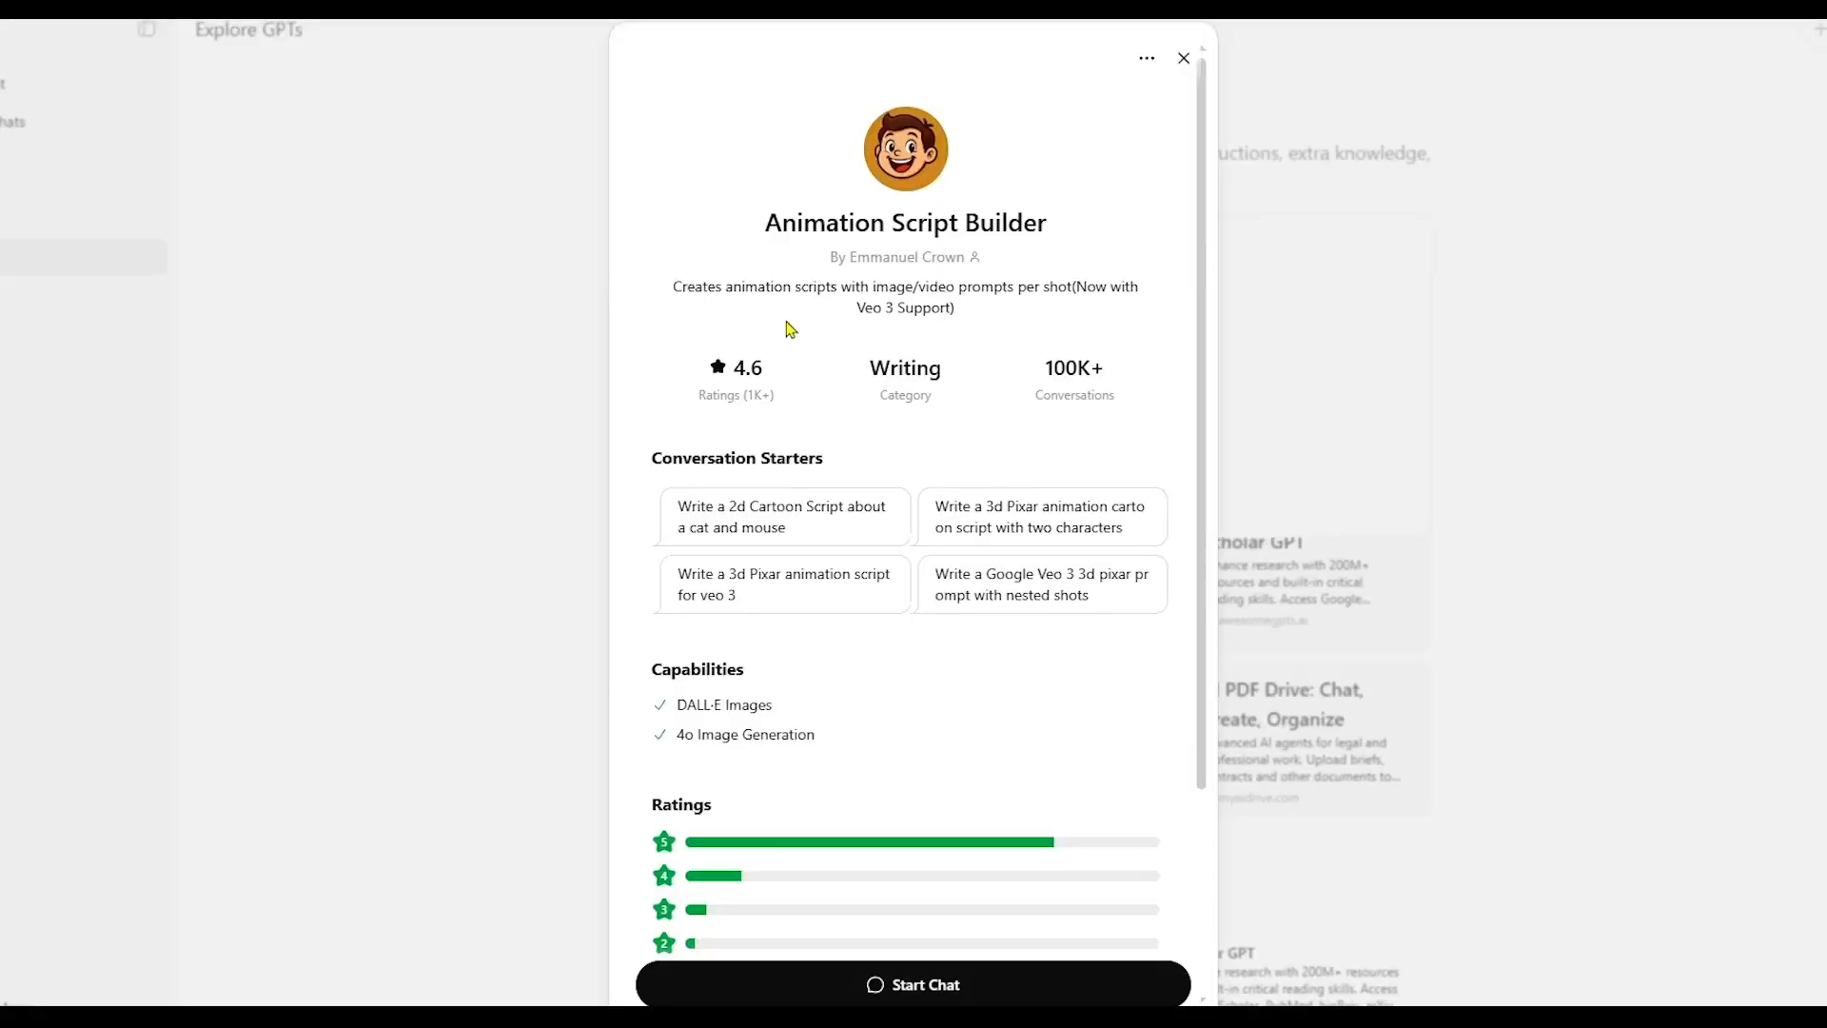
pyautogui.scroll(-3)
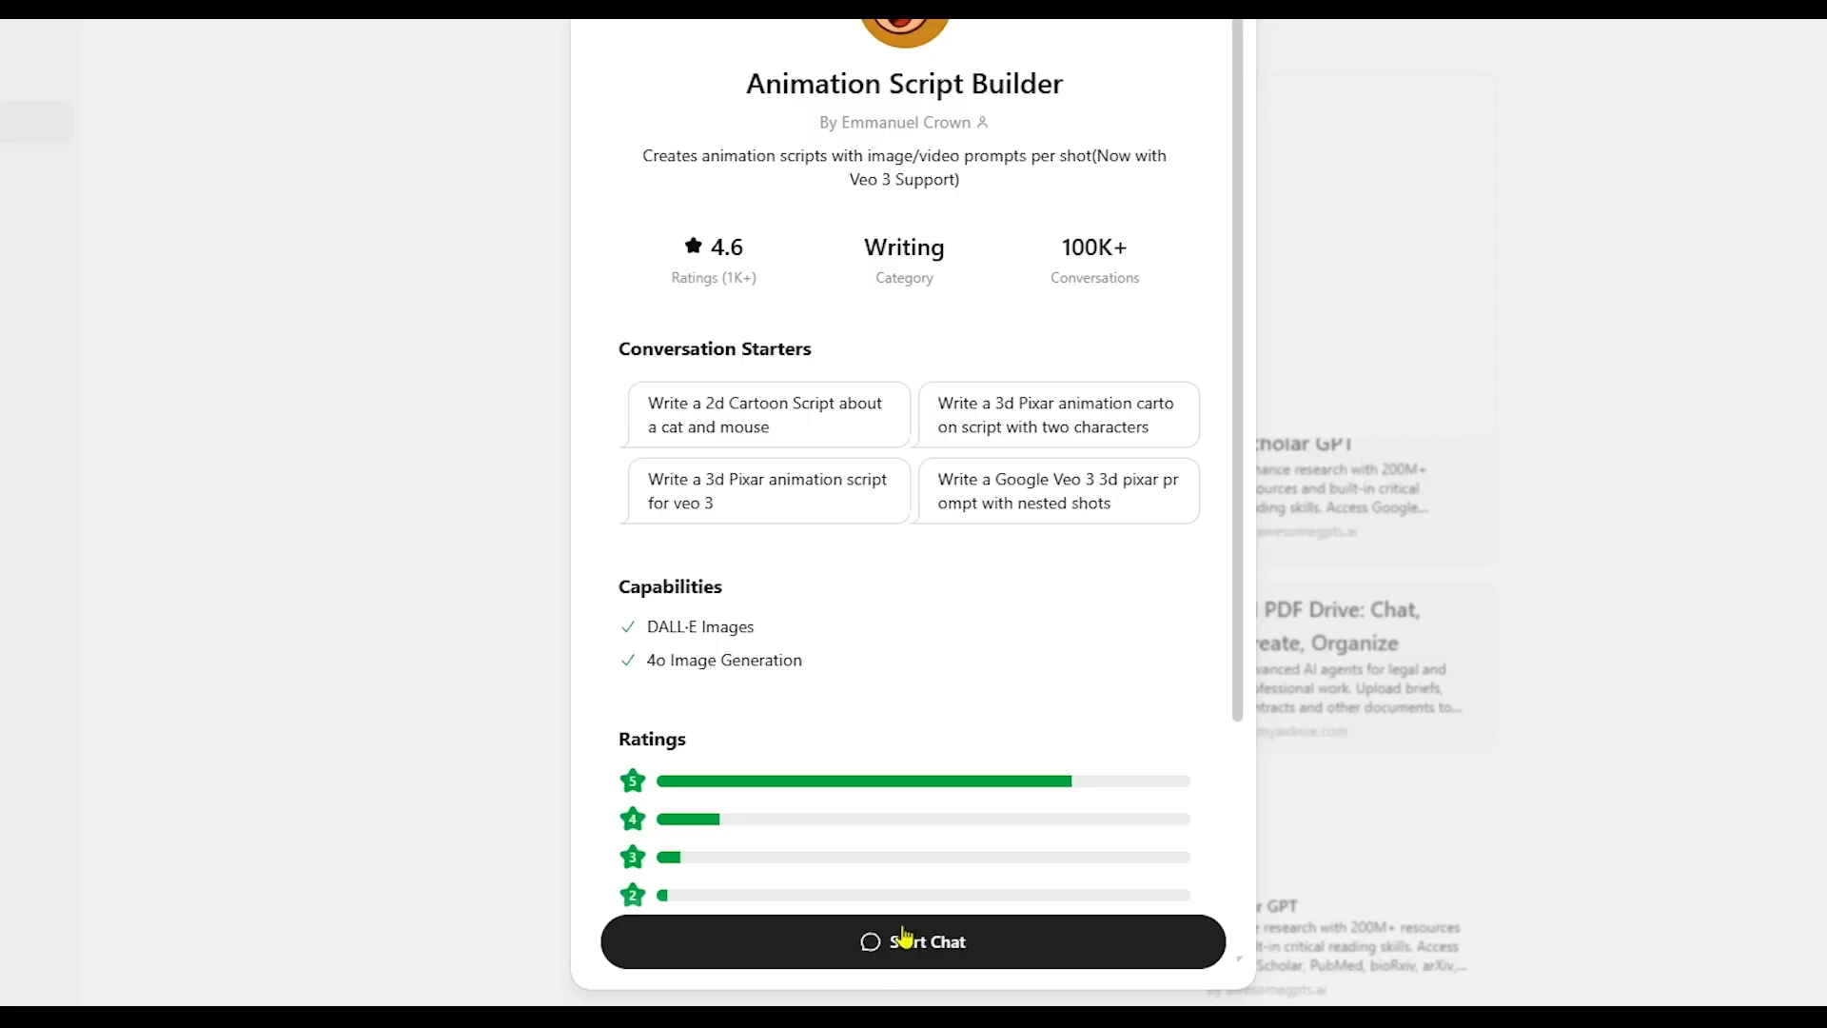
# - Start a chat, paste the dad-and-Lucy 3D cartoon script request, review it and send it
pyautogui.click(913, 940)
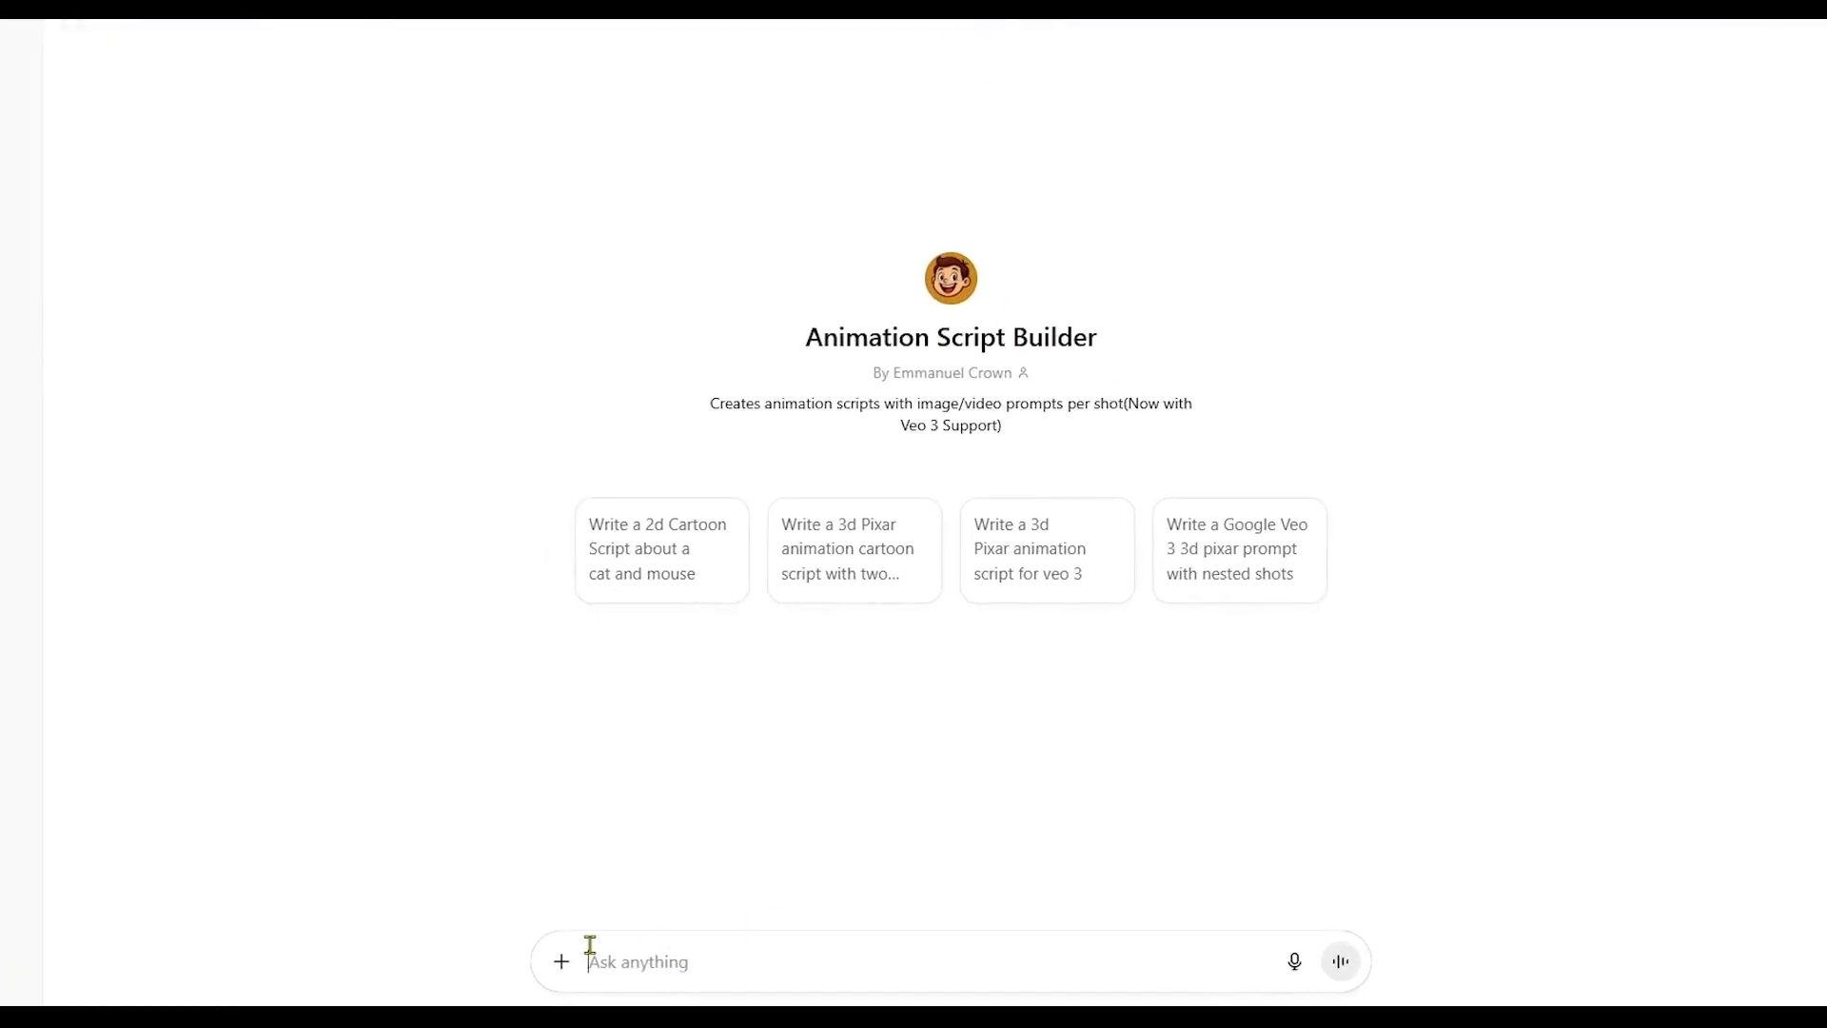
pyautogui.rightClick(592, 961)
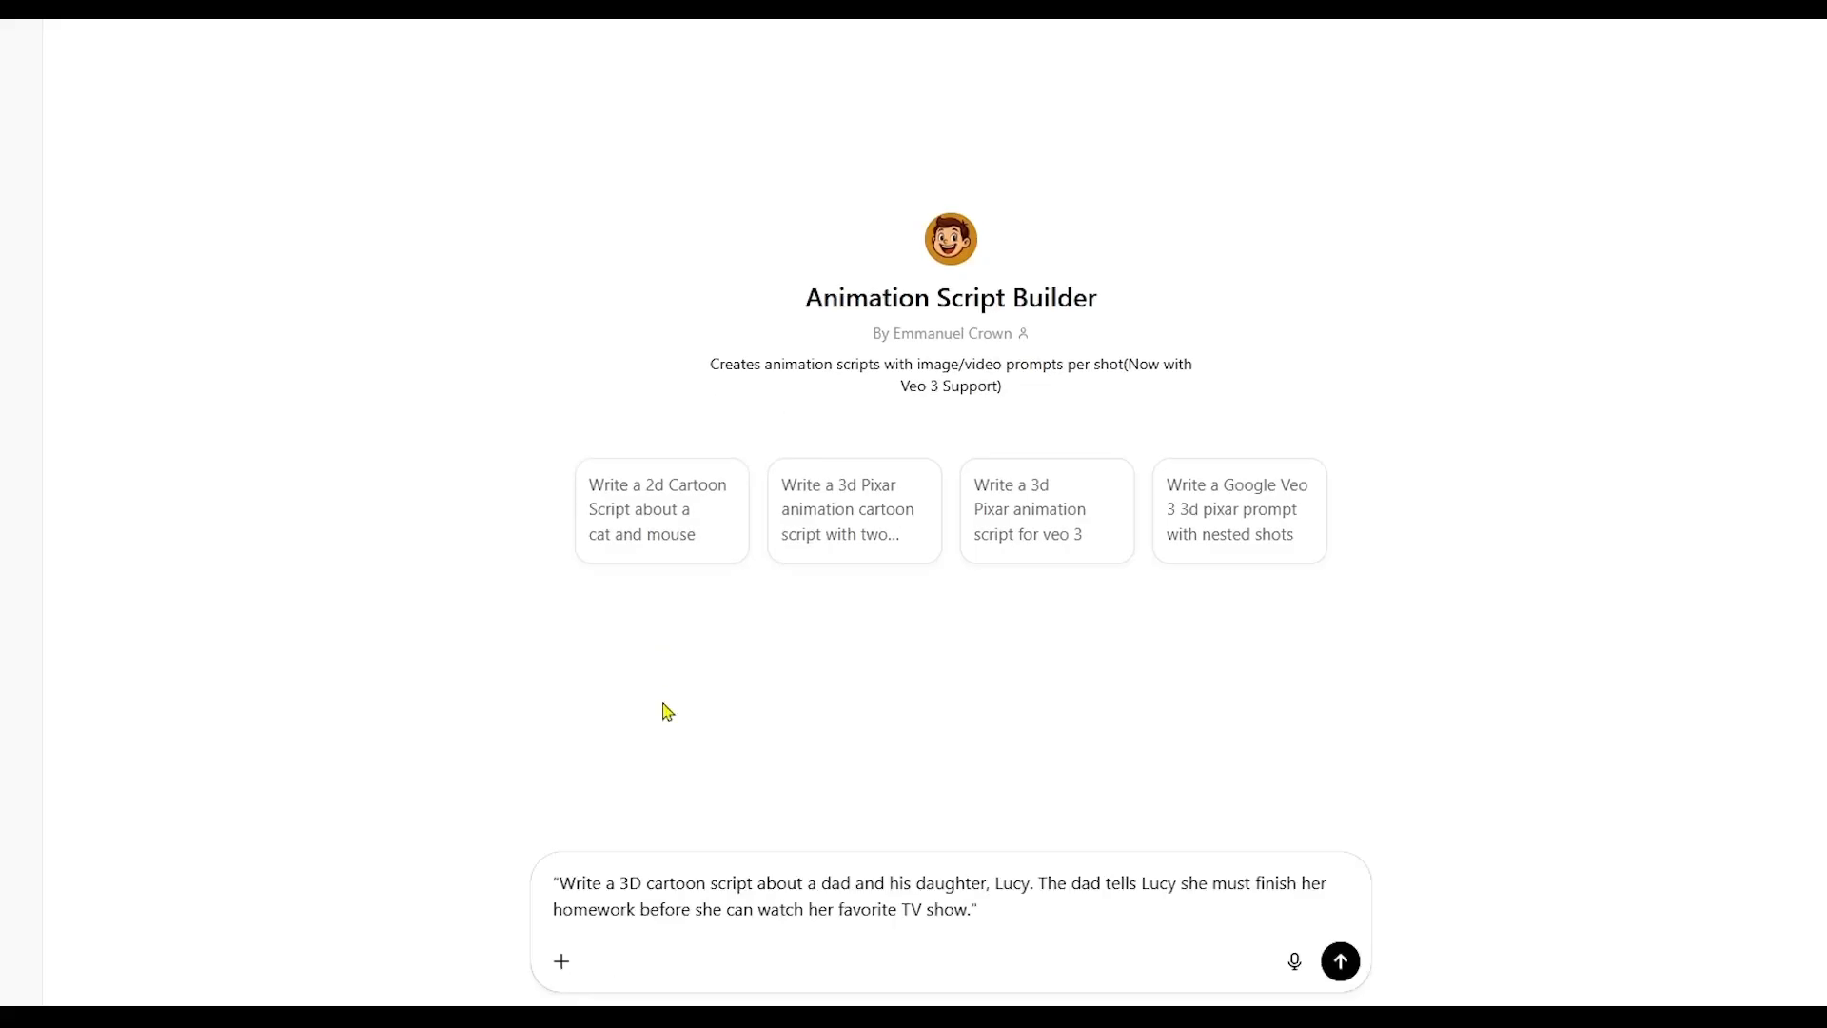
pyautogui.moveTo(558, 883); pyautogui.dragTo(702, 883)
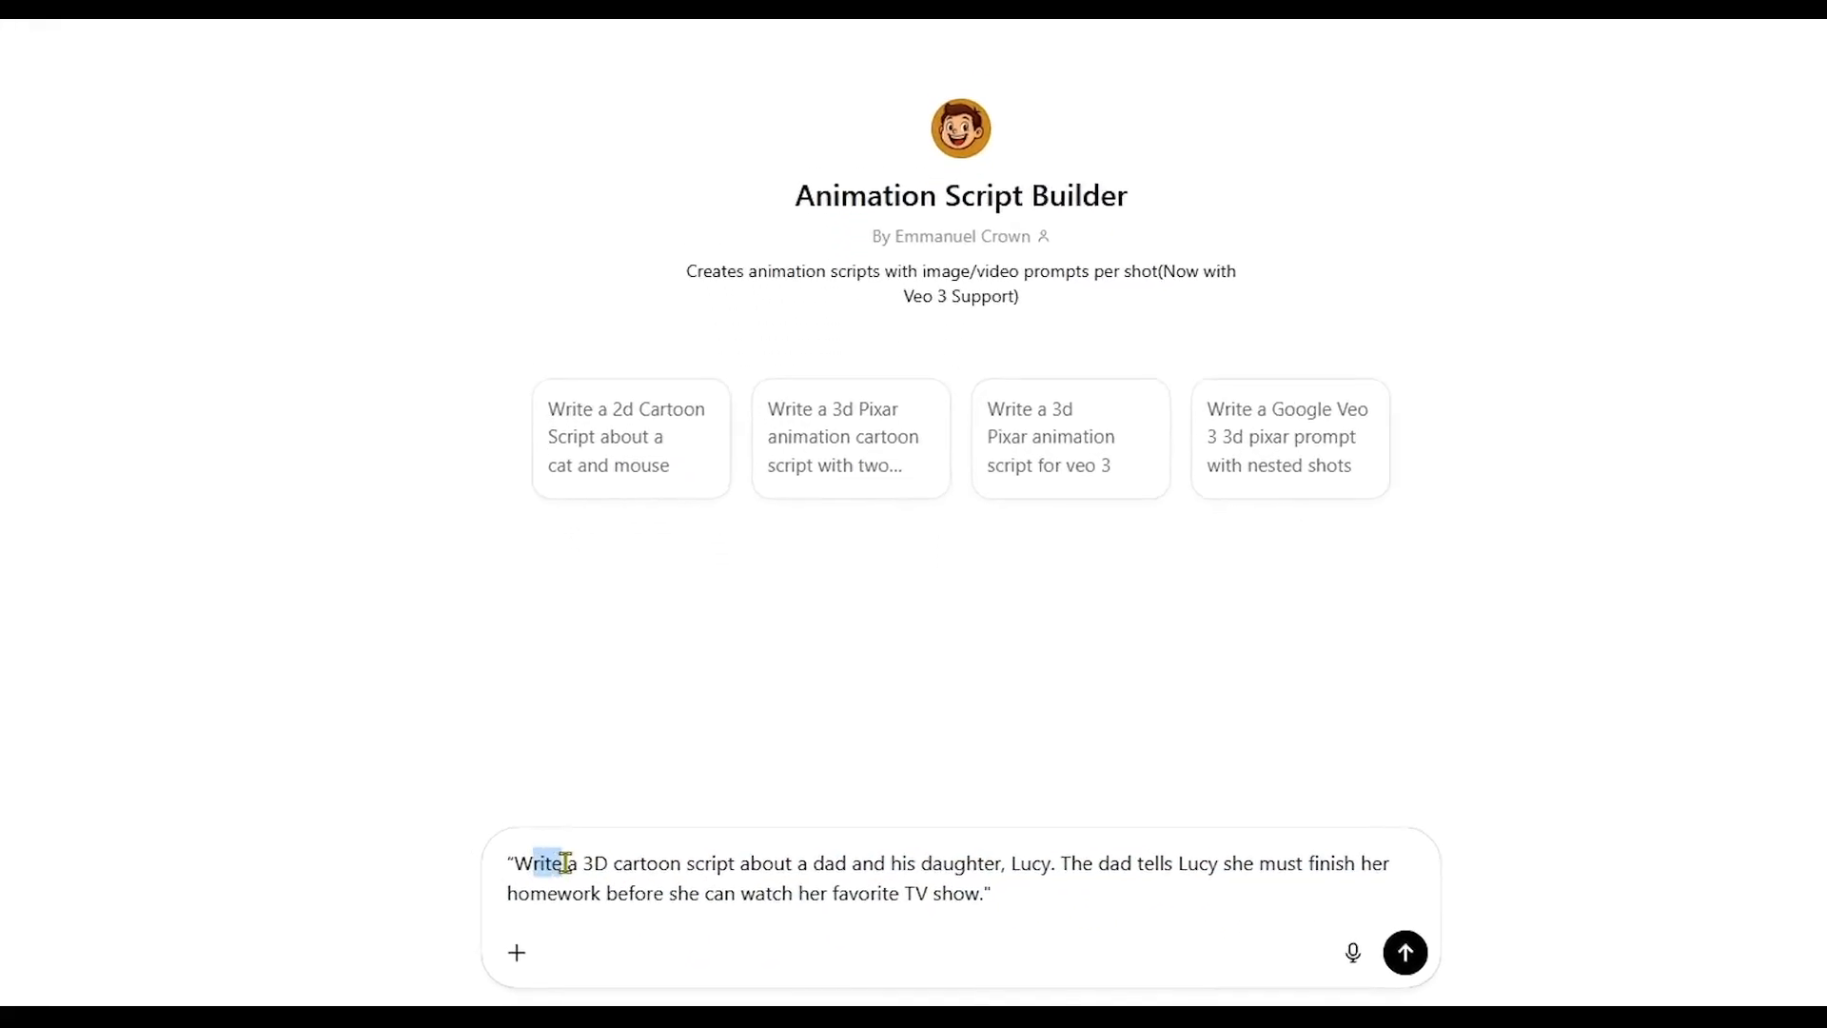
pyautogui.moveTo(539, 862); pyautogui.dragTo(972, 858)
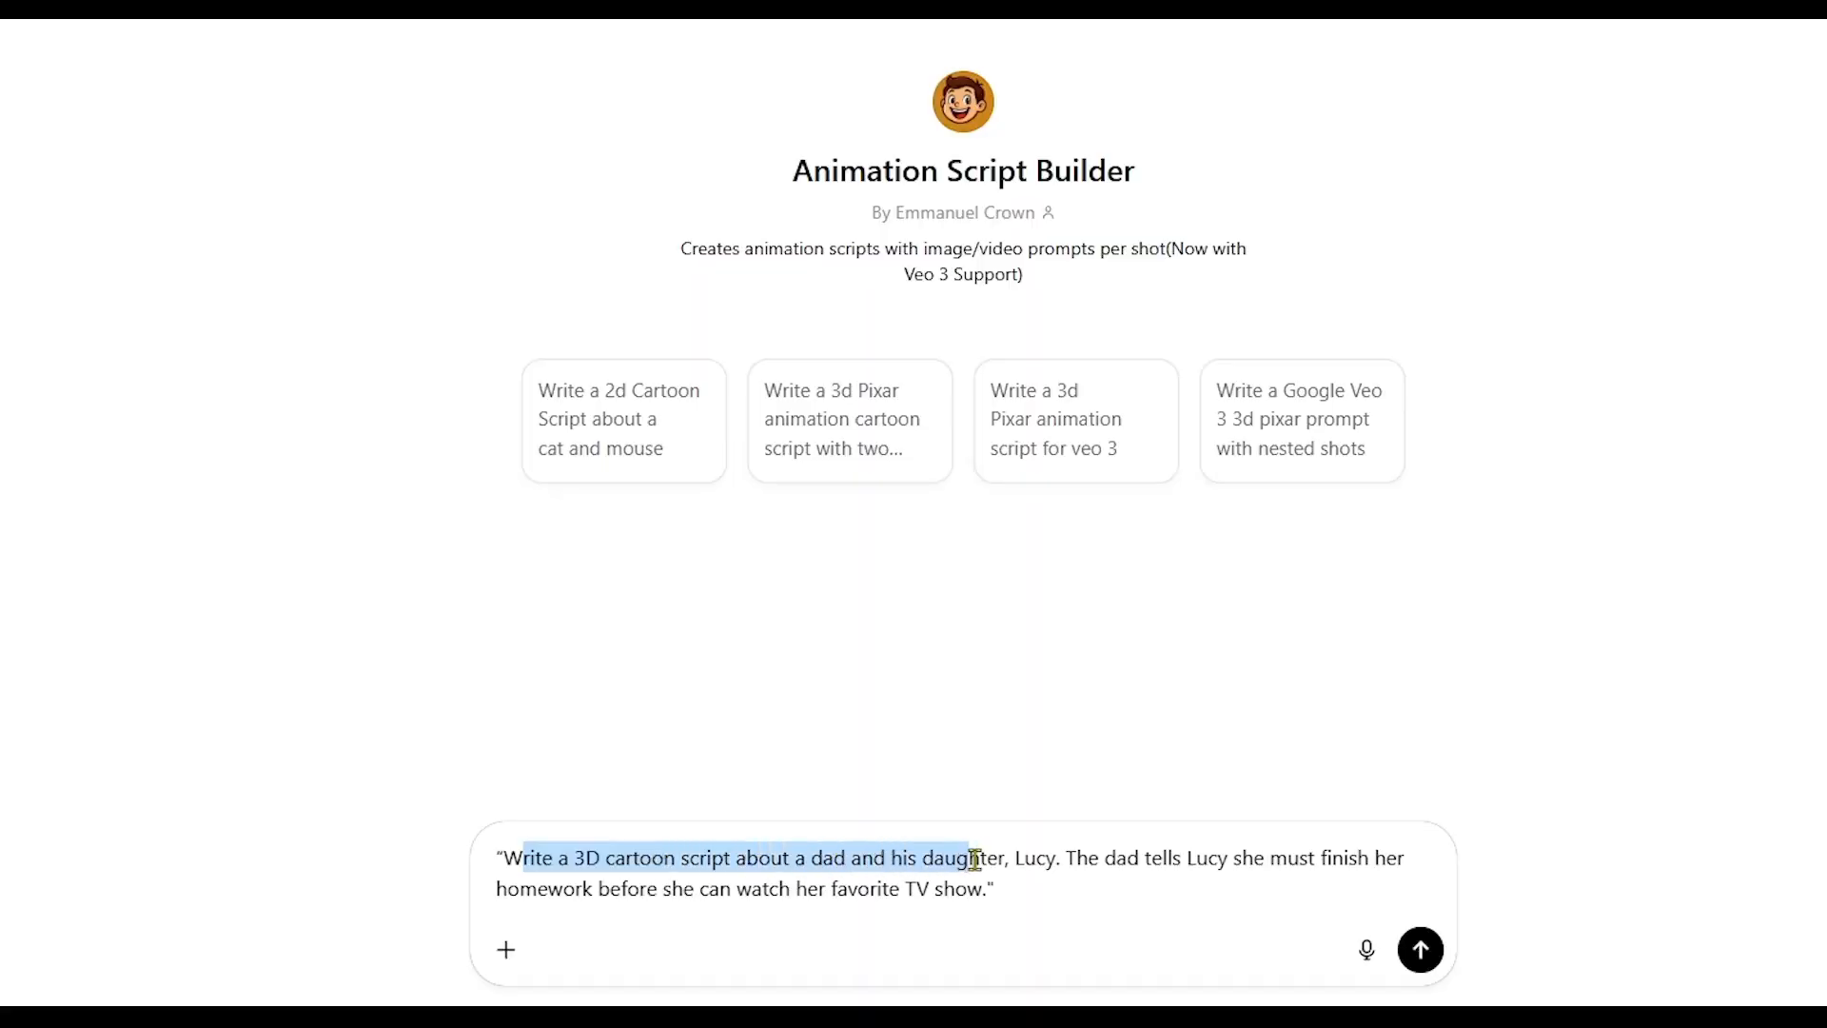
pyautogui.moveTo(970, 859); pyautogui.dragTo(1145, 858)
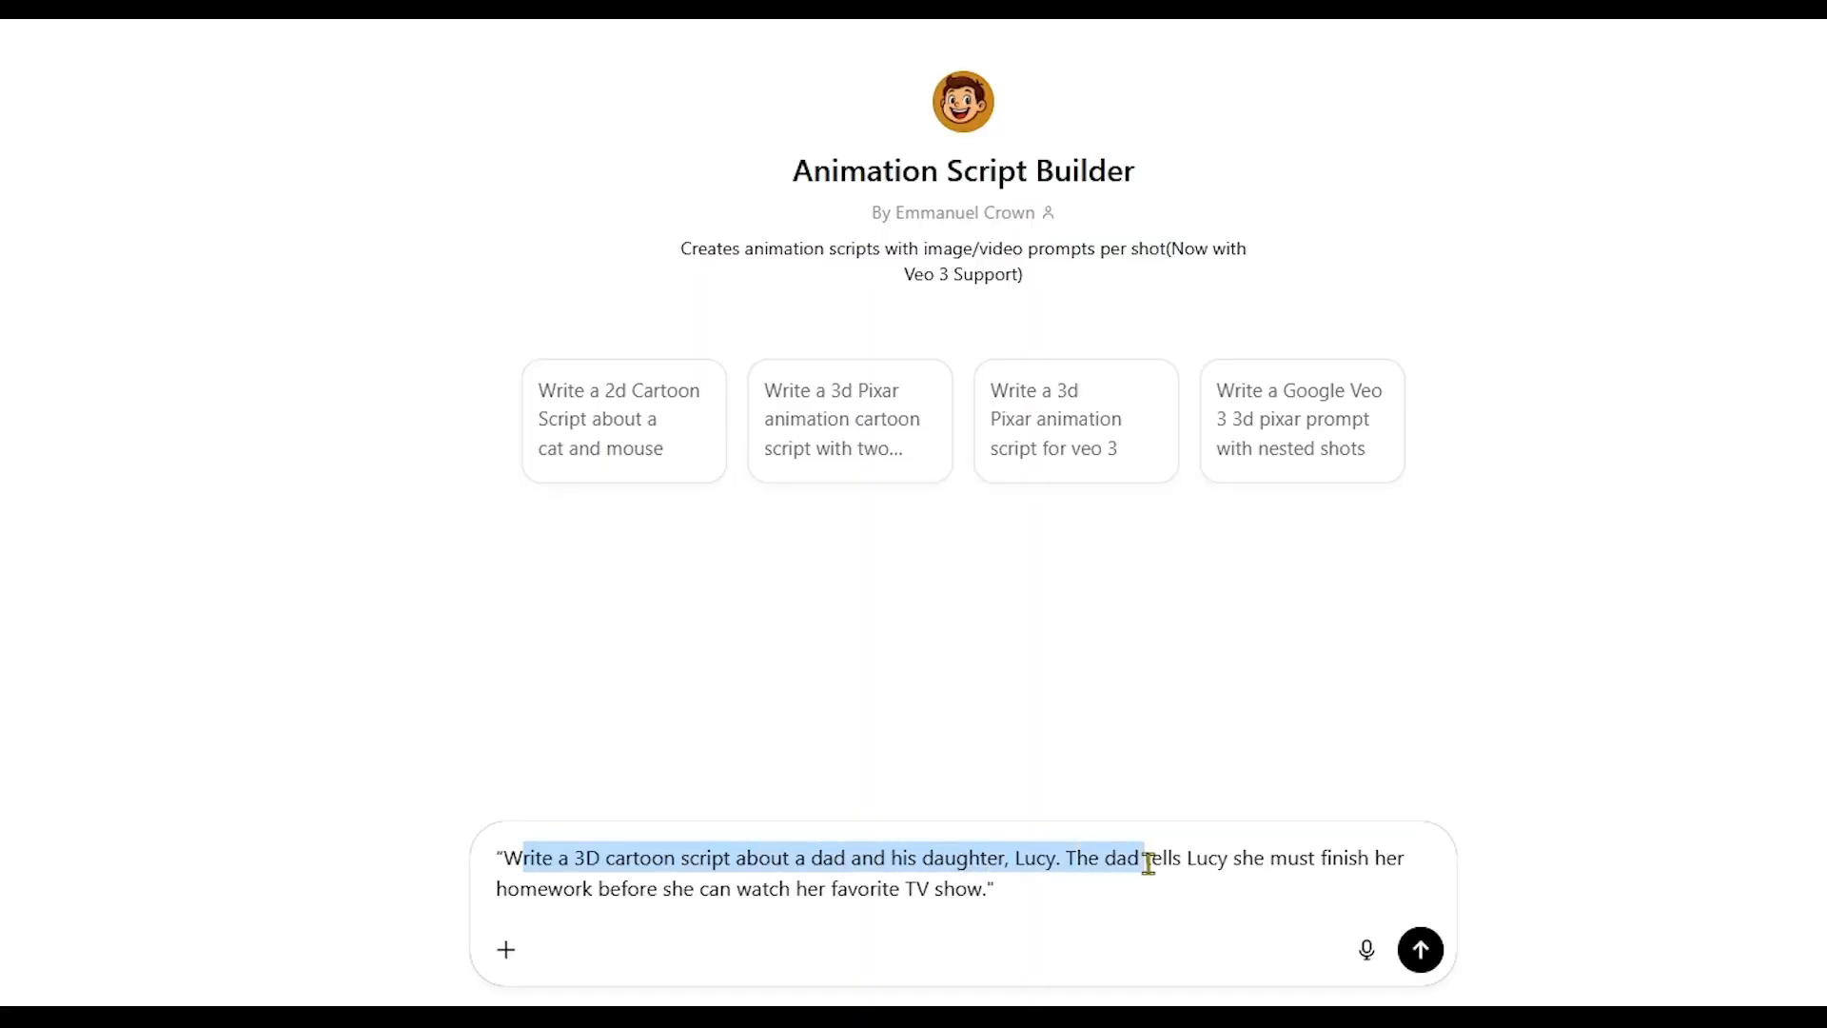
pyautogui.moveTo(1145, 858); pyautogui.dragTo(1429, 862)
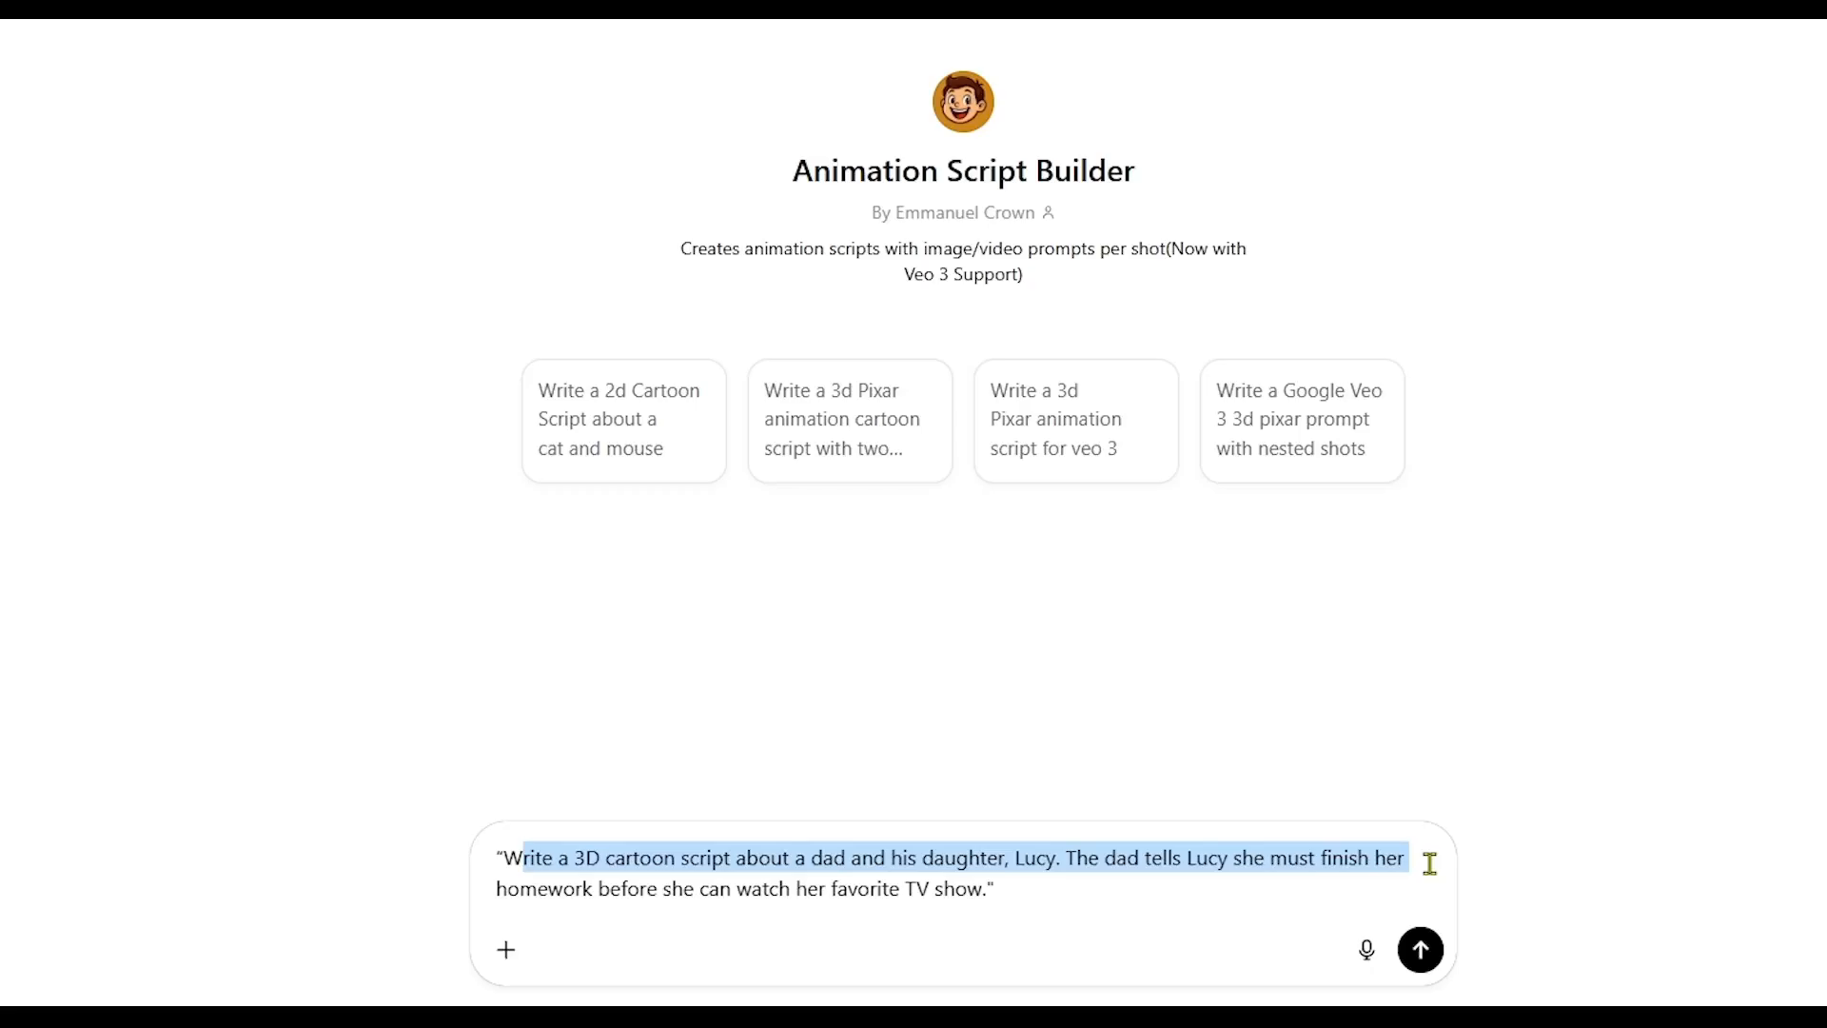
pyautogui.moveTo(1404, 858); pyautogui.dragTo(1011, 889)
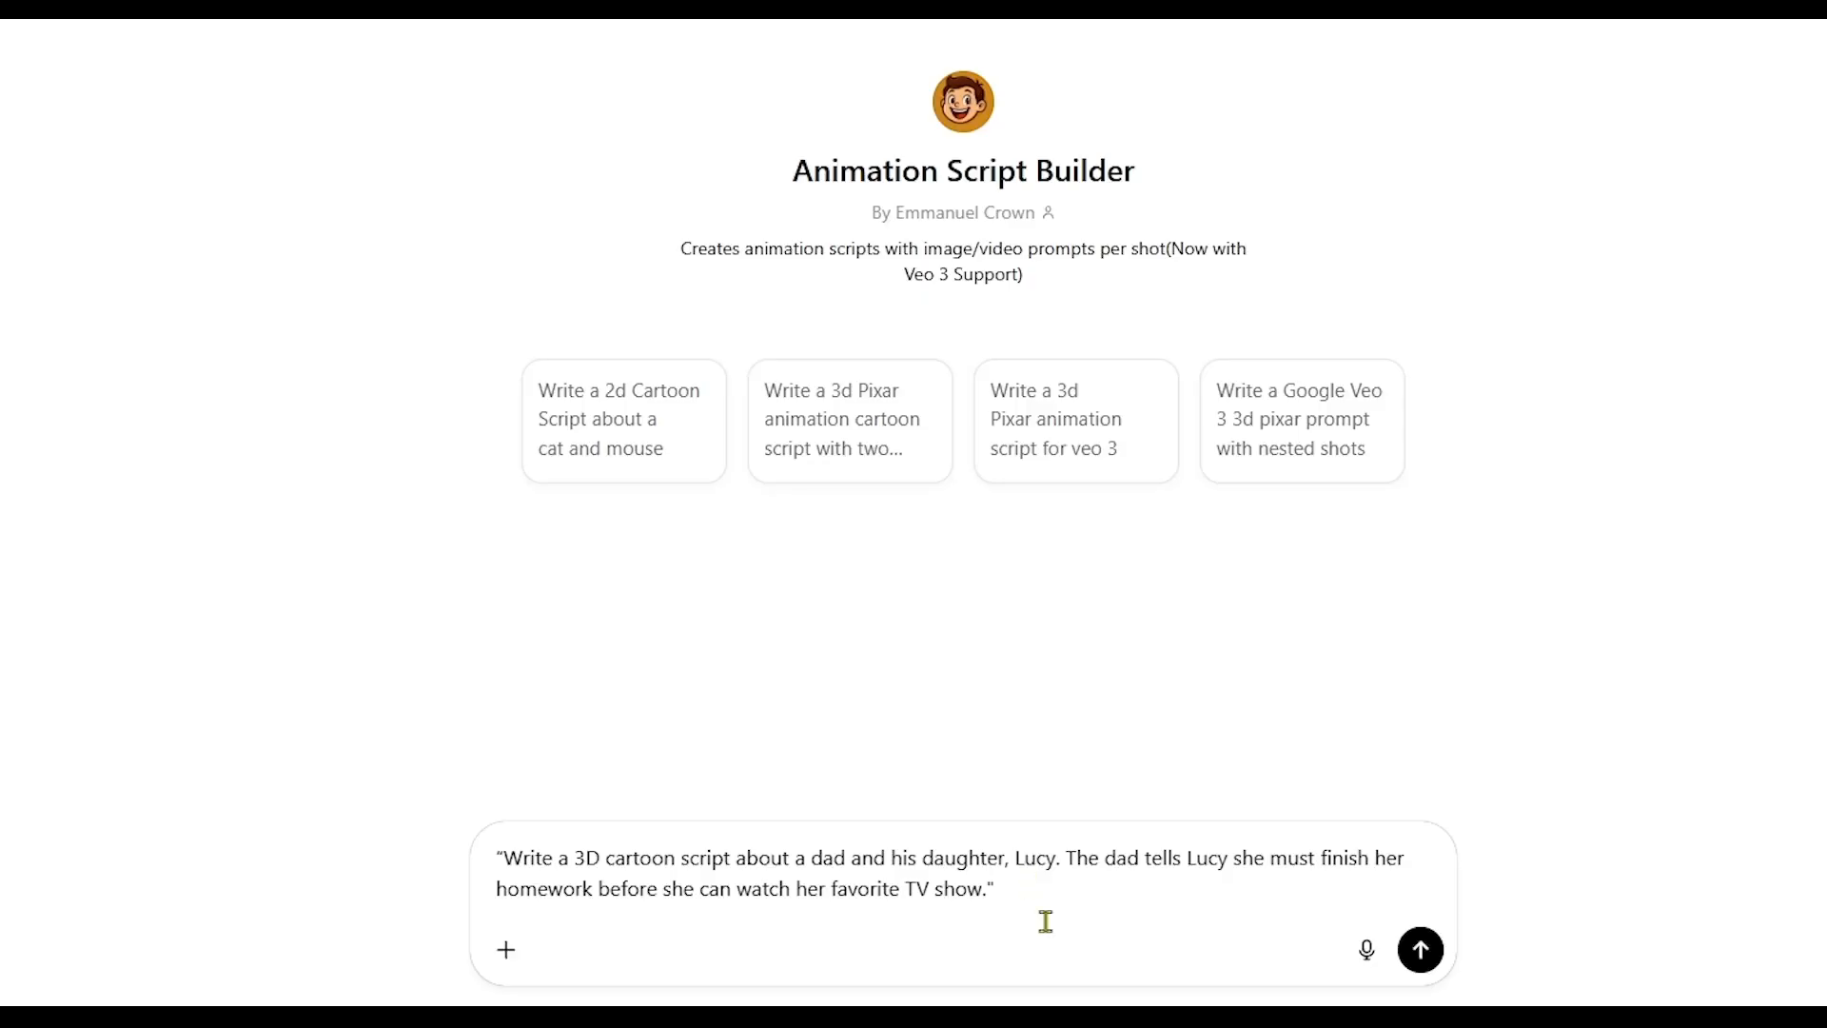
pyautogui.click(1419, 948)
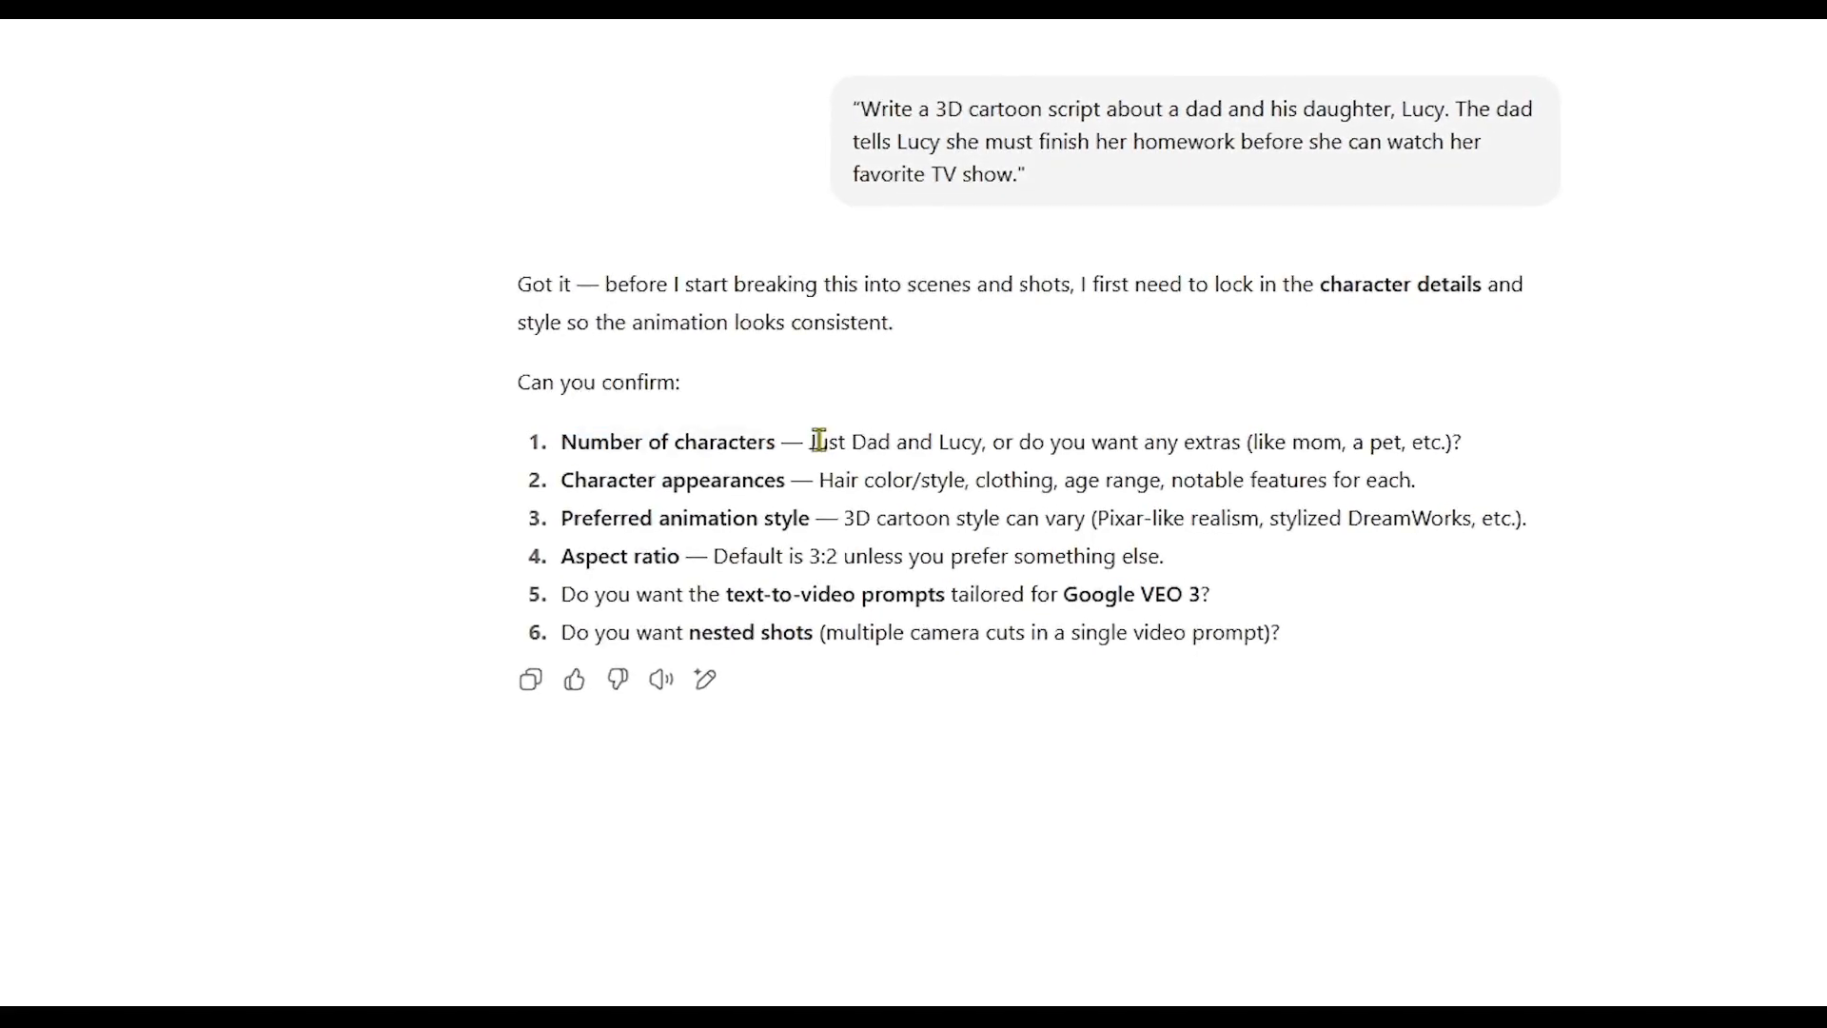
# - Reply that there are 2 characters, Lucy and her dad, at 16:9, and send it
pyautogui.doubleClick(666, 486)
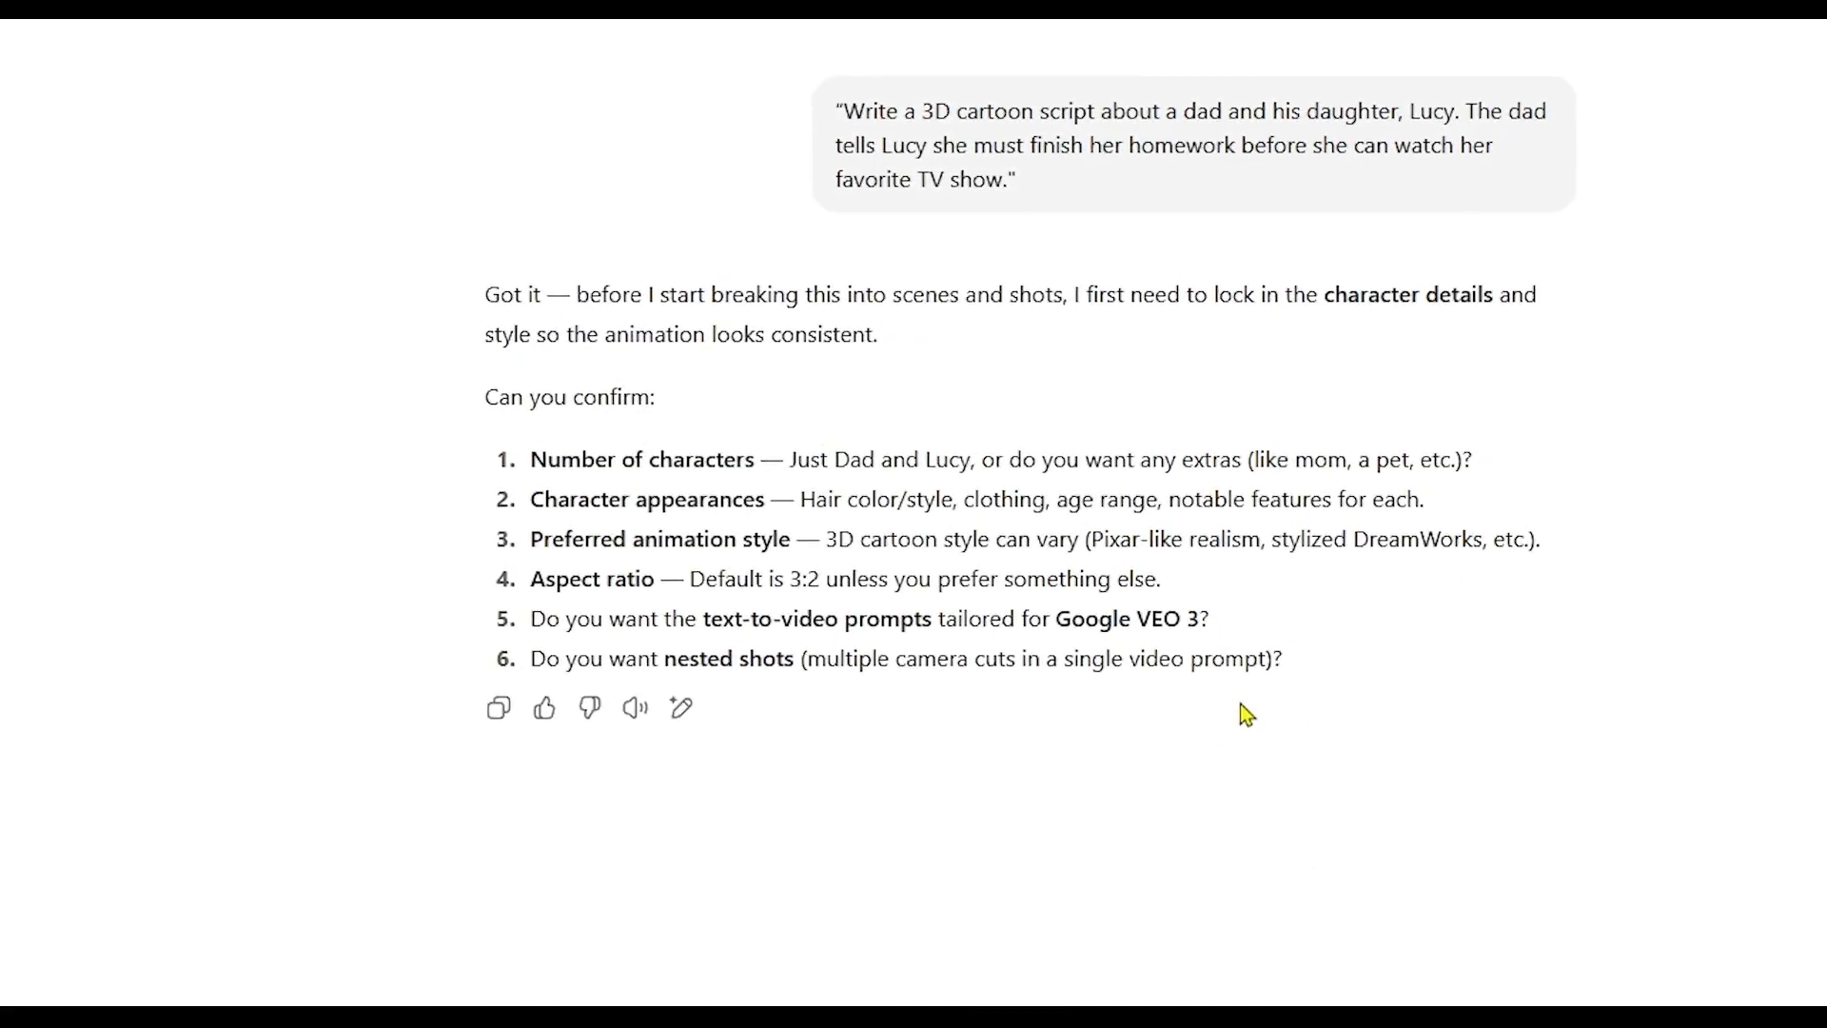
pyautogui.scroll(-3)
pyautogui.write('should be 2 characters Lucy and her da')
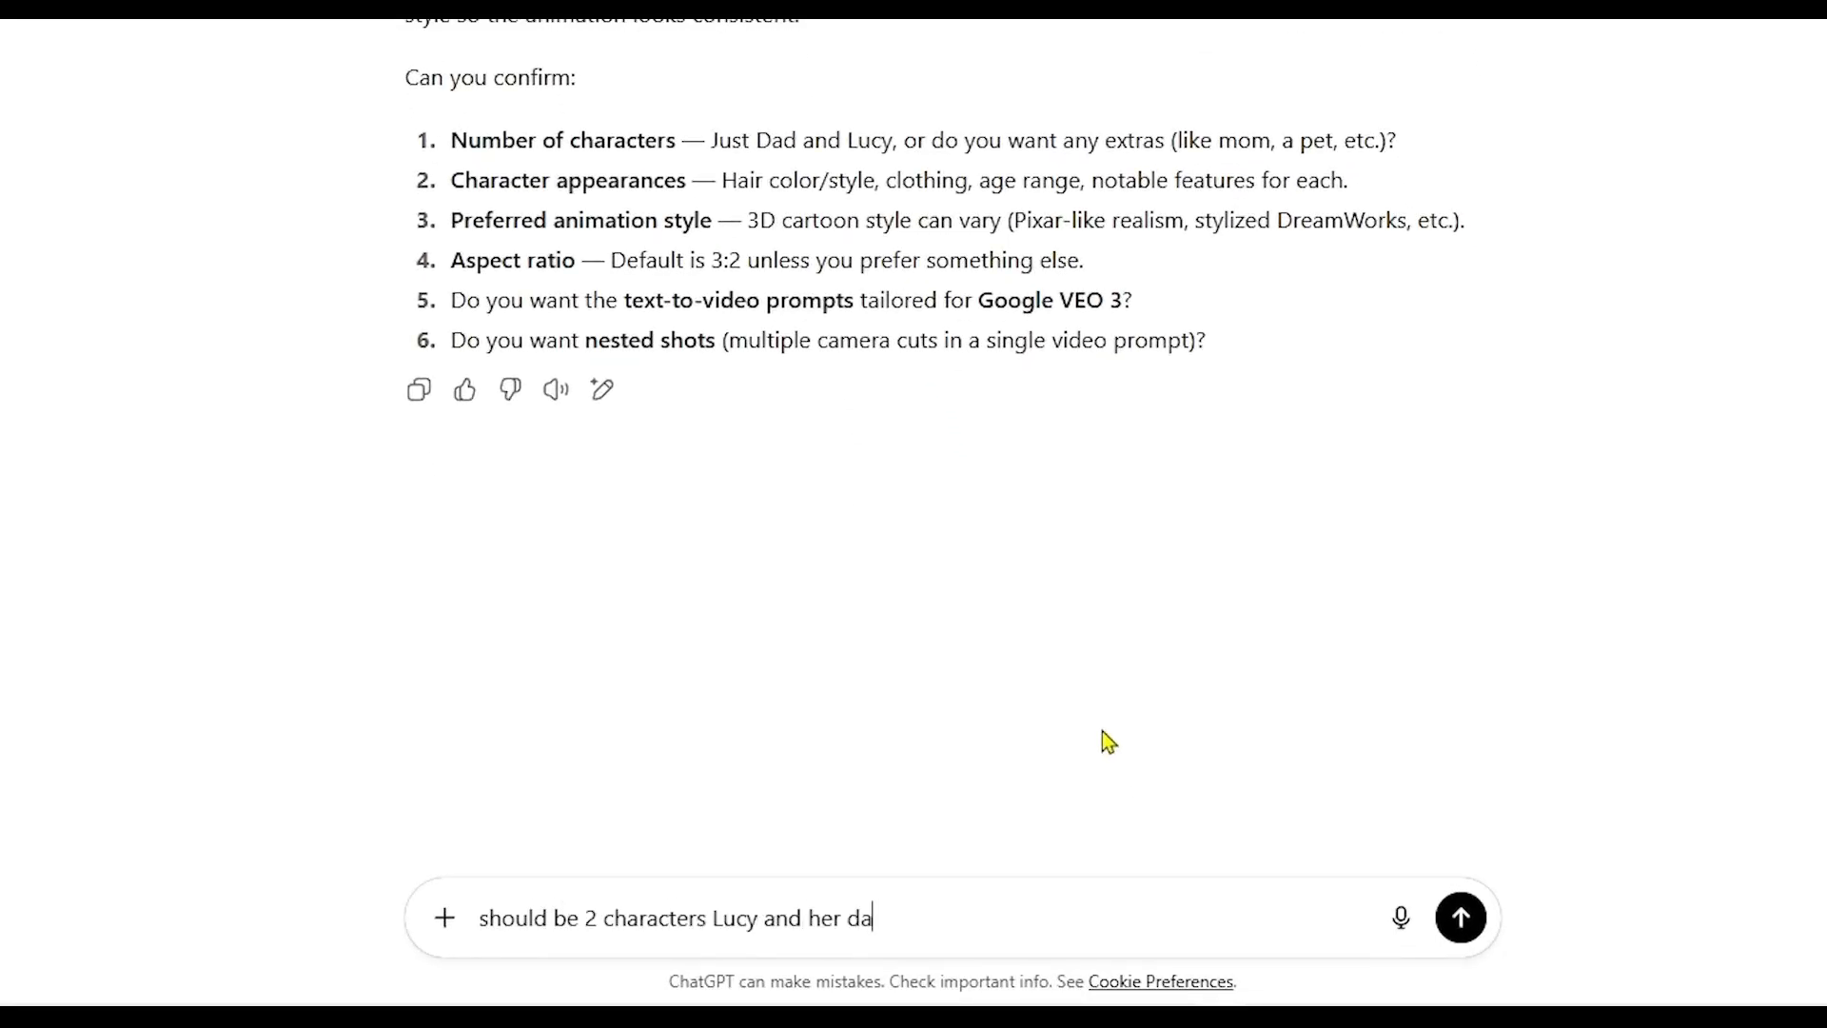
pyautogui.write('d')
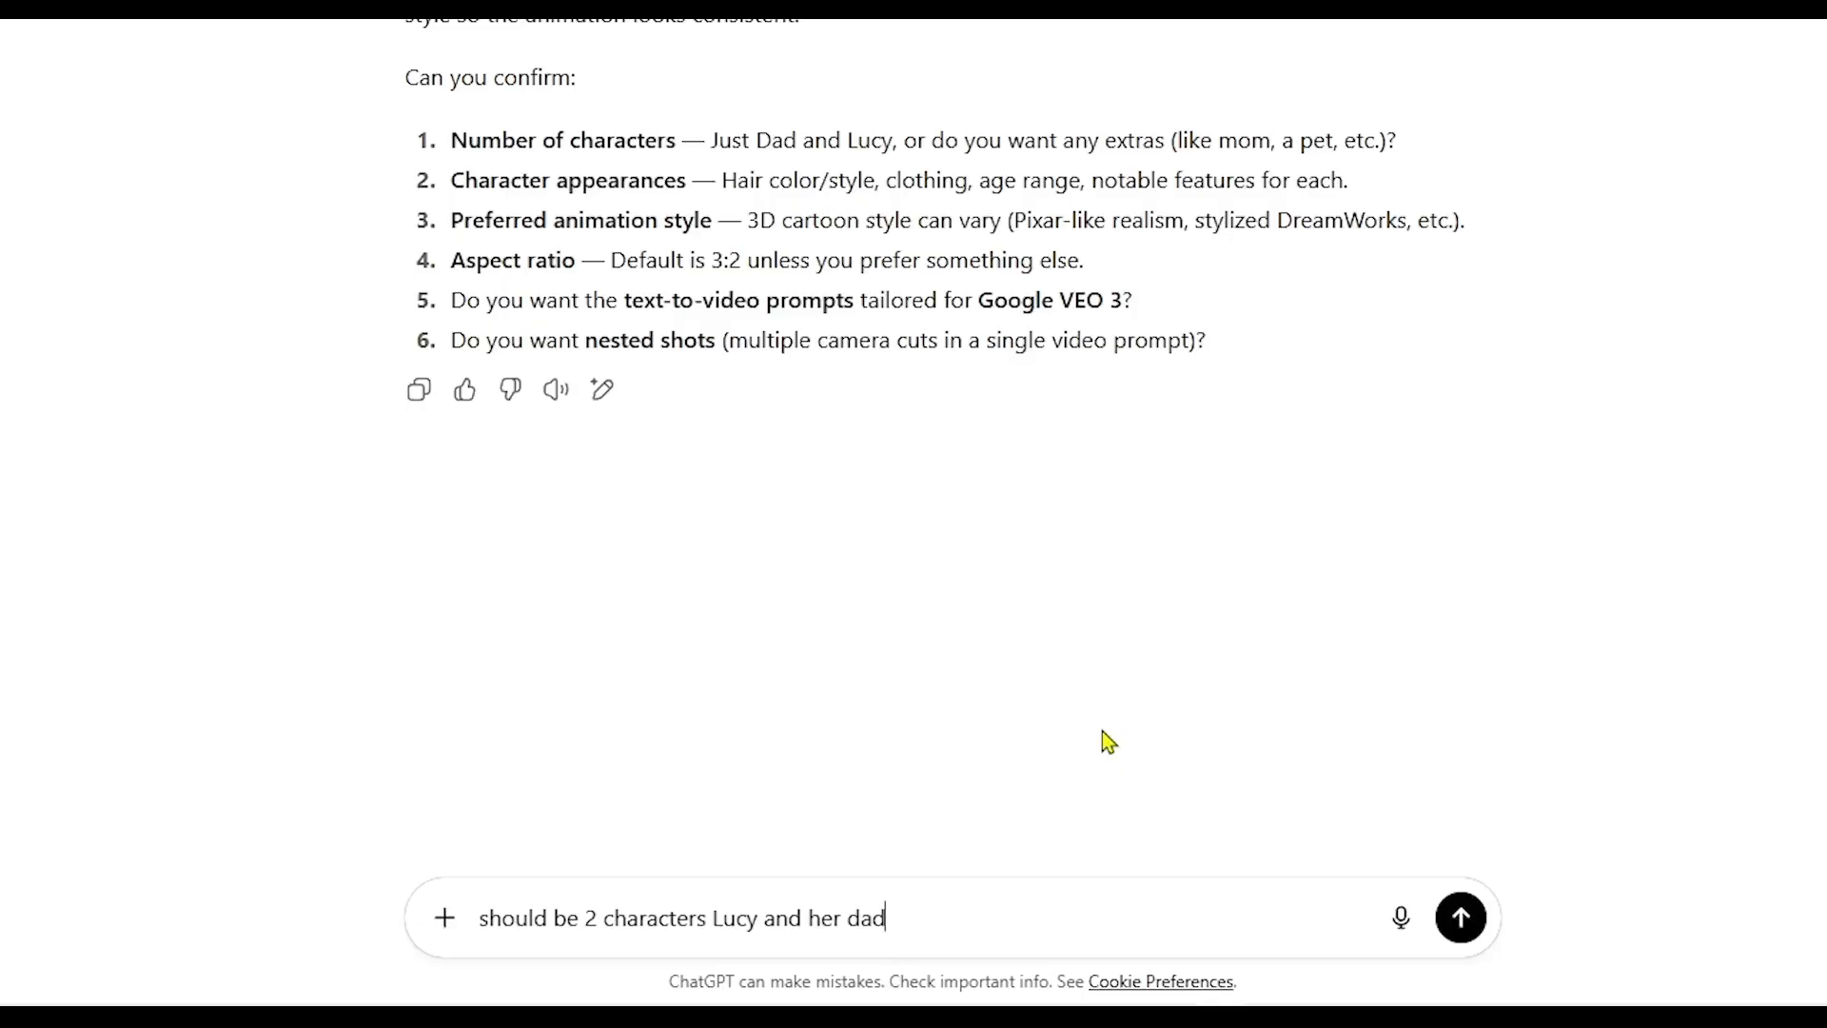
pyautogui.write(', the aspect ratio is 16:9, go ahead and come up with the rest of the detail')
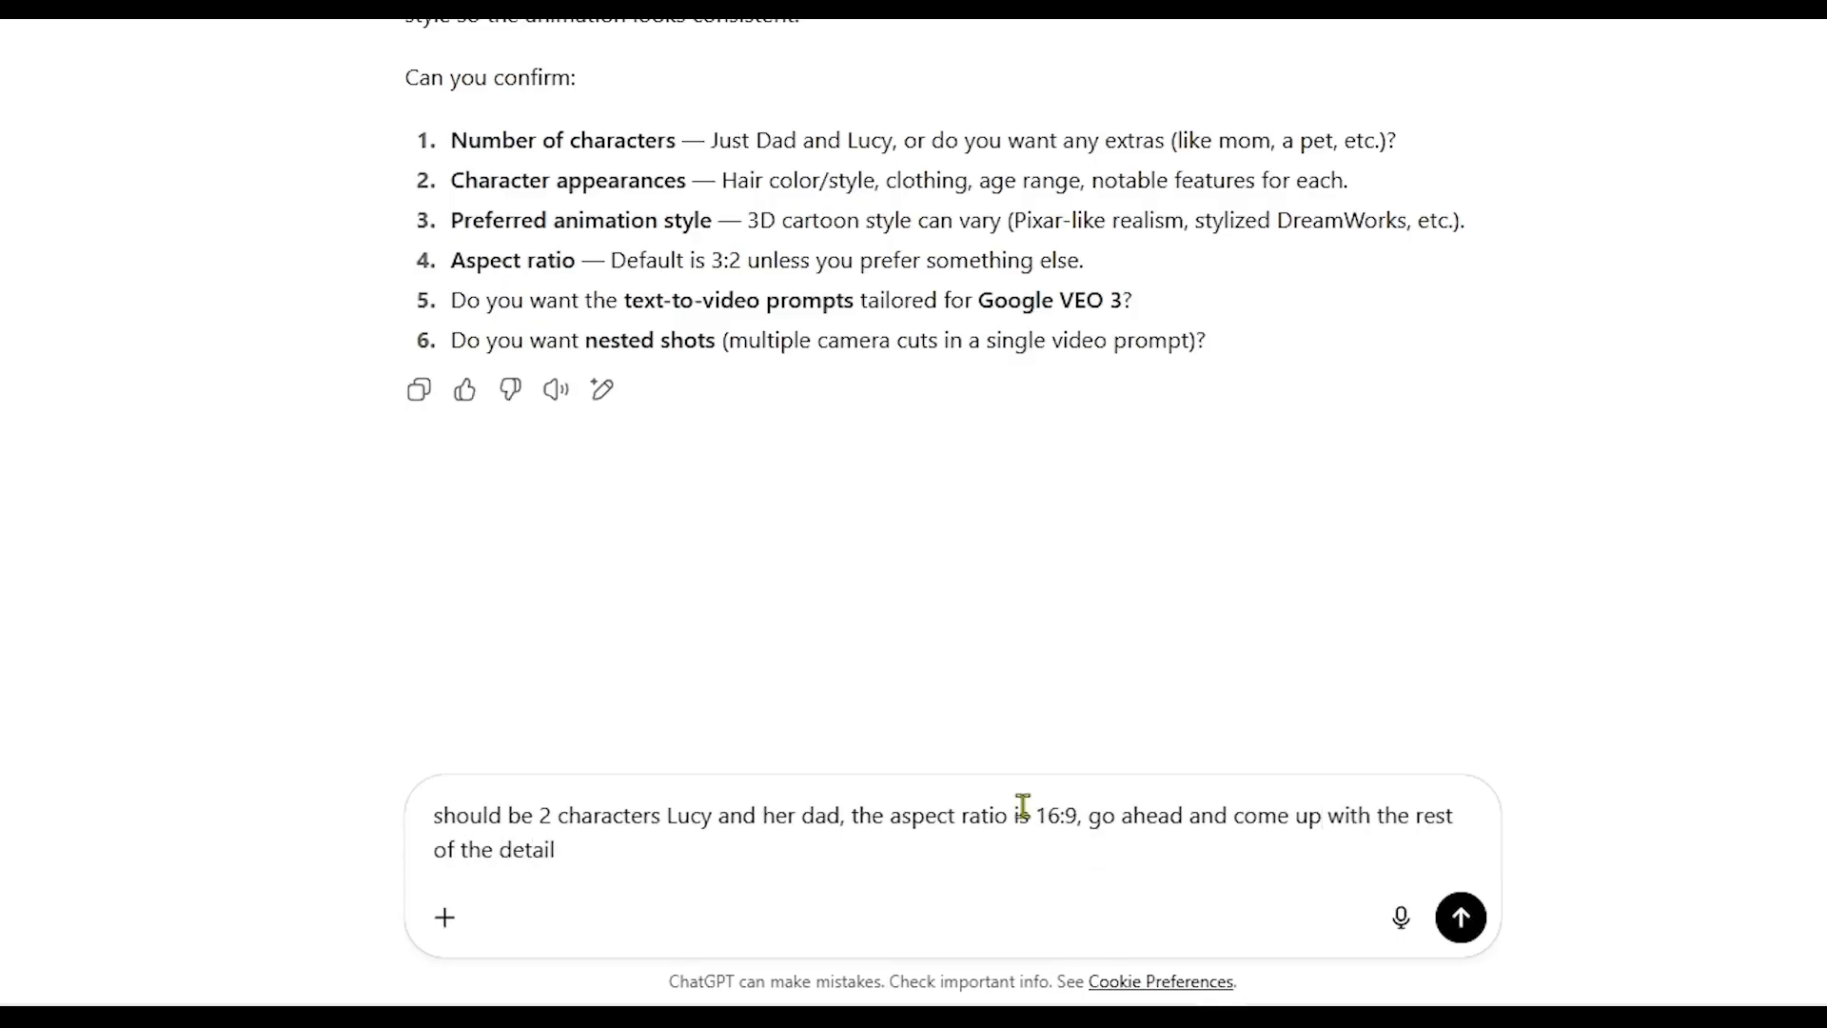
pyautogui.click(1460, 918)
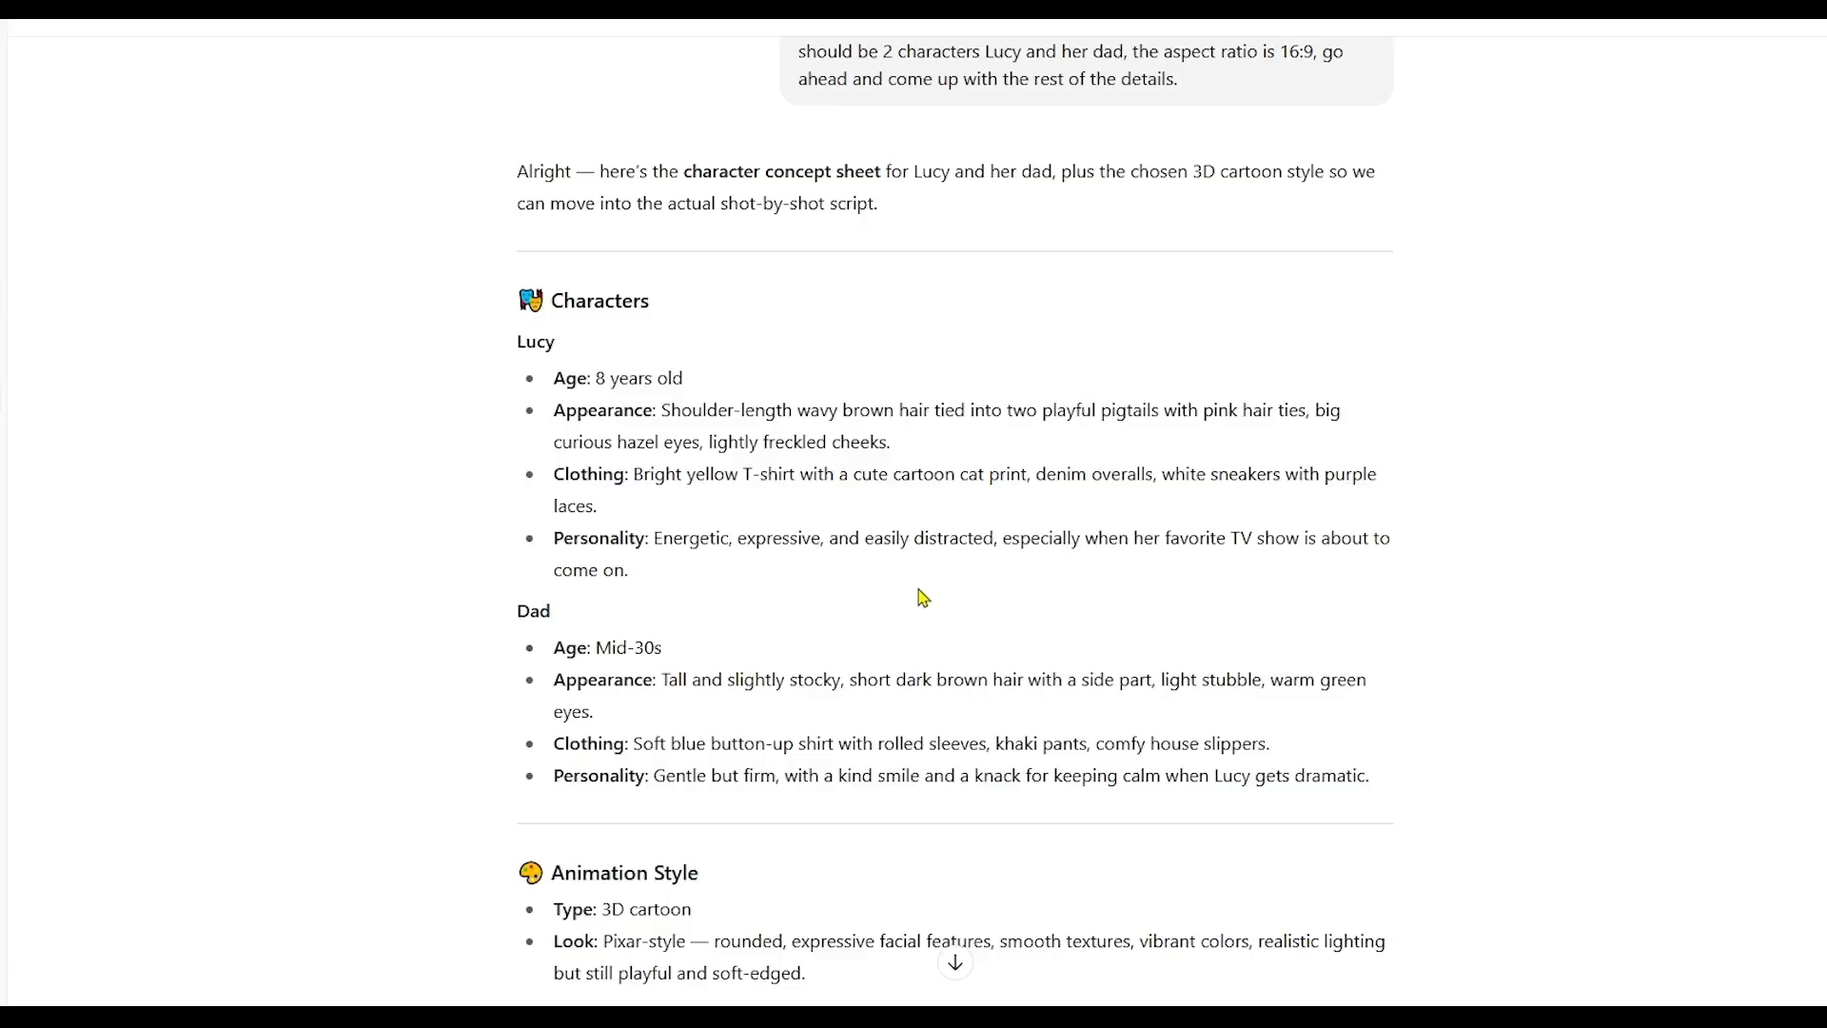
# - Read the concept sheet and ask 'write the script for the scene 1'
pyautogui.scroll(-3)
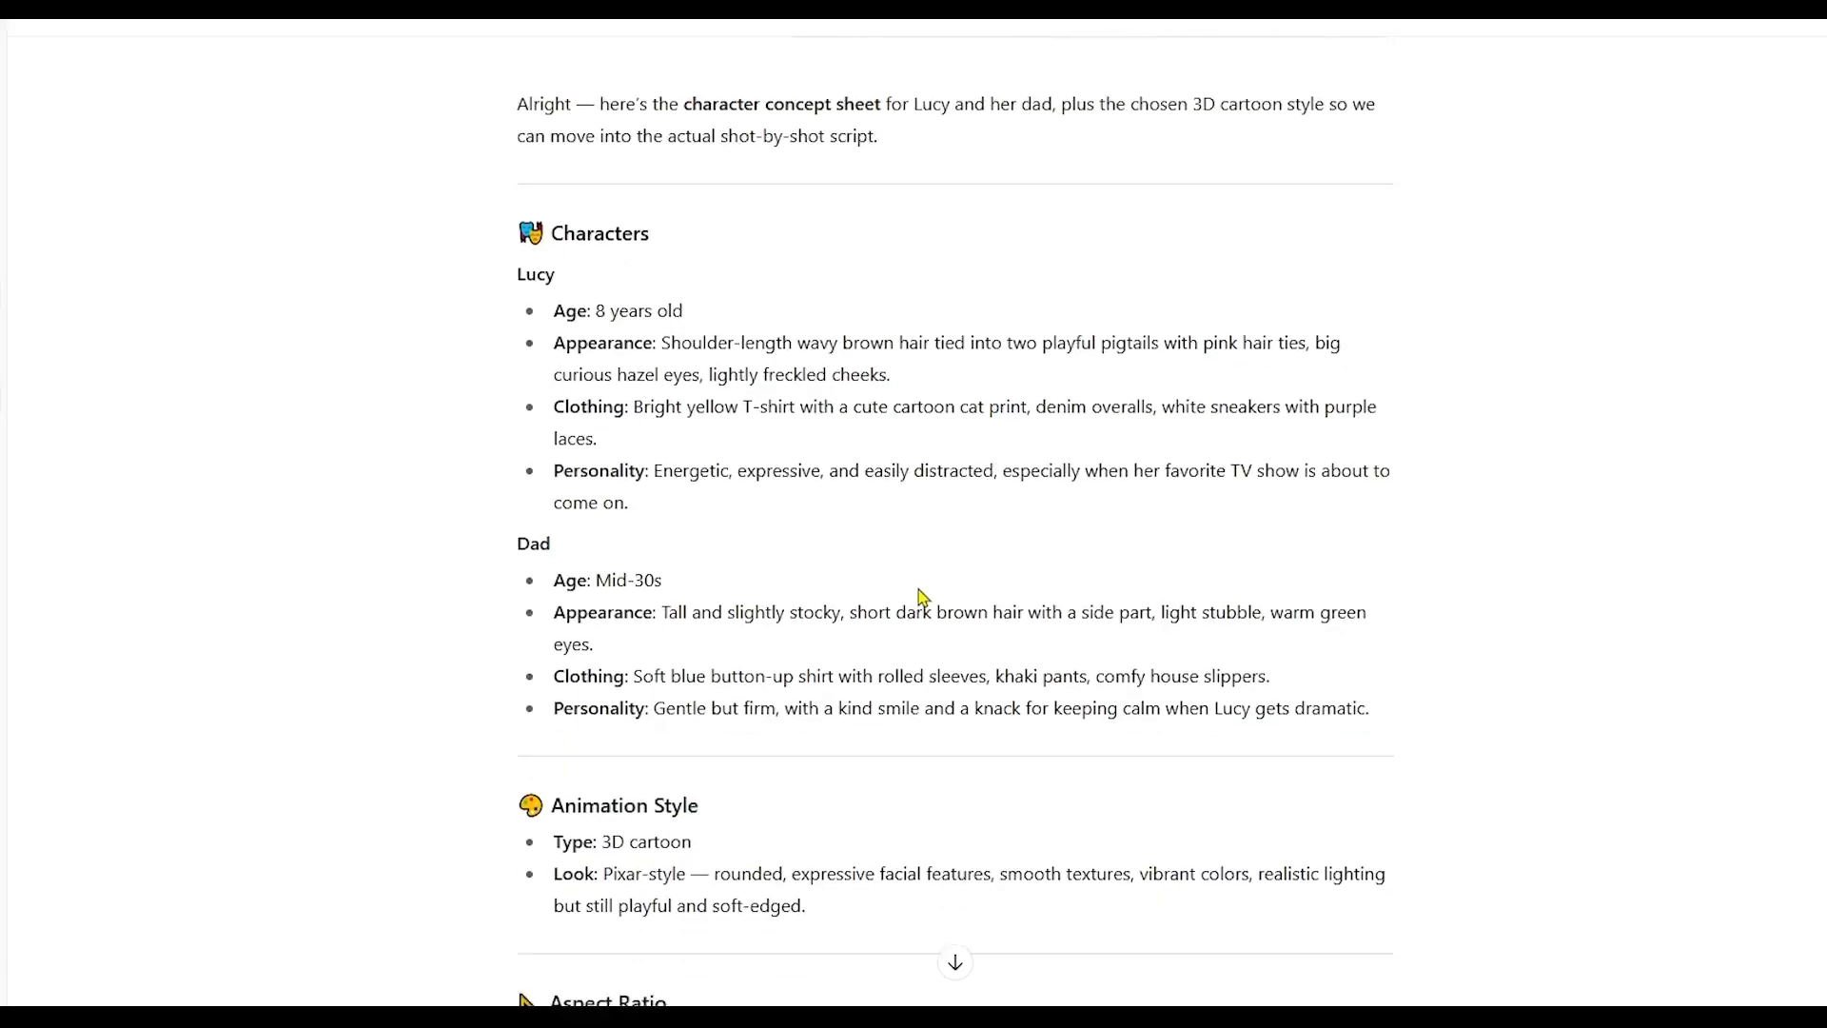
pyautogui.scroll(-3)
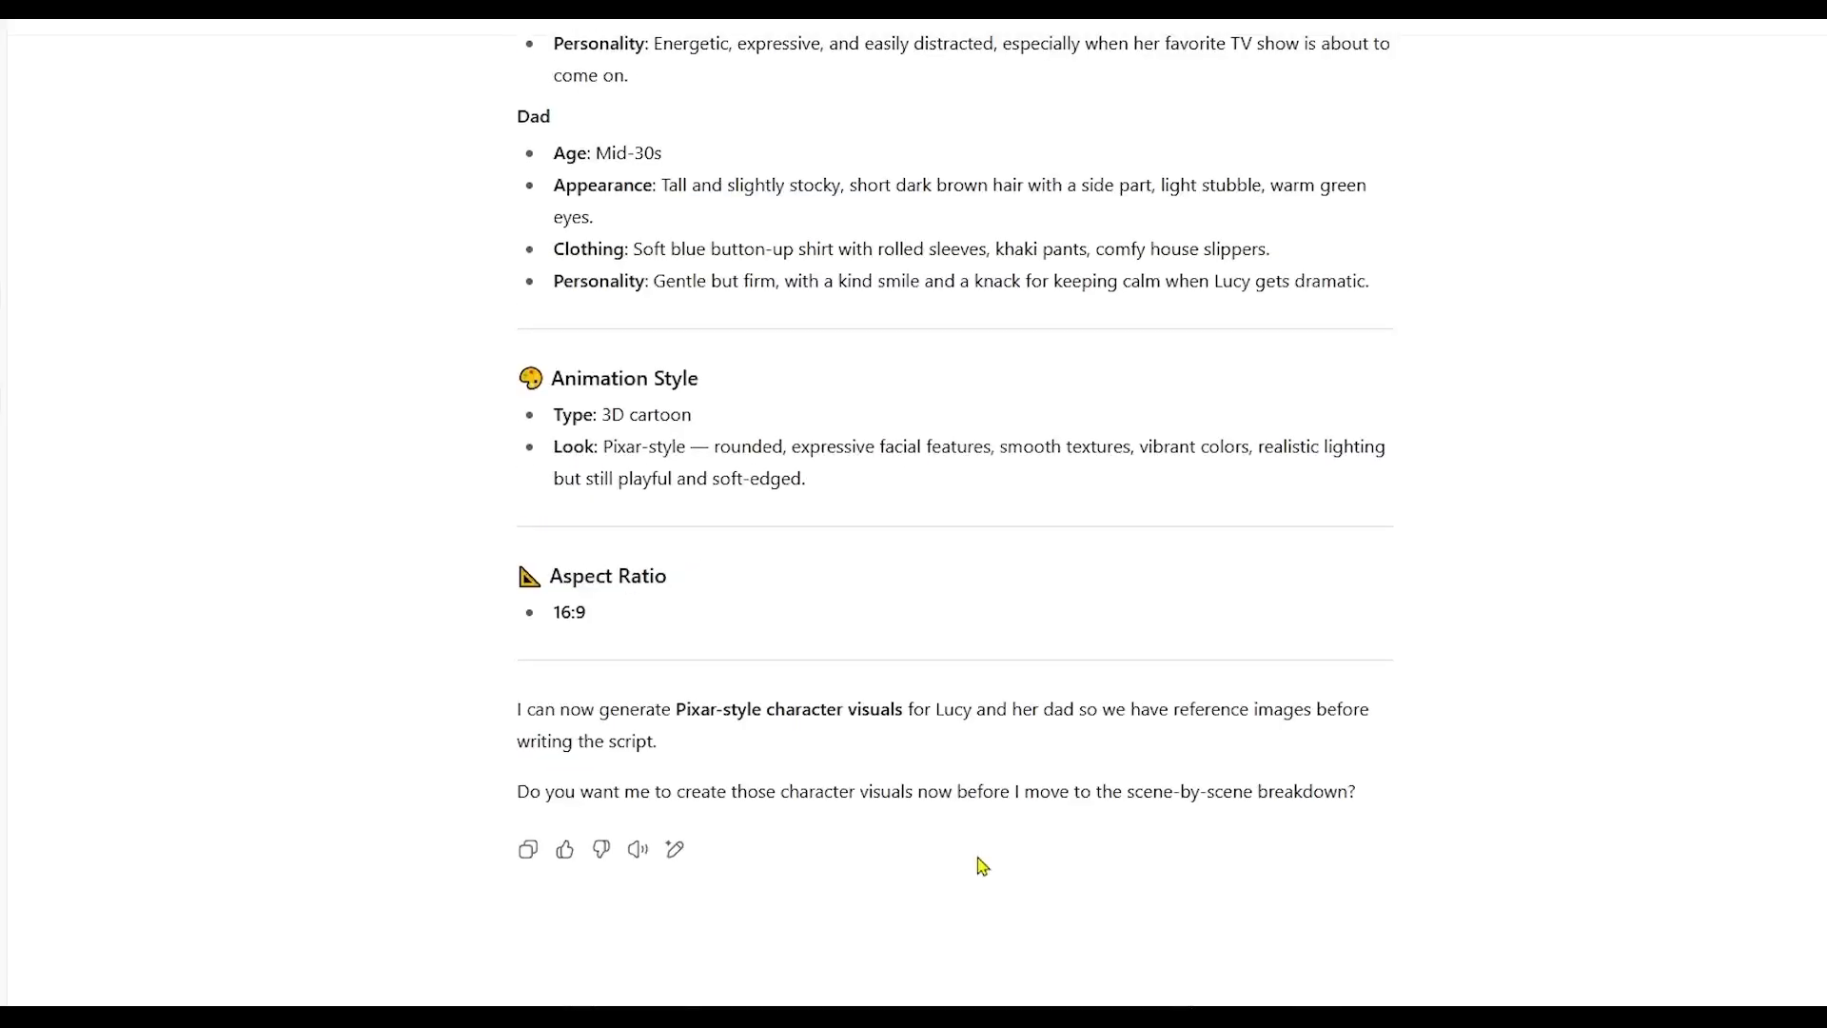
pyautogui.write('write the s')
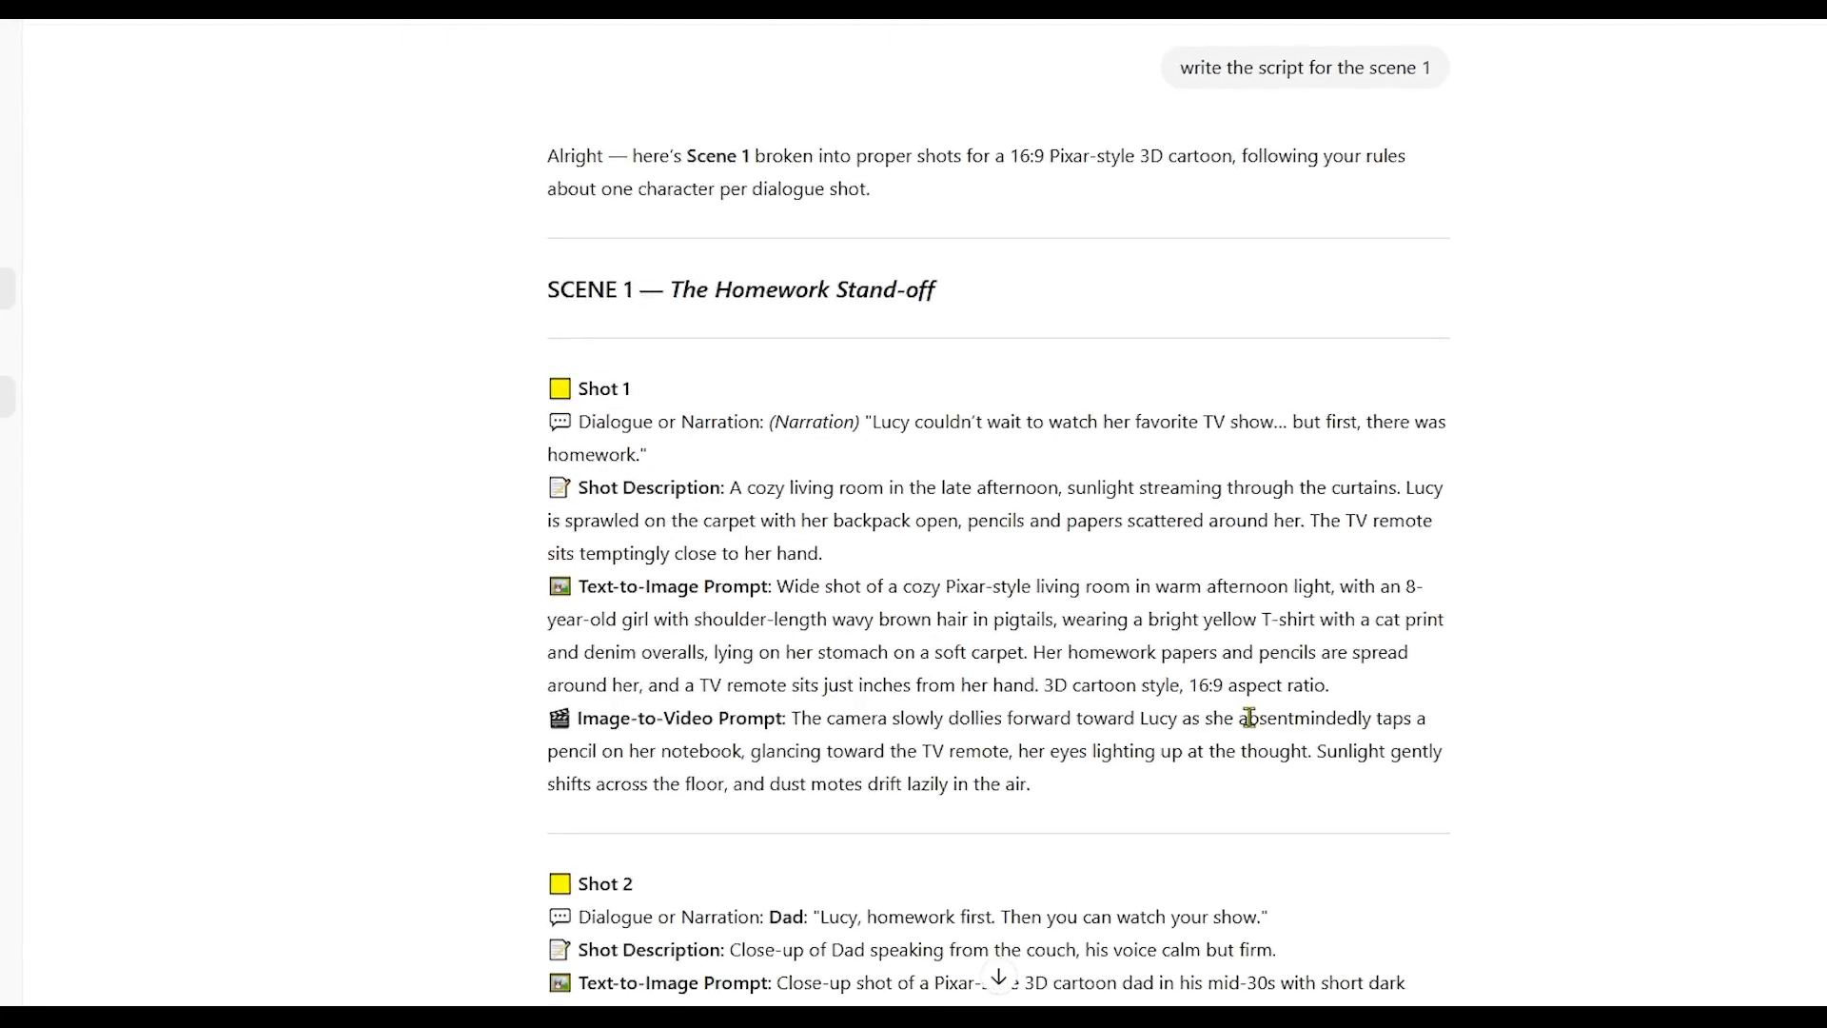
# - Read through Scene 1's shots to Shot 5 and locate Shot 1's text-to-image prompt
pyautogui.scroll(-3)
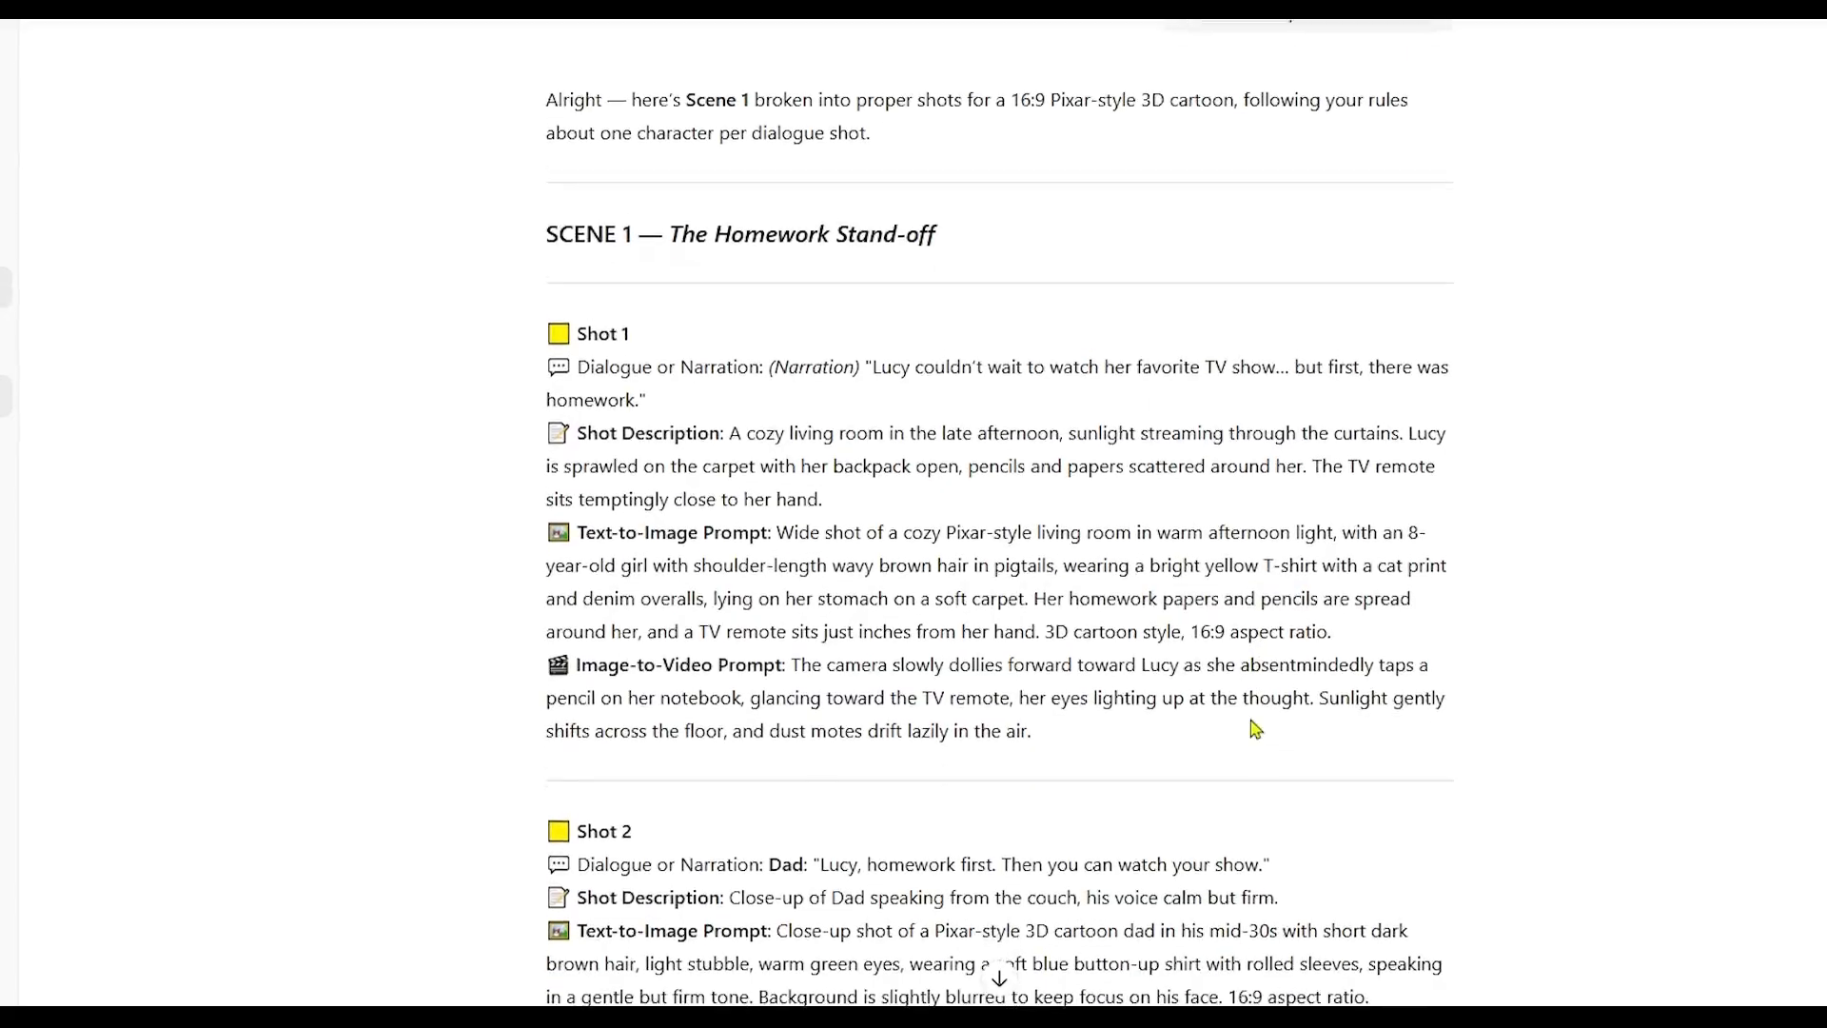
pyautogui.scroll(-3)
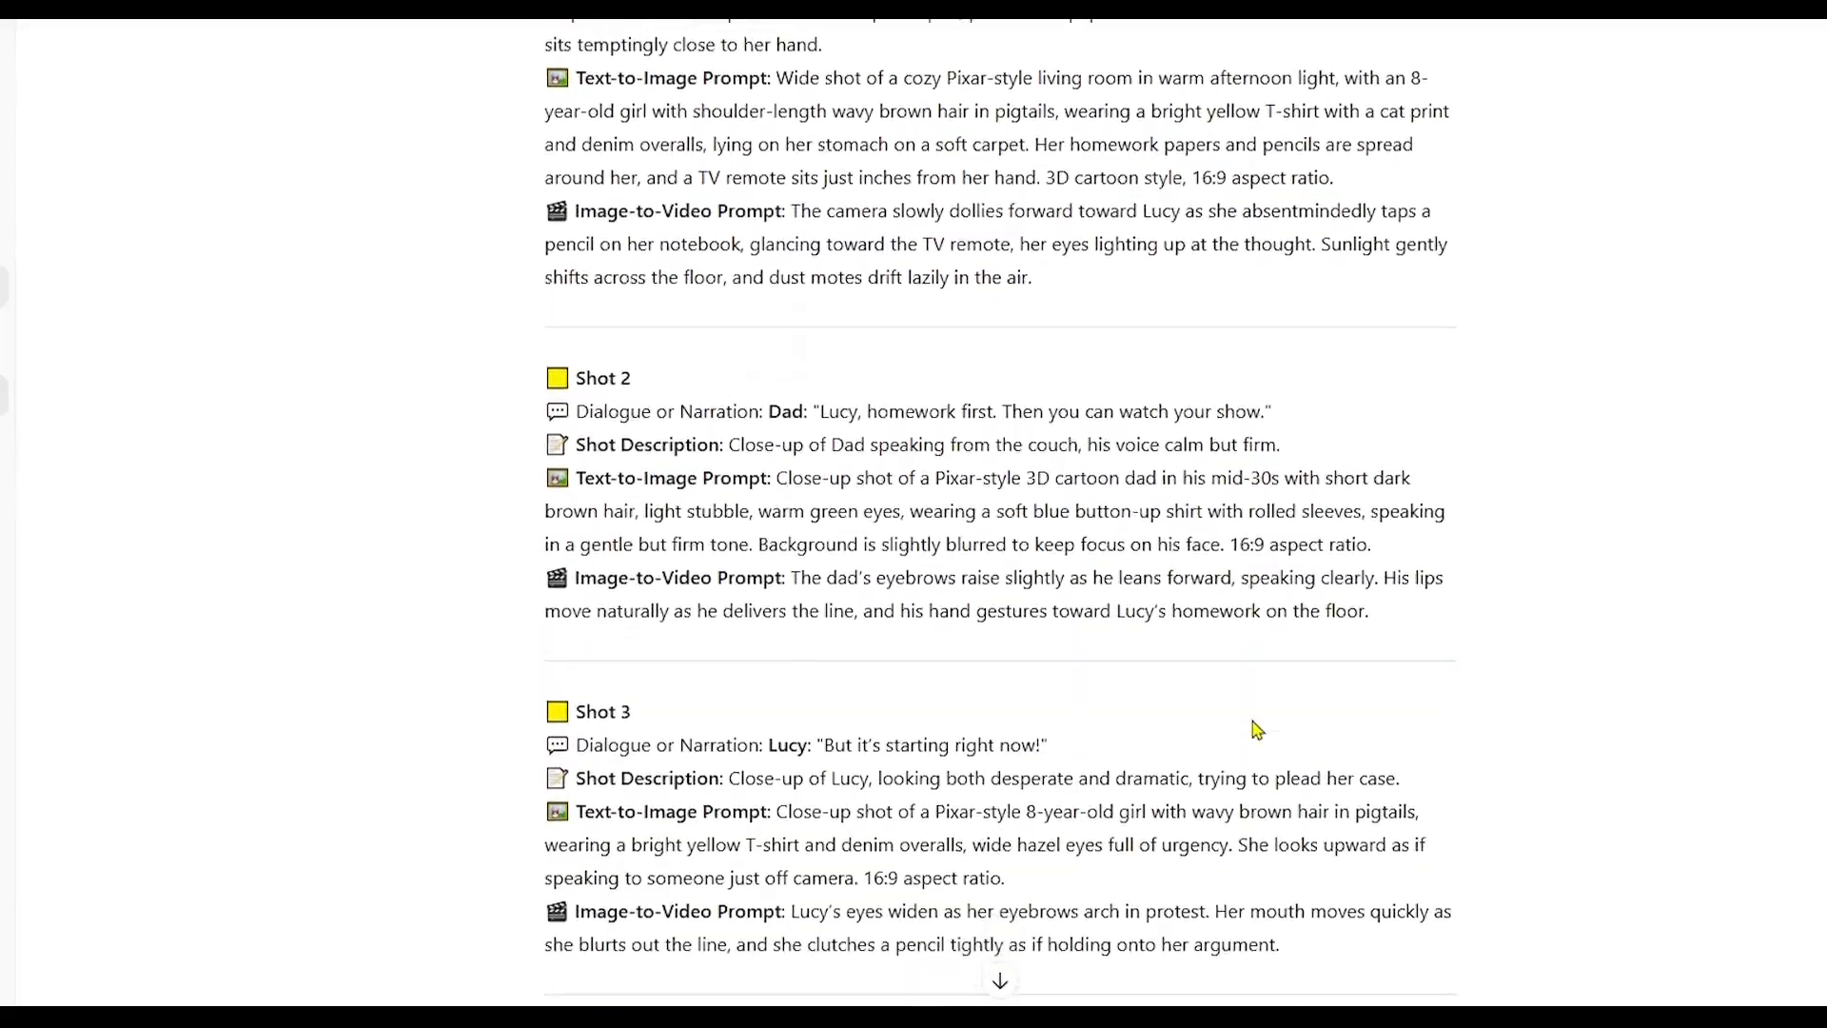
pyautogui.scroll(-3)
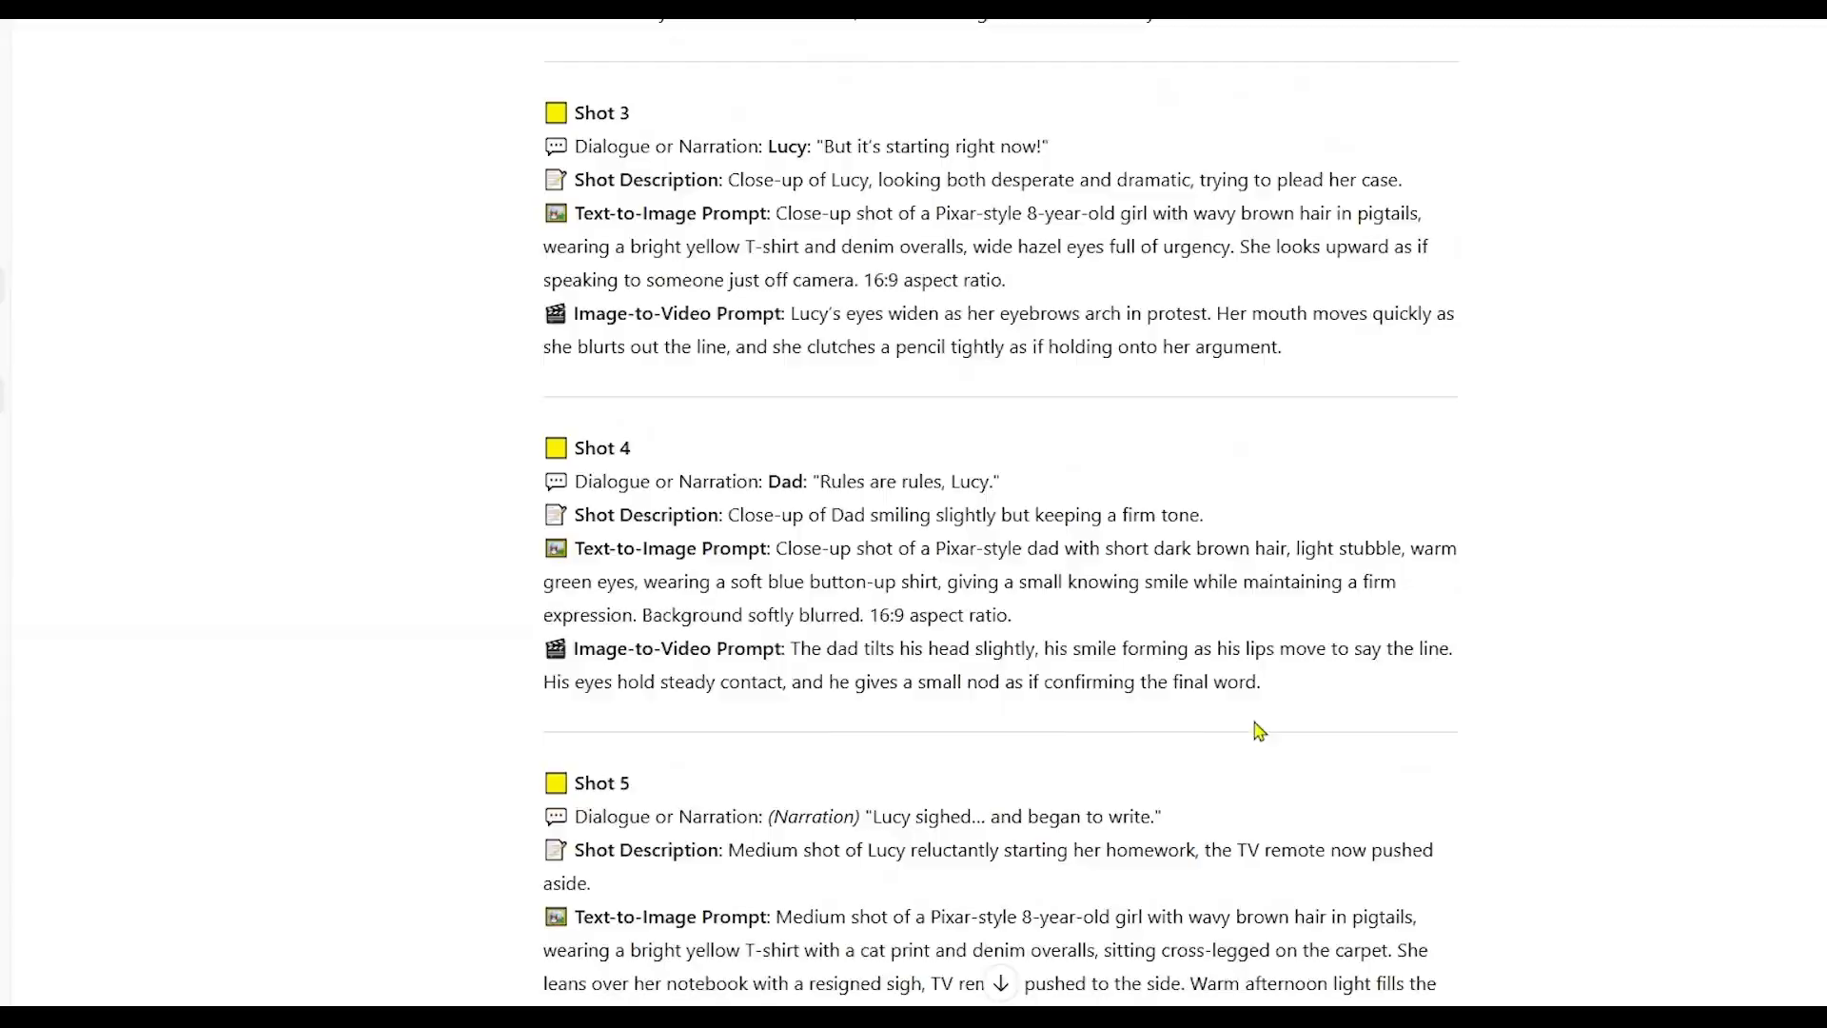
pyautogui.scroll(-3)
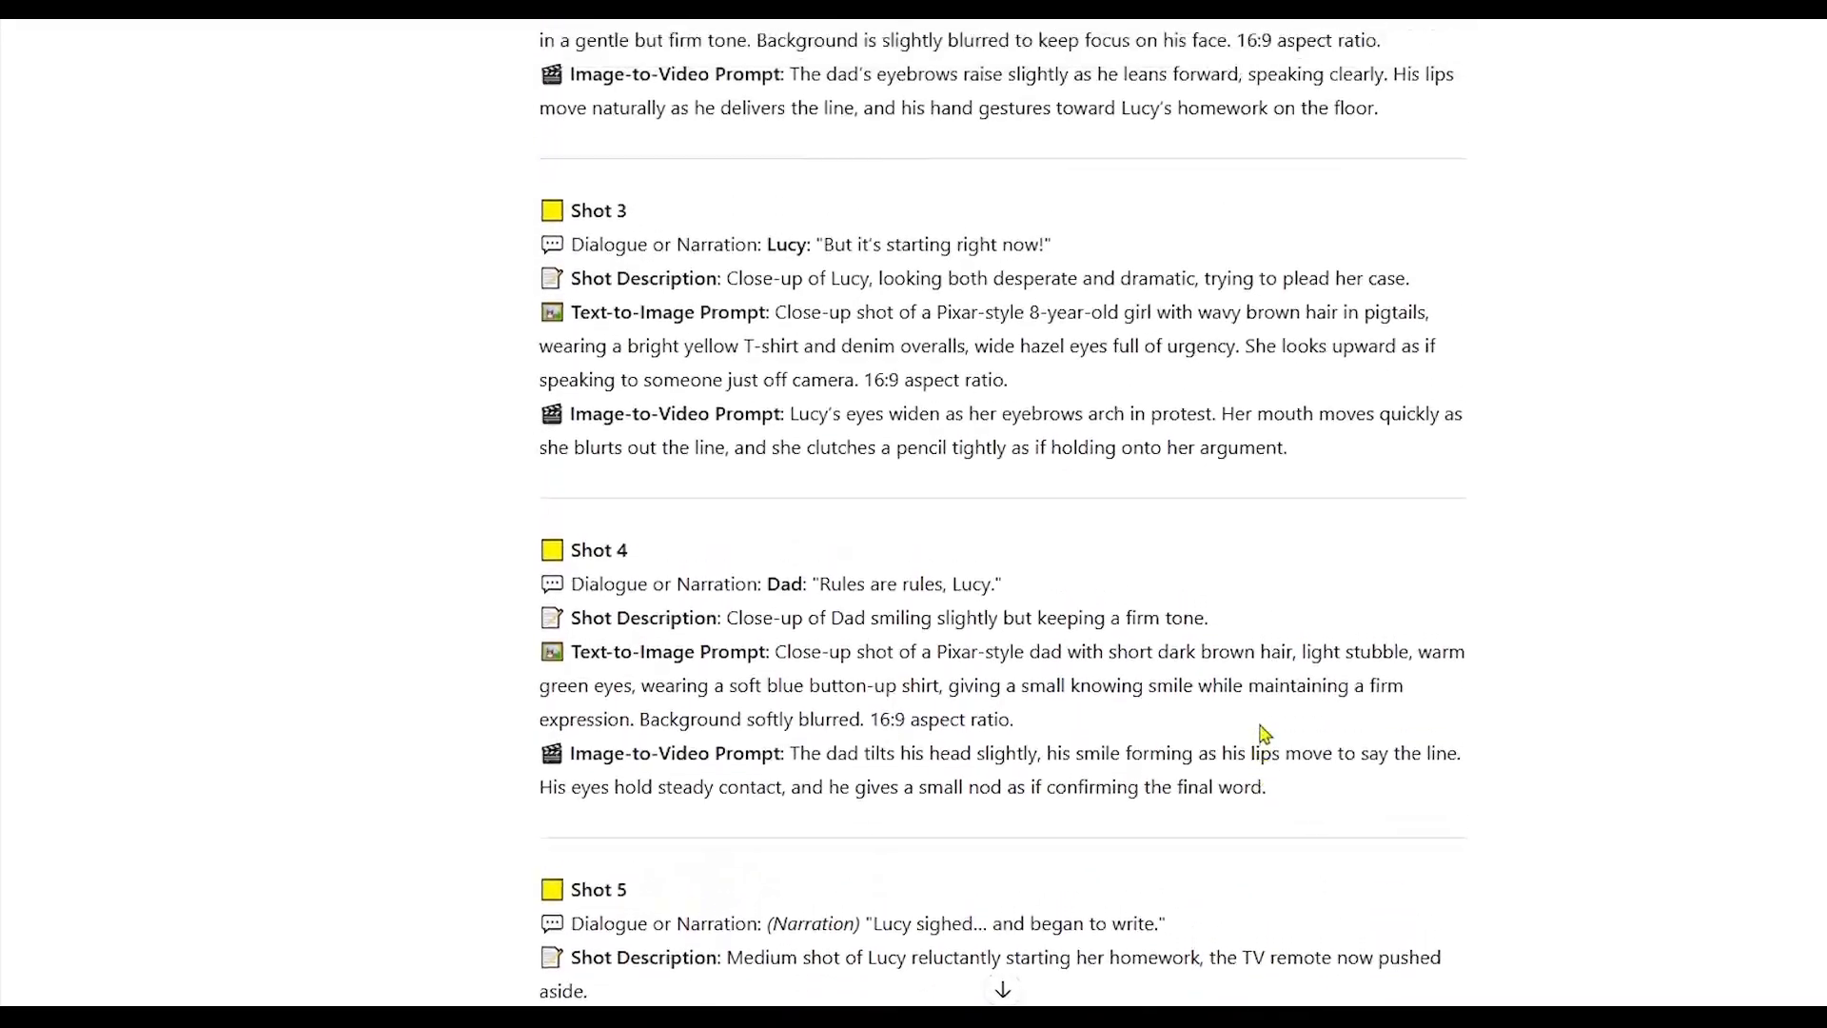
pyautogui.scroll(3)
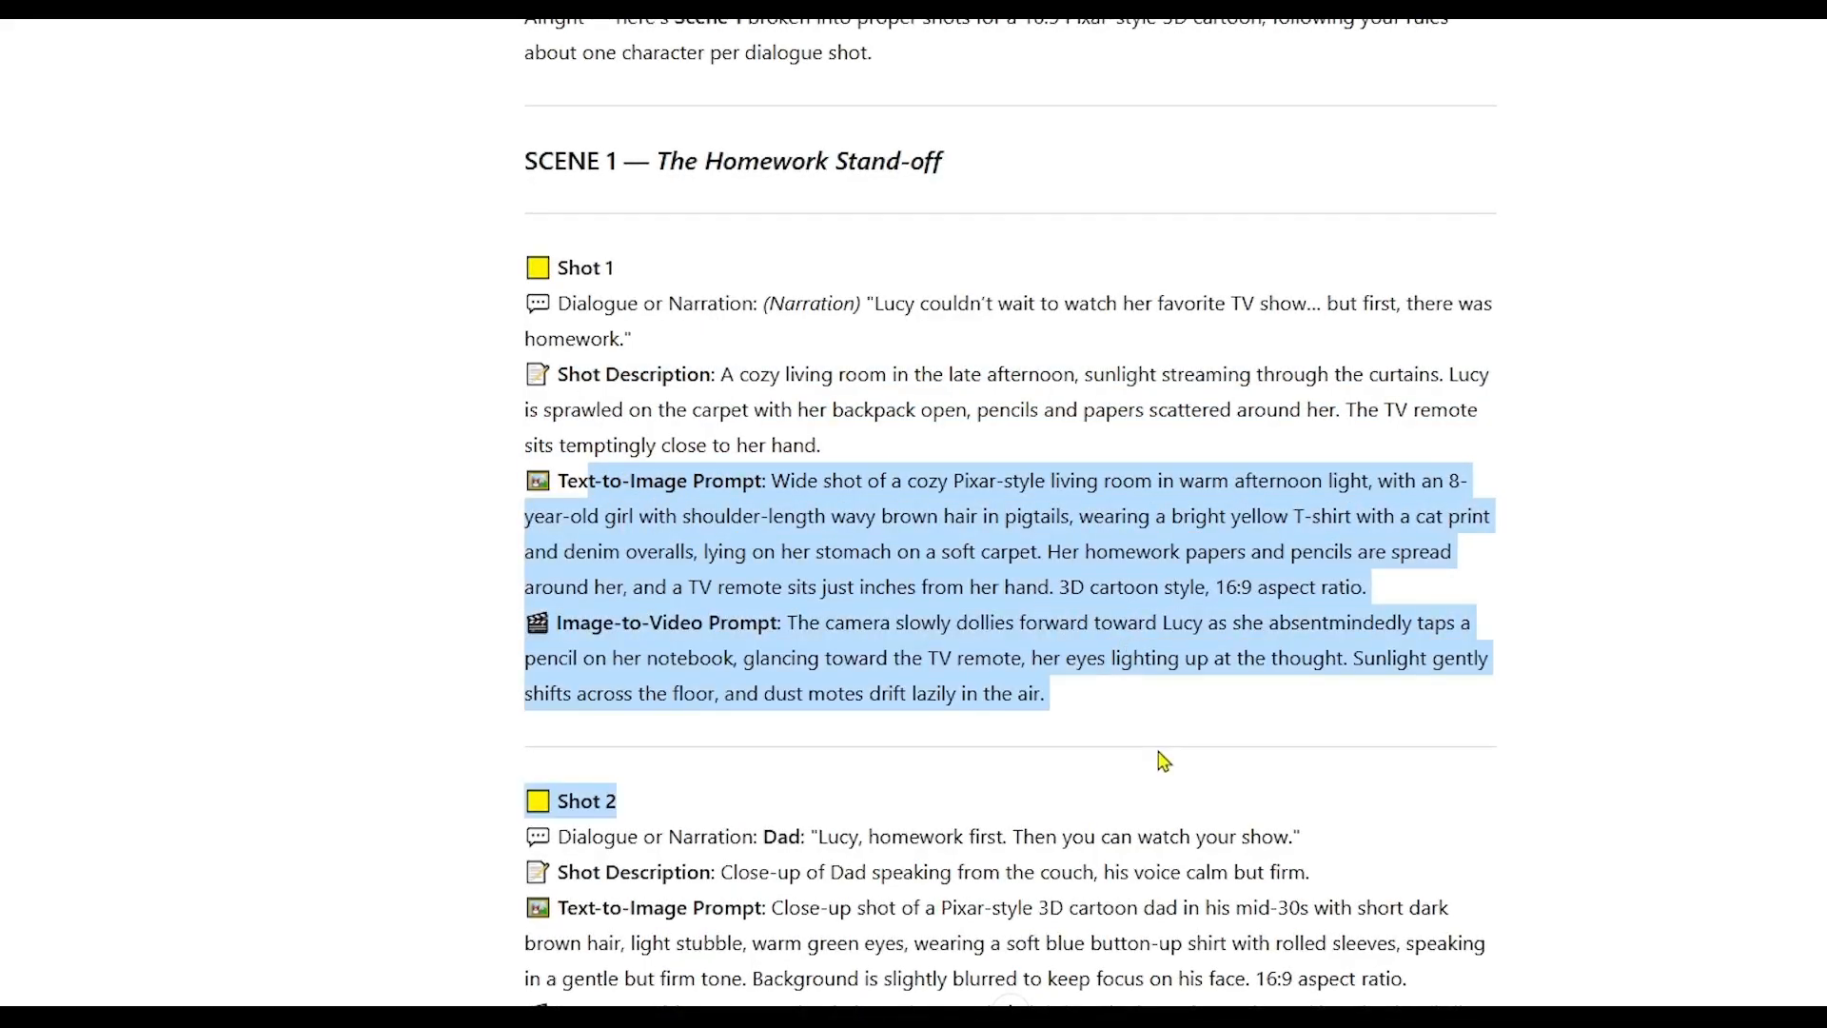
pyautogui.scroll(-3)
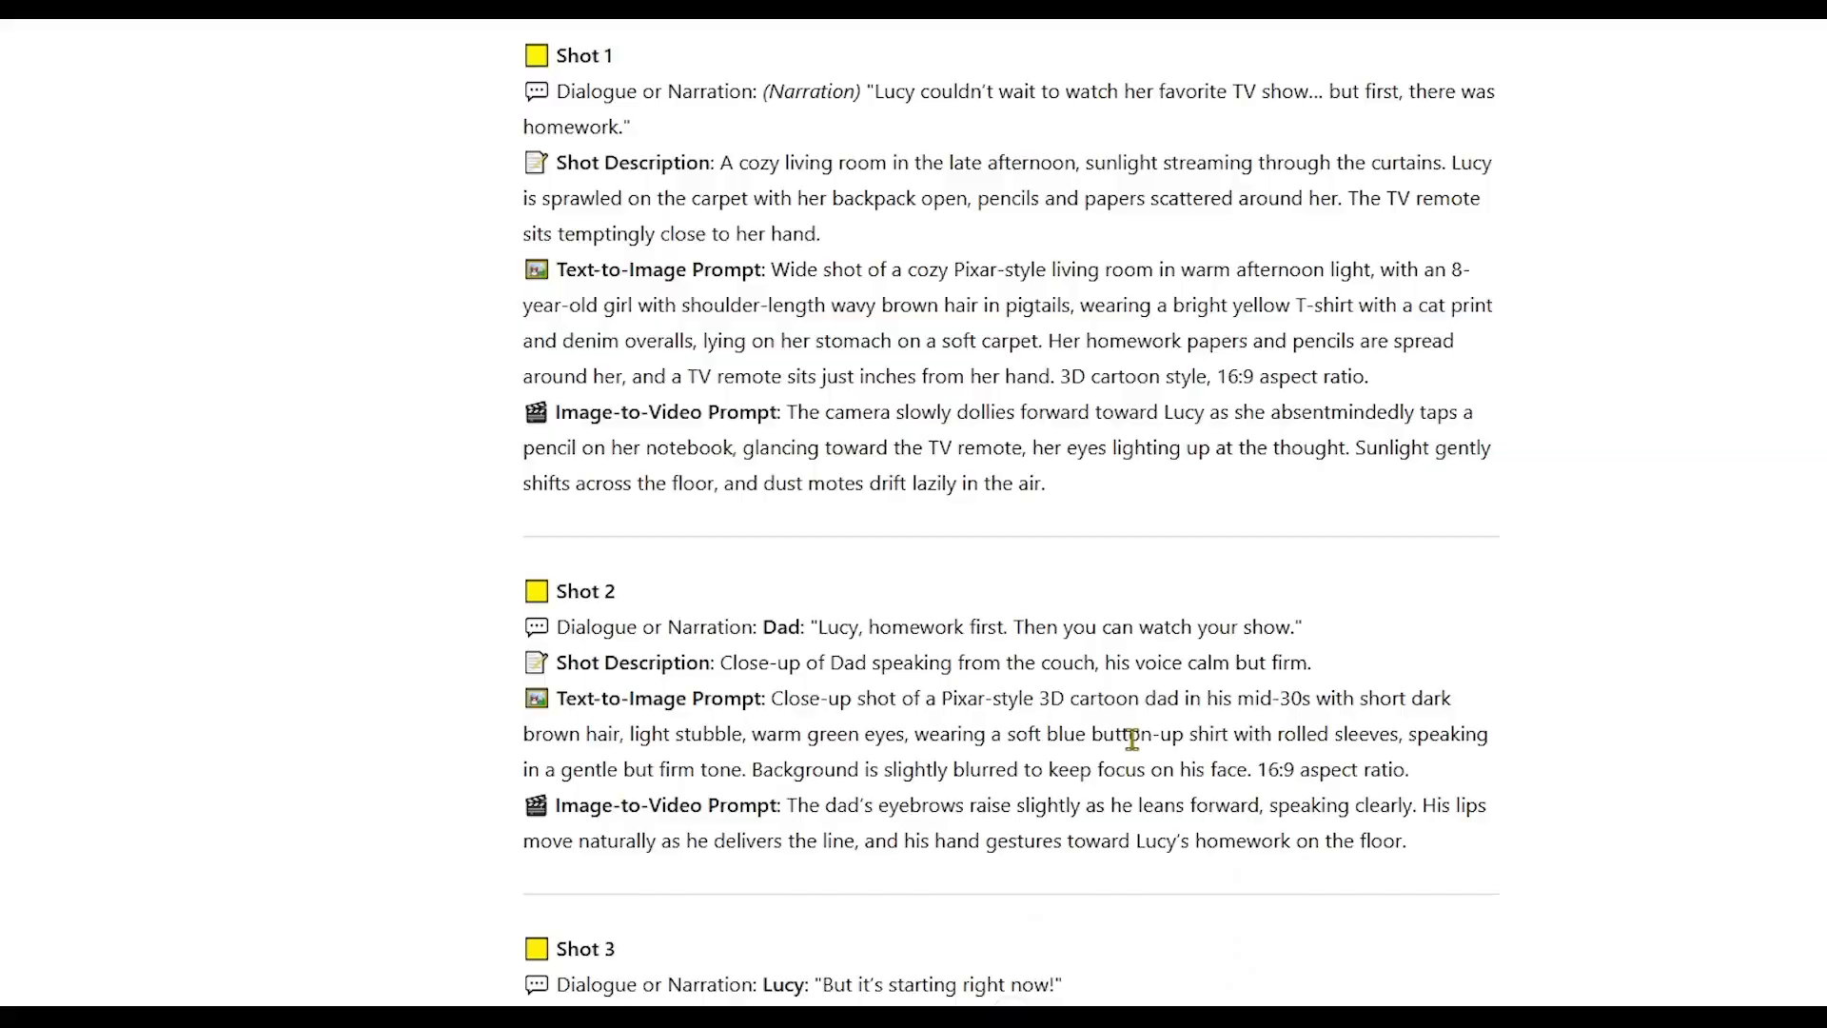
pyautogui.scroll(-3)
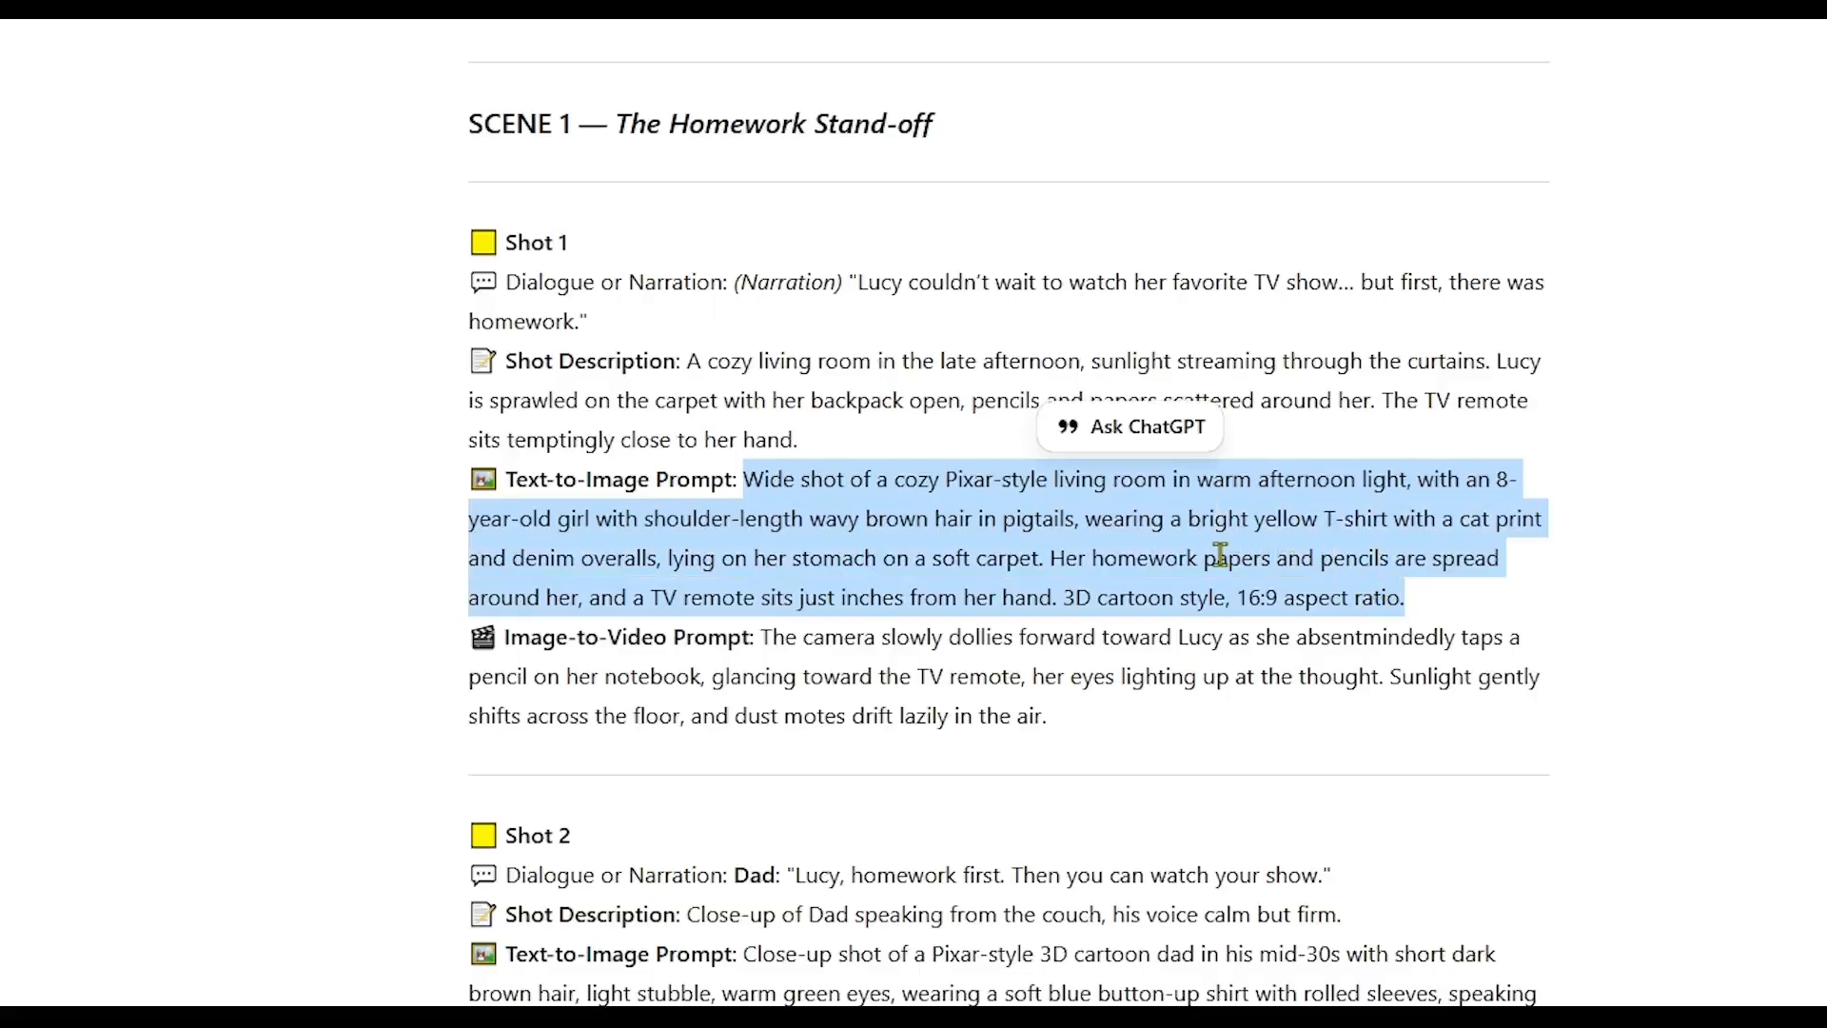
# - Send the Shot 1 image prompt and preview the generated living-room image of Lucy
pyautogui.scroll(-3)
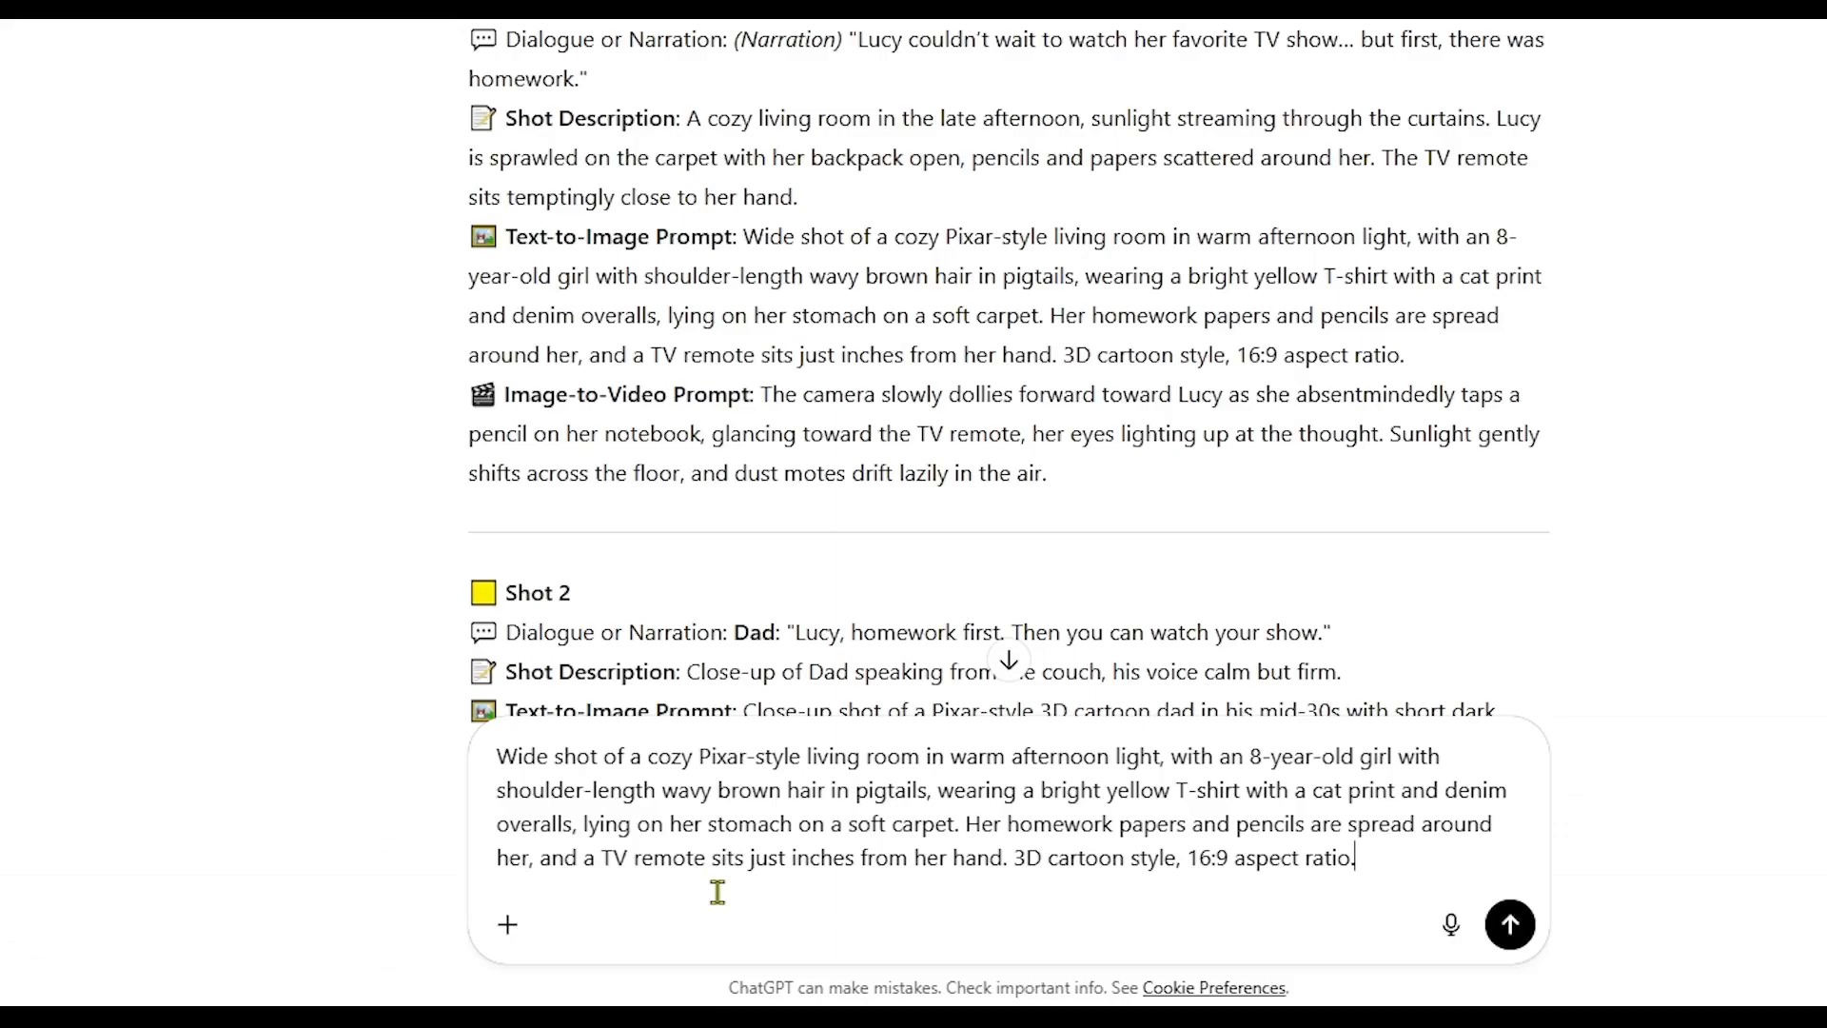
pyautogui.click(1510, 925)
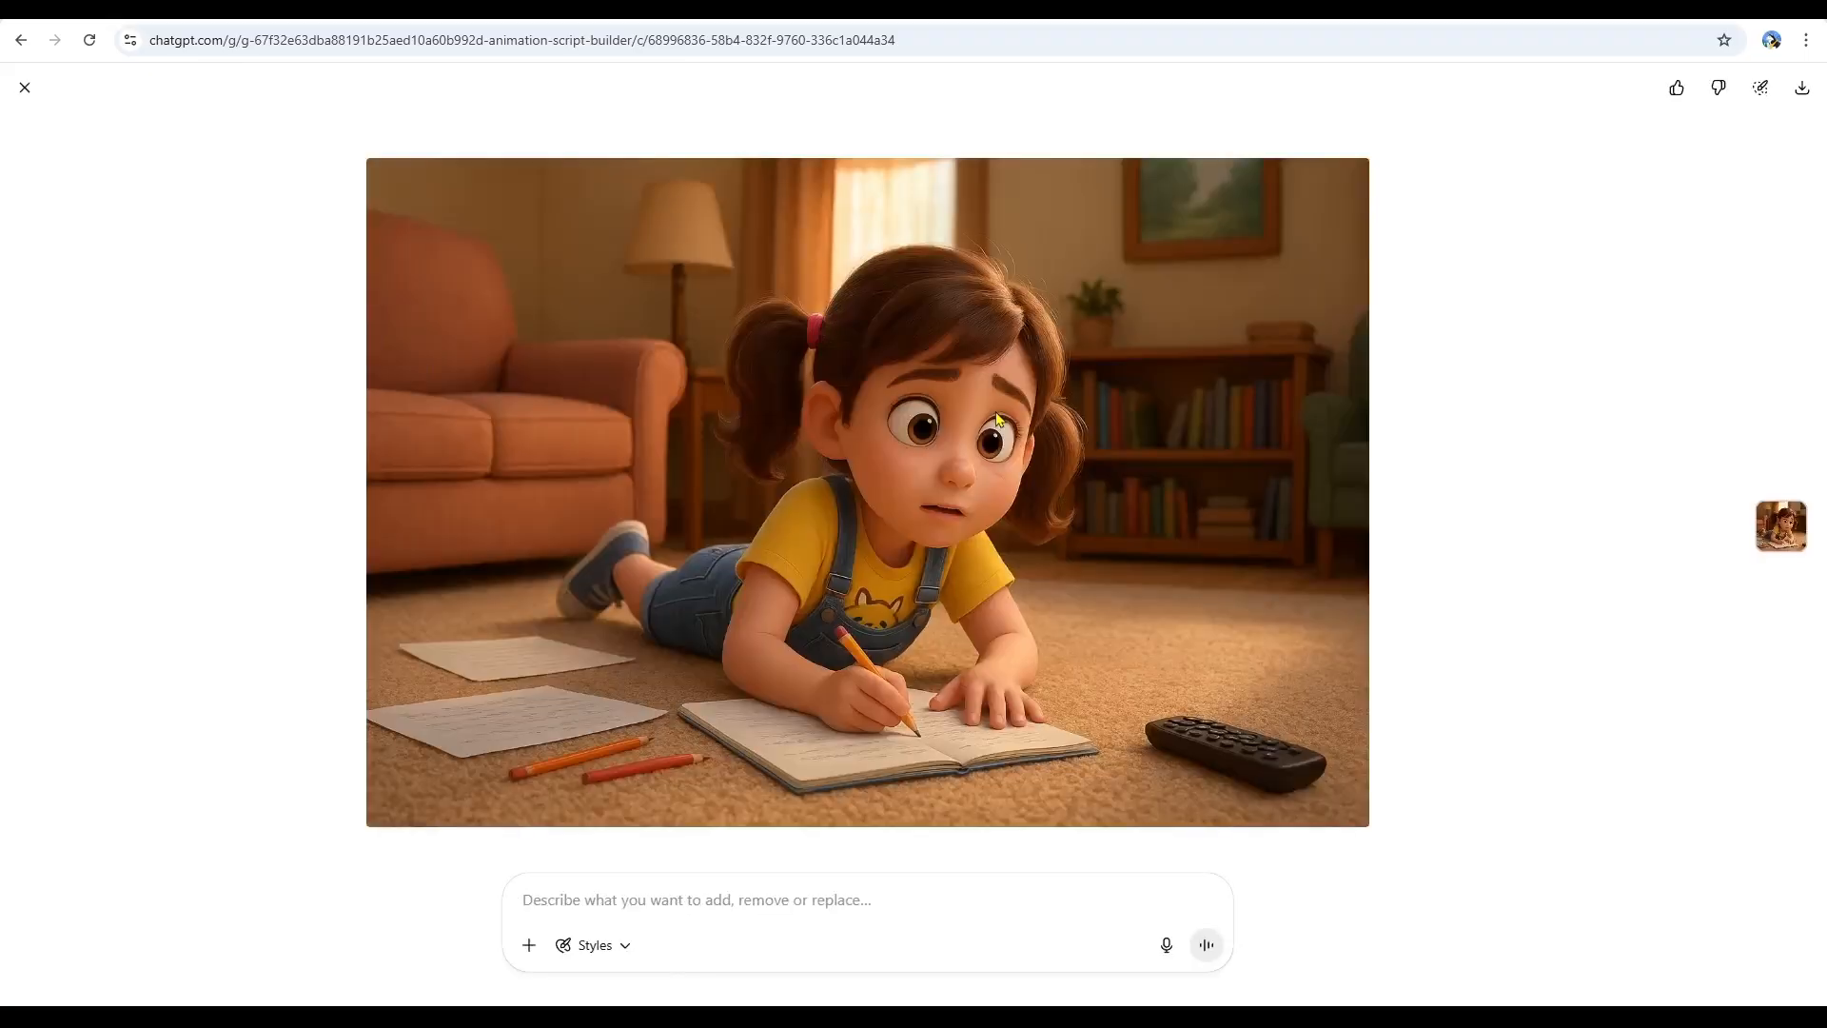
pyautogui.click(23, 87)
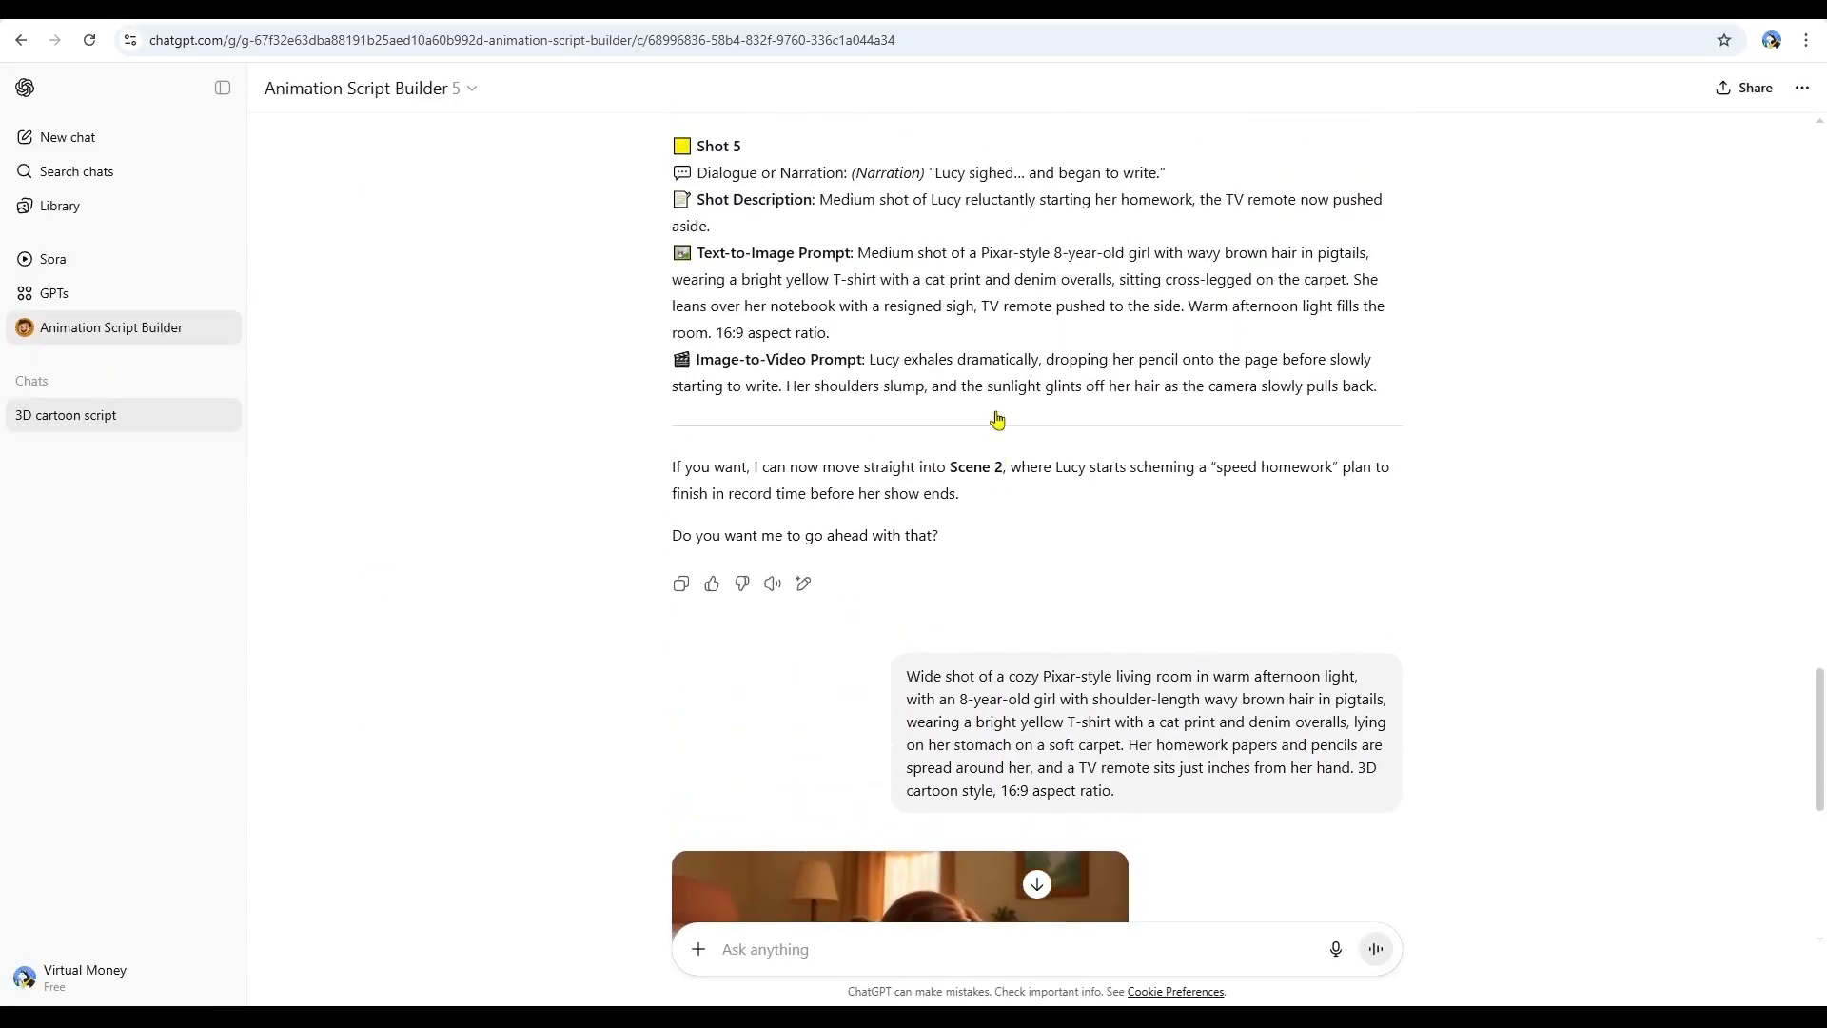
pyautogui.scroll(-3)
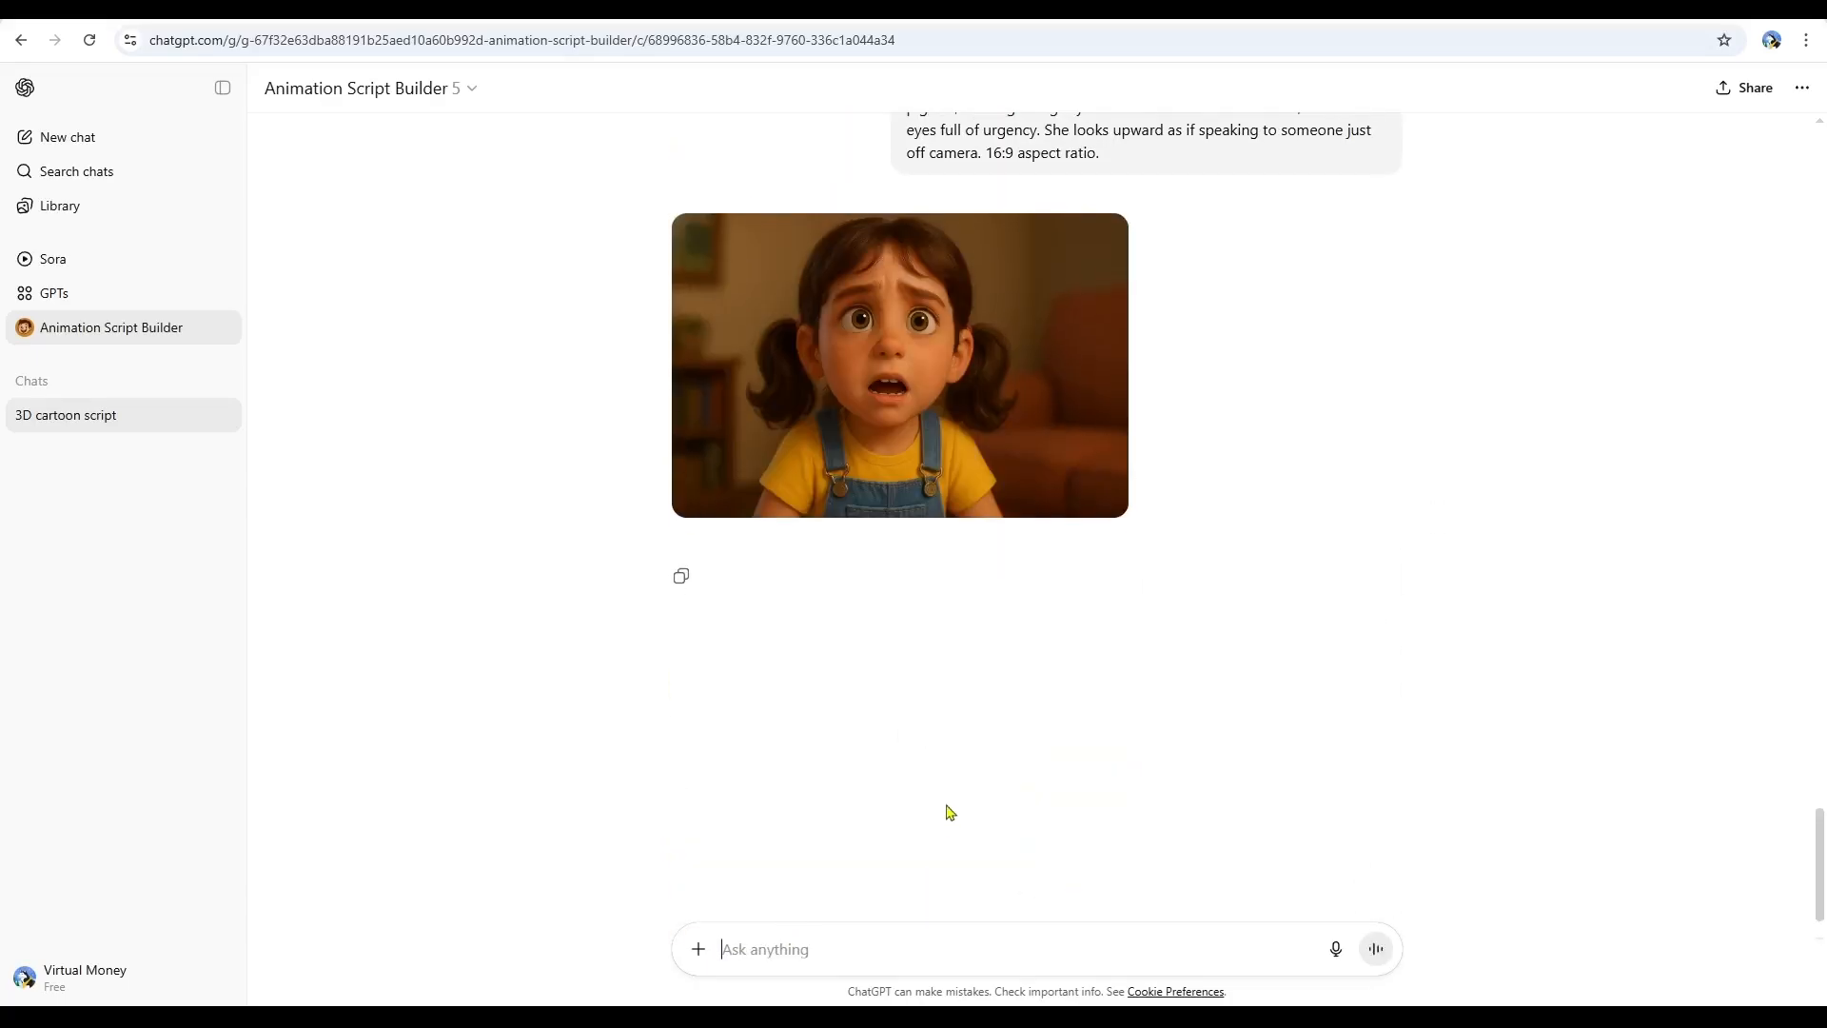
# - Preview the girl-on-carpet and worried close-up images and download them
pyautogui.click(898, 364)
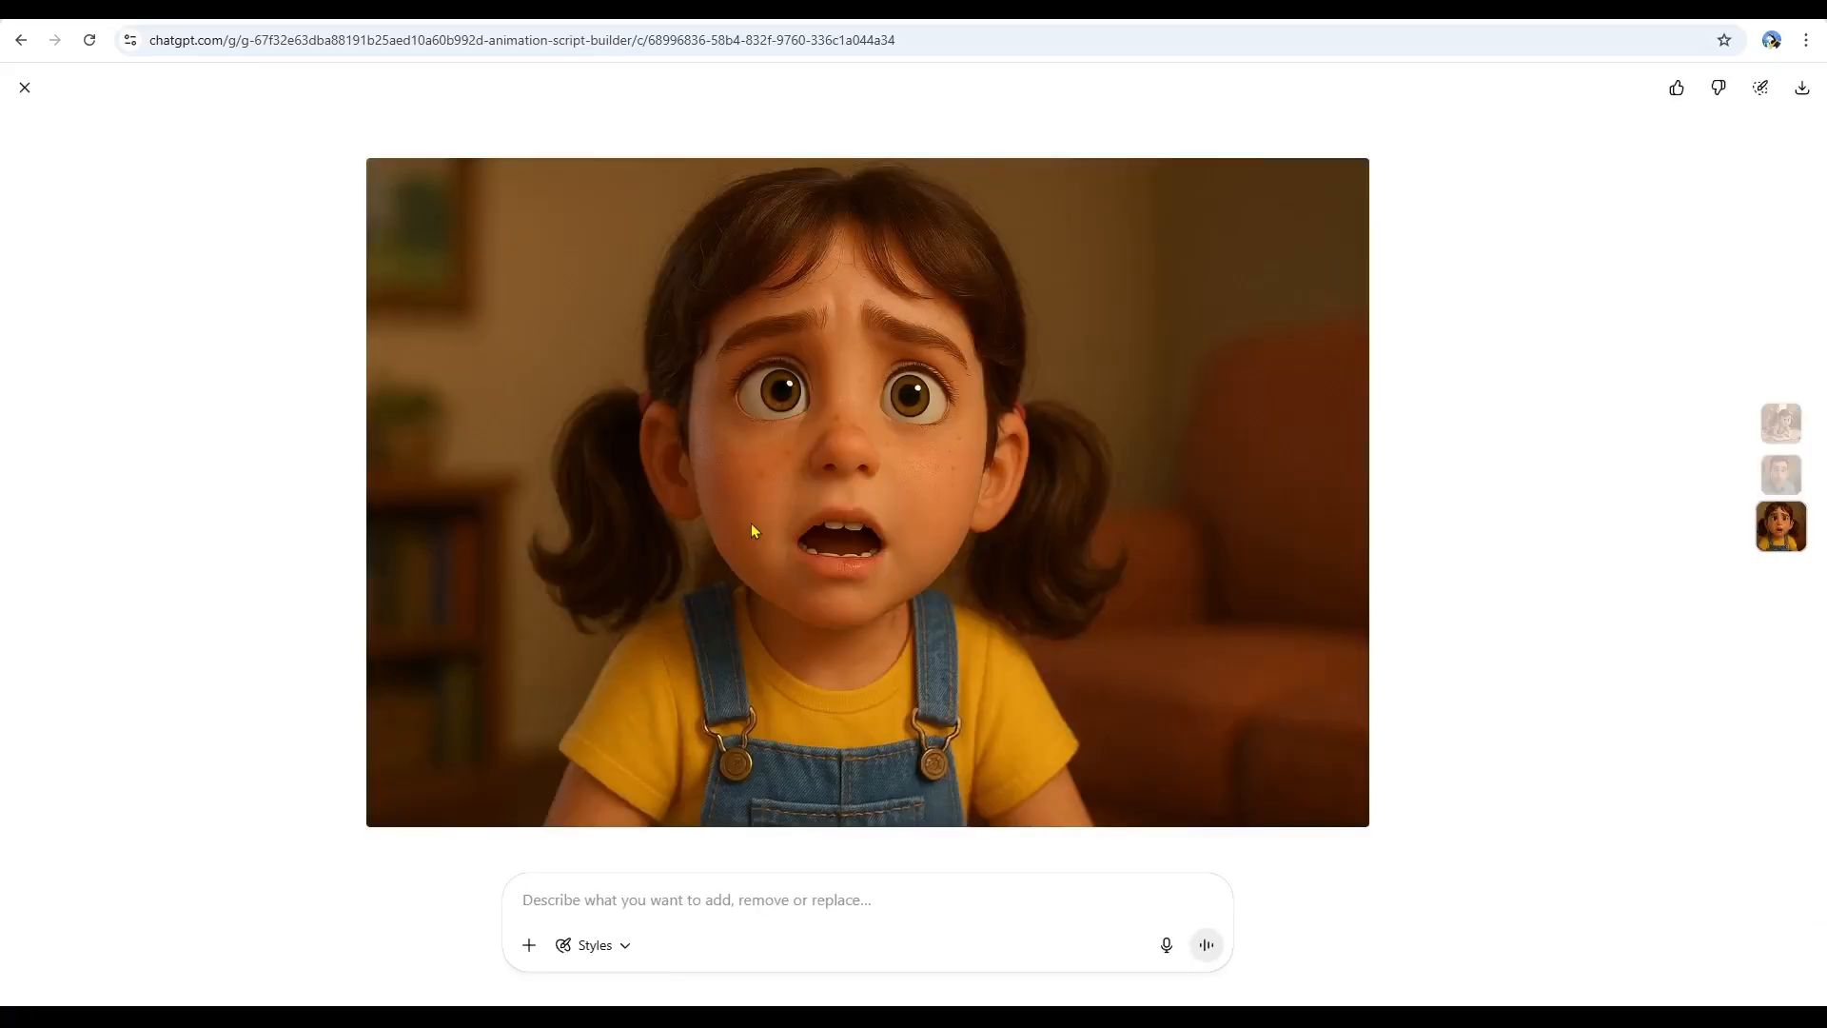
pyautogui.click(25, 87)
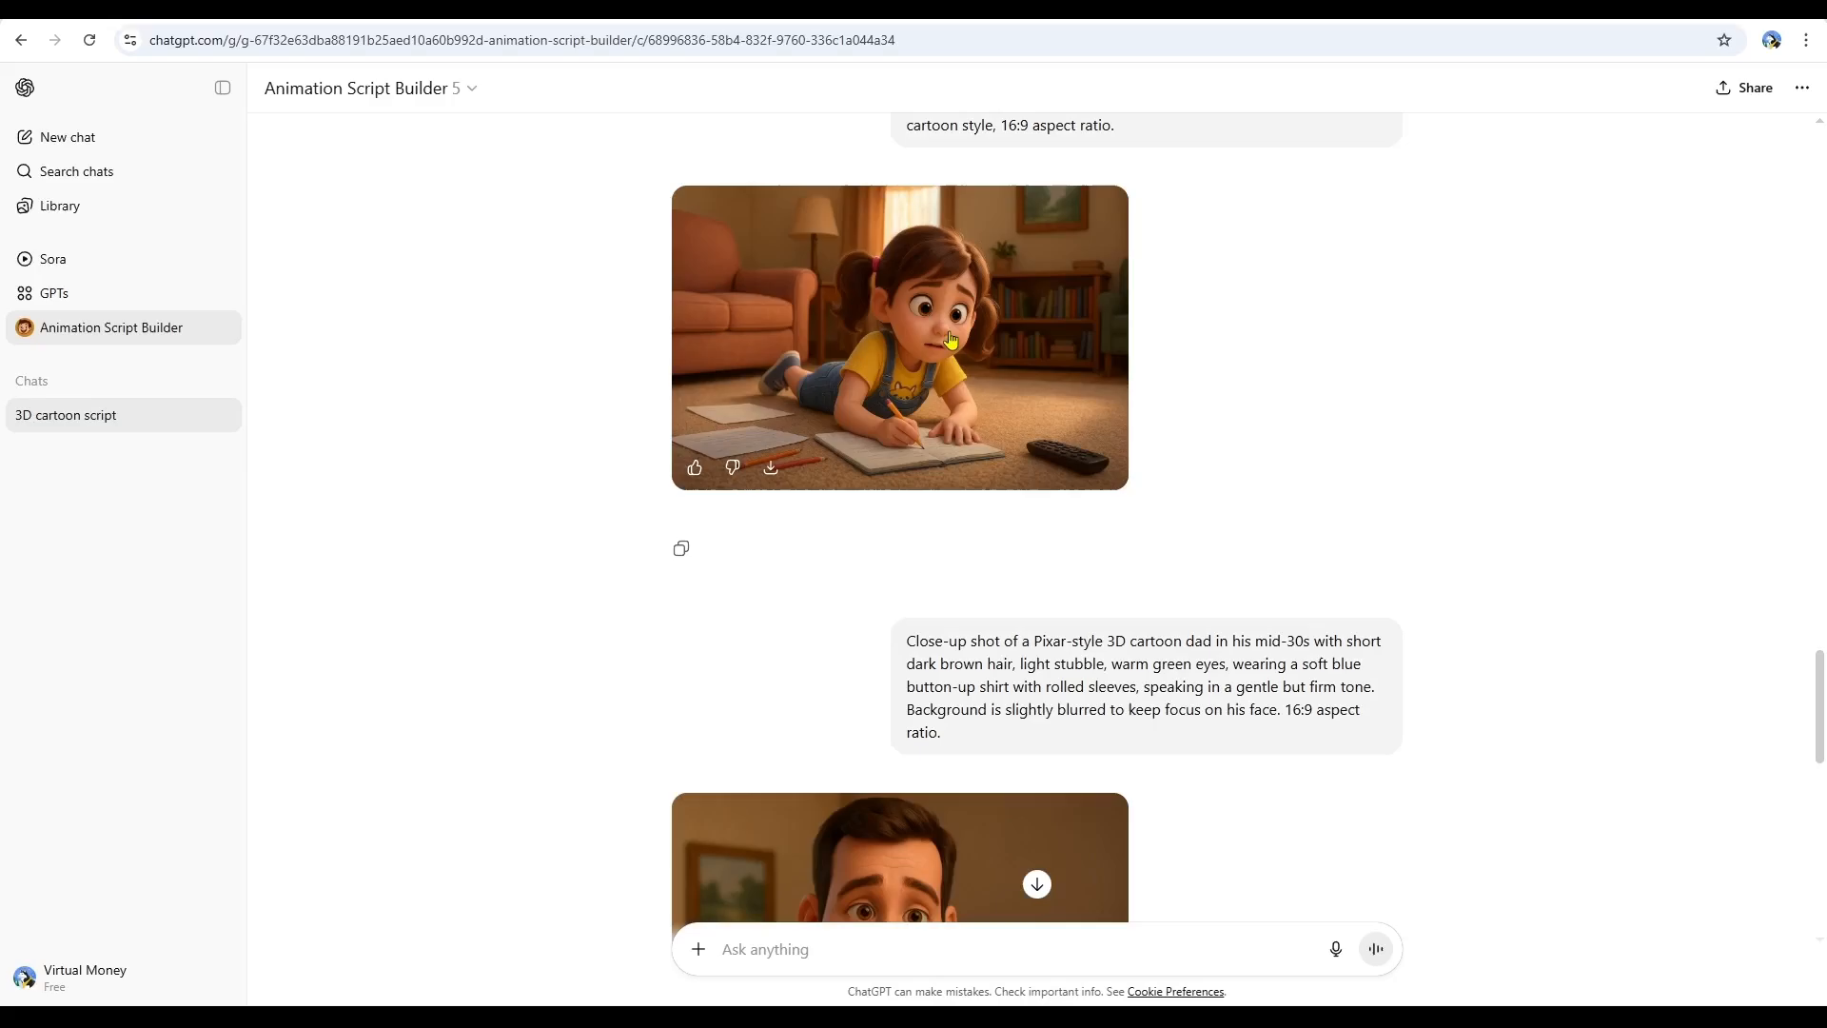
pyautogui.click(951, 338)
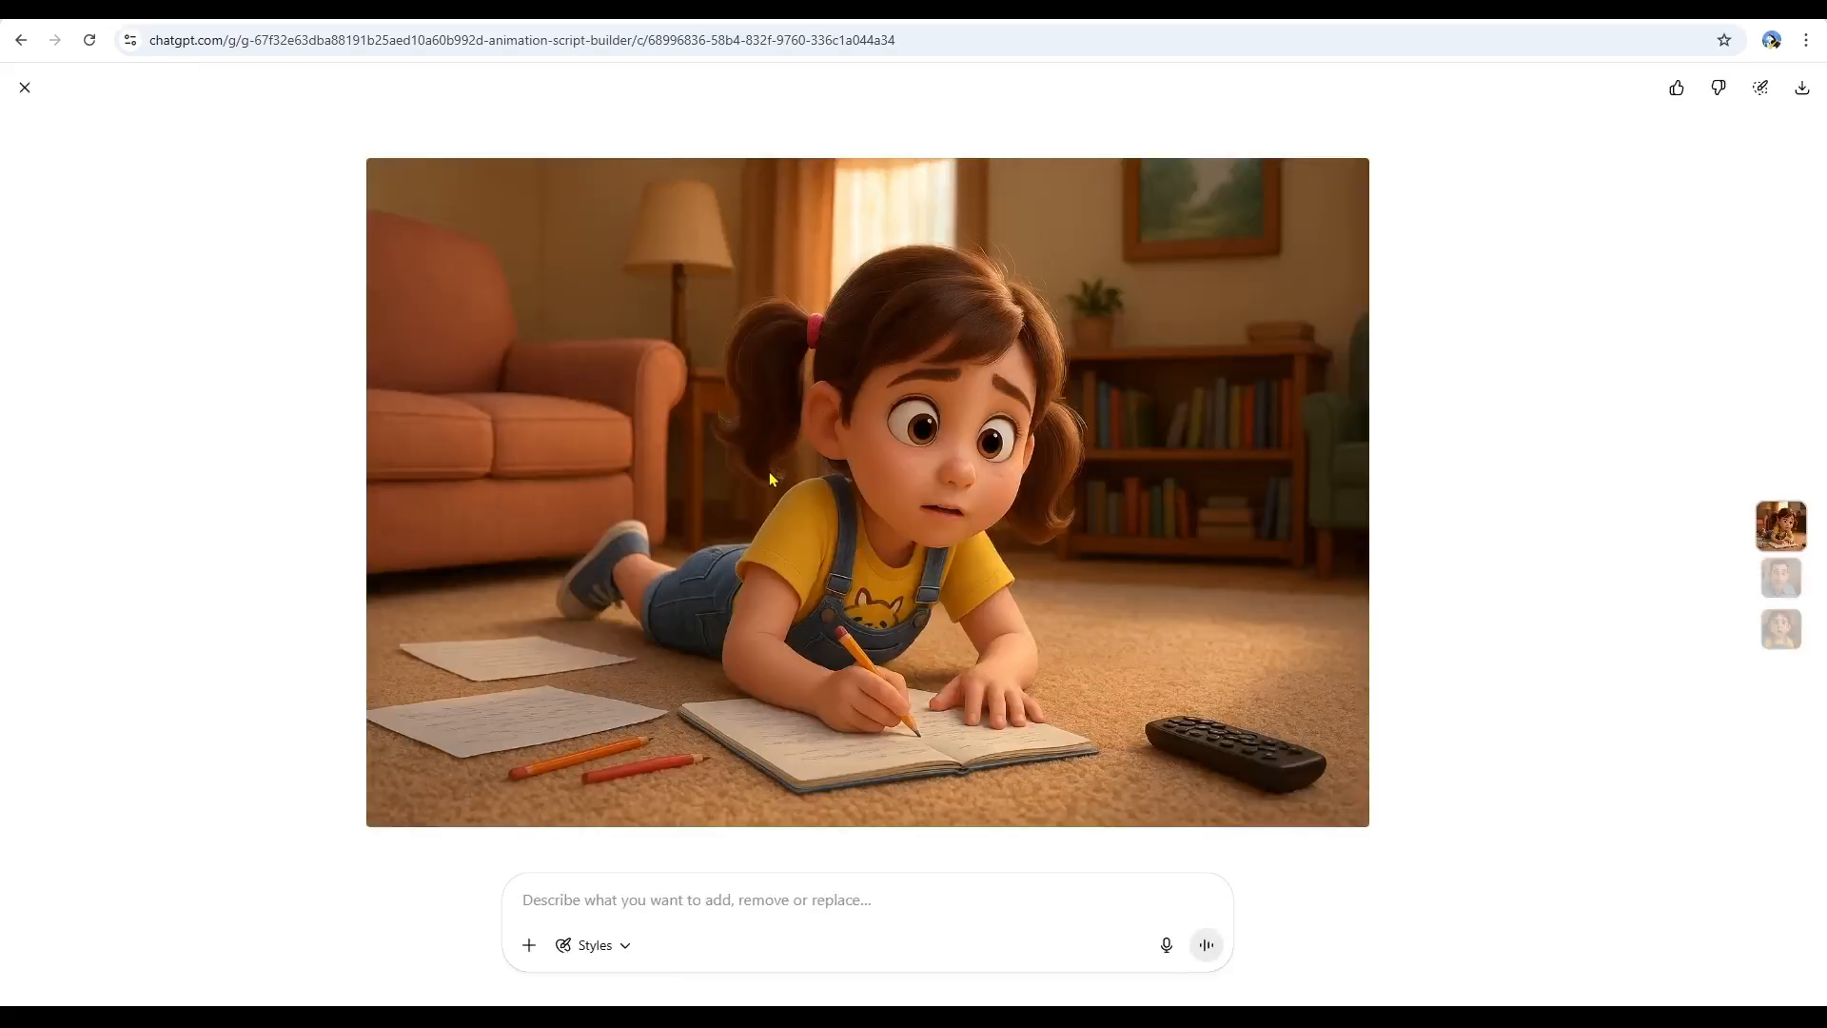
pyautogui.click(27, 88)
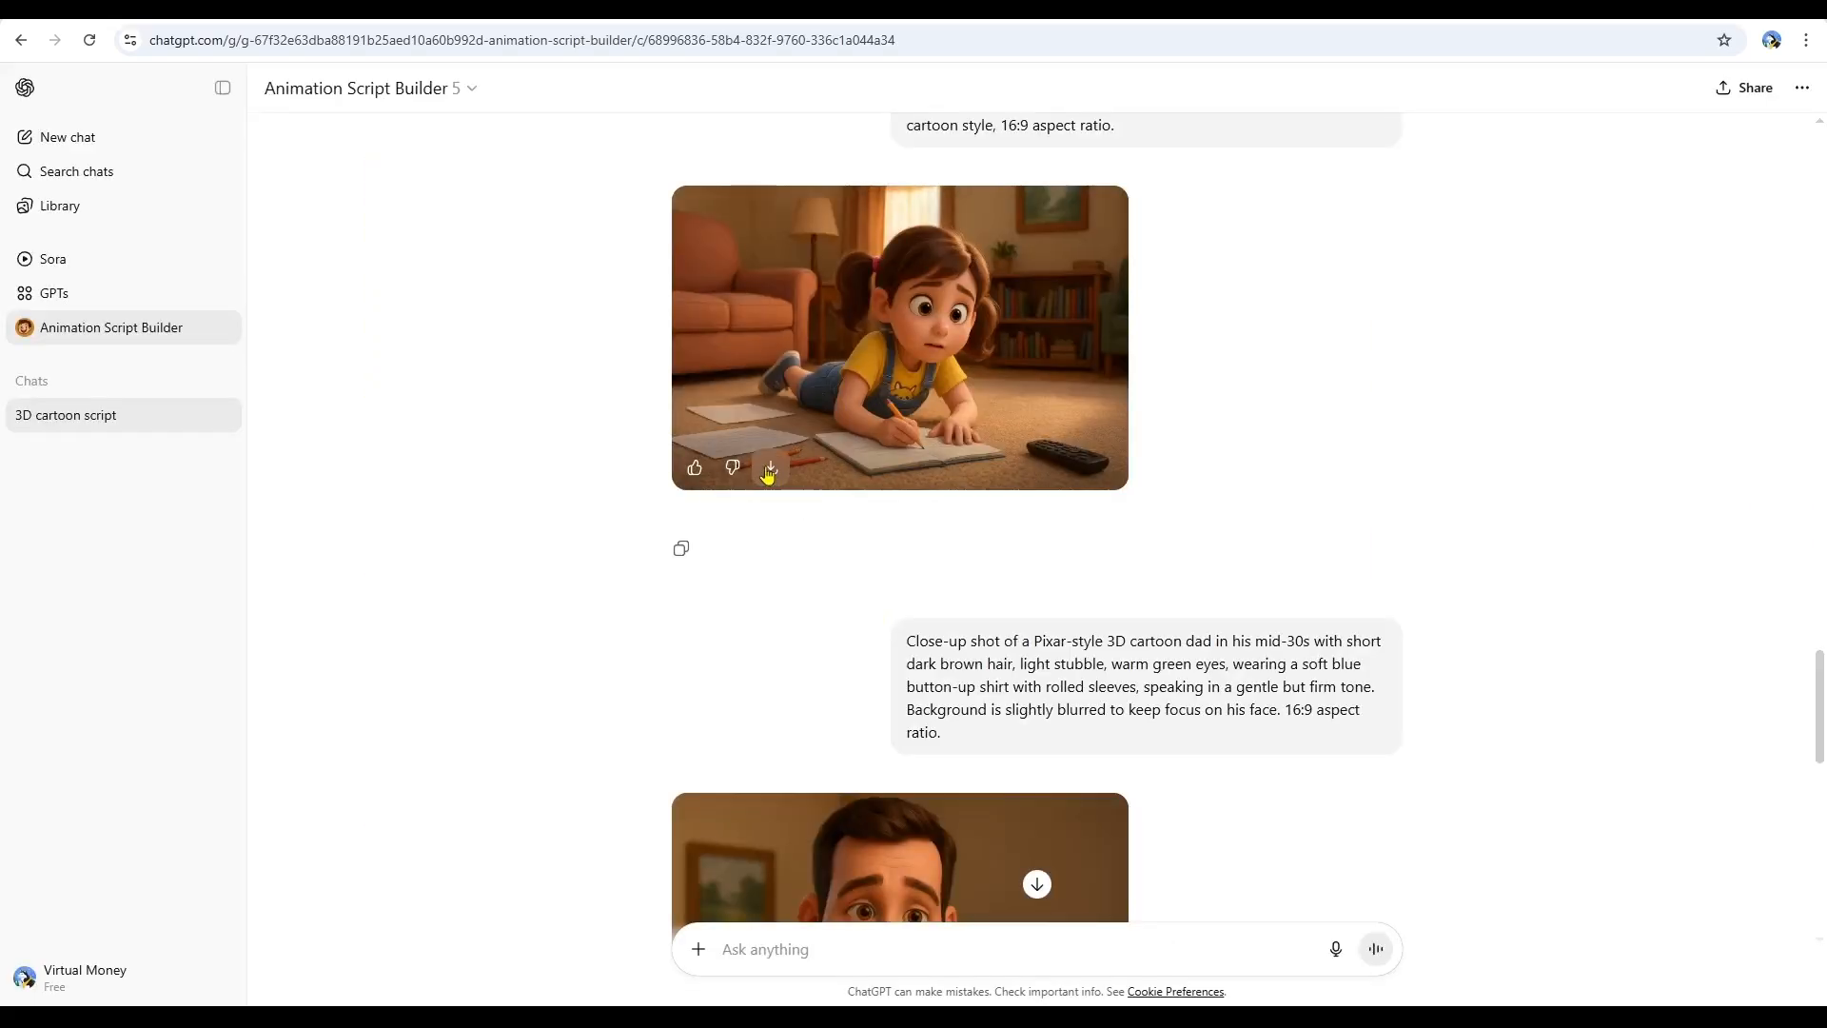
pyautogui.click(769, 468)
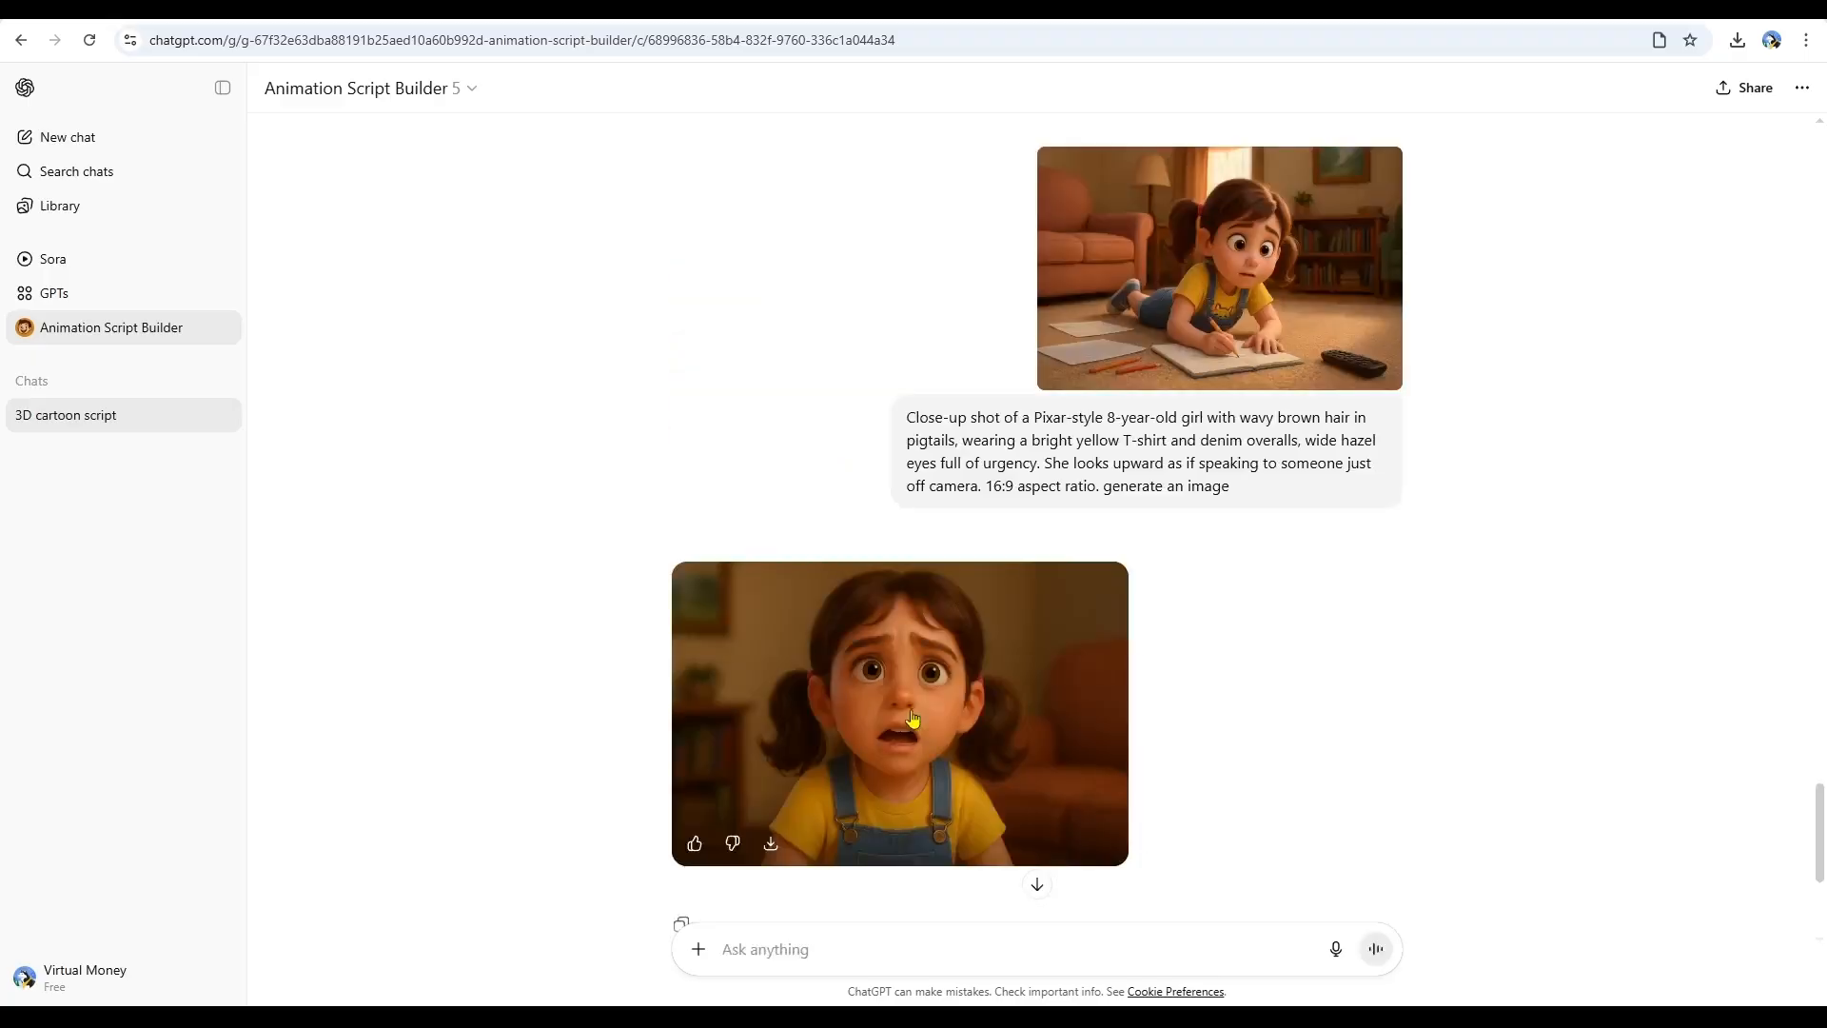
pyautogui.click(914, 718)
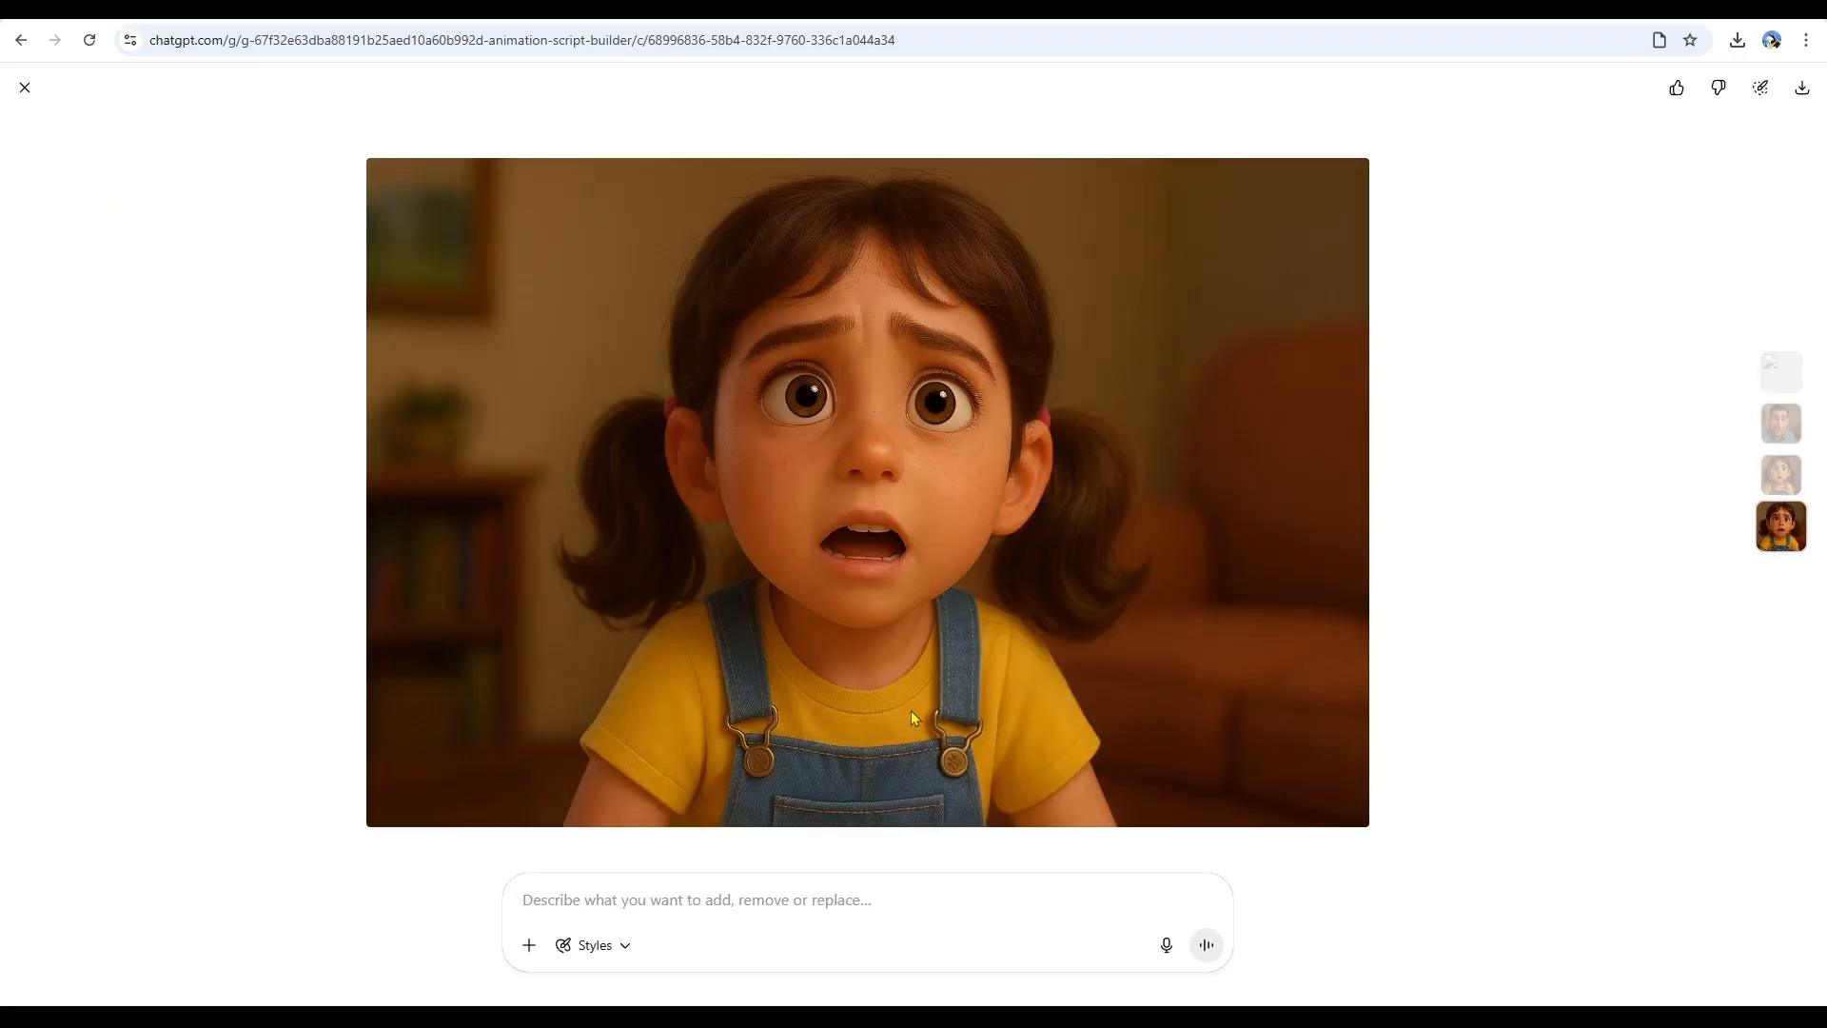
pyautogui.click(23, 88)
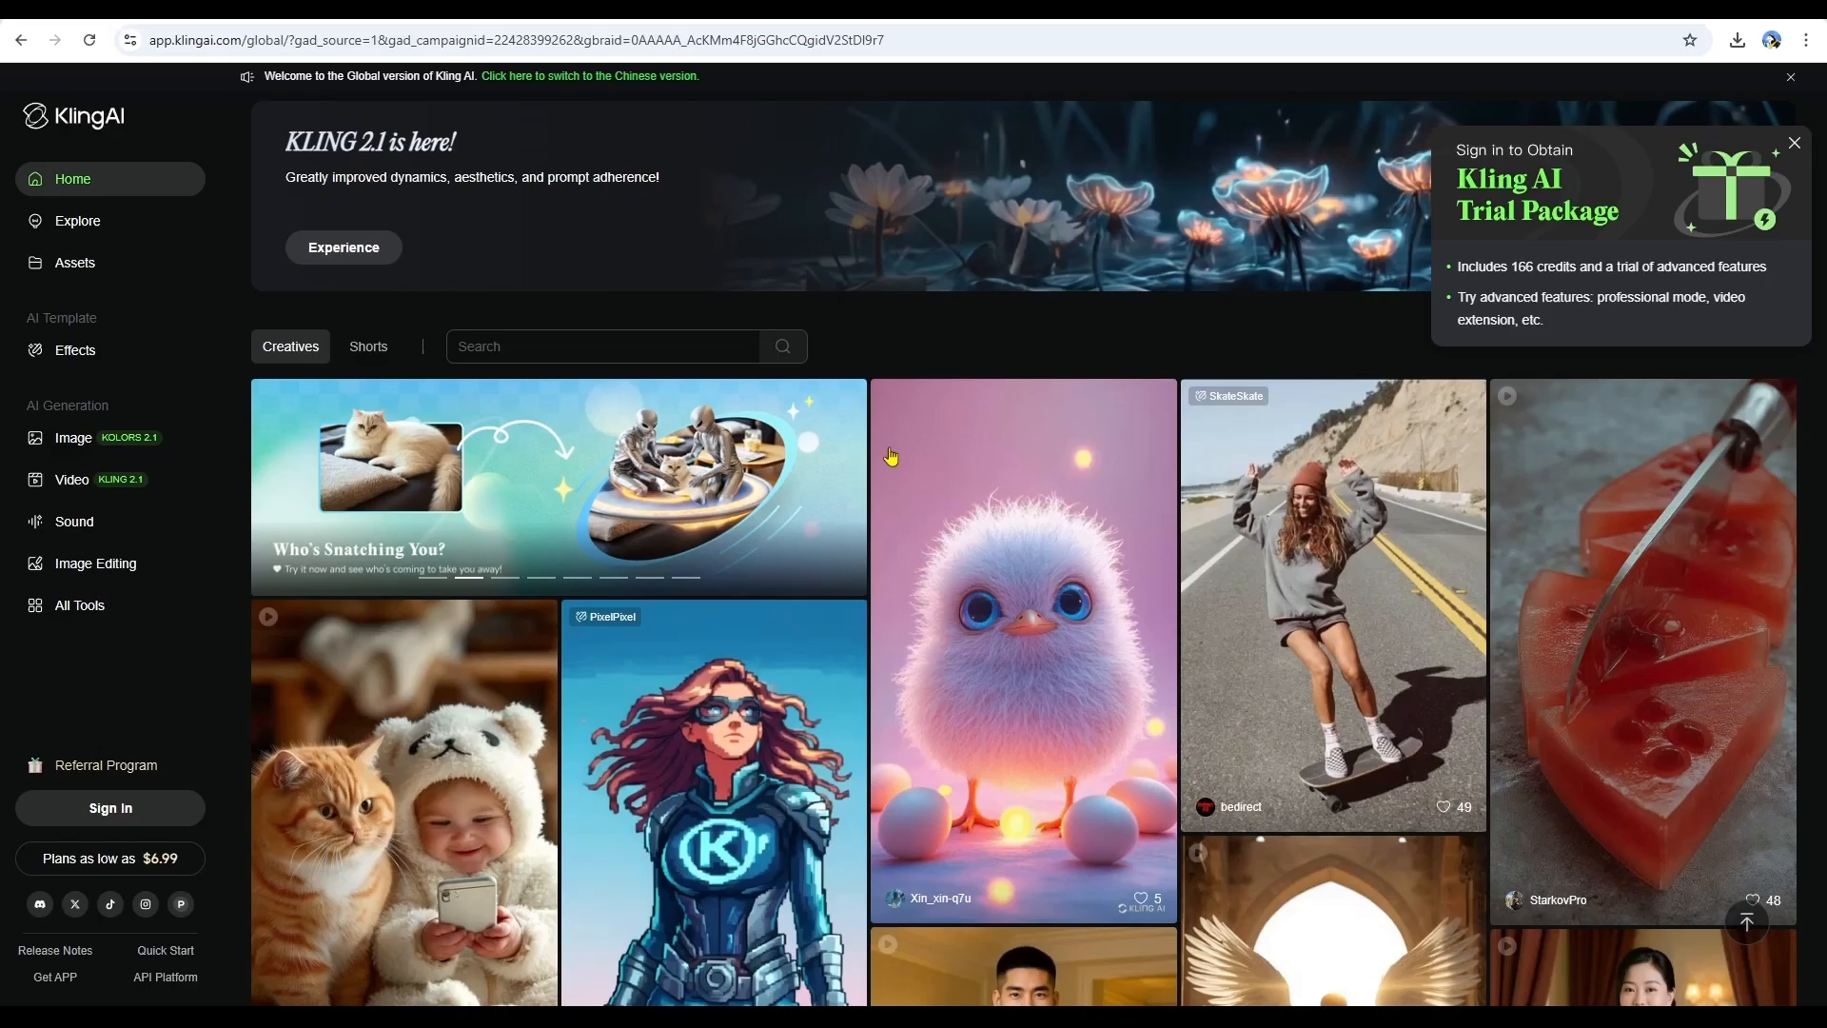
# - Sign in to Kling AI with the Google account
pyautogui.scroll(-3)
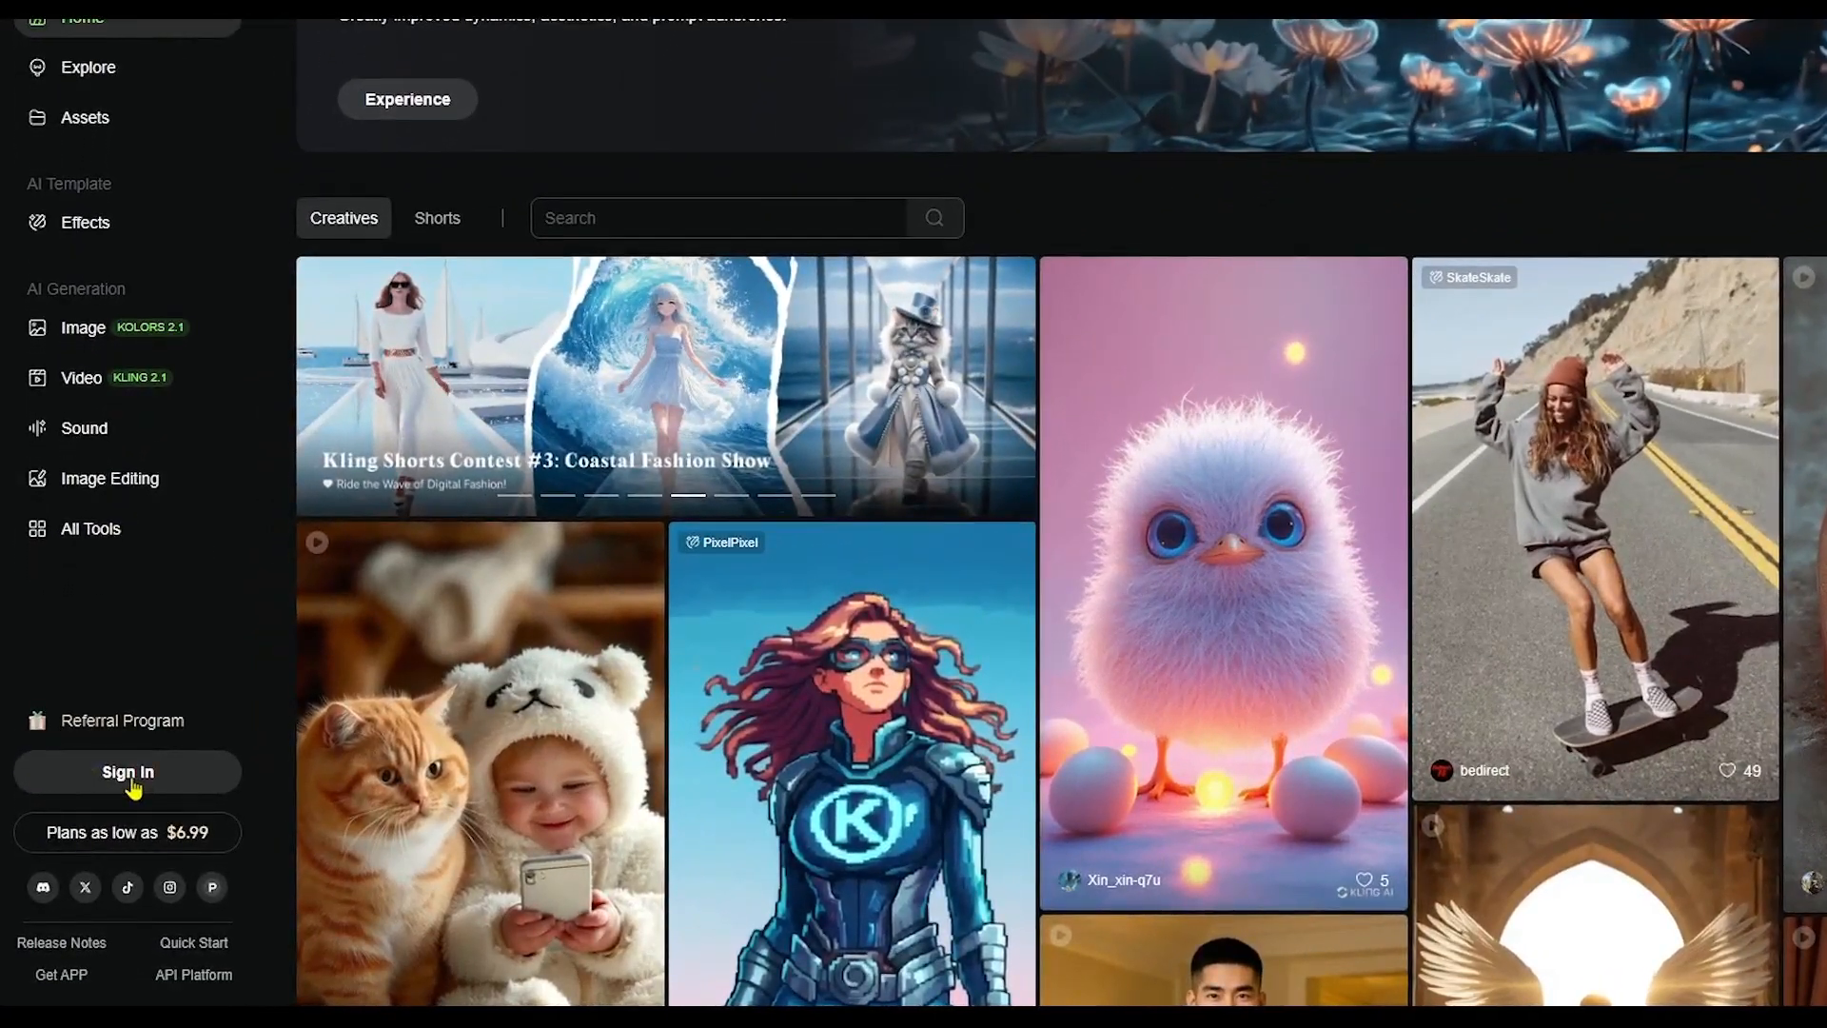
pyautogui.click(126, 771)
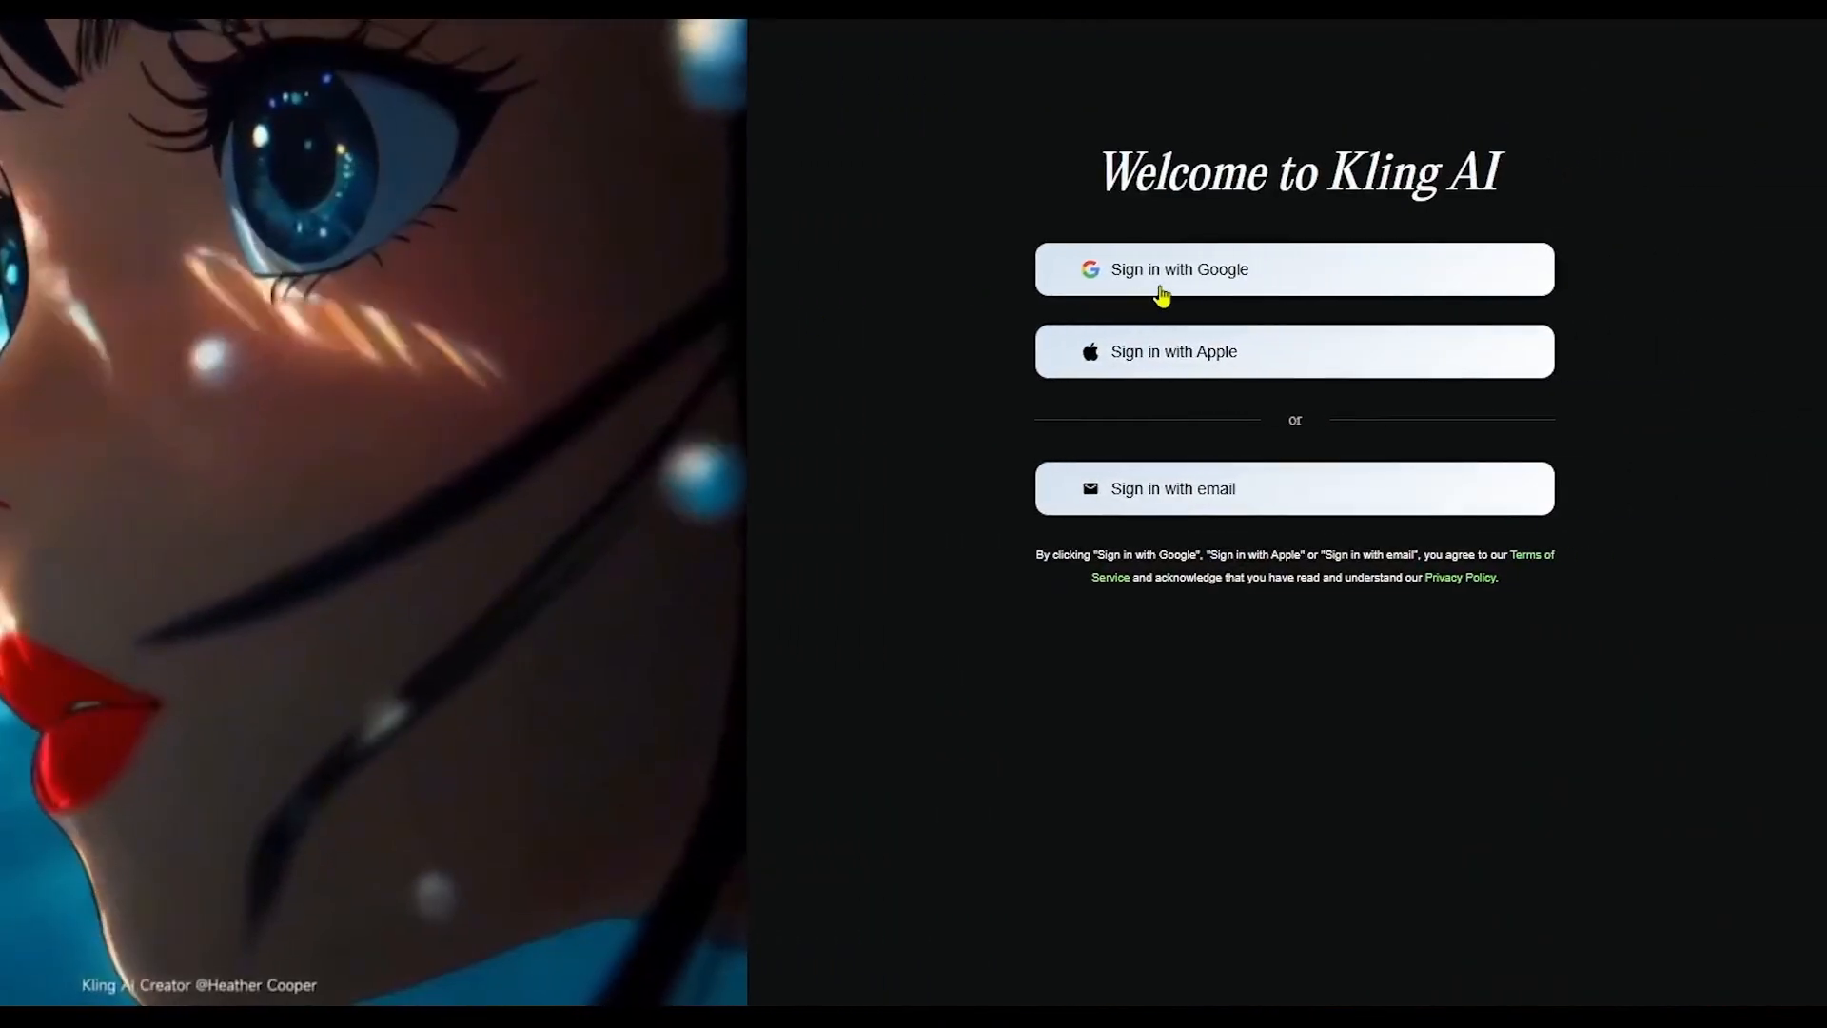
pyautogui.click(1180, 270)
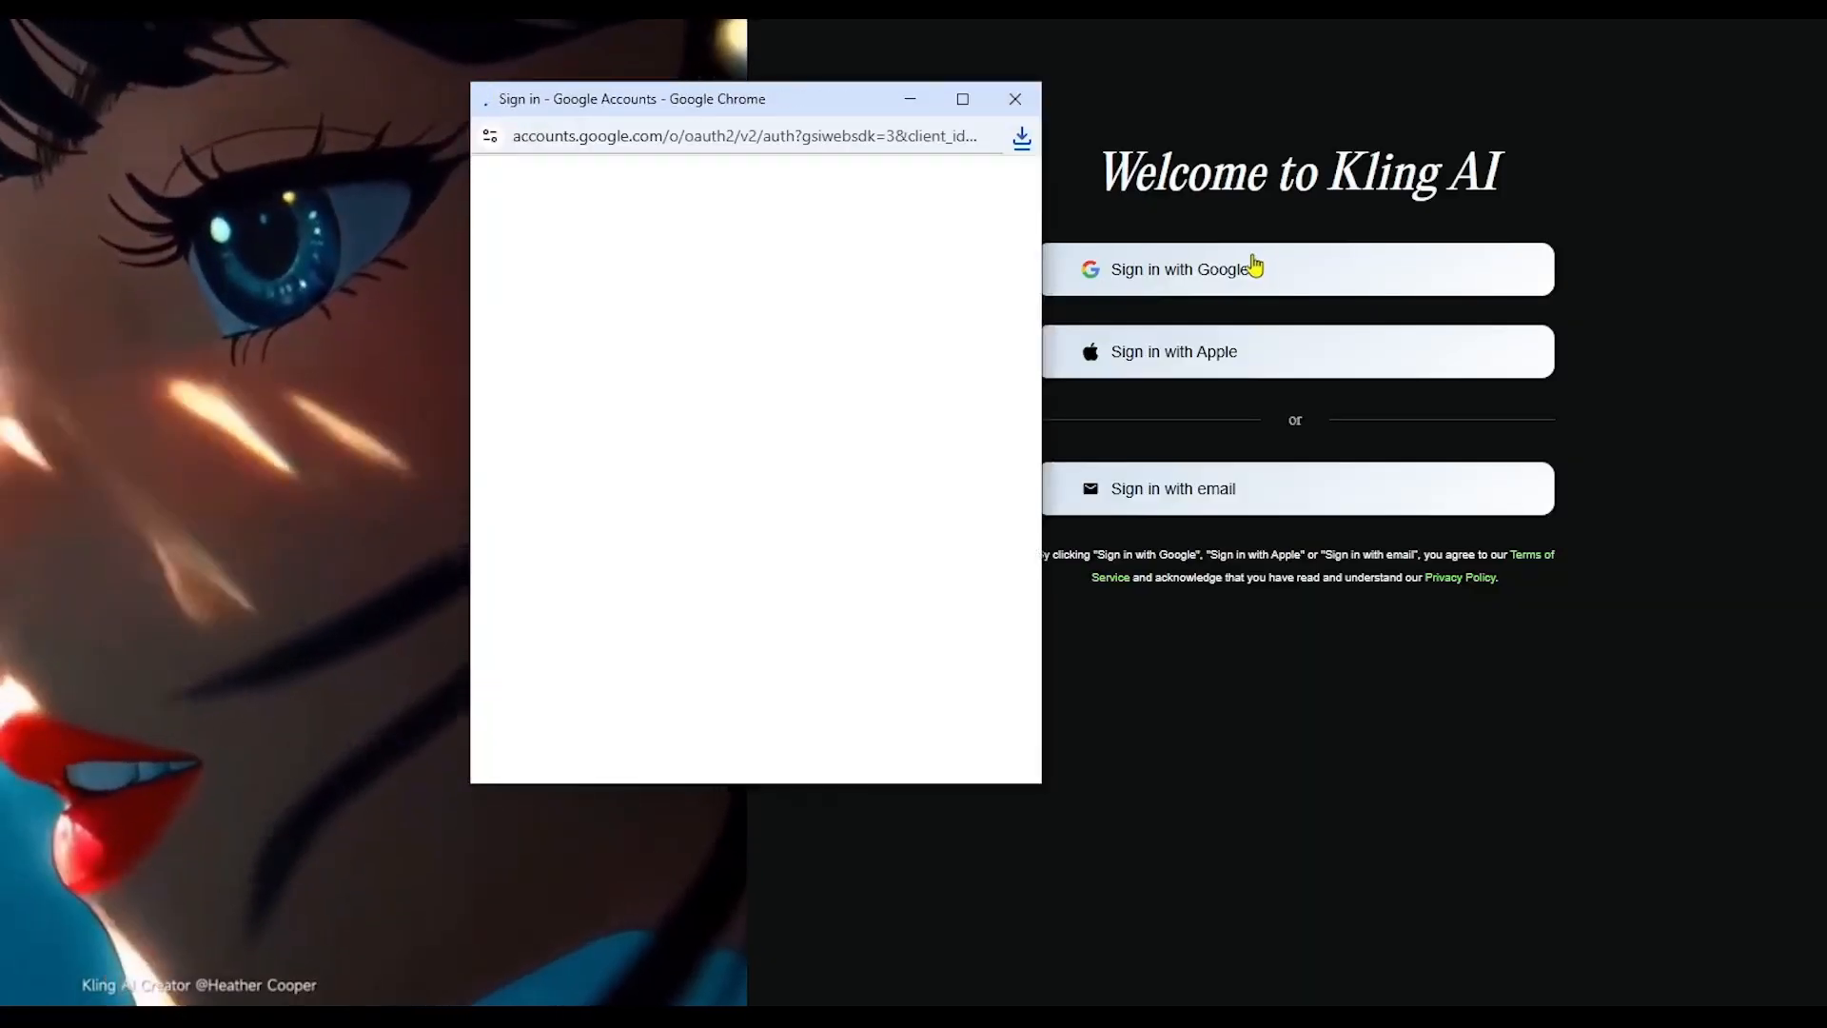
pyautogui.click(1199, 268)
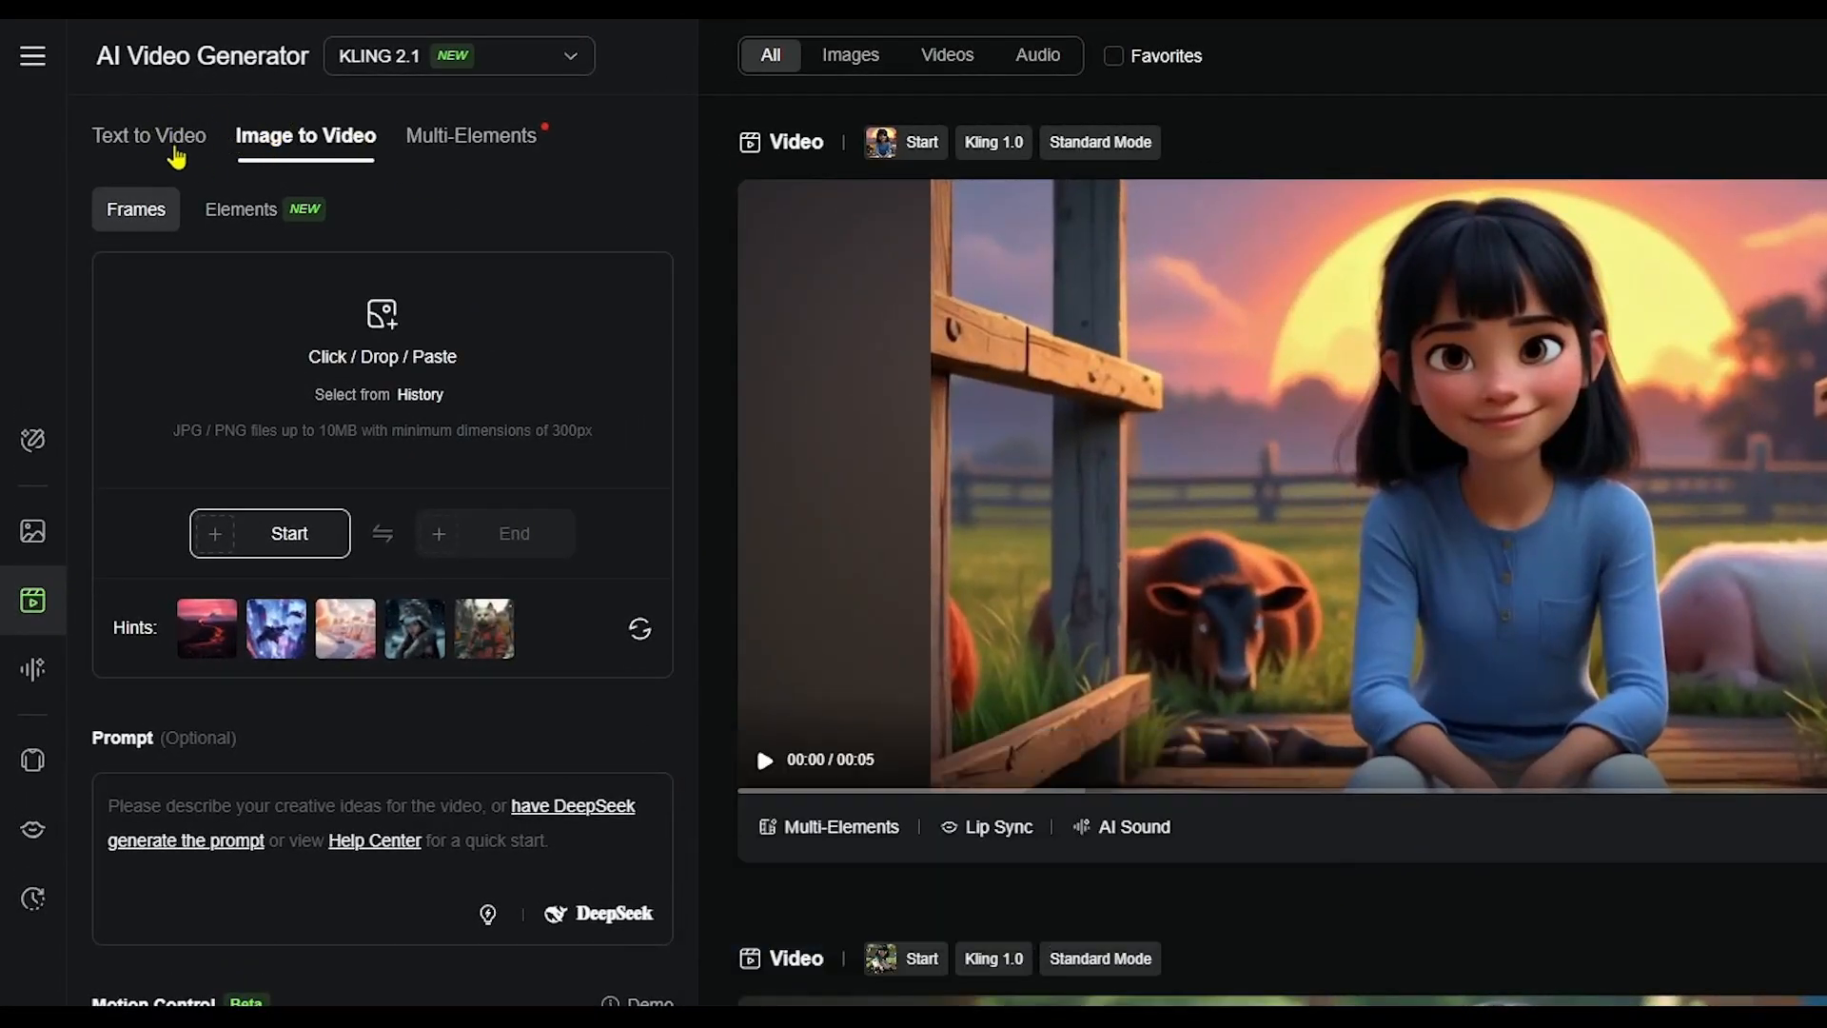
# - In Image to Video mode, load the girl-on-carpet image as the start frame
pyautogui.click(149, 135)
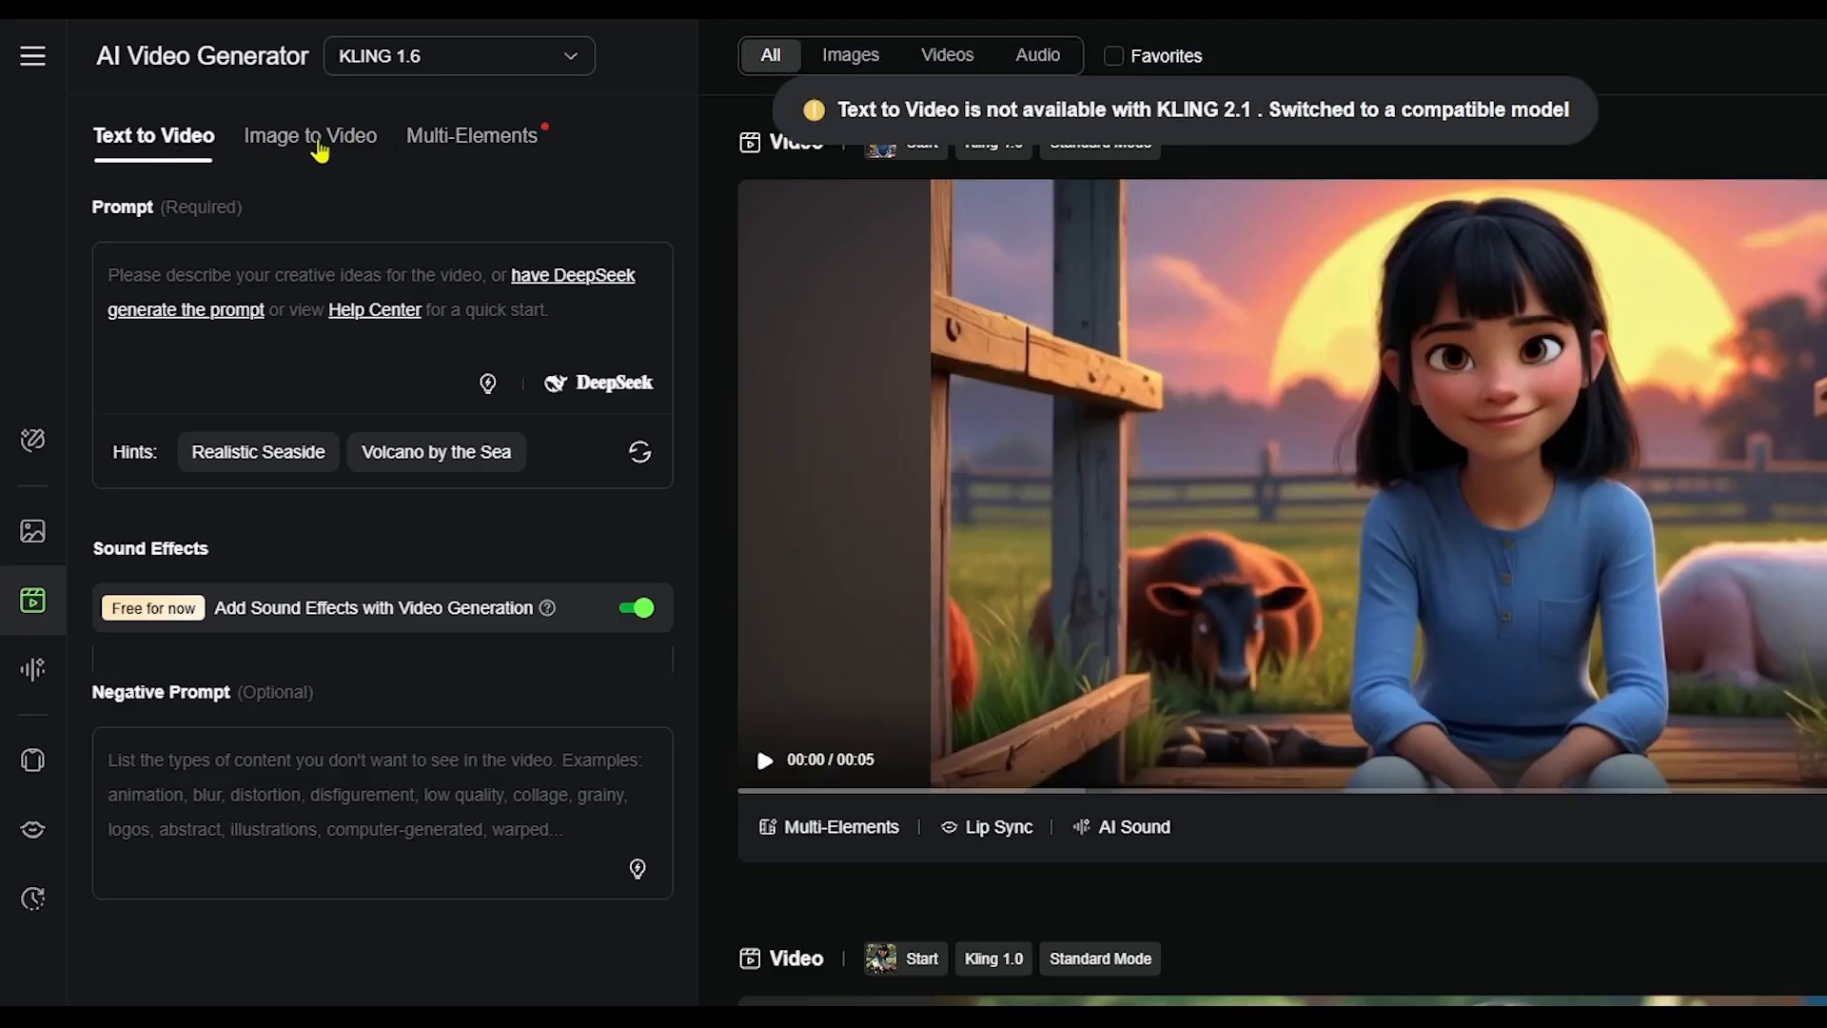
pyautogui.click(310, 137)
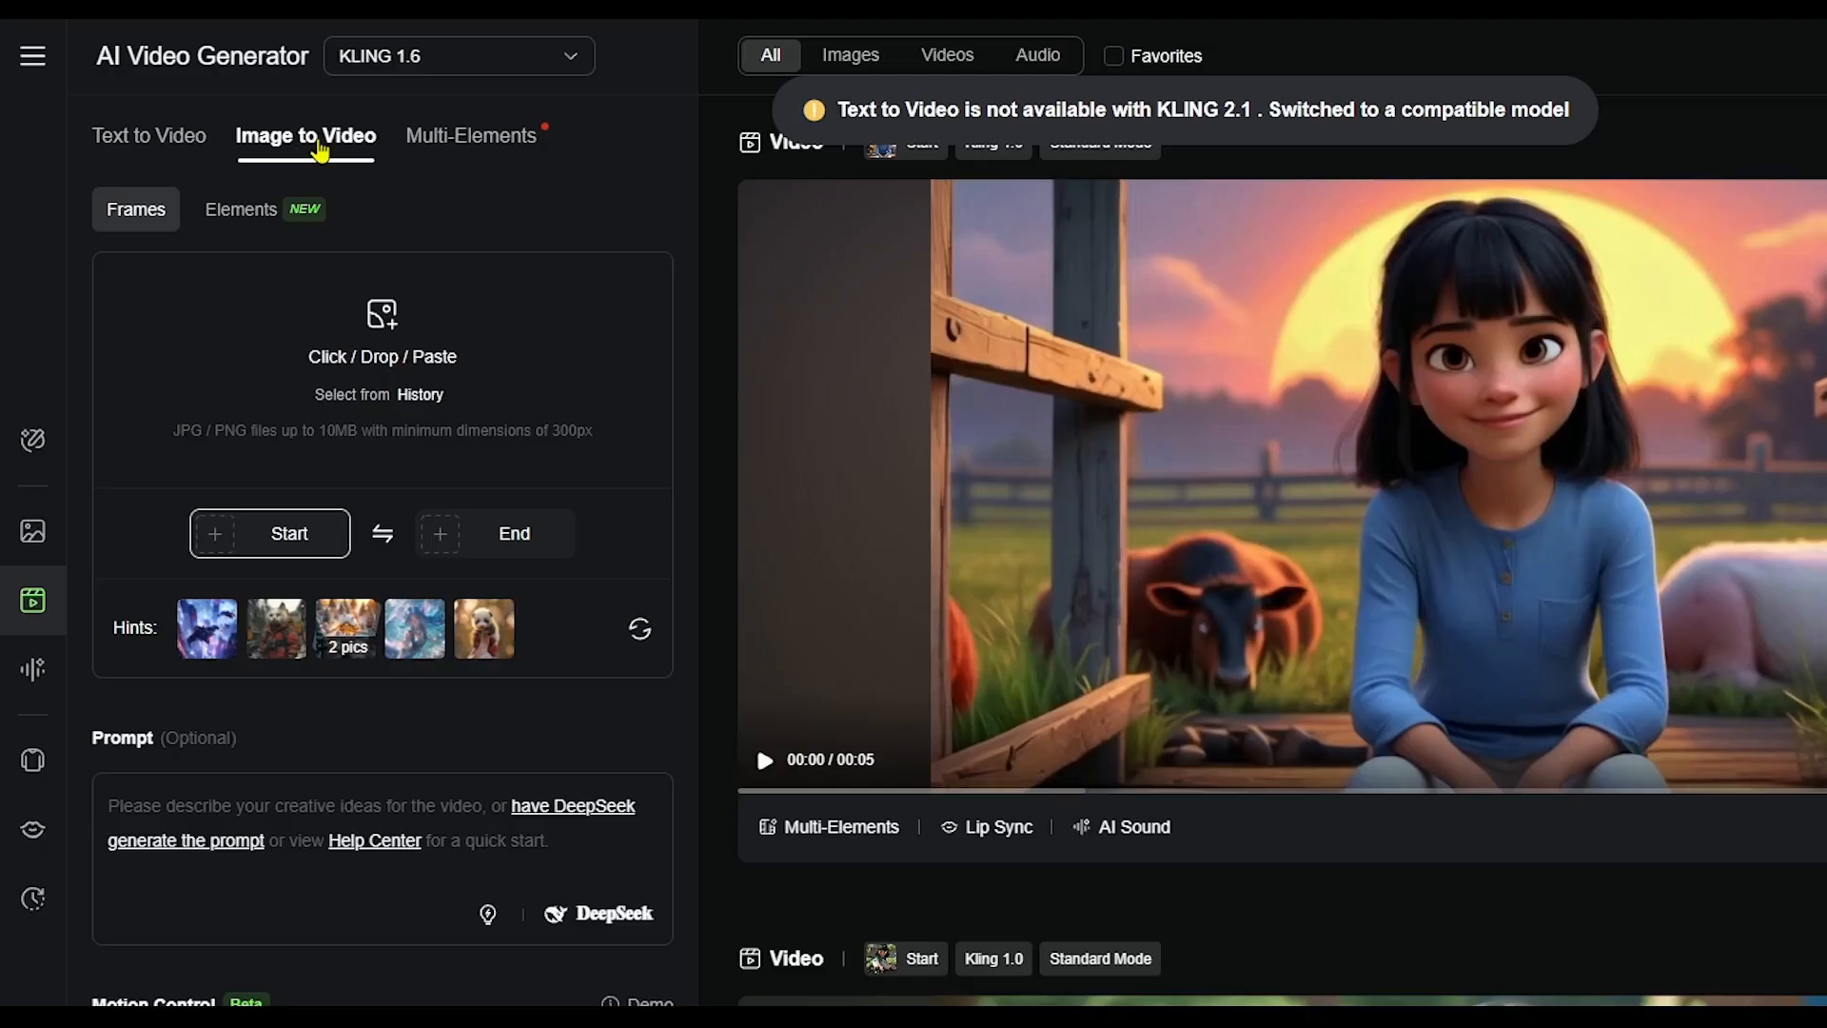
pyautogui.moveTo(392, 200)
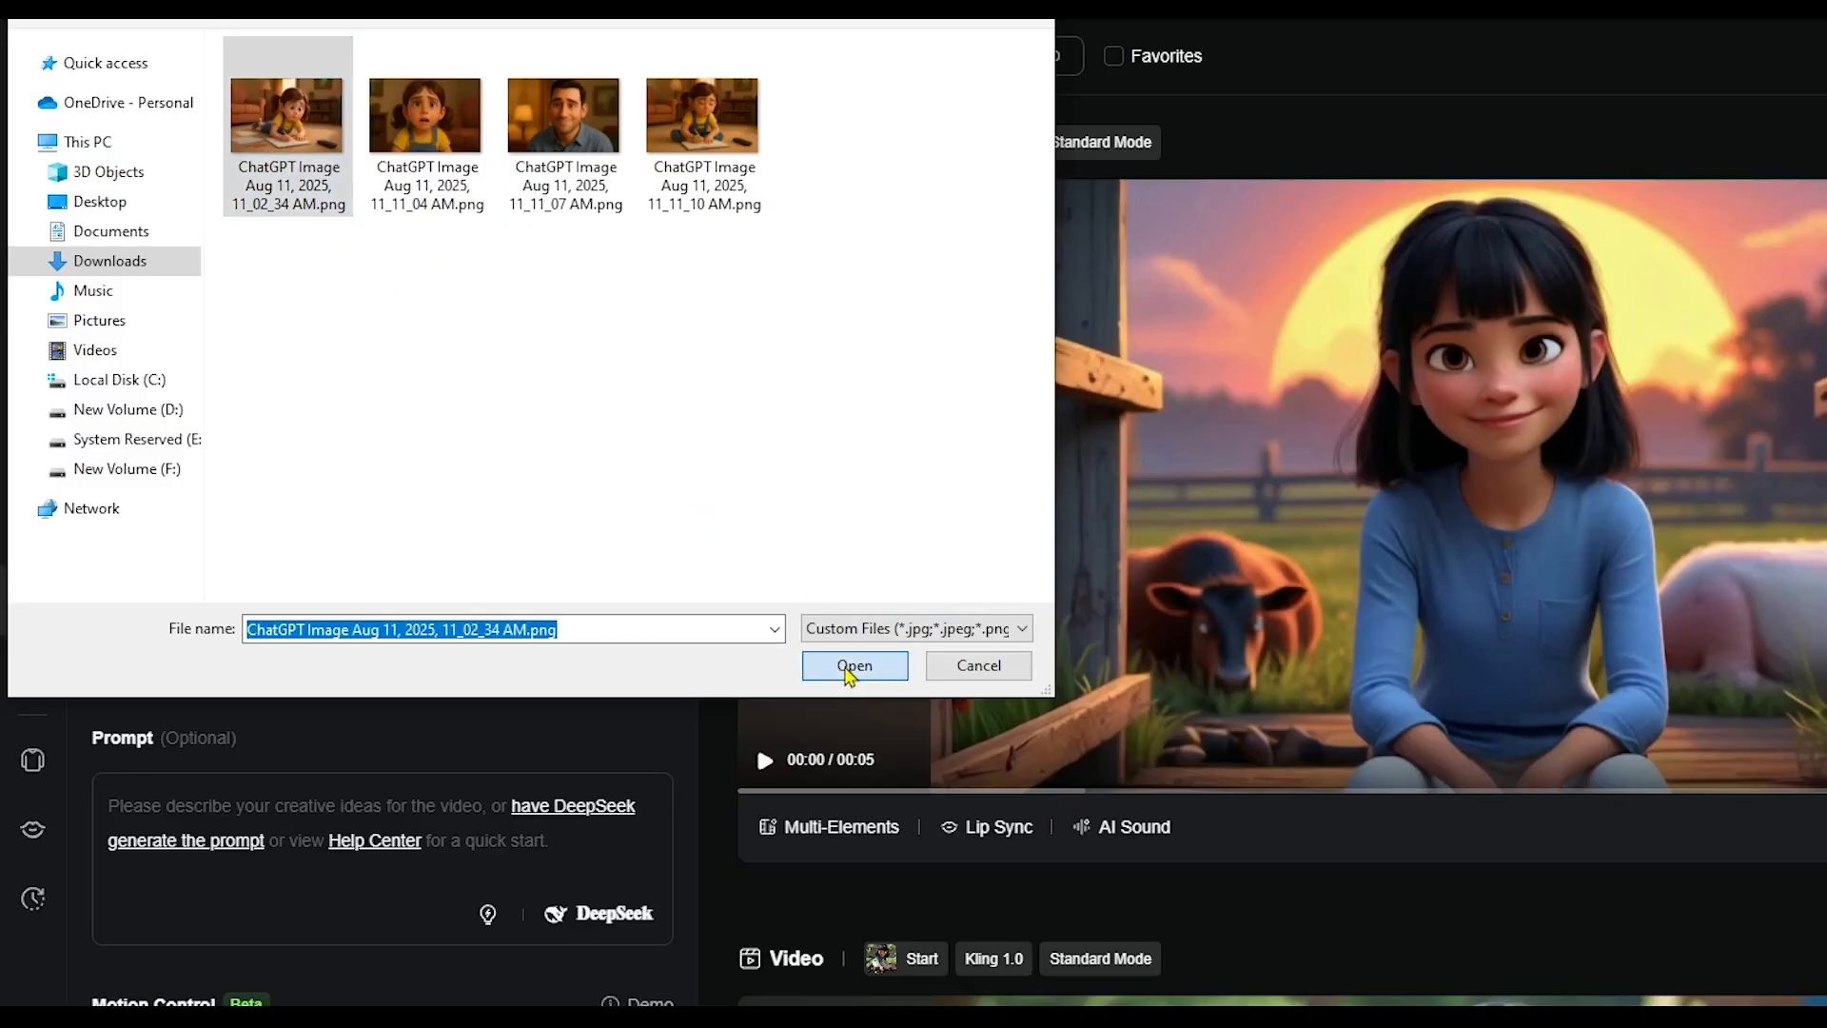
pyautogui.click(854, 667)
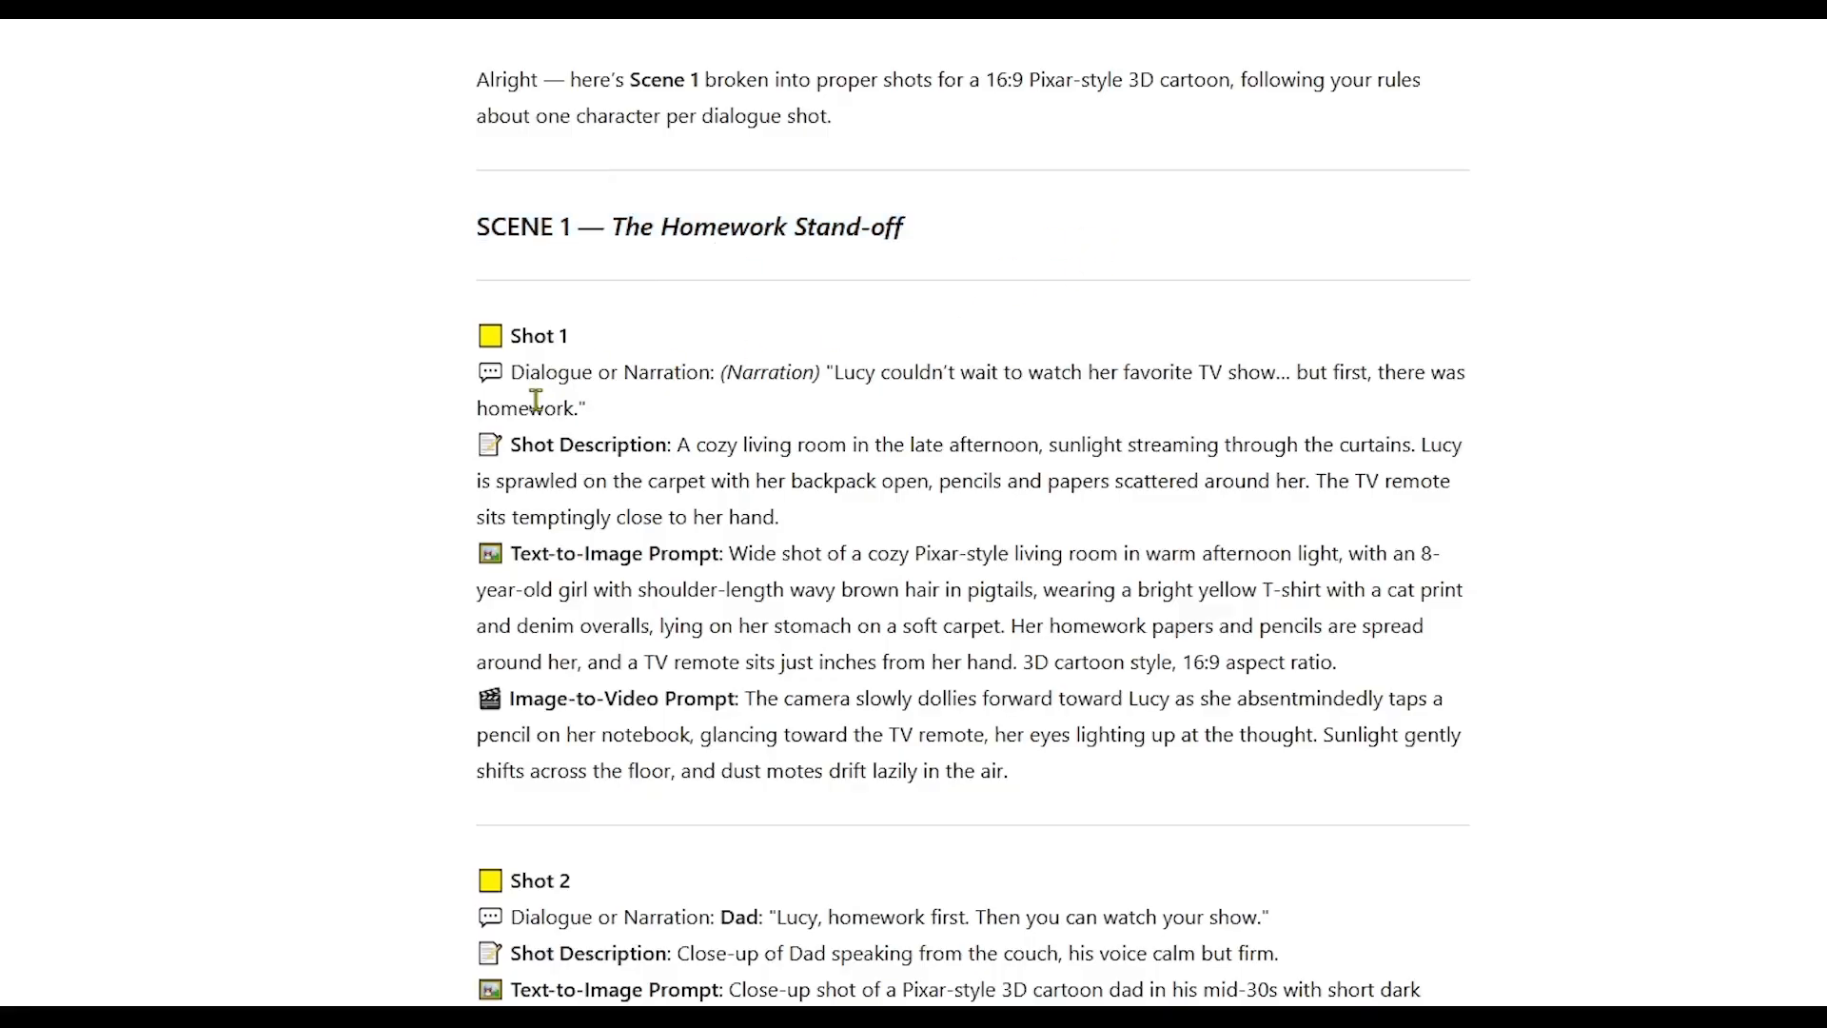
# - Select and copy Shot 1's image-to-video prompt from the Scene 1 script
pyautogui.doubleClick(538, 335)
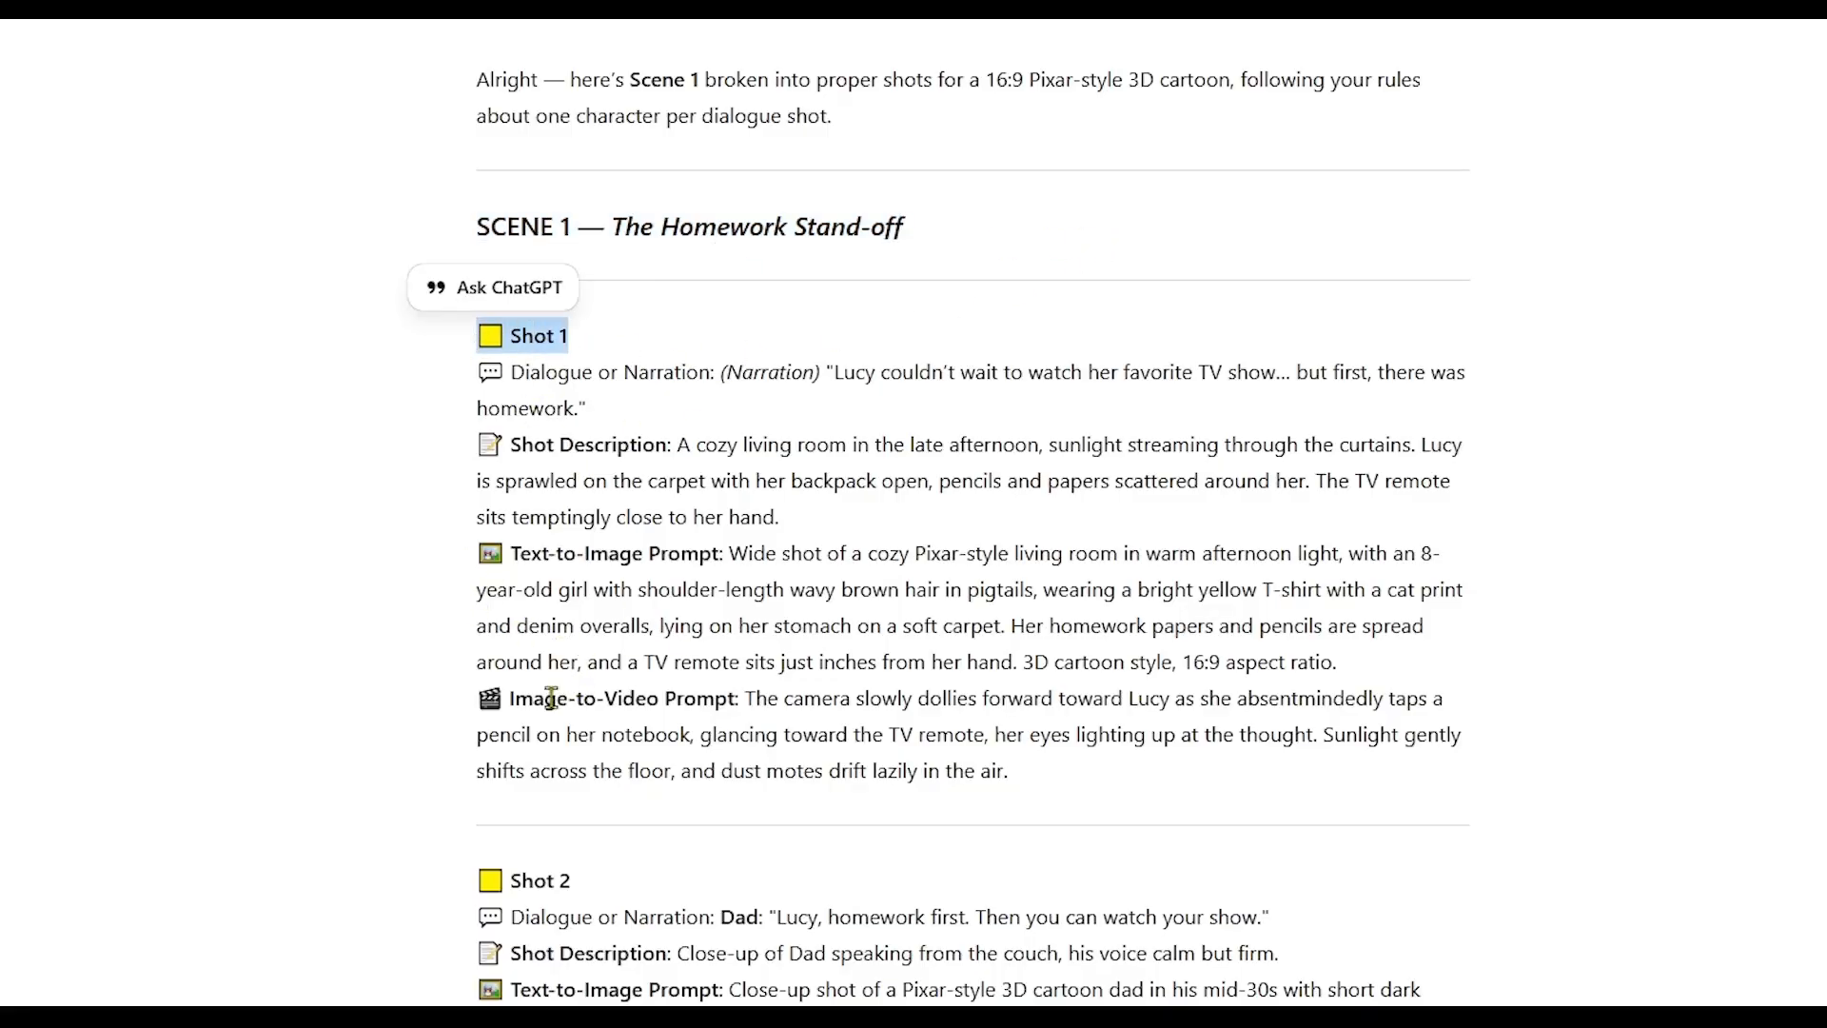
pyautogui.moveTo(744, 698); pyautogui.dragTo(994, 735)
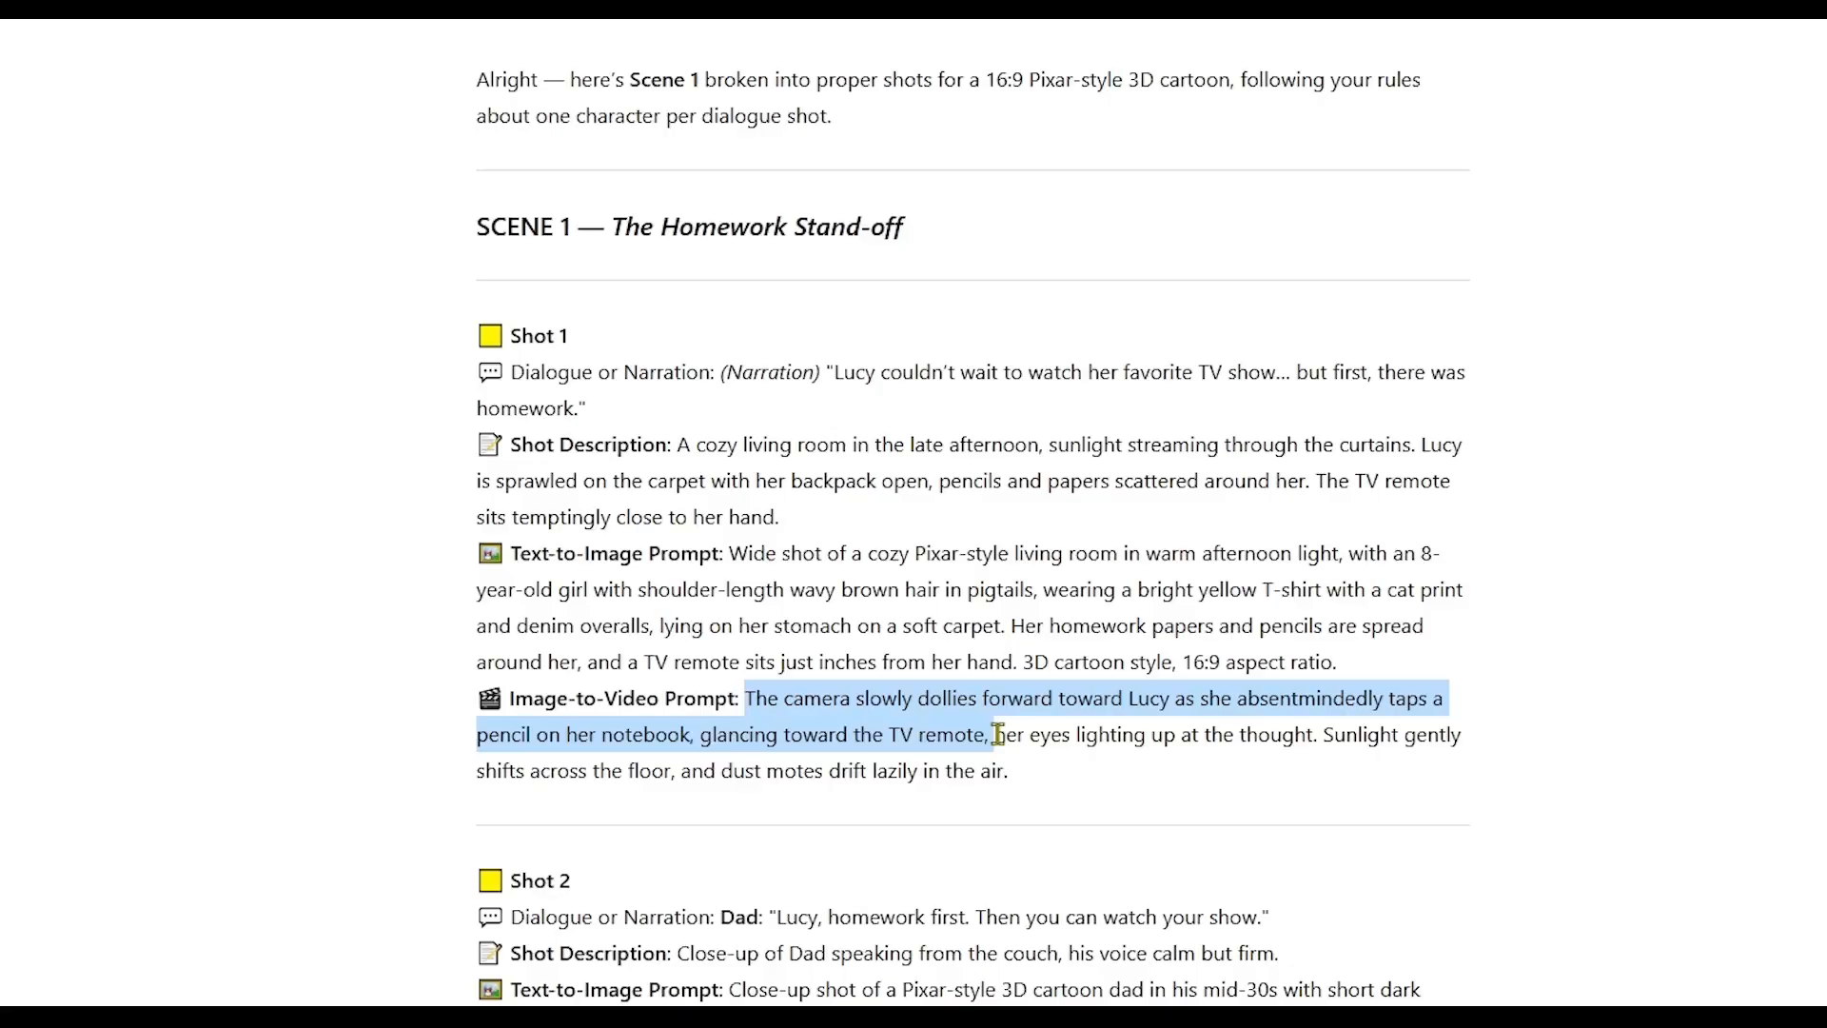
pyautogui.rightClick(986, 735)
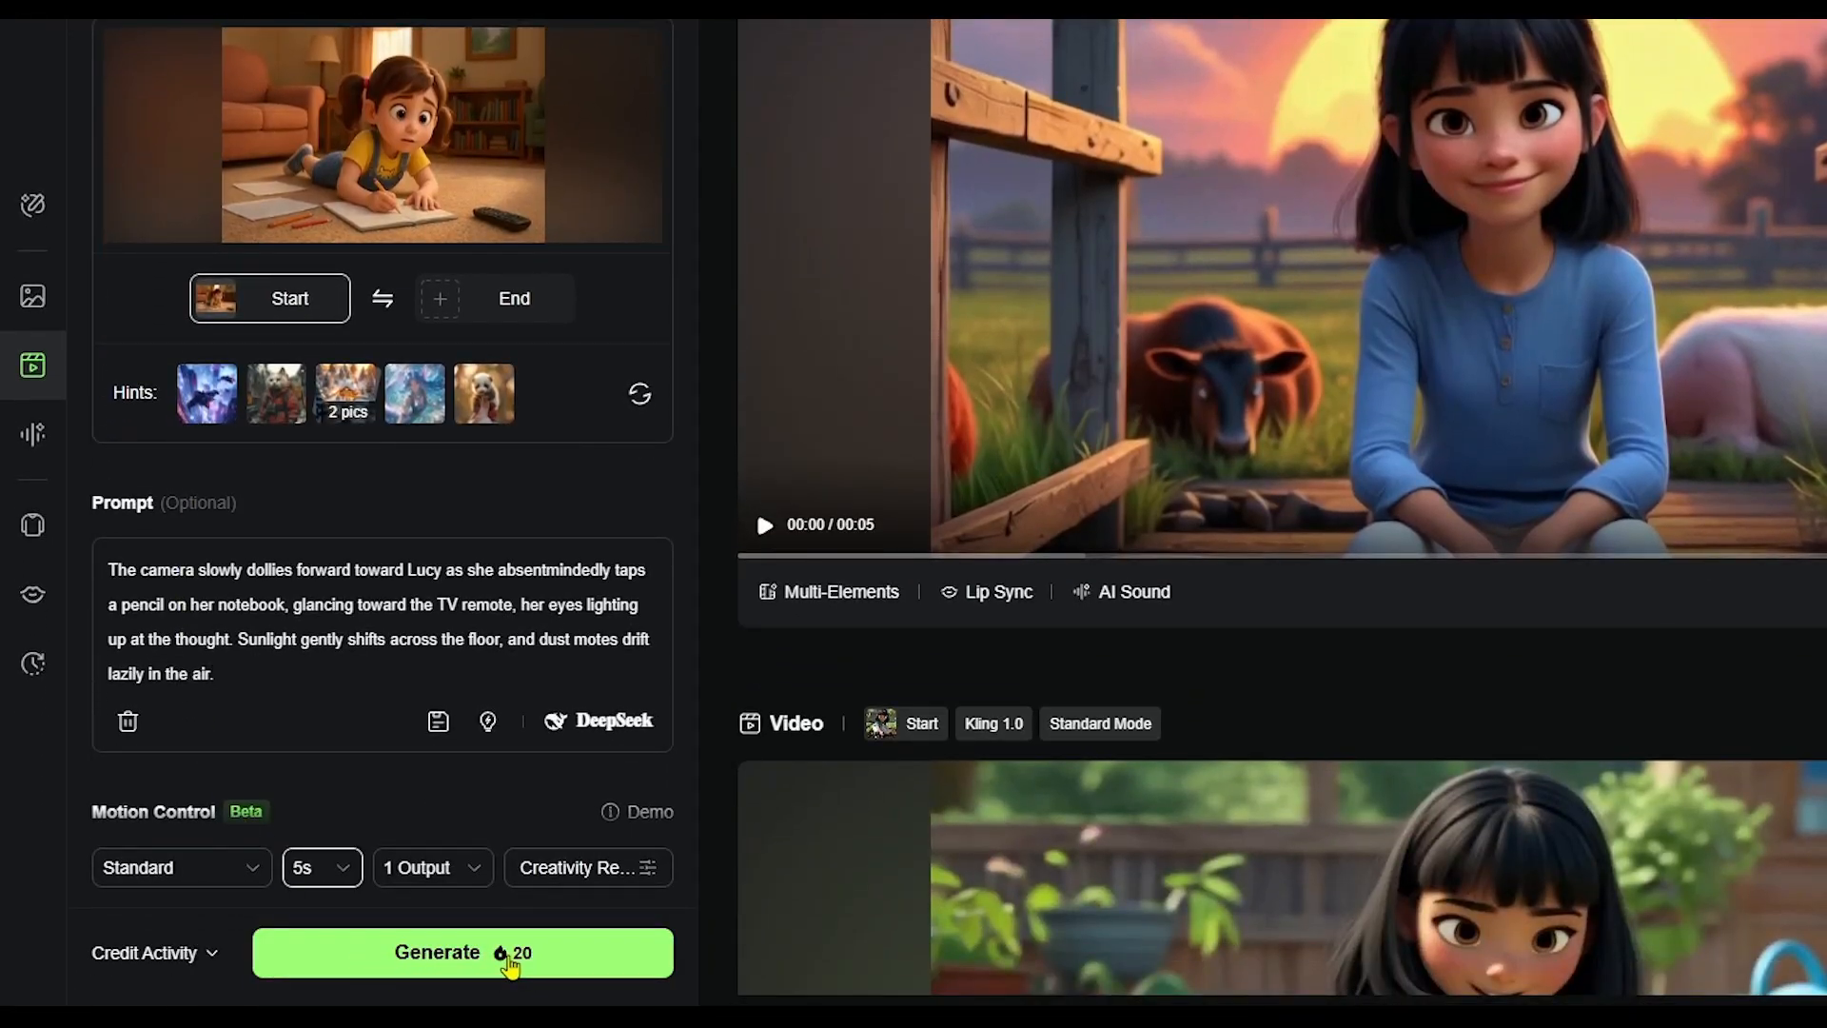
# - Generate the Kling clip of Lucy on the carpet from its image-to-video prompt
pyautogui.click(462, 951)
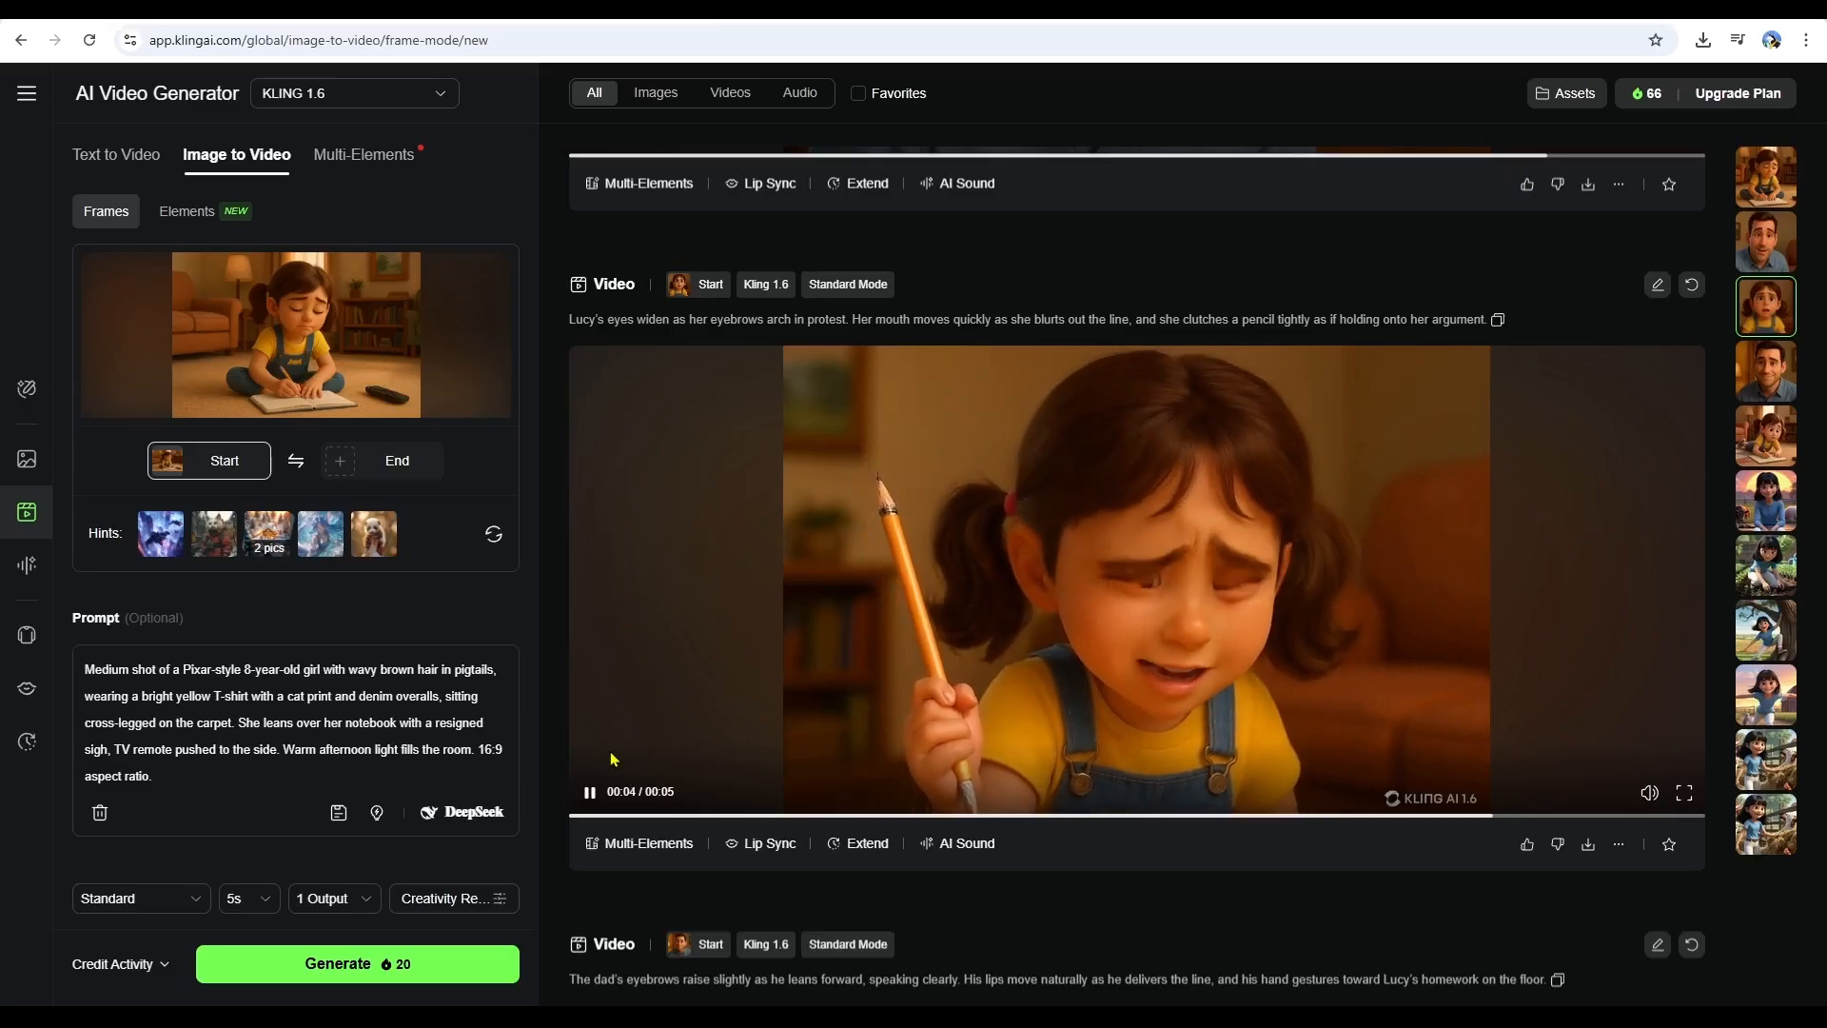
pyautogui.scroll(-3)
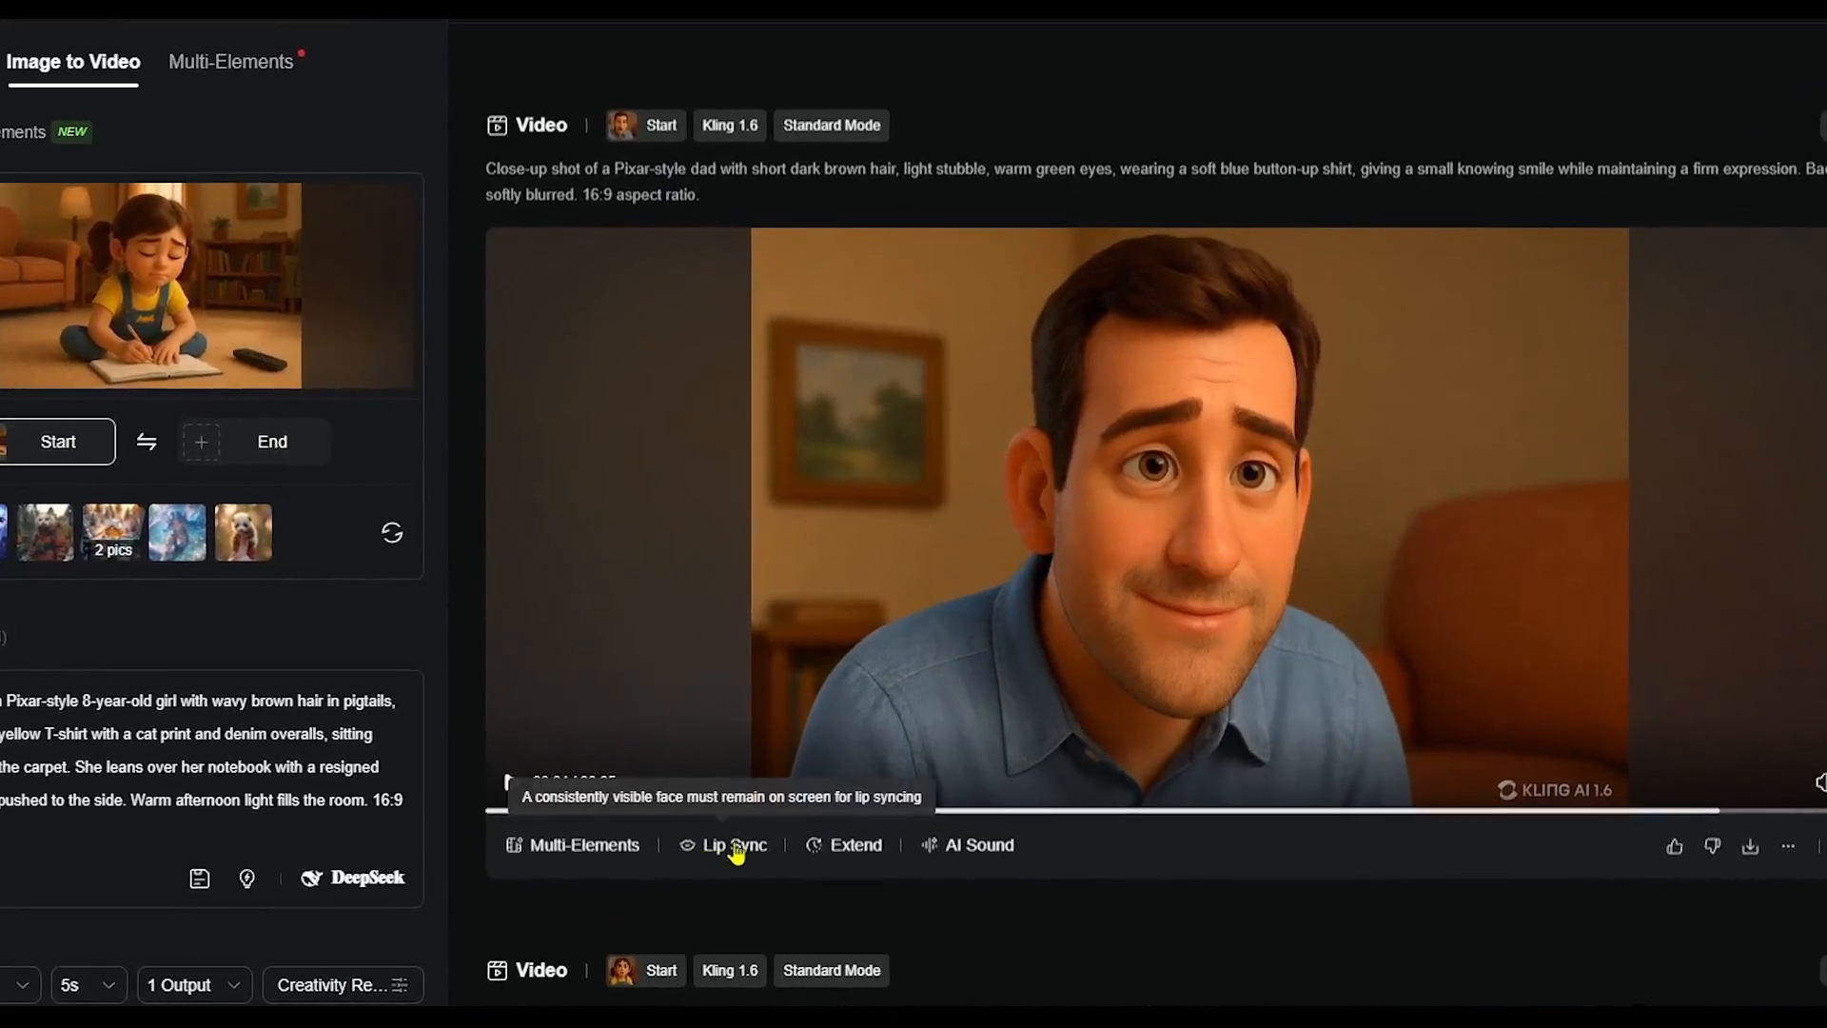
# - Lip-sync the dad's clip with the Rock male voice and Angry emotion, then generate it
pyautogui.click(731, 845)
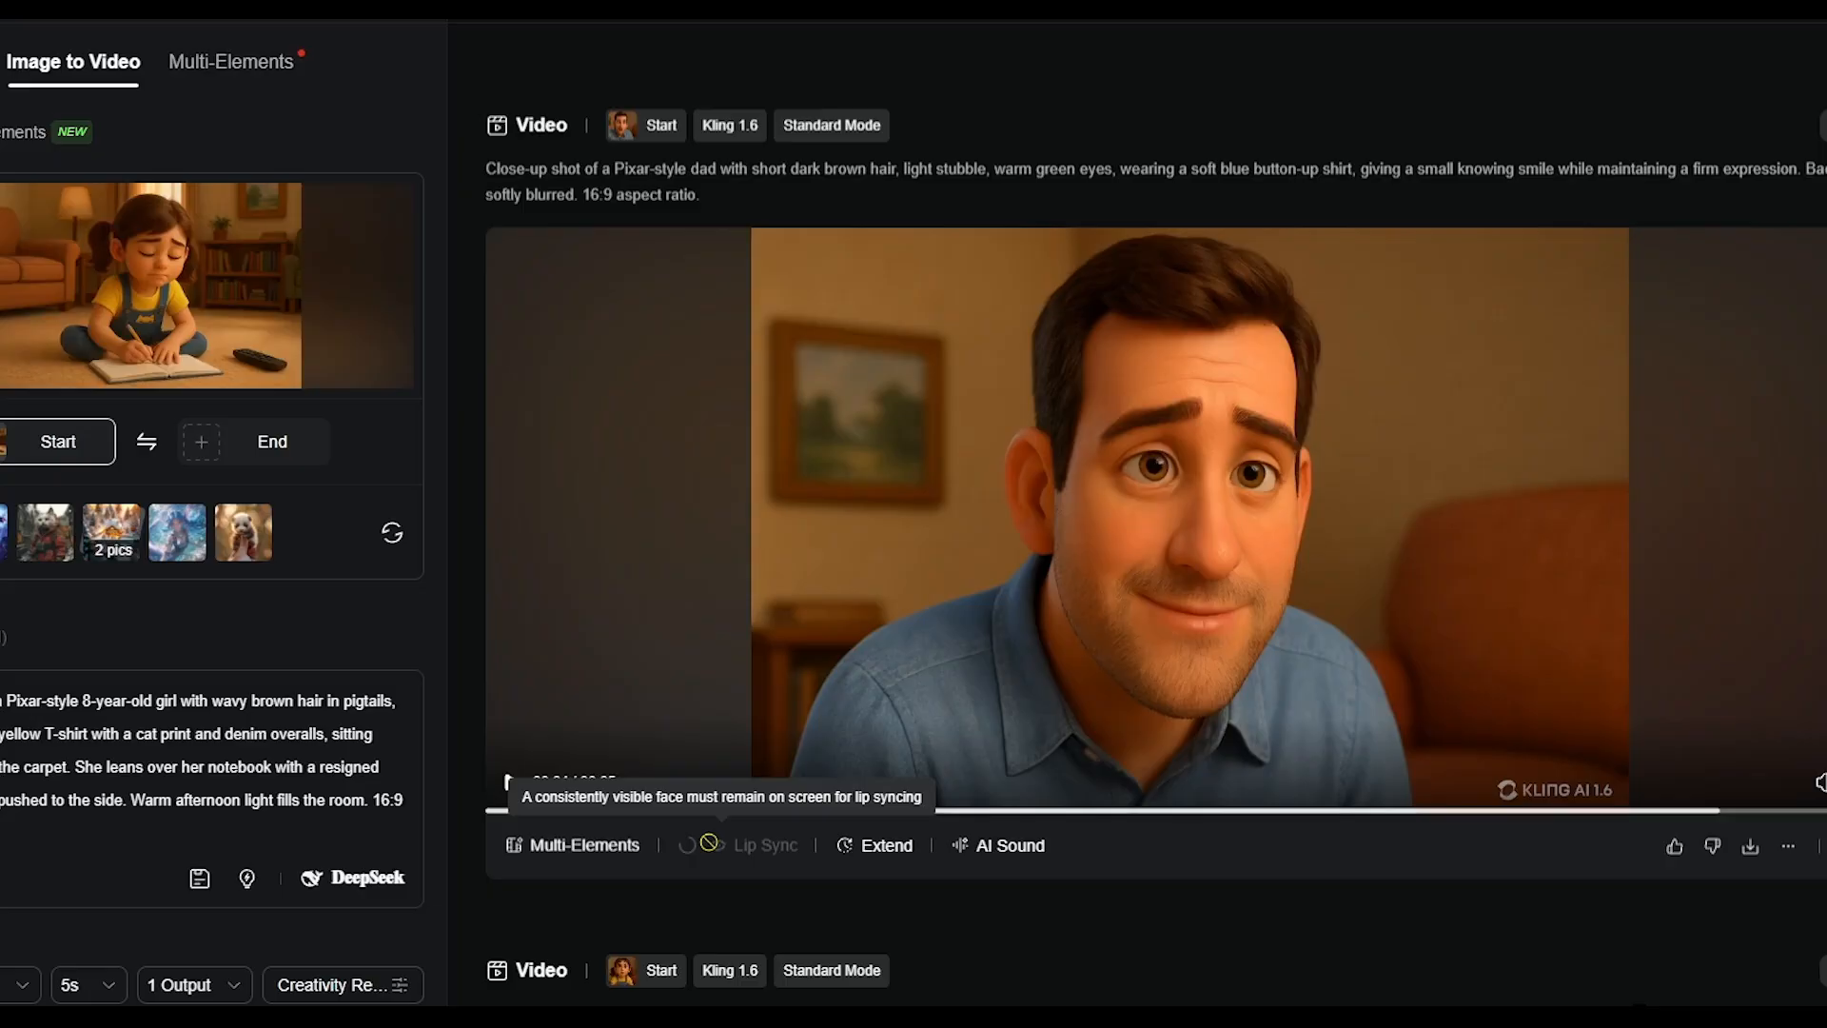
pyautogui.click(765, 845)
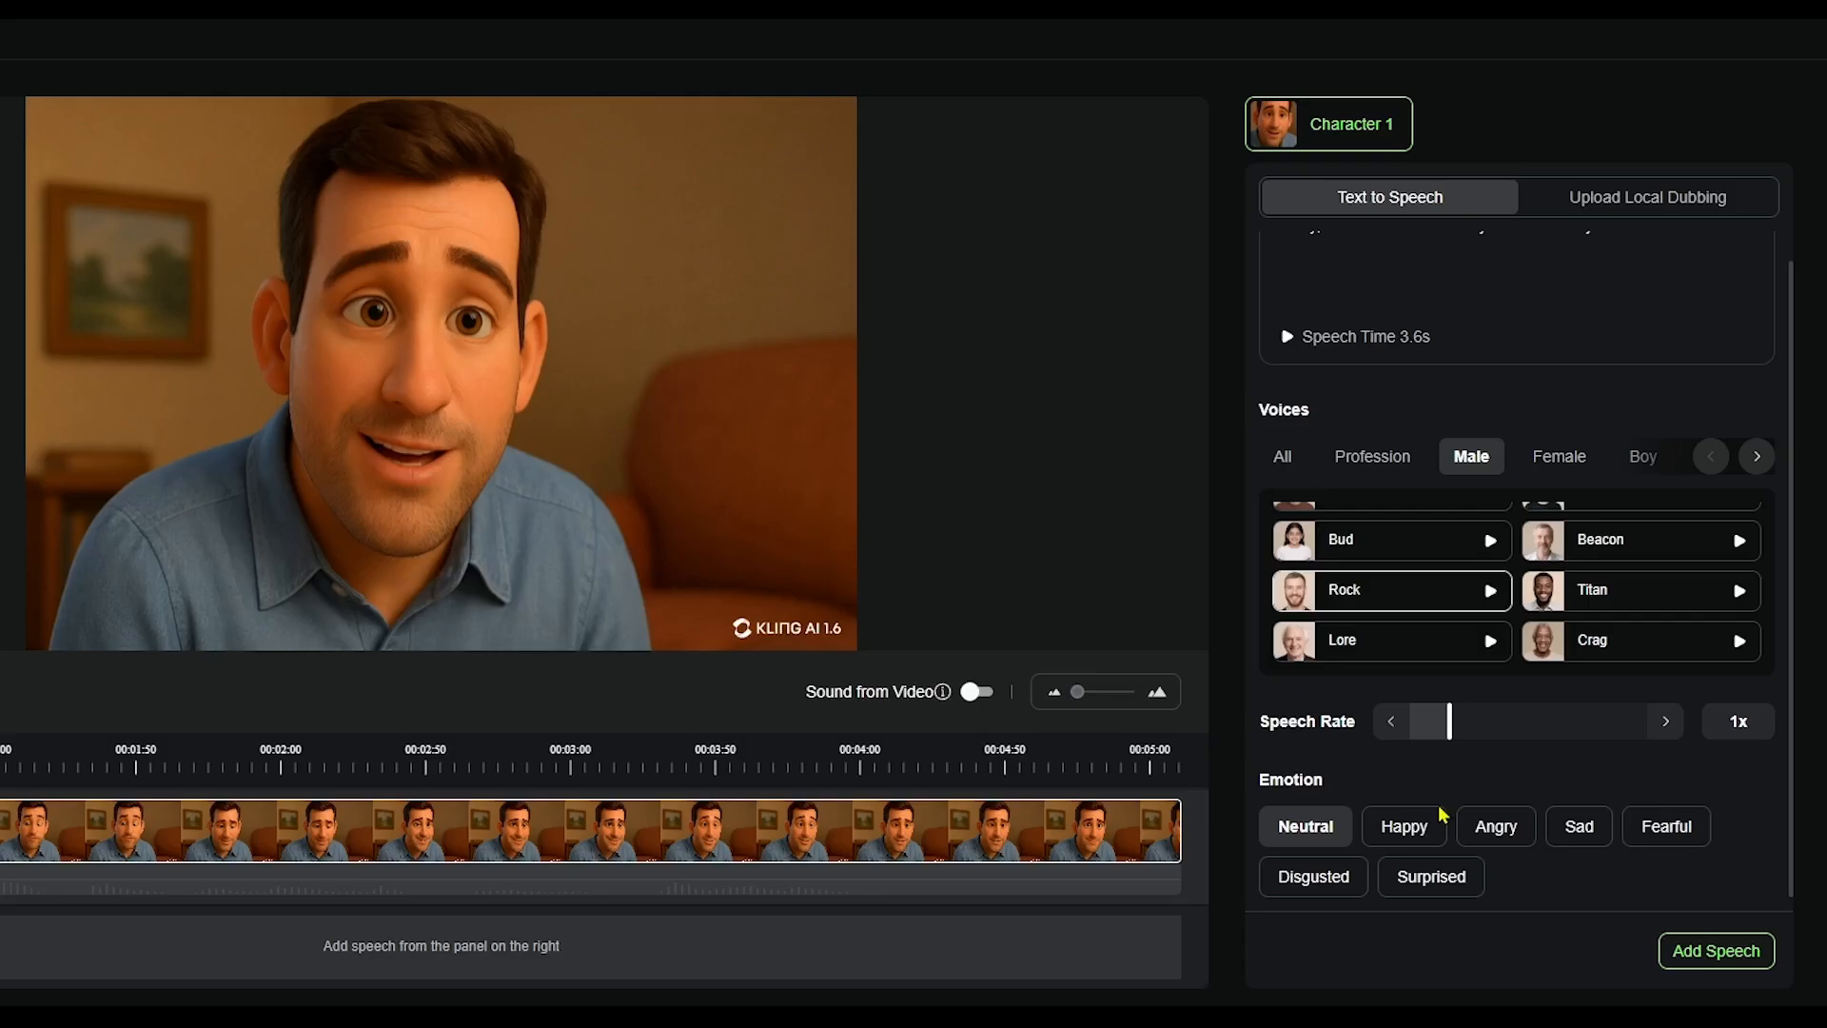
pyautogui.click(1496, 826)
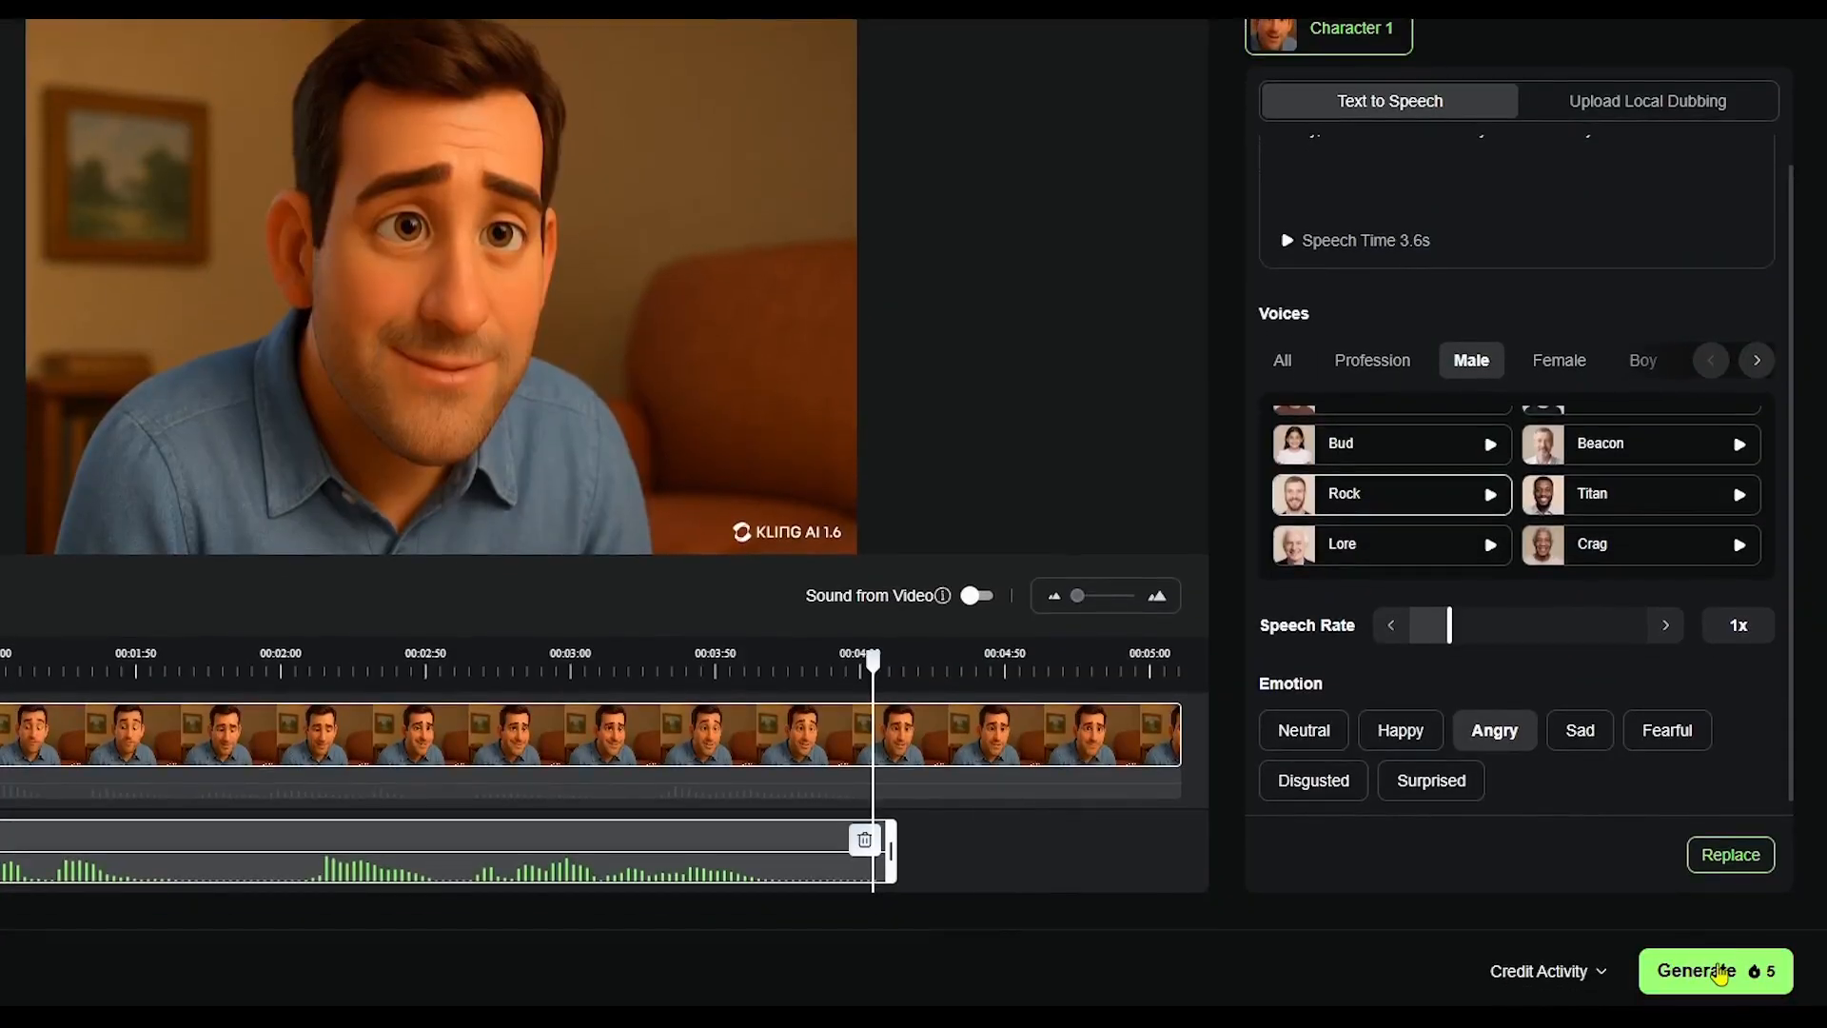
pyautogui.click(1717, 970)
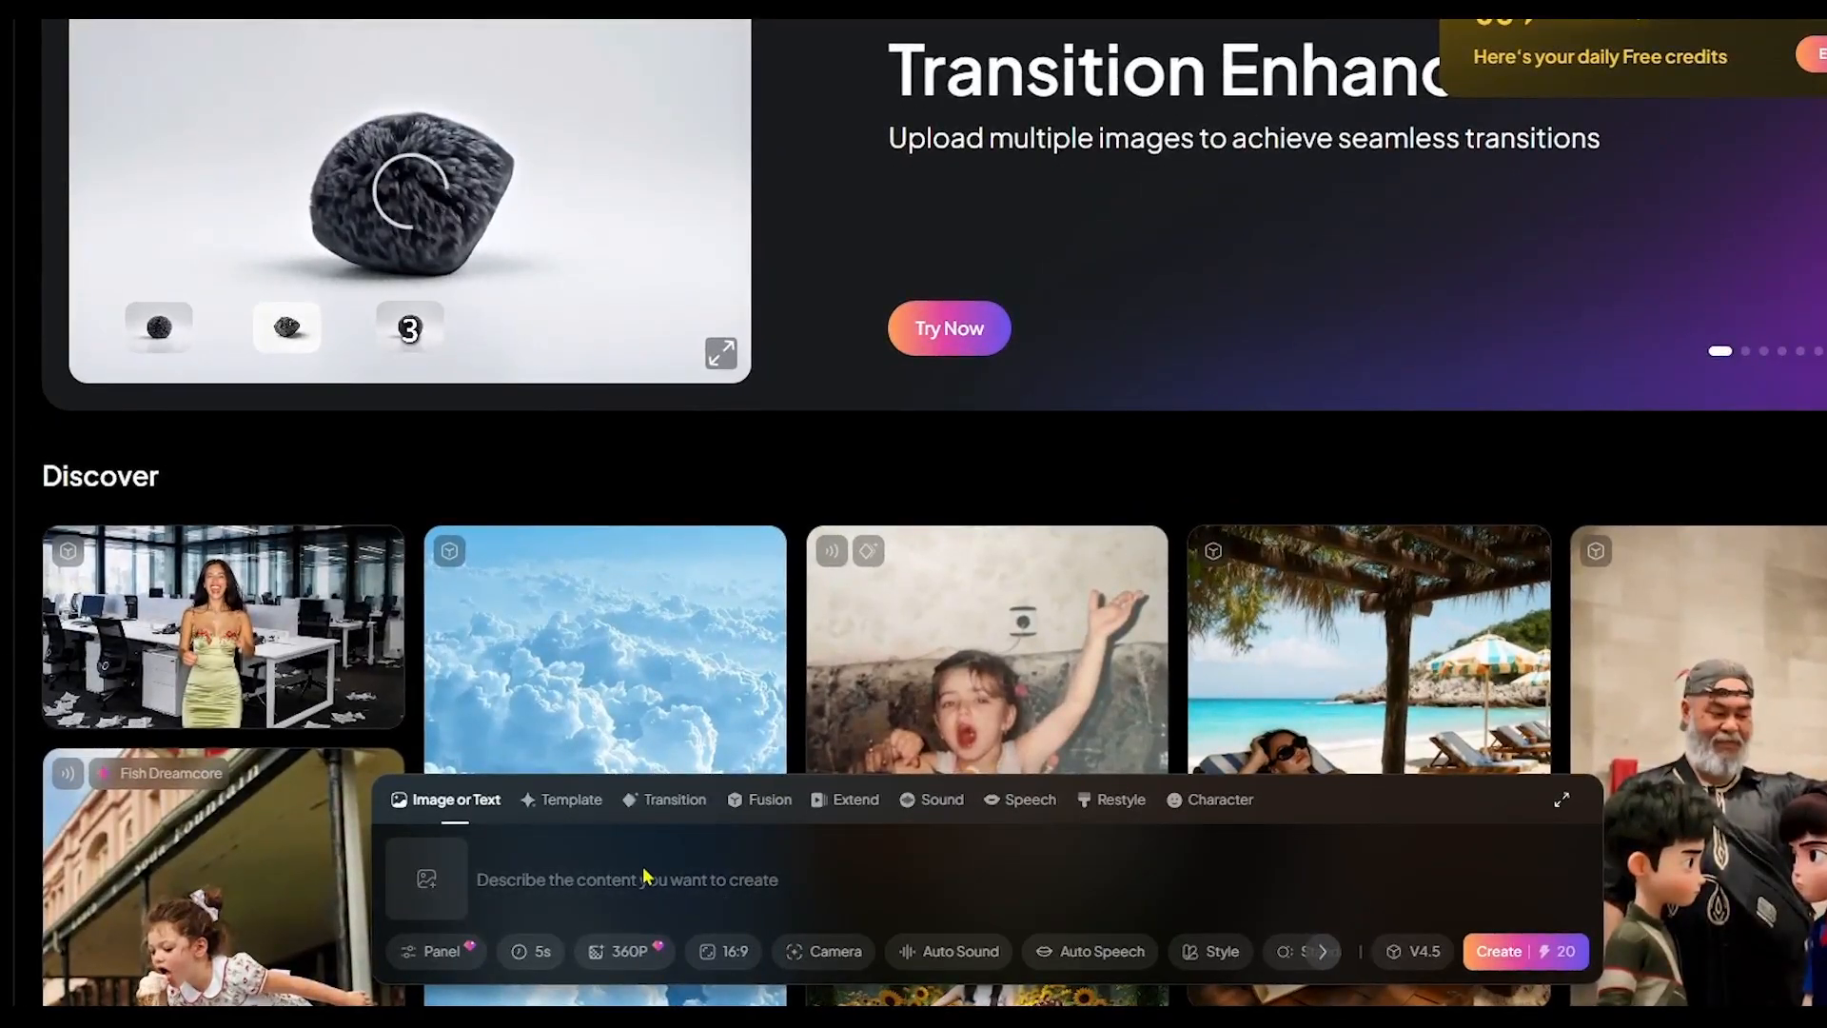
# - Create the 5-second dad clip from Shot 2's eyebrow-raise prompt and dad image (V4.5, 360P)
pyautogui.click(430, 879)
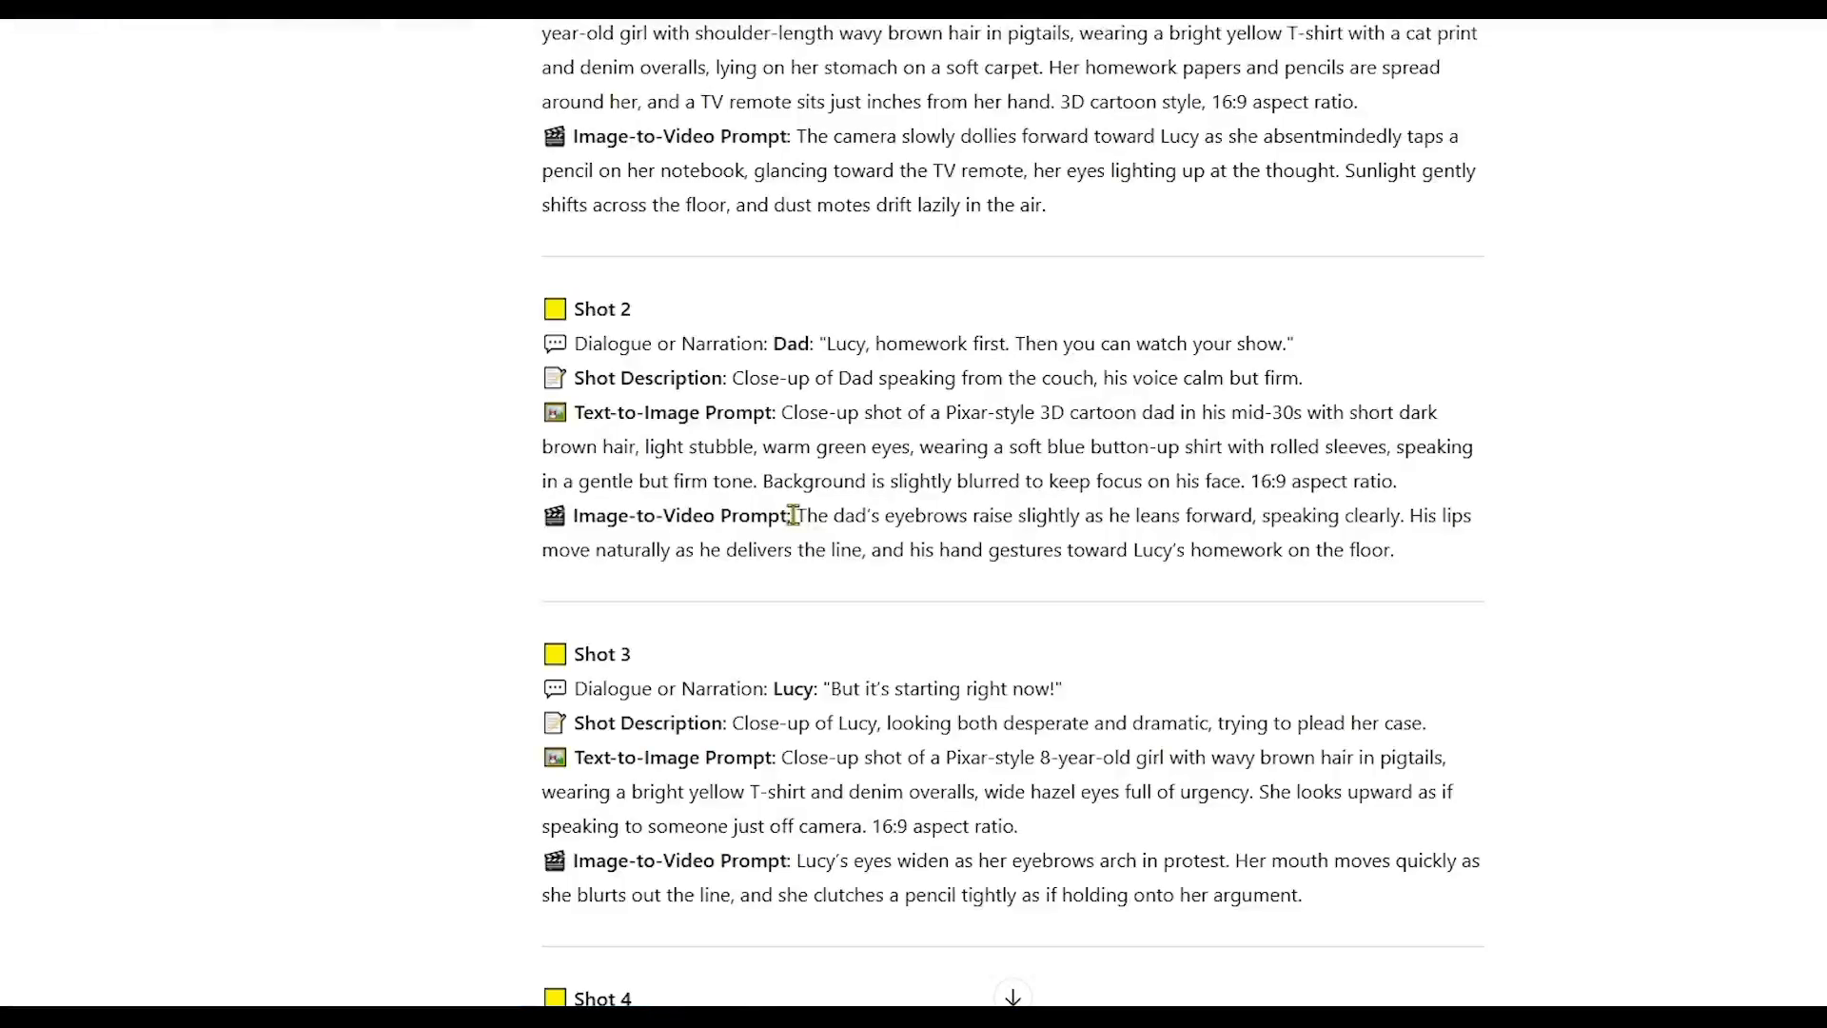
pyautogui.rightClick(1096, 550)
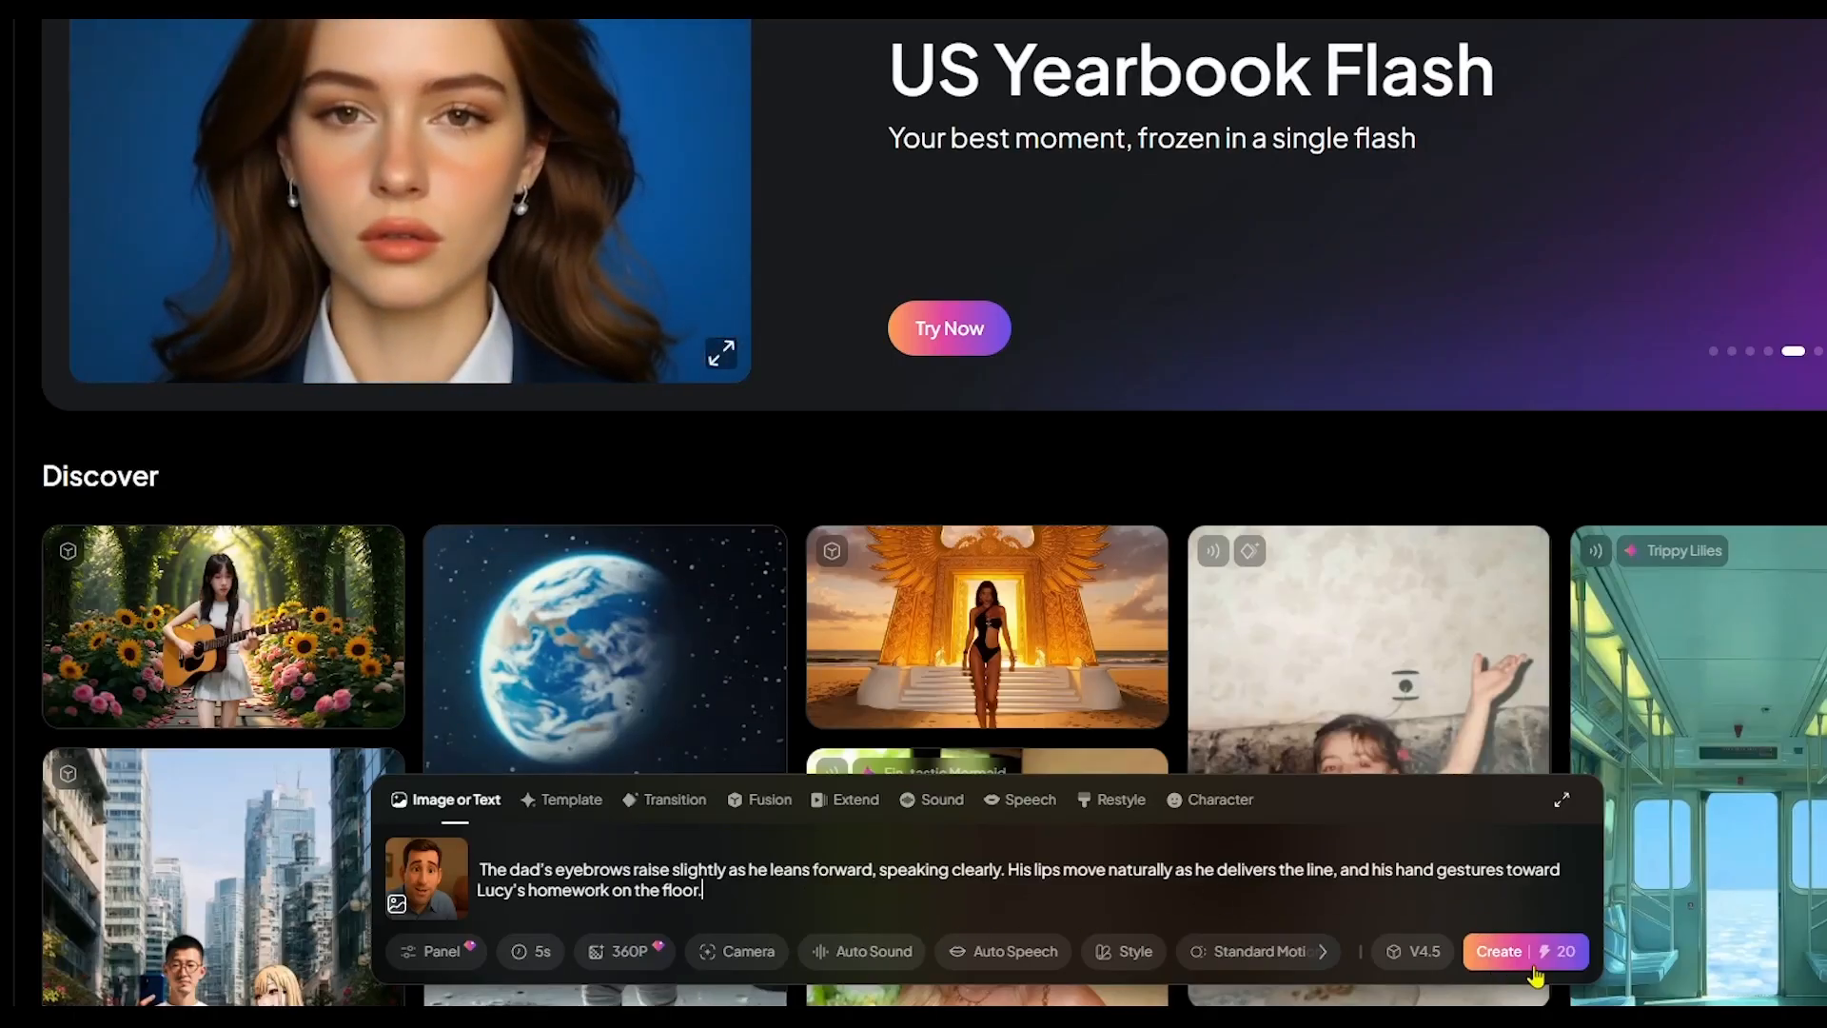
pyautogui.click(1498, 951)
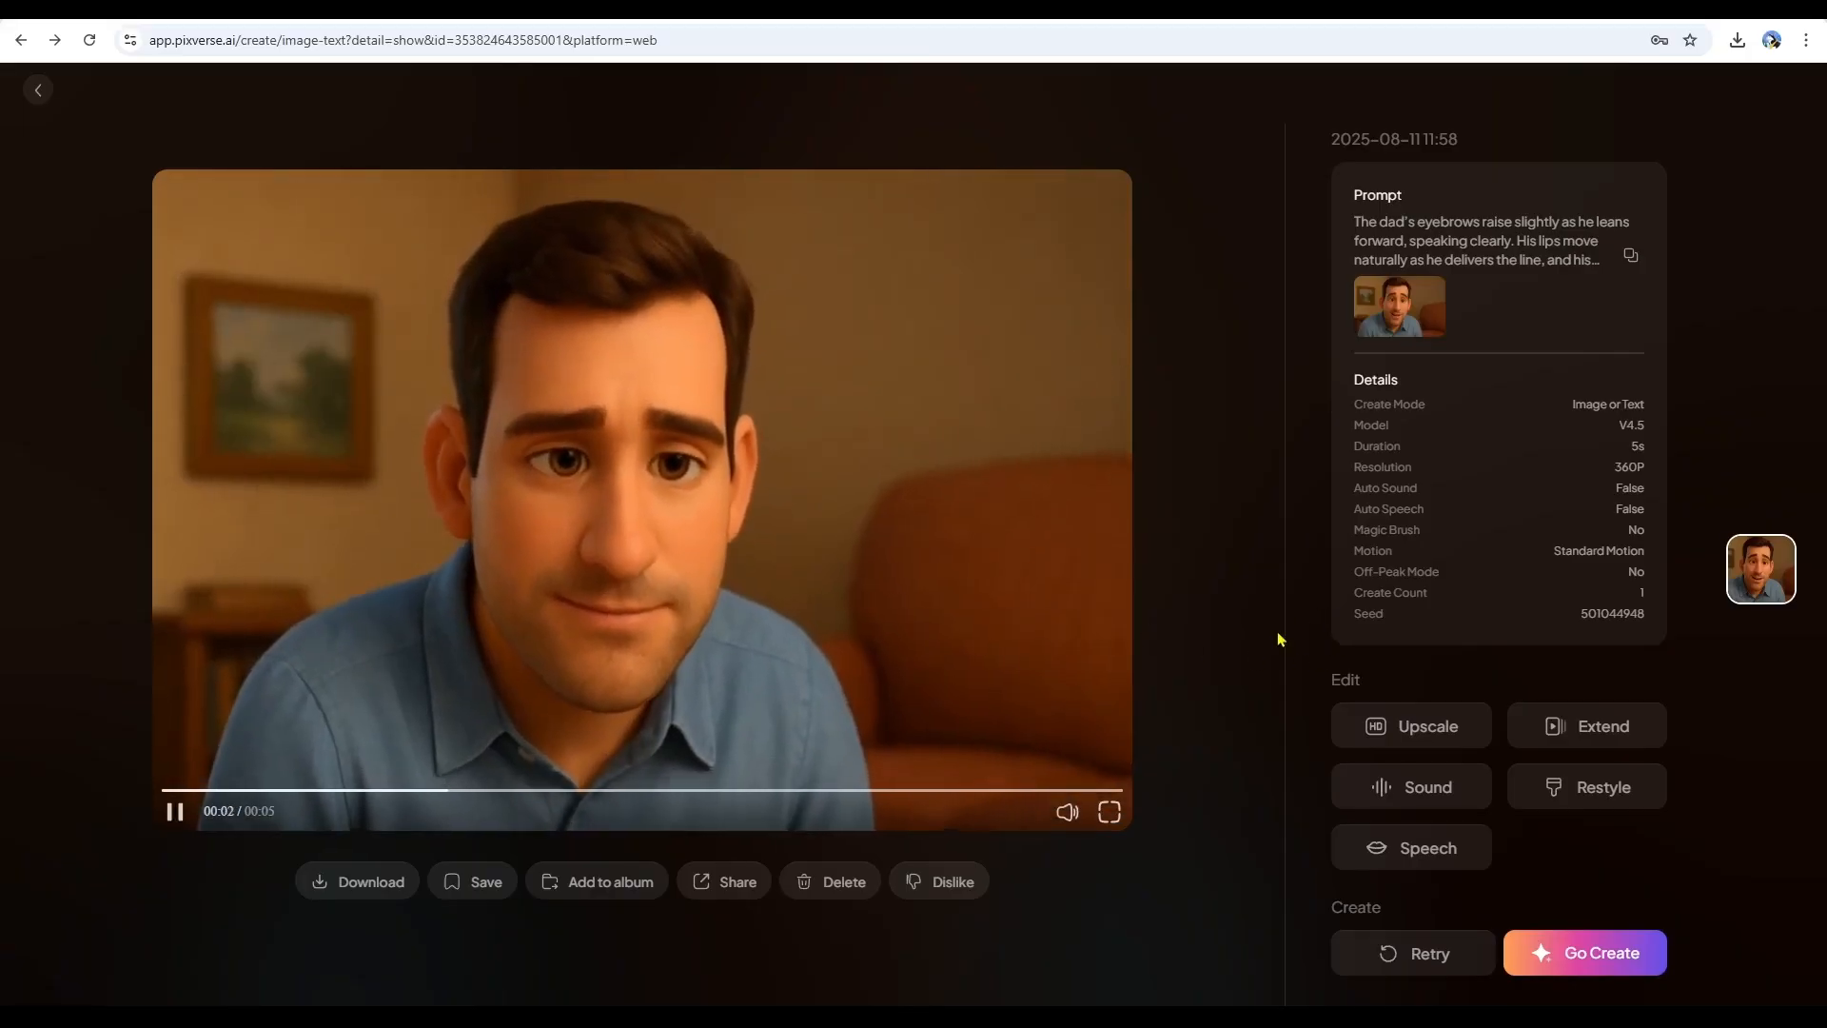
# - Add the speech "Lucy, homework first. Then you can watch your show." in the Oliver voice and create it
pyautogui.click(1412, 847)
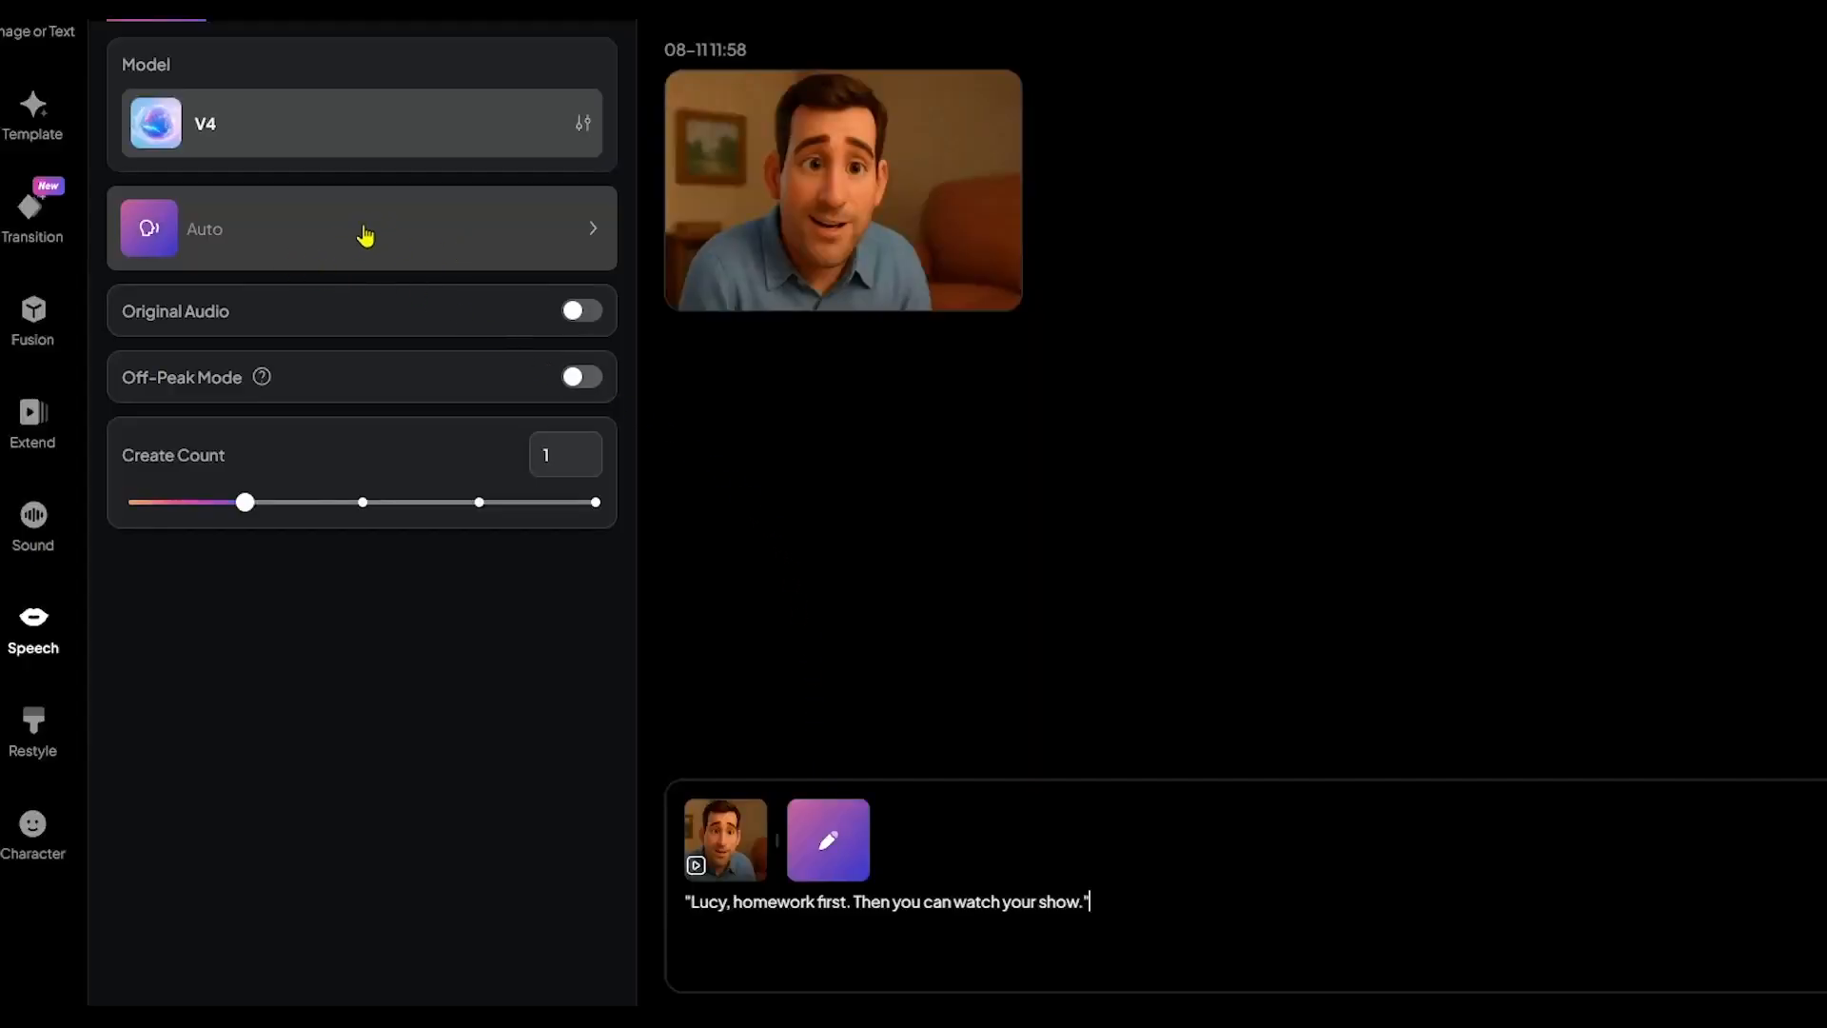
pyautogui.click(366, 228)
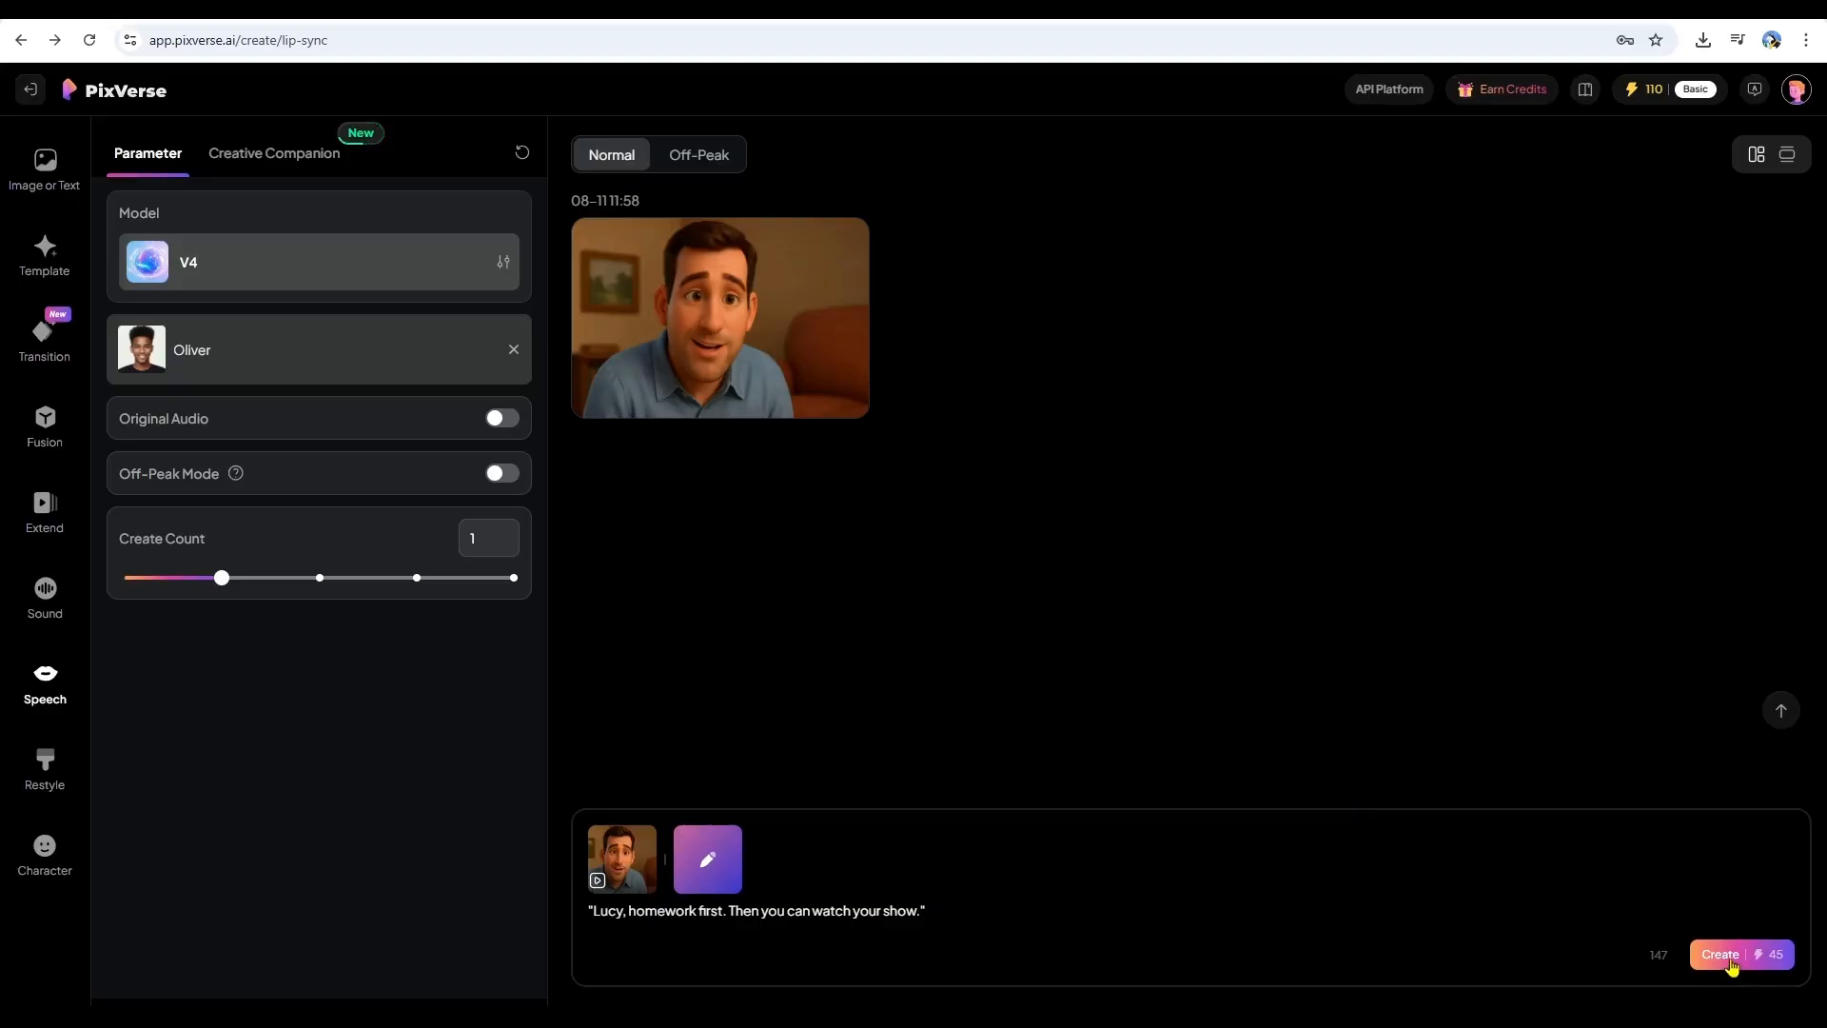
pyautogui.click(1741, 955)
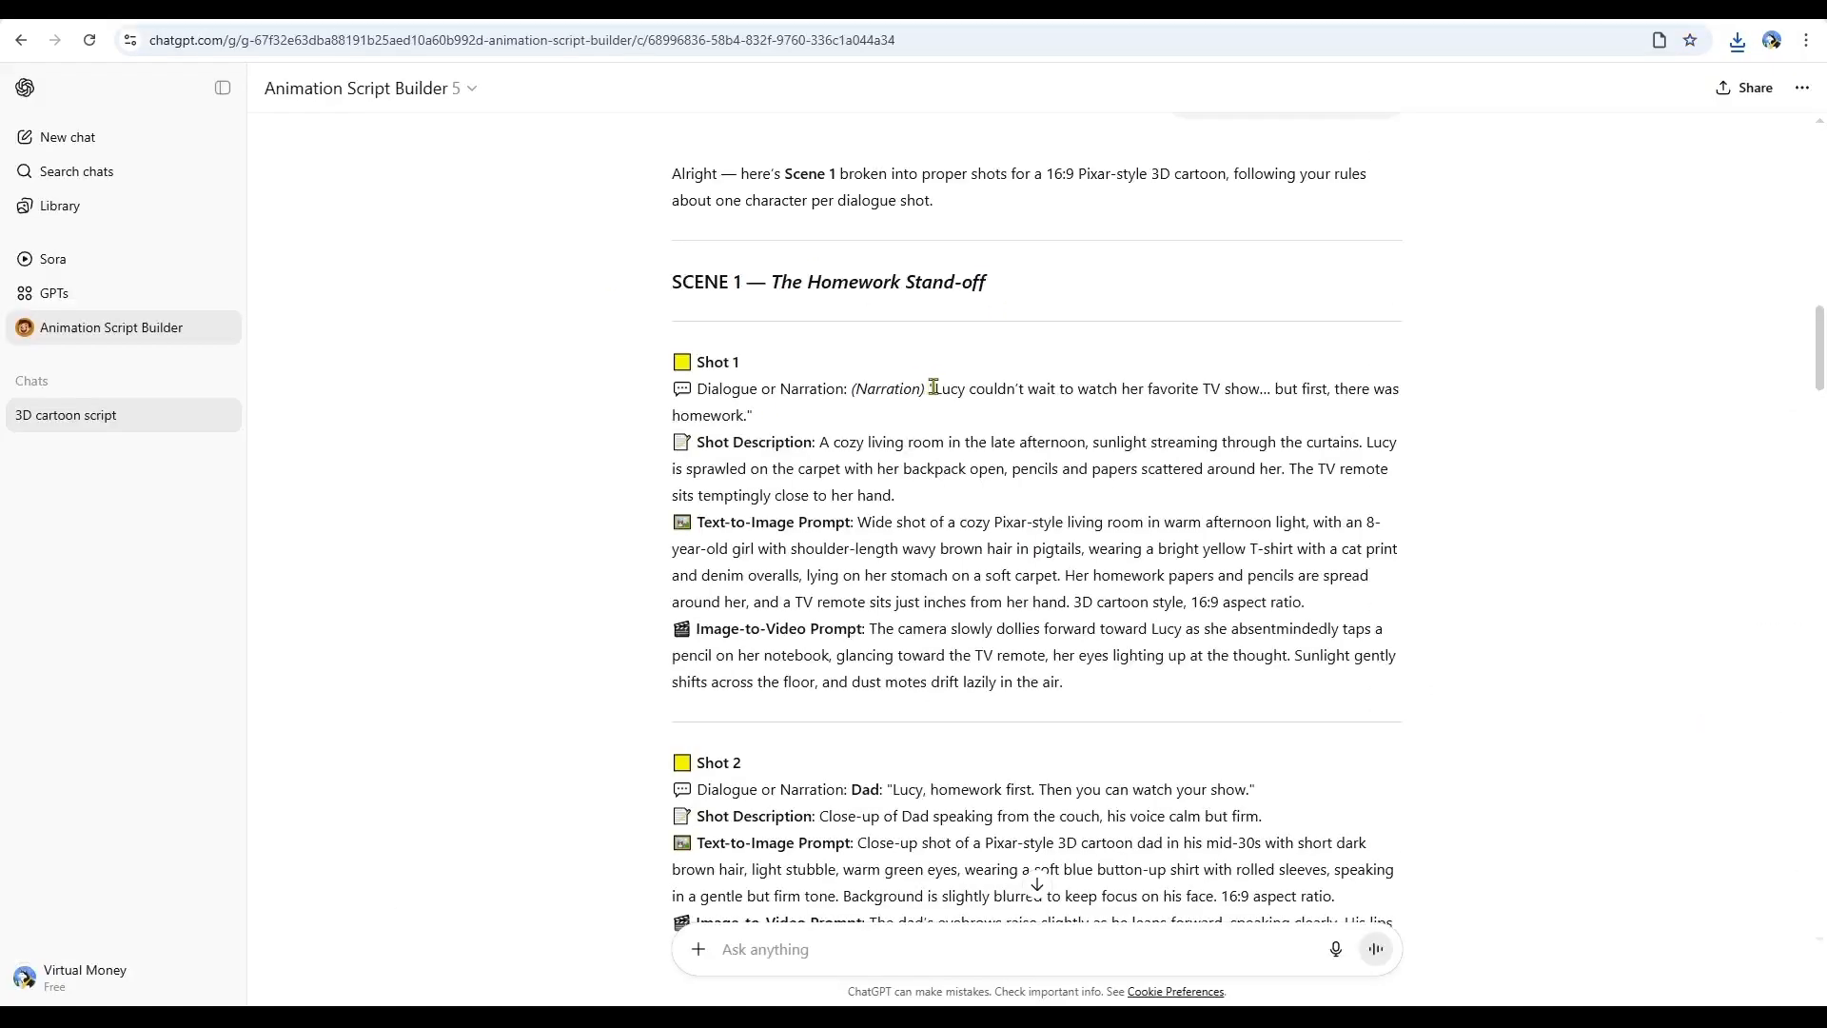
# - Copy Shot 1's narration line about Lucy wanting TV before homework from the script
pyautogui.rightClick(1134, 388)
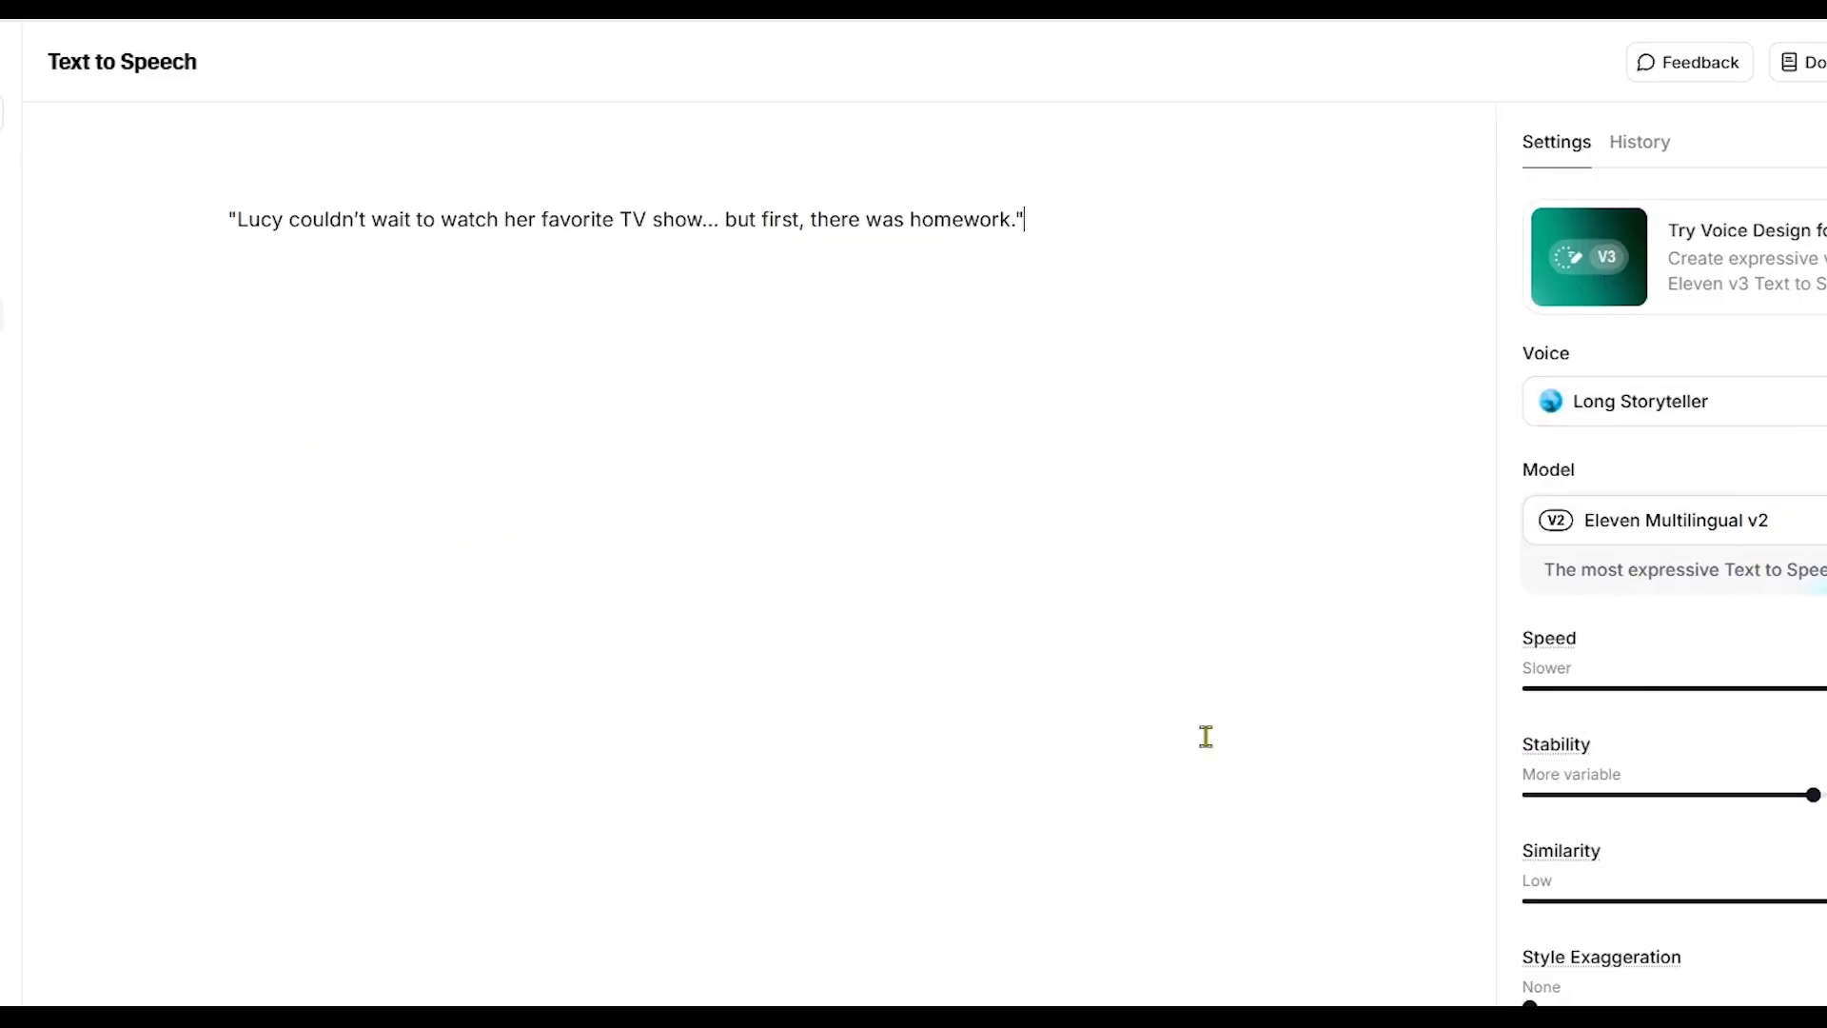
pyautogui.moveTo(1753, 651)
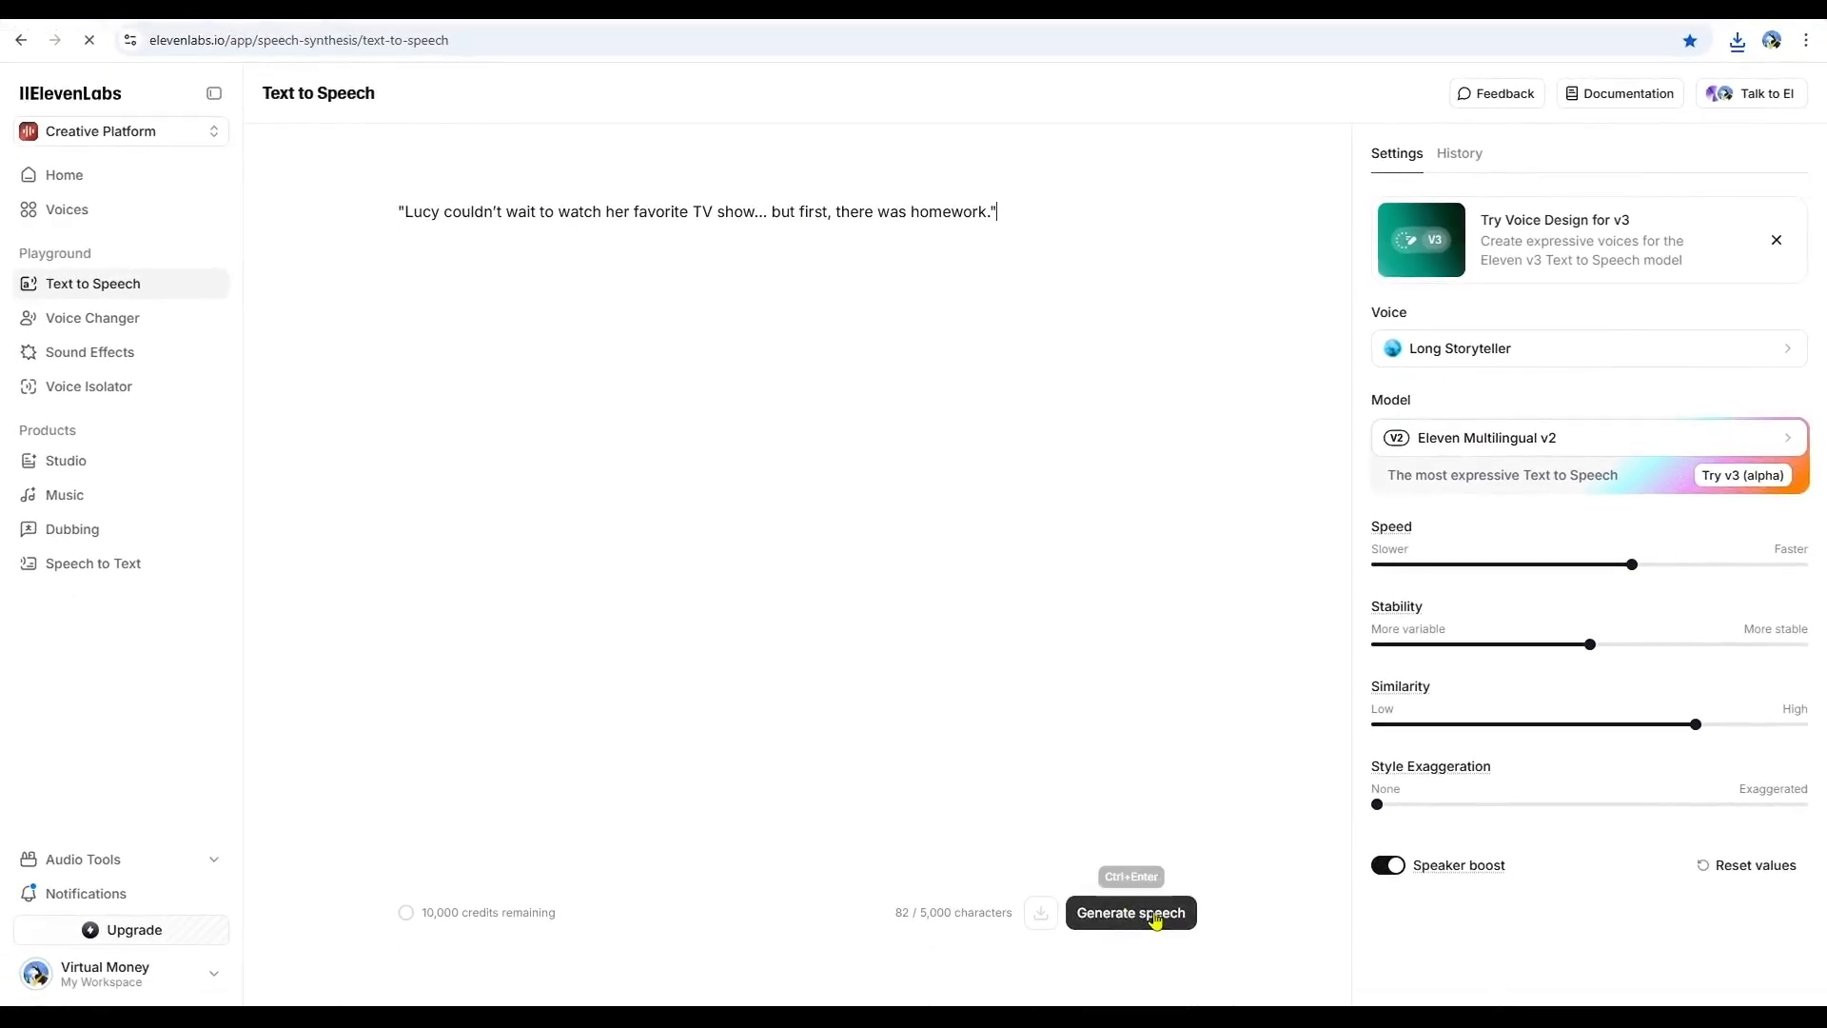
# - Generate the narration audio in the Long Storyteller voice with Eleven Multilingual v2
pyautogui.click(1130, 914)
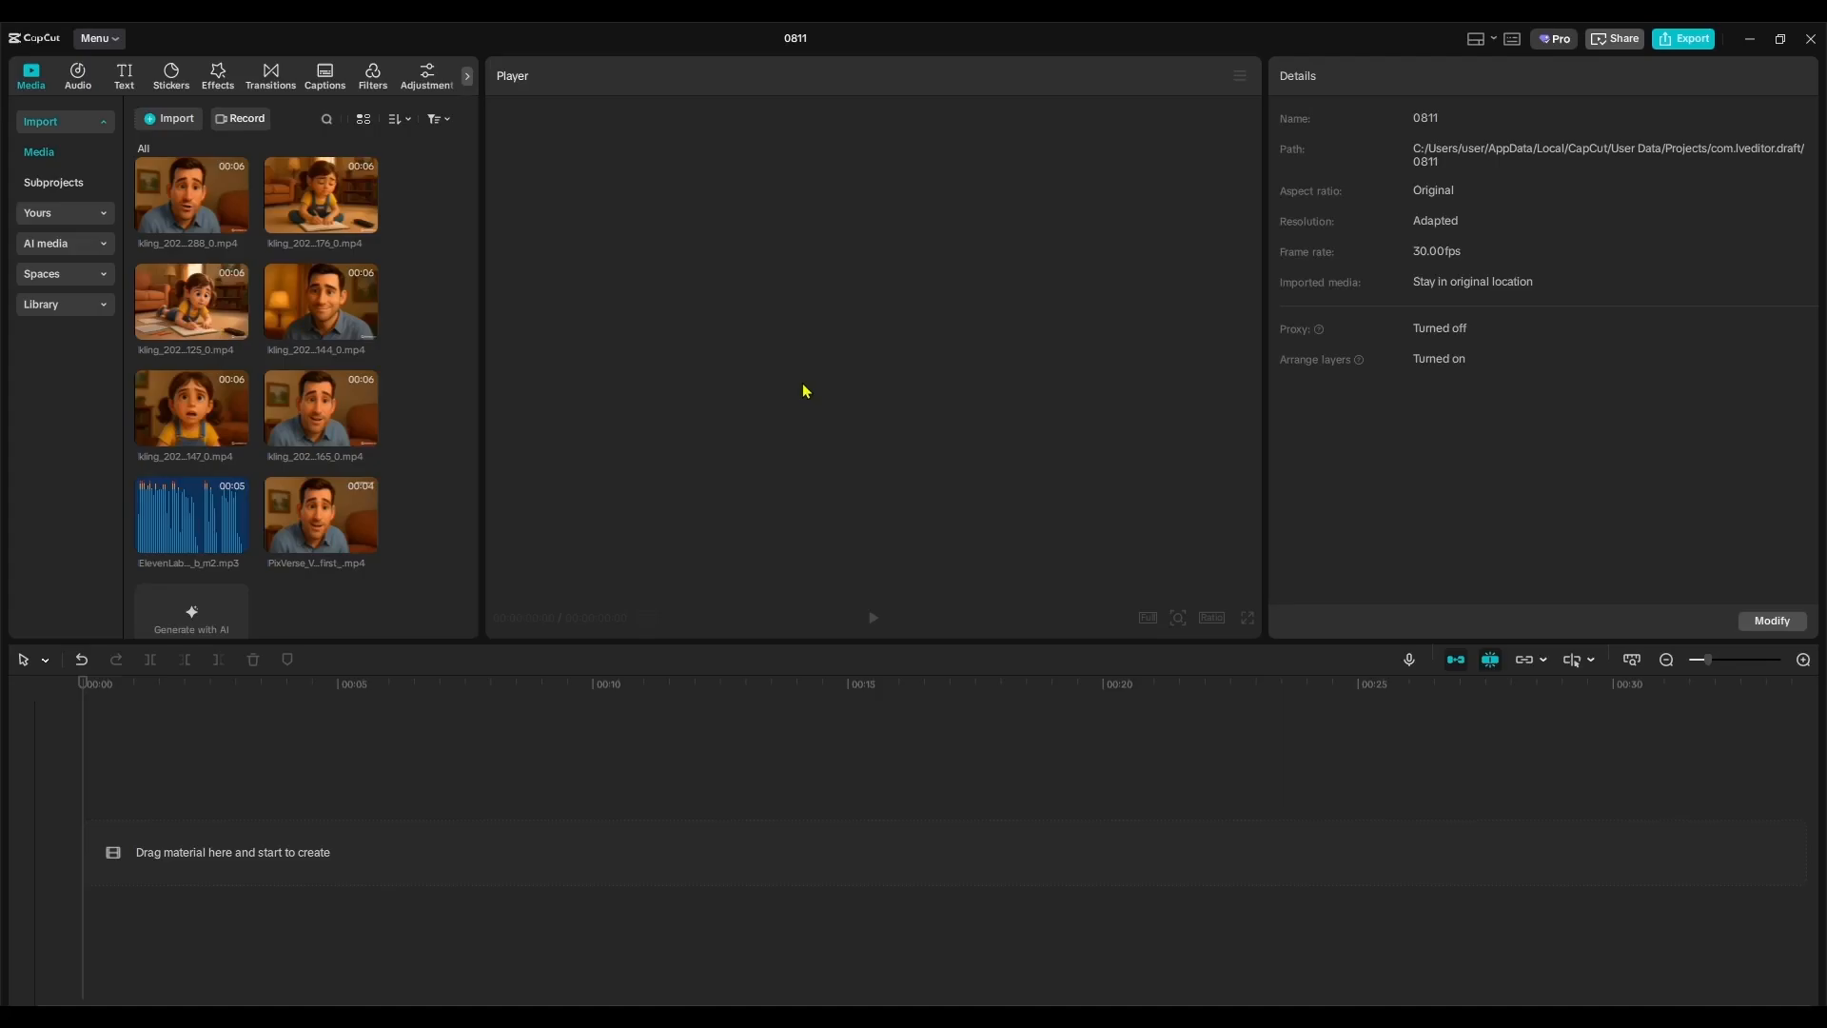
pyautogui.moveTo(479, 575)
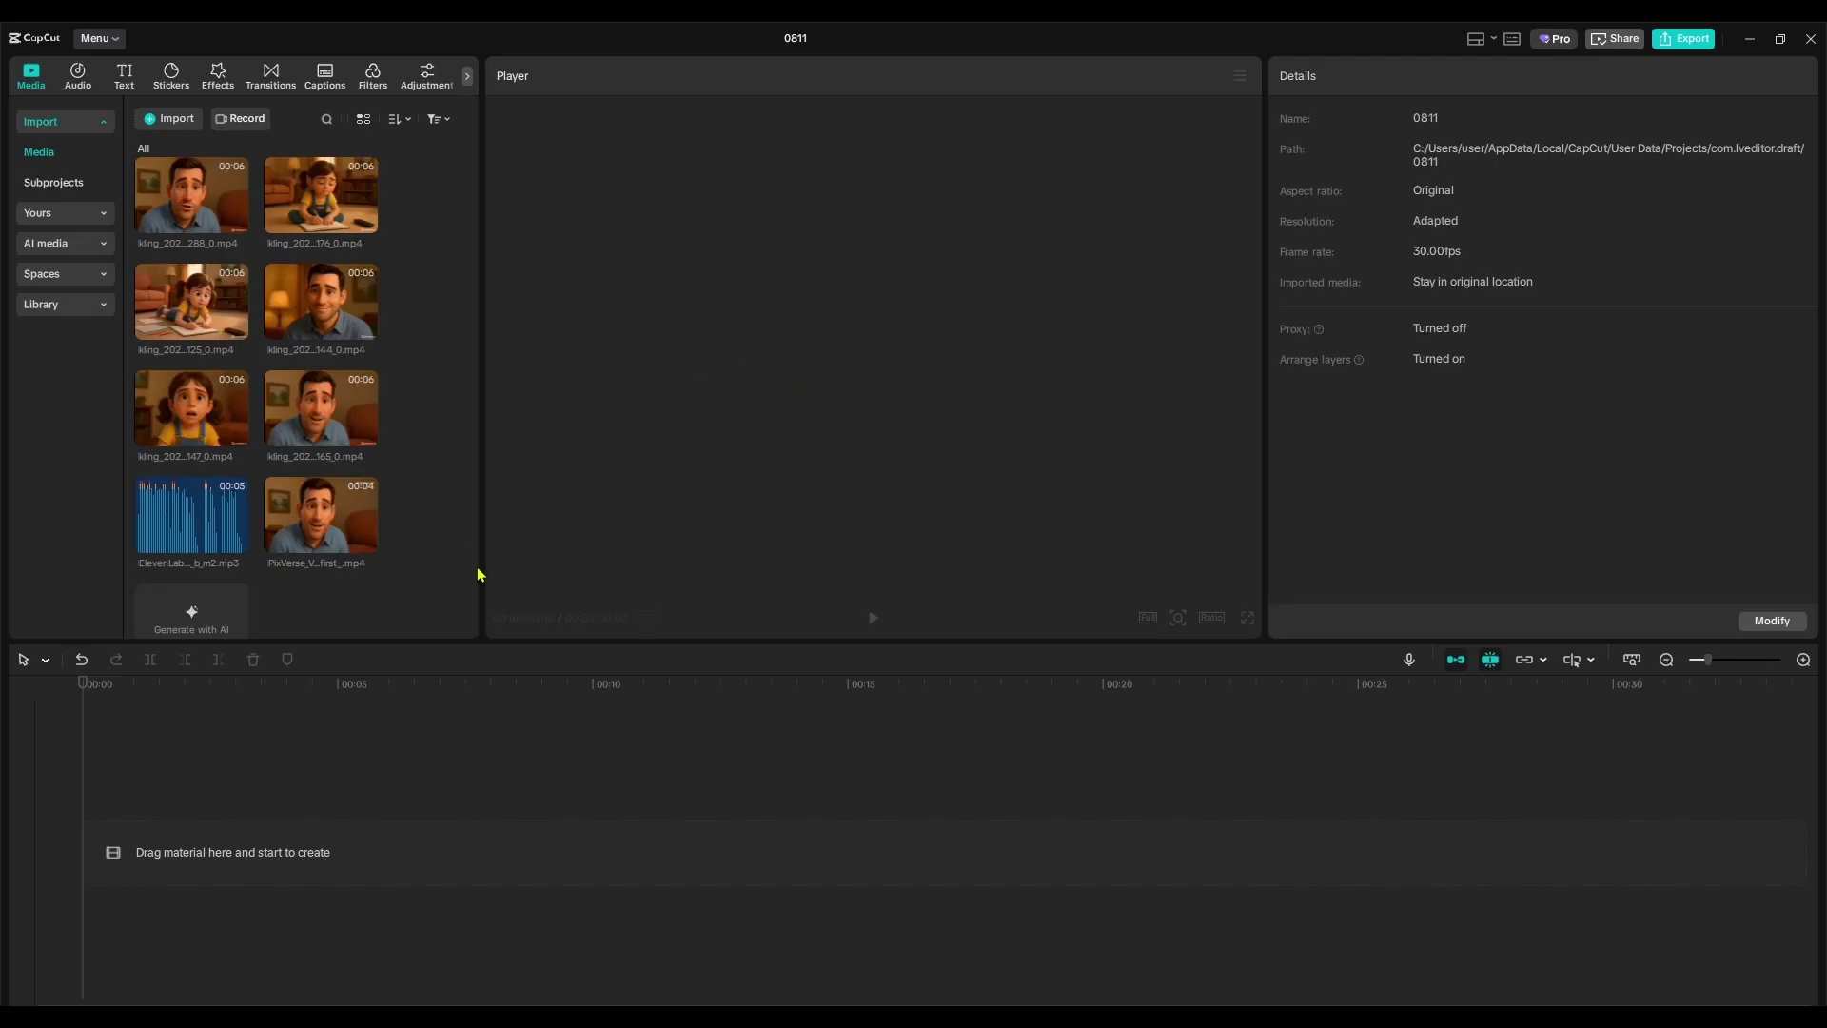
pyautogui.moveTo(858, 570)
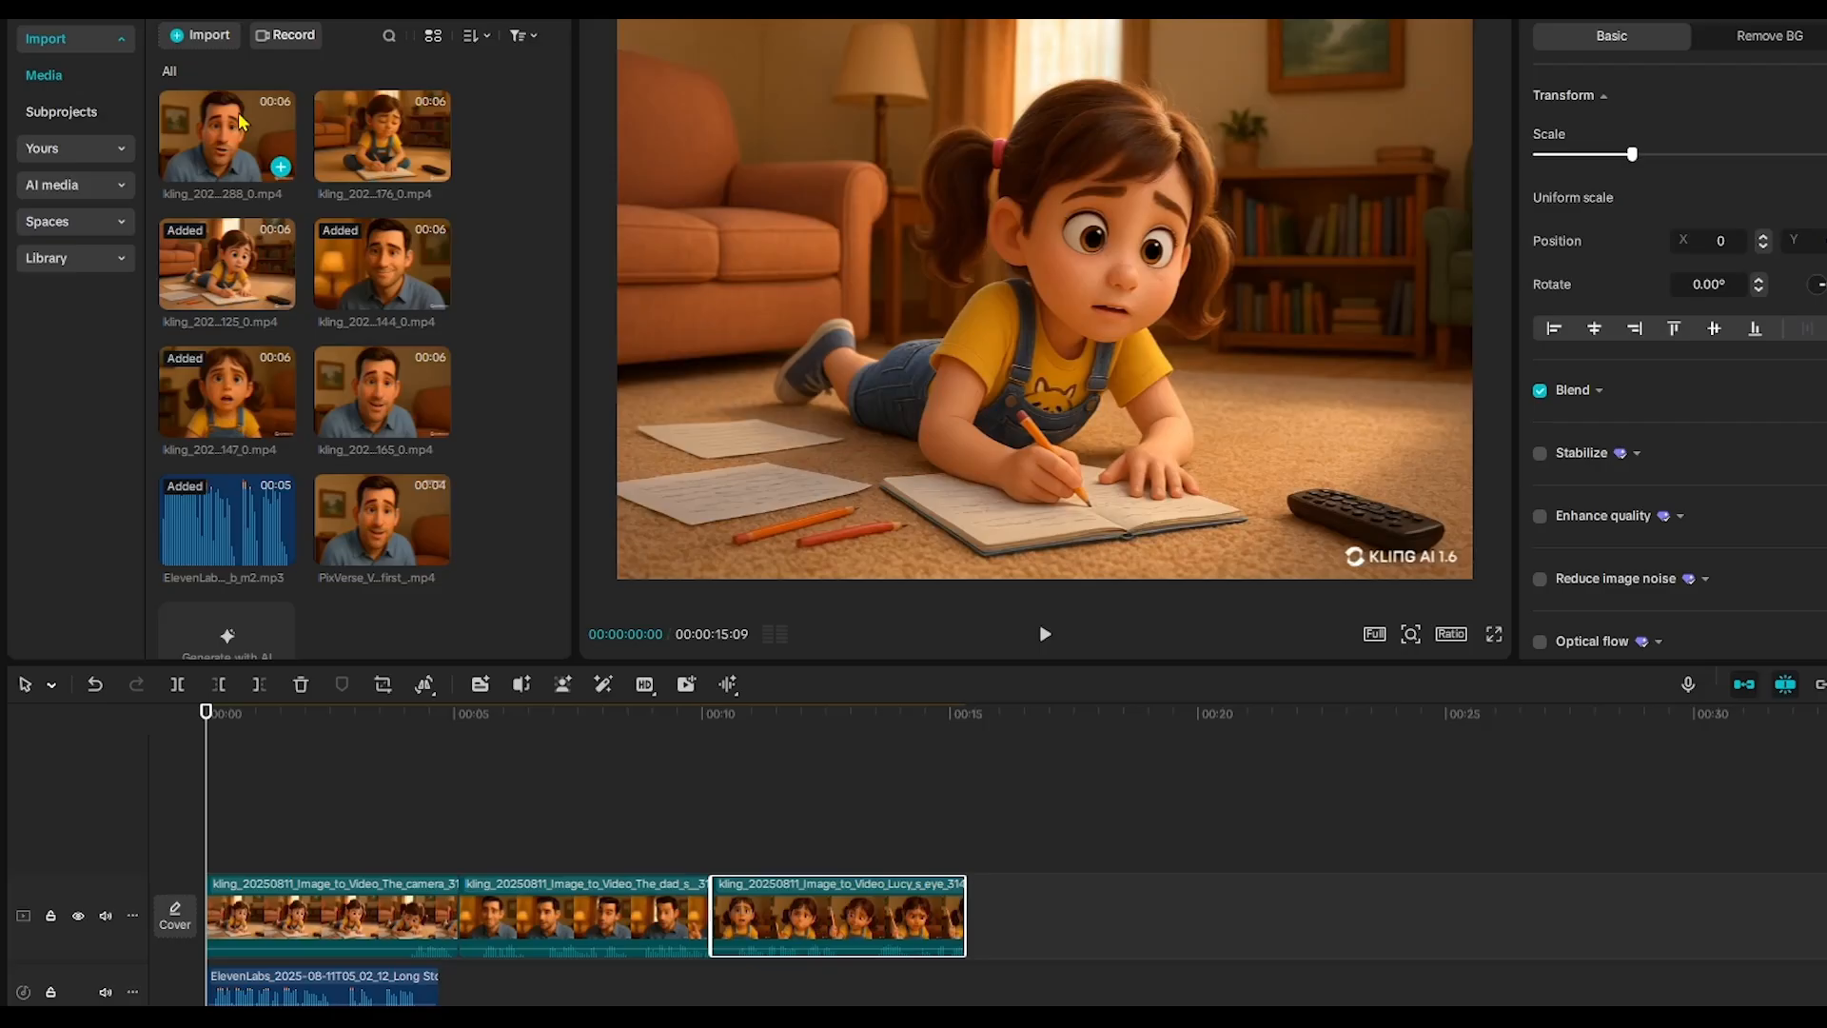
# - Add the dad clip to the main track in story order with the other clips
pyautogui.click(1043, 634)
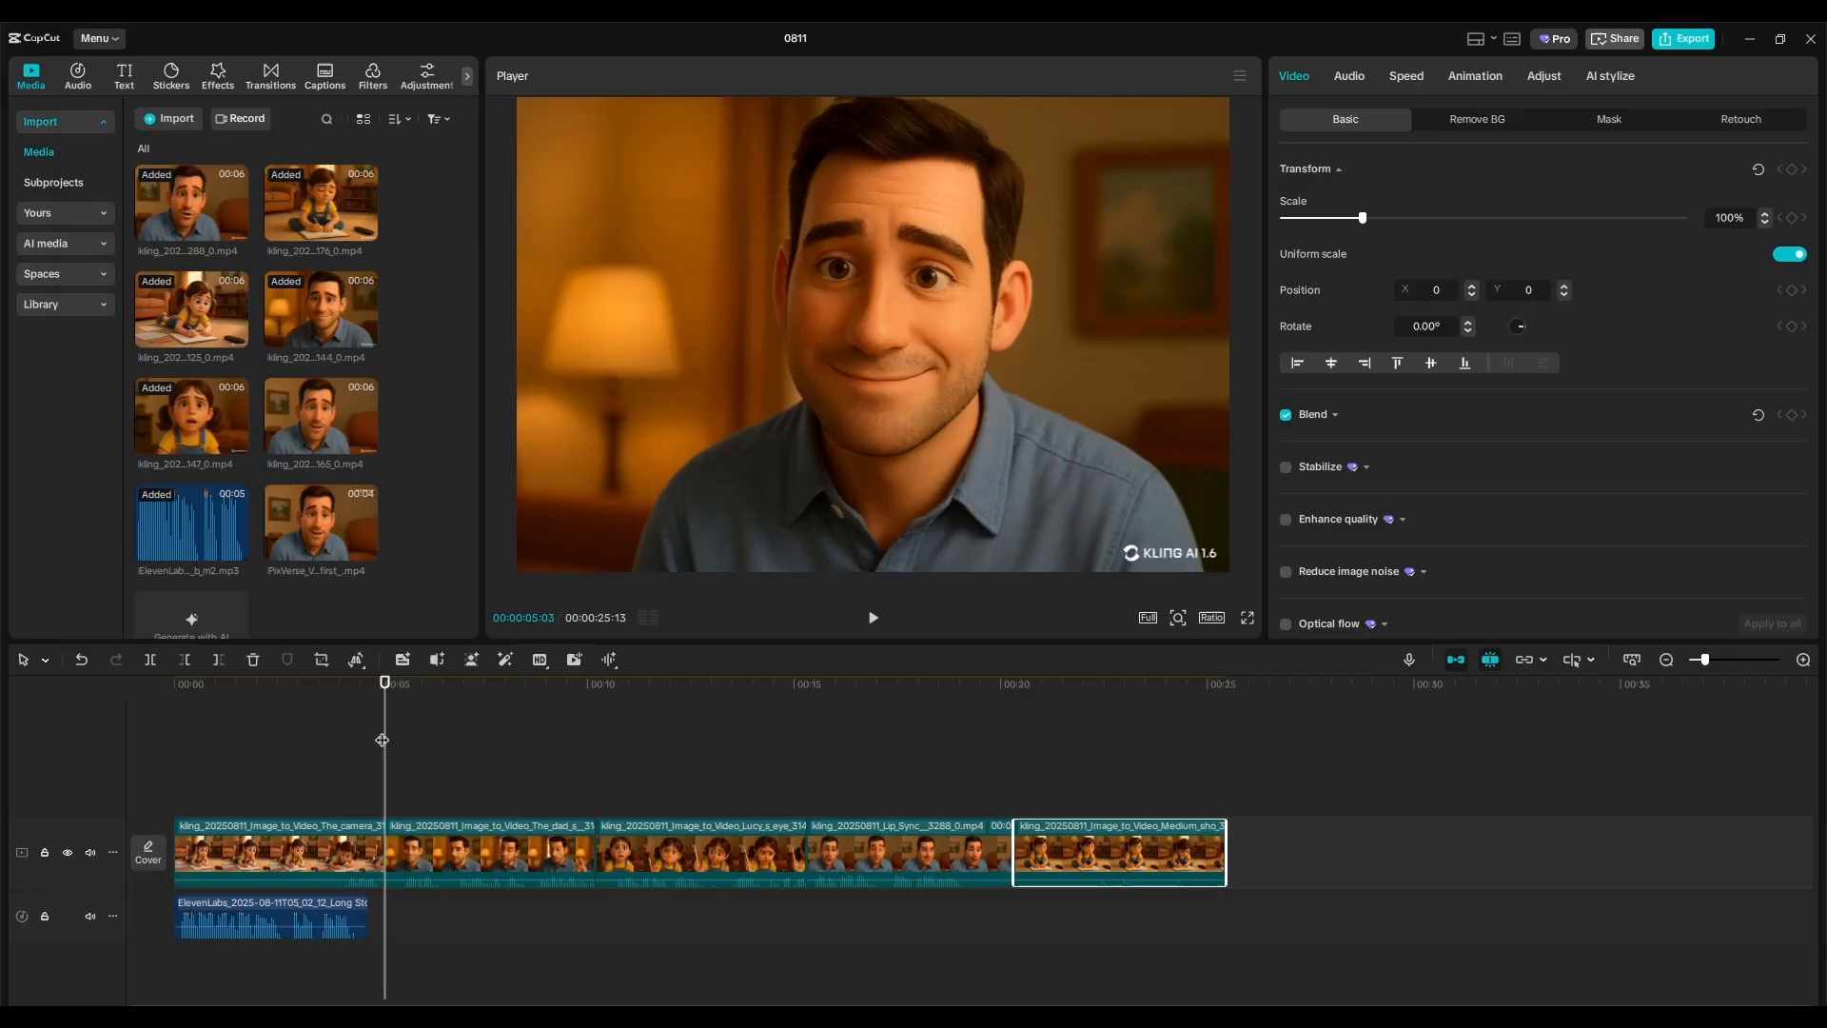
pyautogui.moveTo(438, 807)
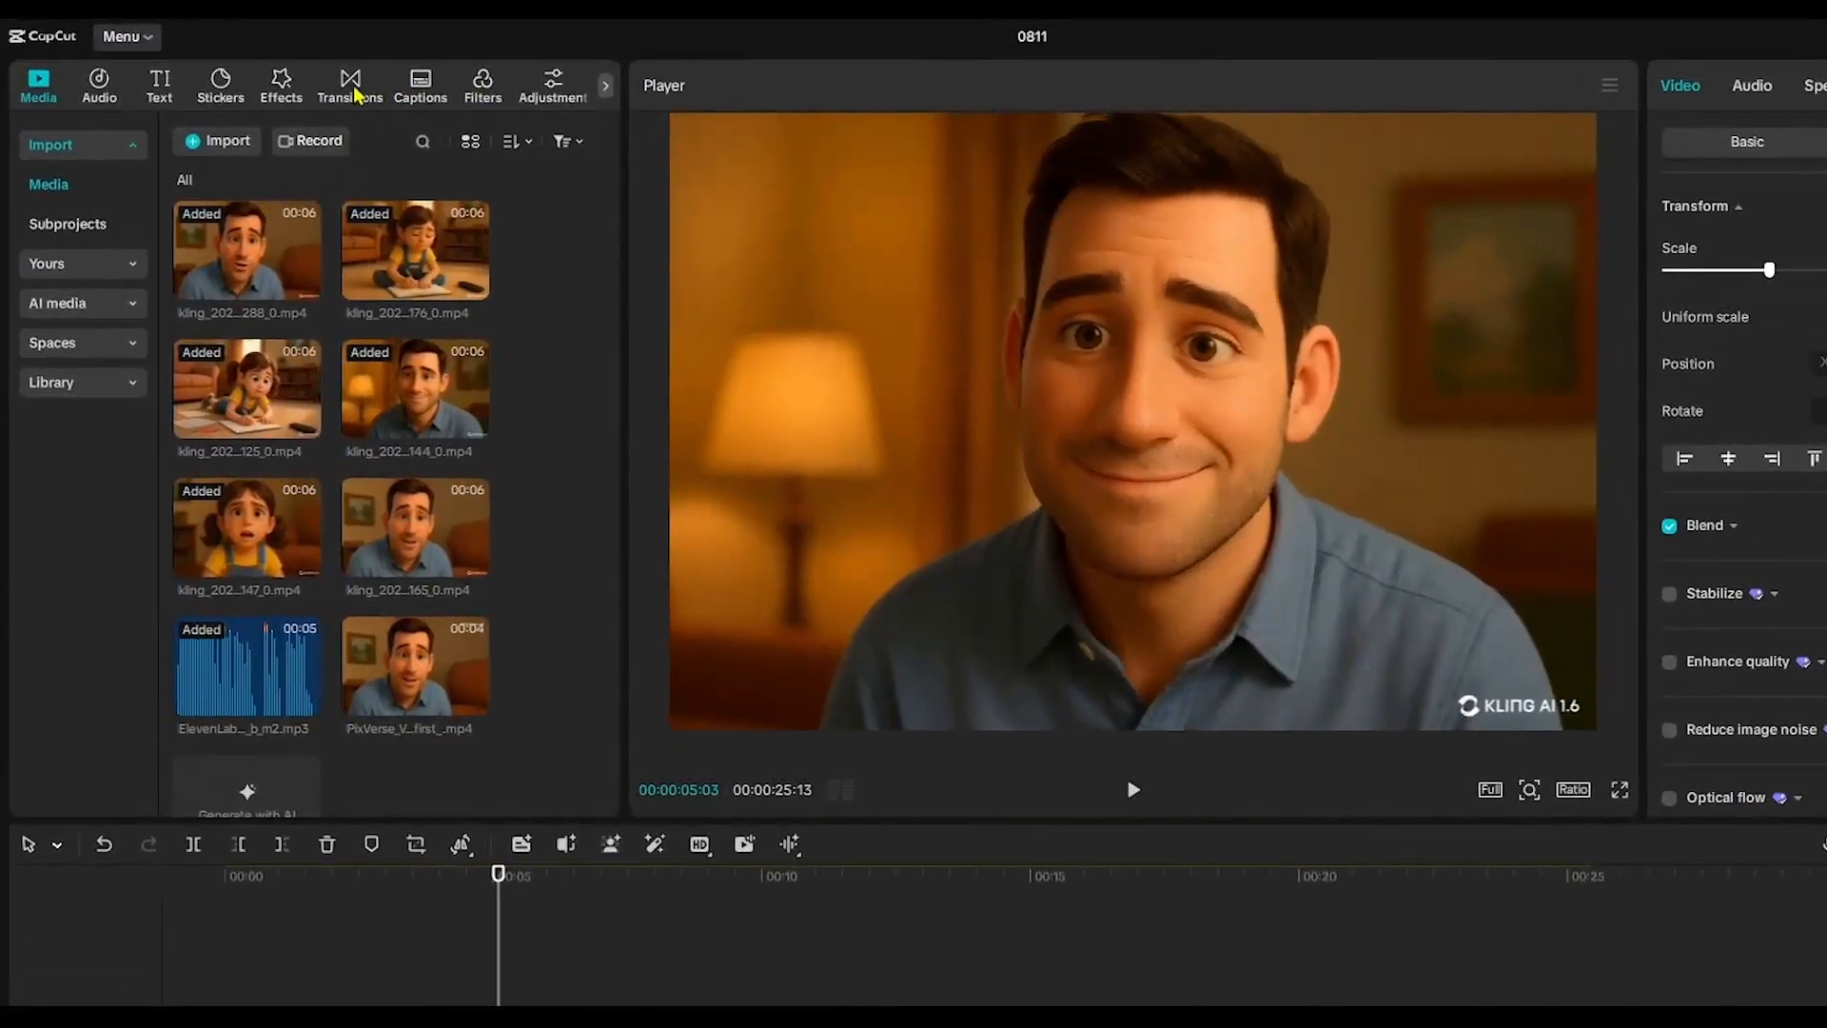
# - Add the Mix transition between clips, accepting the duplicate-frames prompt
pyautogui.click(351, 80)
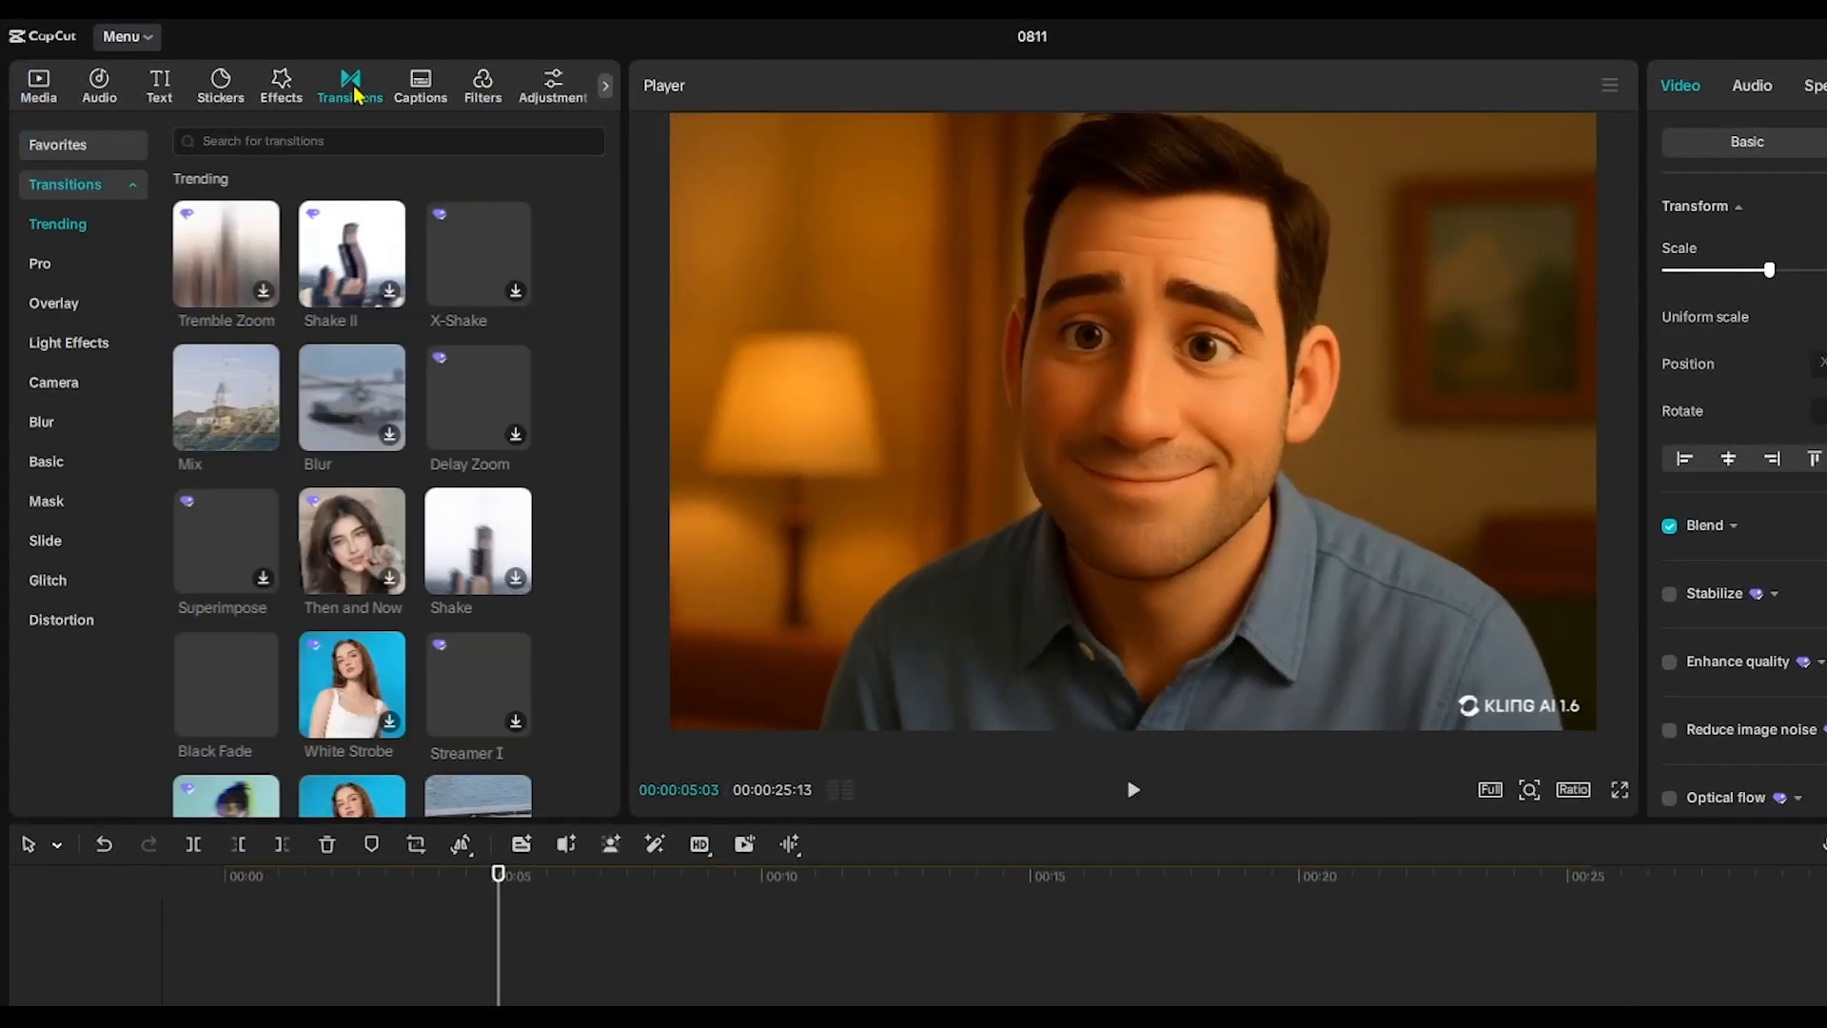
pyautogui.click(225, 398)
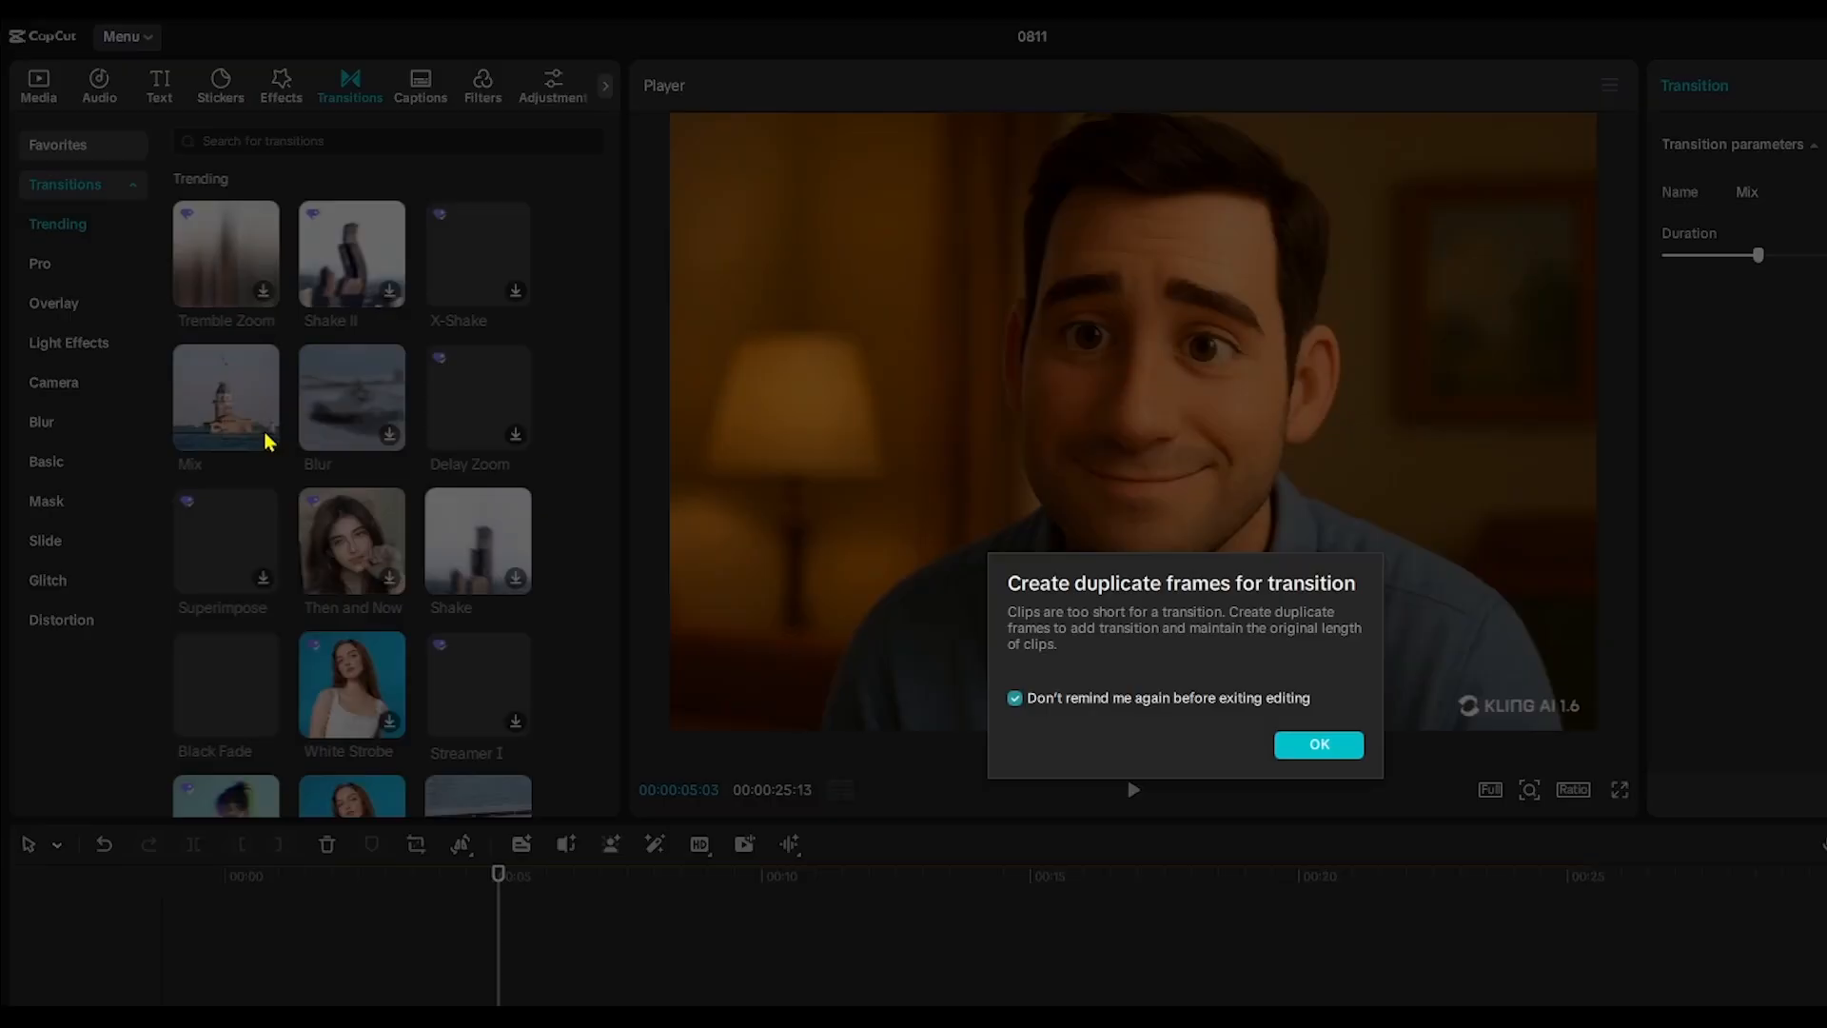
pyautogui.click(1317, 745)
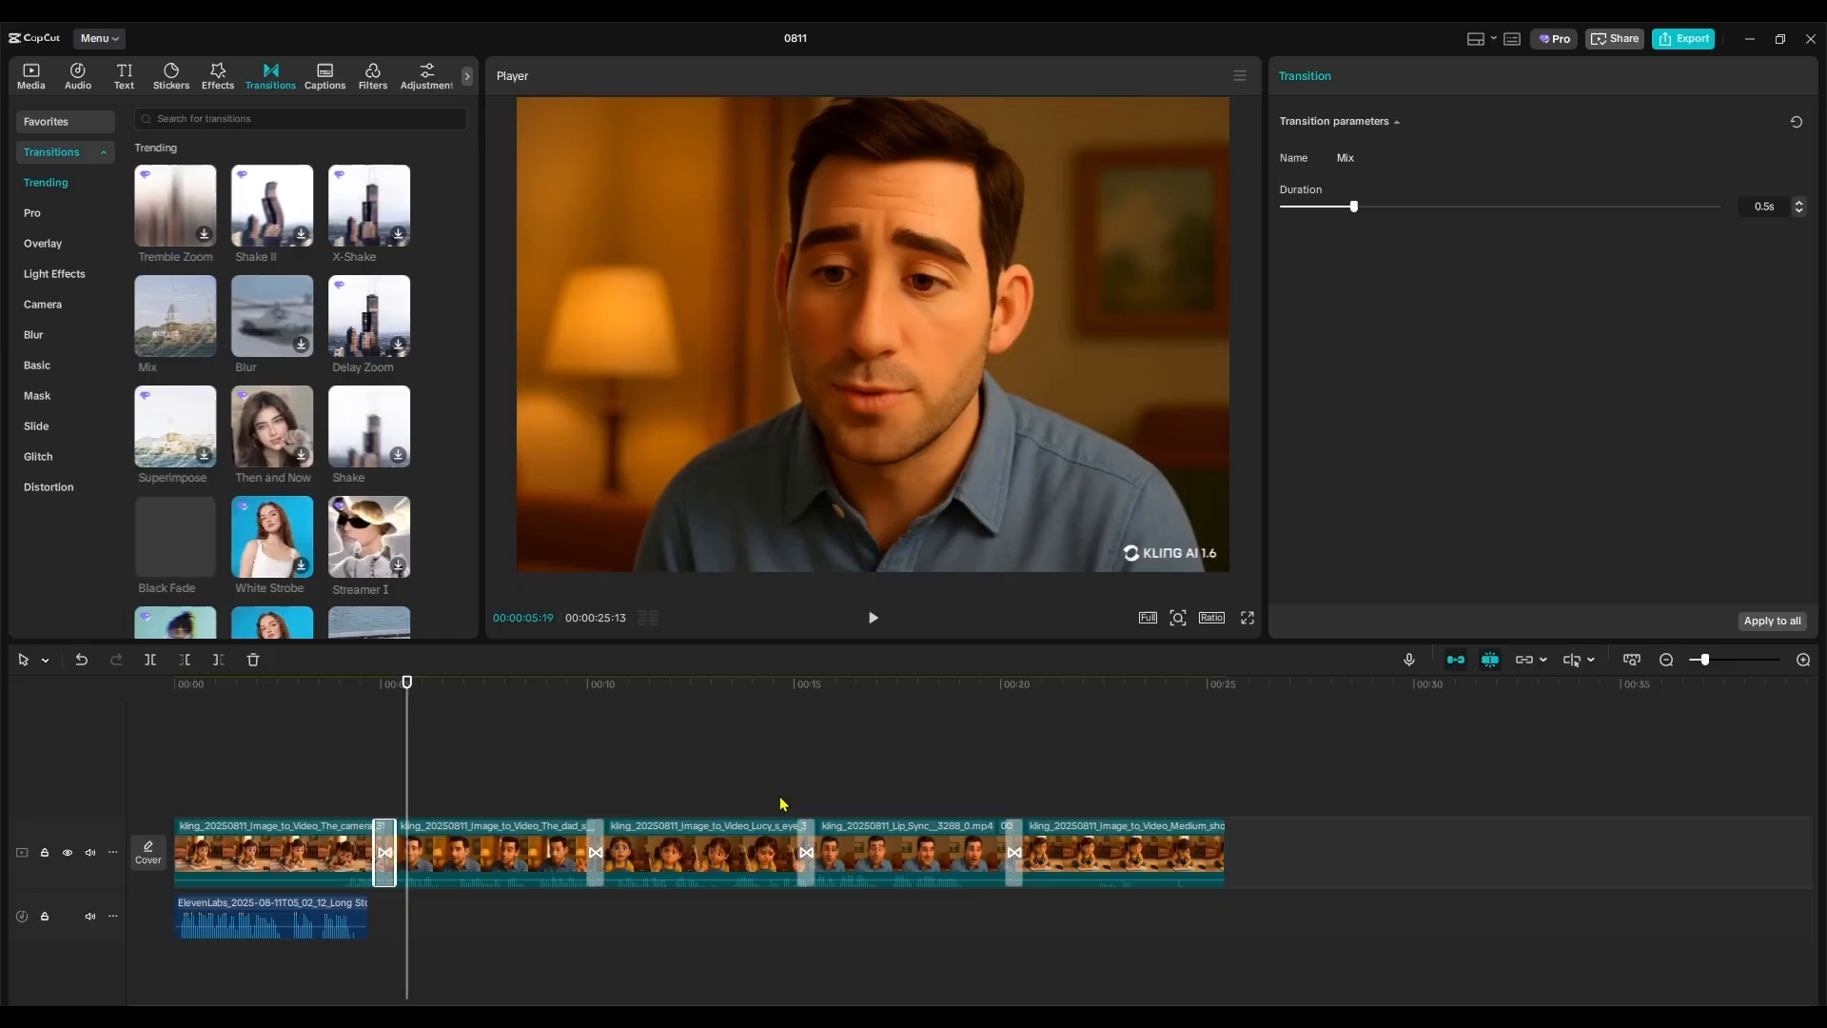
pyautogui.moveTo(693, 486)
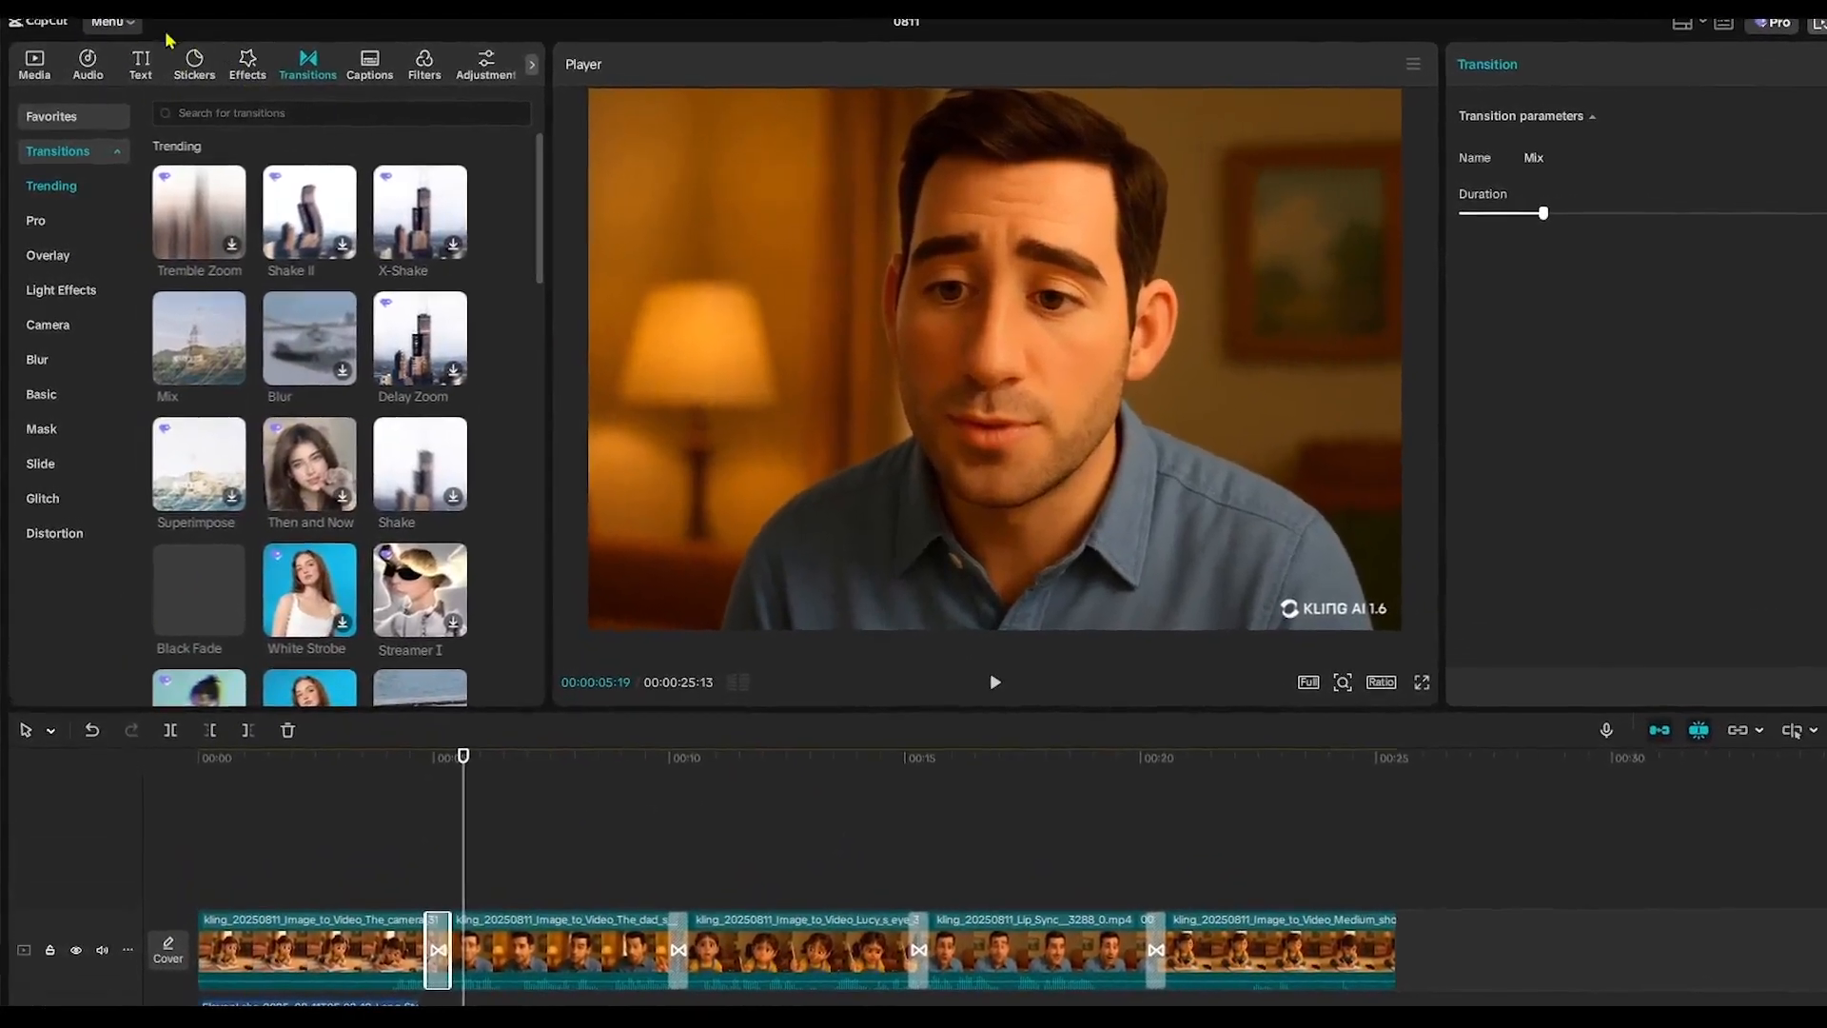
# - Generate English auto captions from the speech and browse templates to style them
pyautogui.click(139, 65)
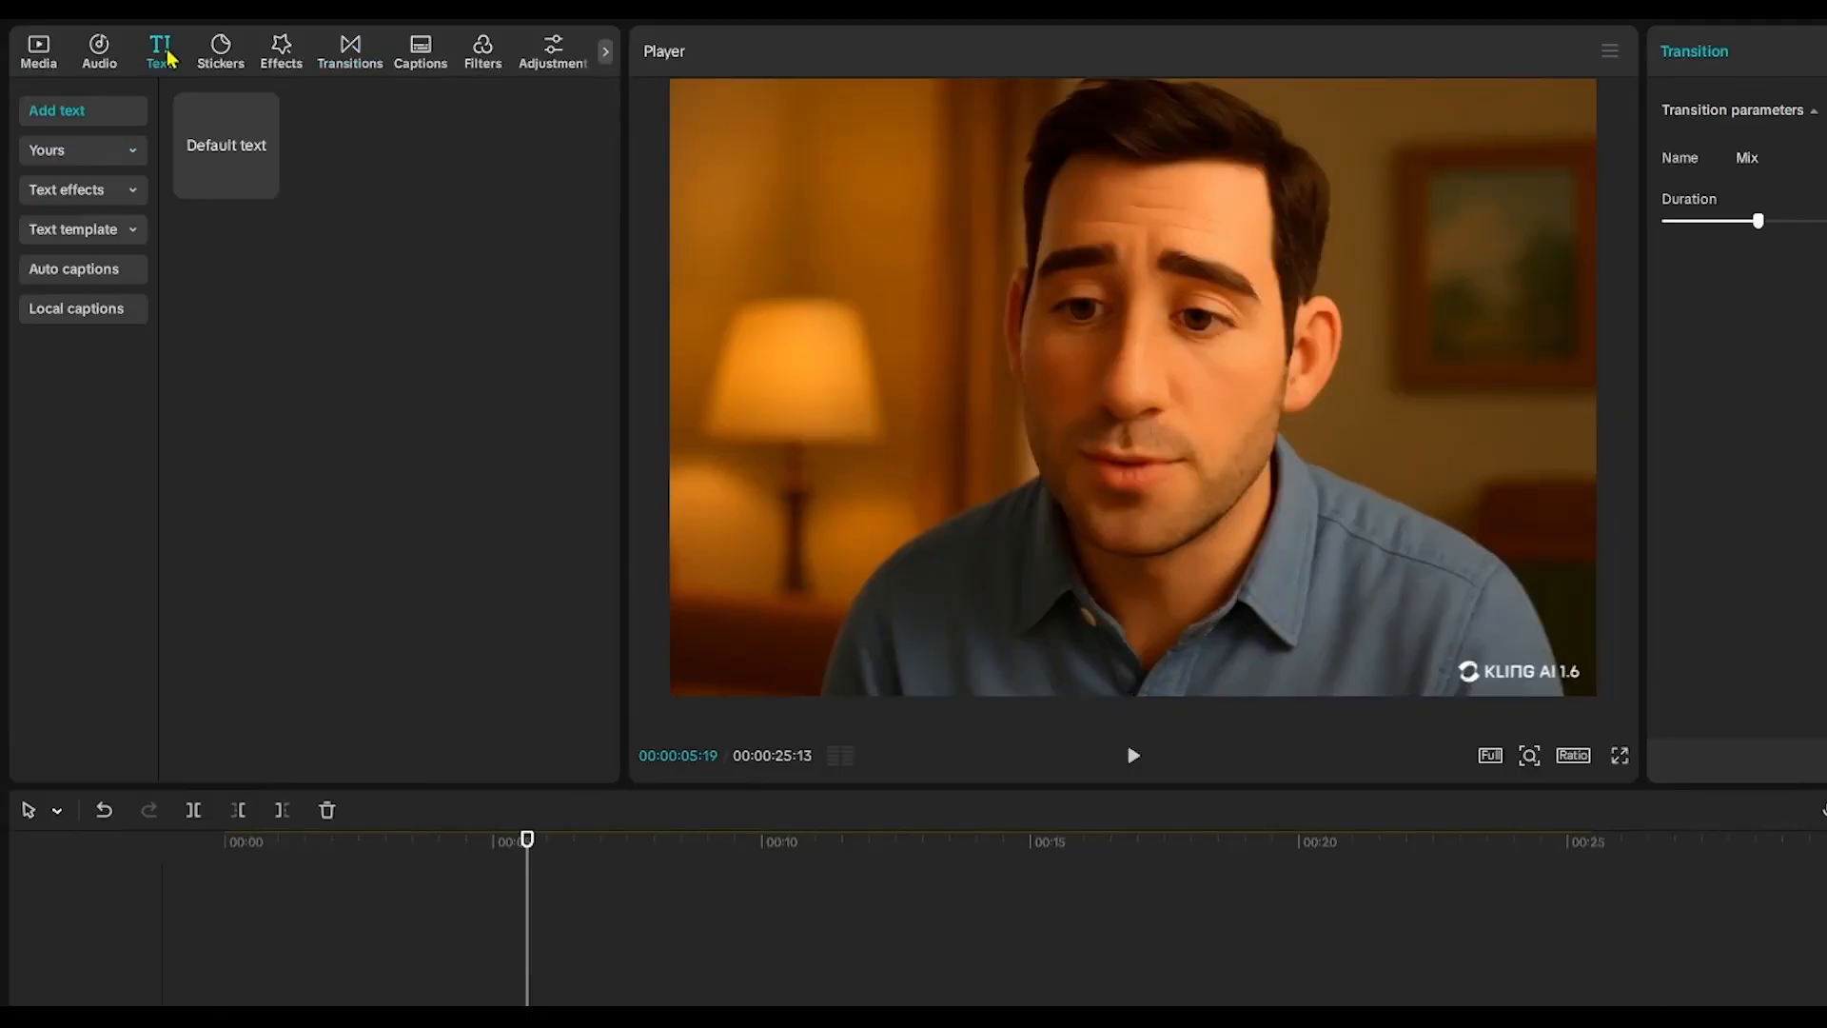
pyautogui.click(76, 268)
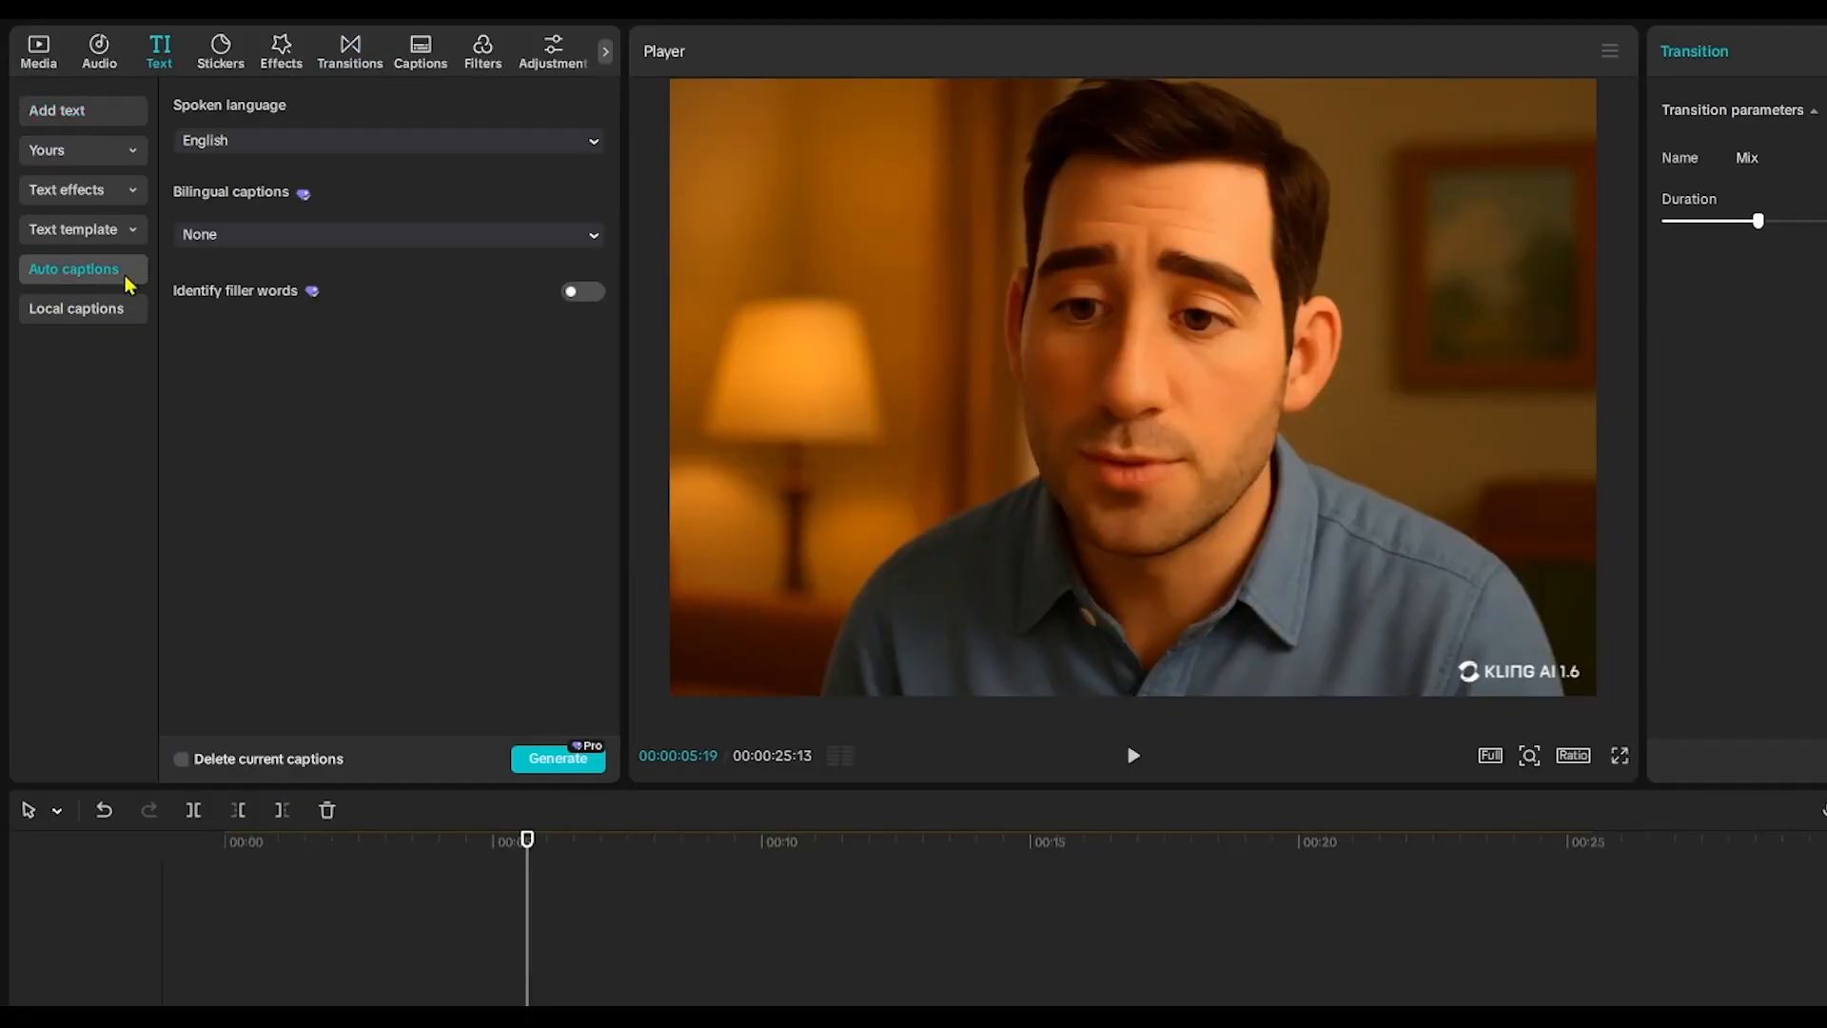
pyautogui.click(555, 757)
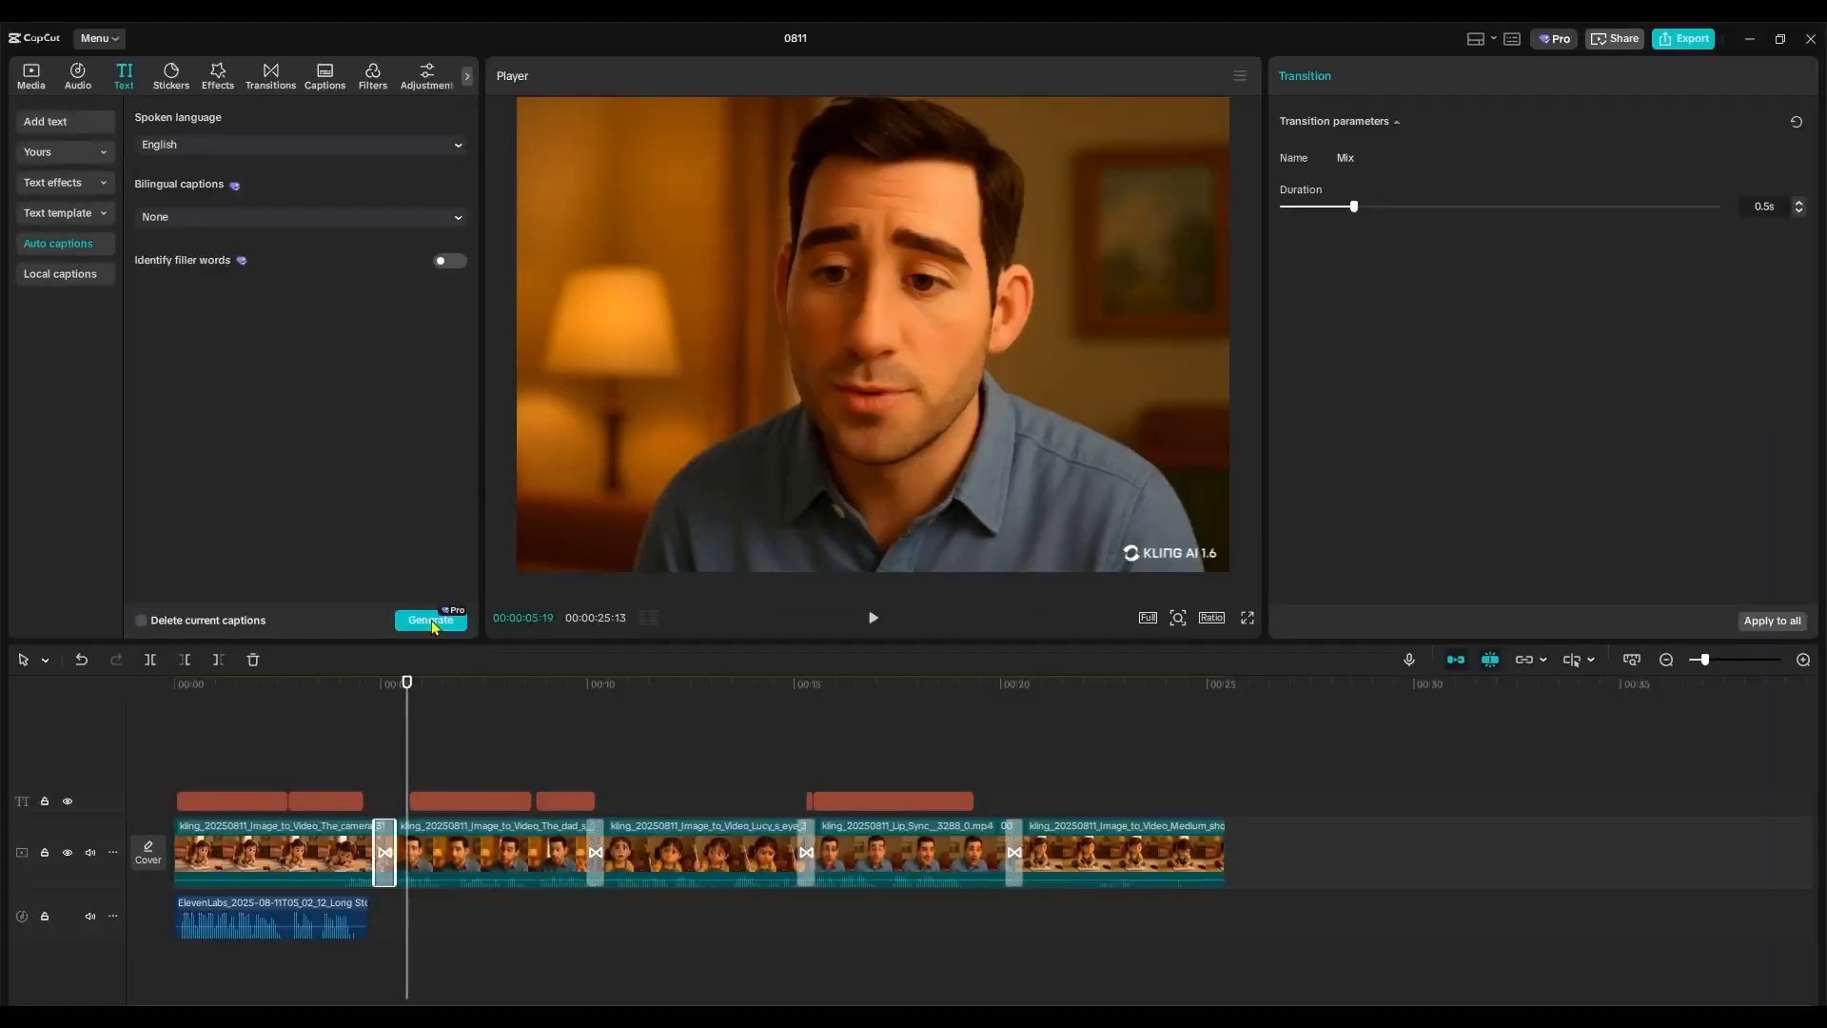
pyautogui.click(430, 621)
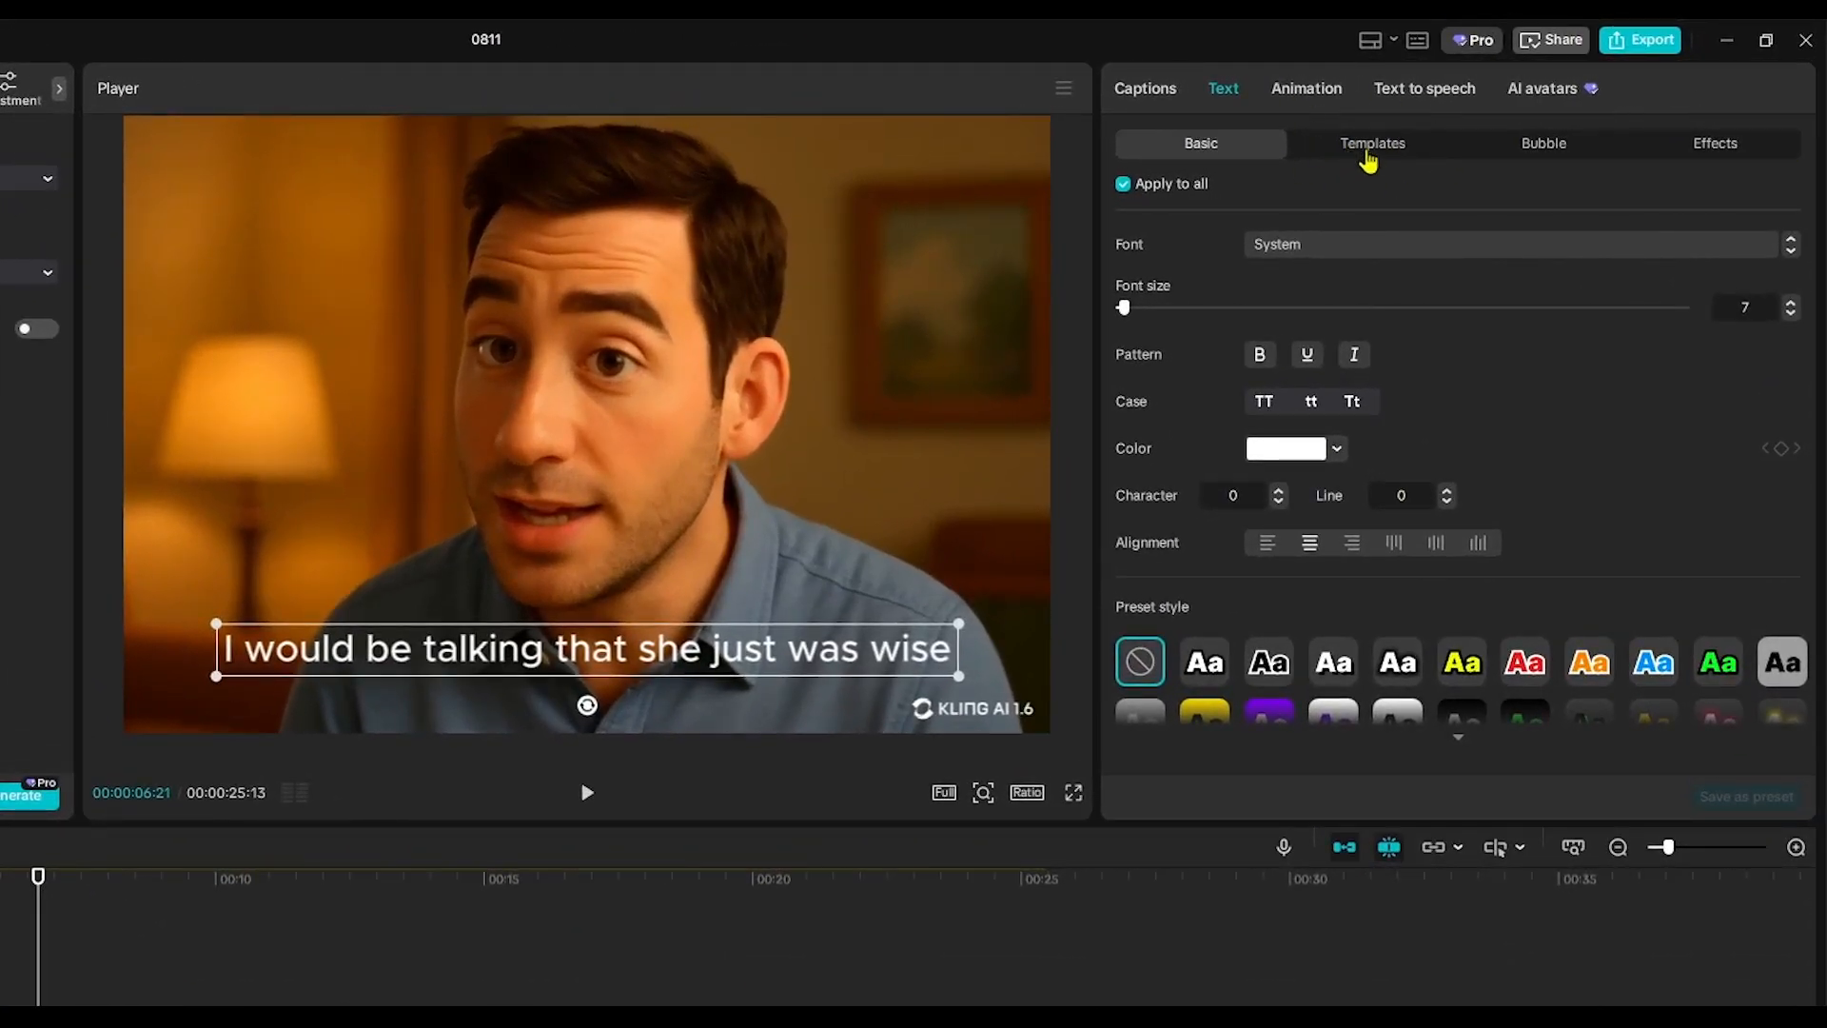
pyautogui.click(1374, 143)
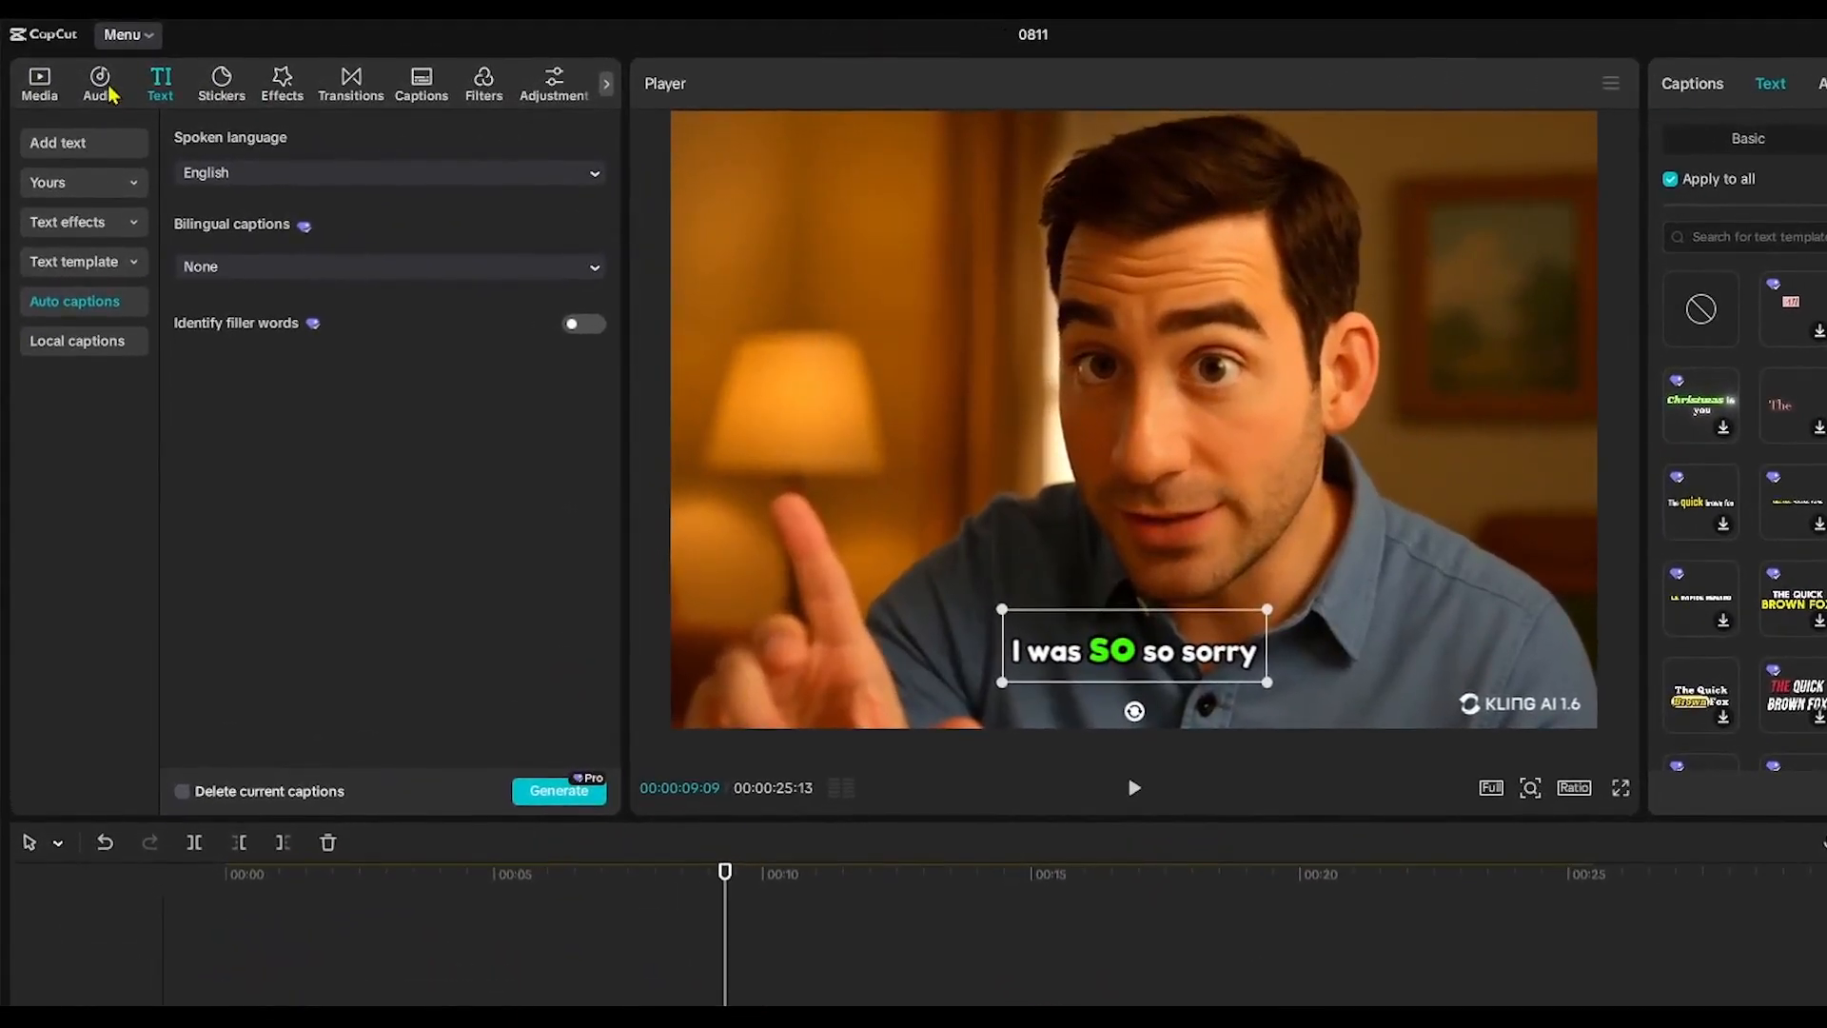
# - Add Uplifting Fun Kids1004 from a kids music search and trim it to the video's end
pyautogui.click(96, 76)
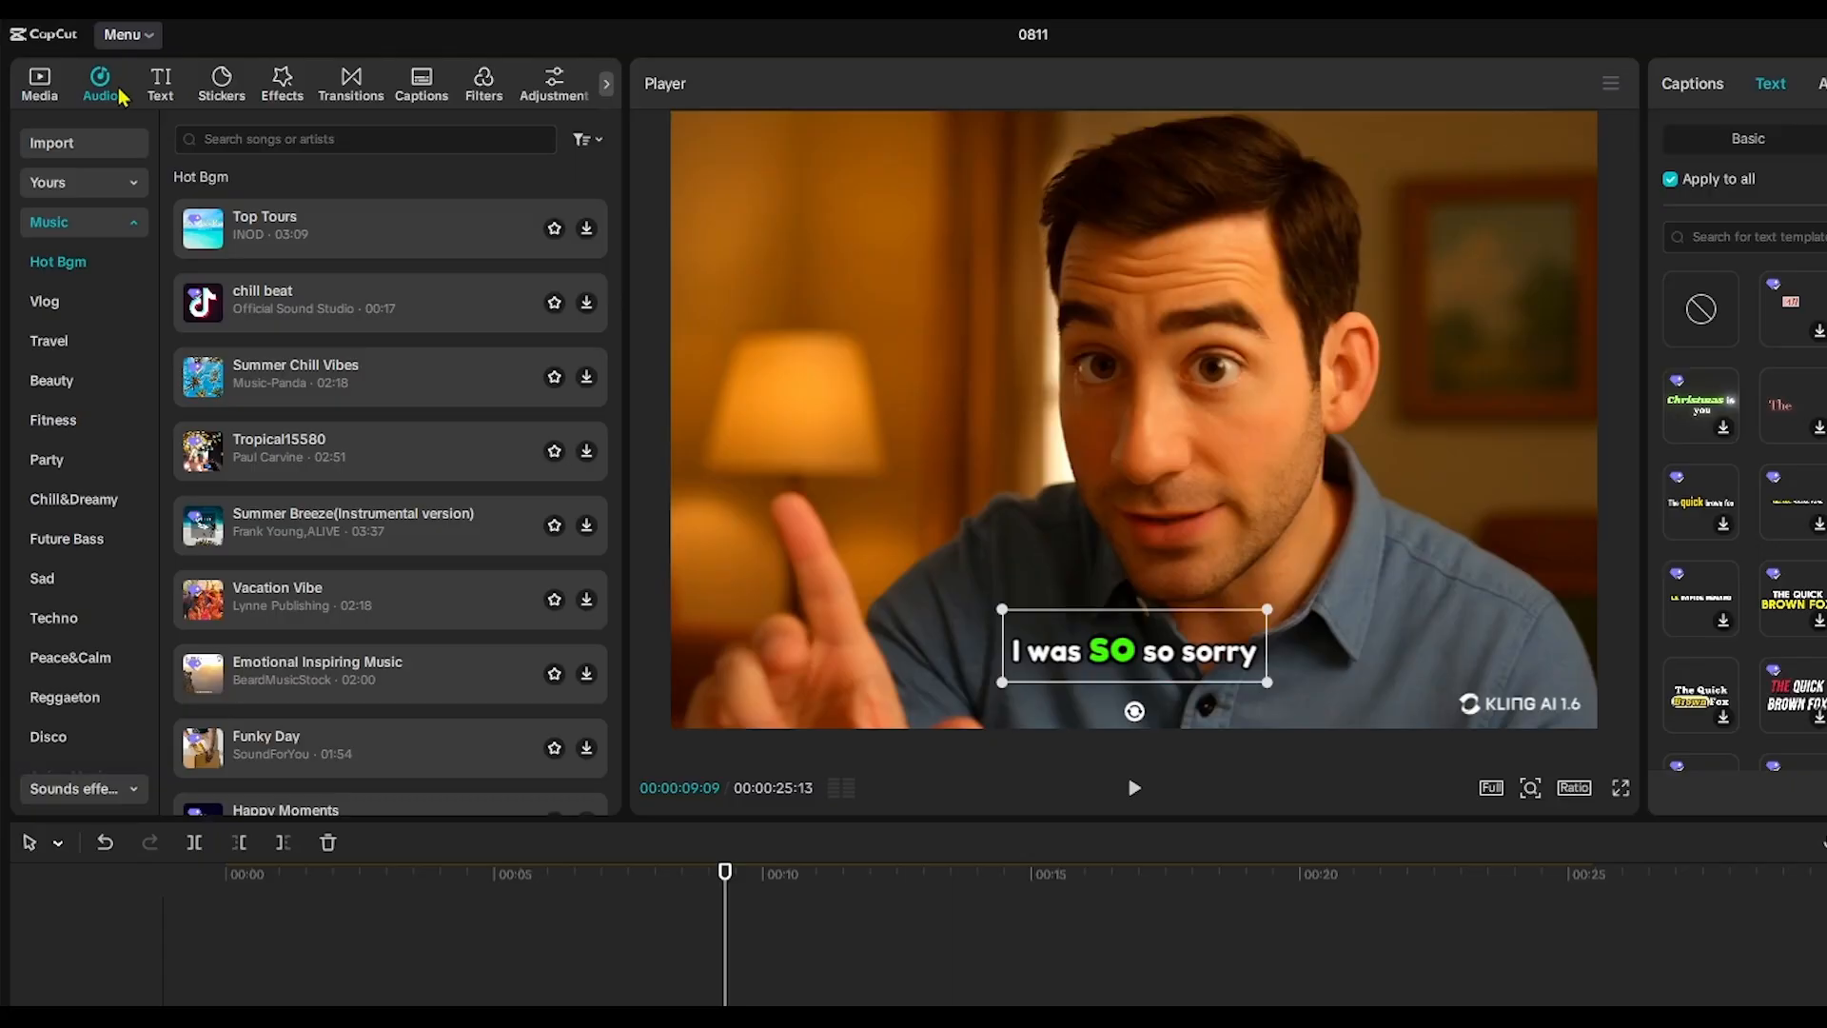
pyautogui.click(366, 139)
pyautogui.write('kids')
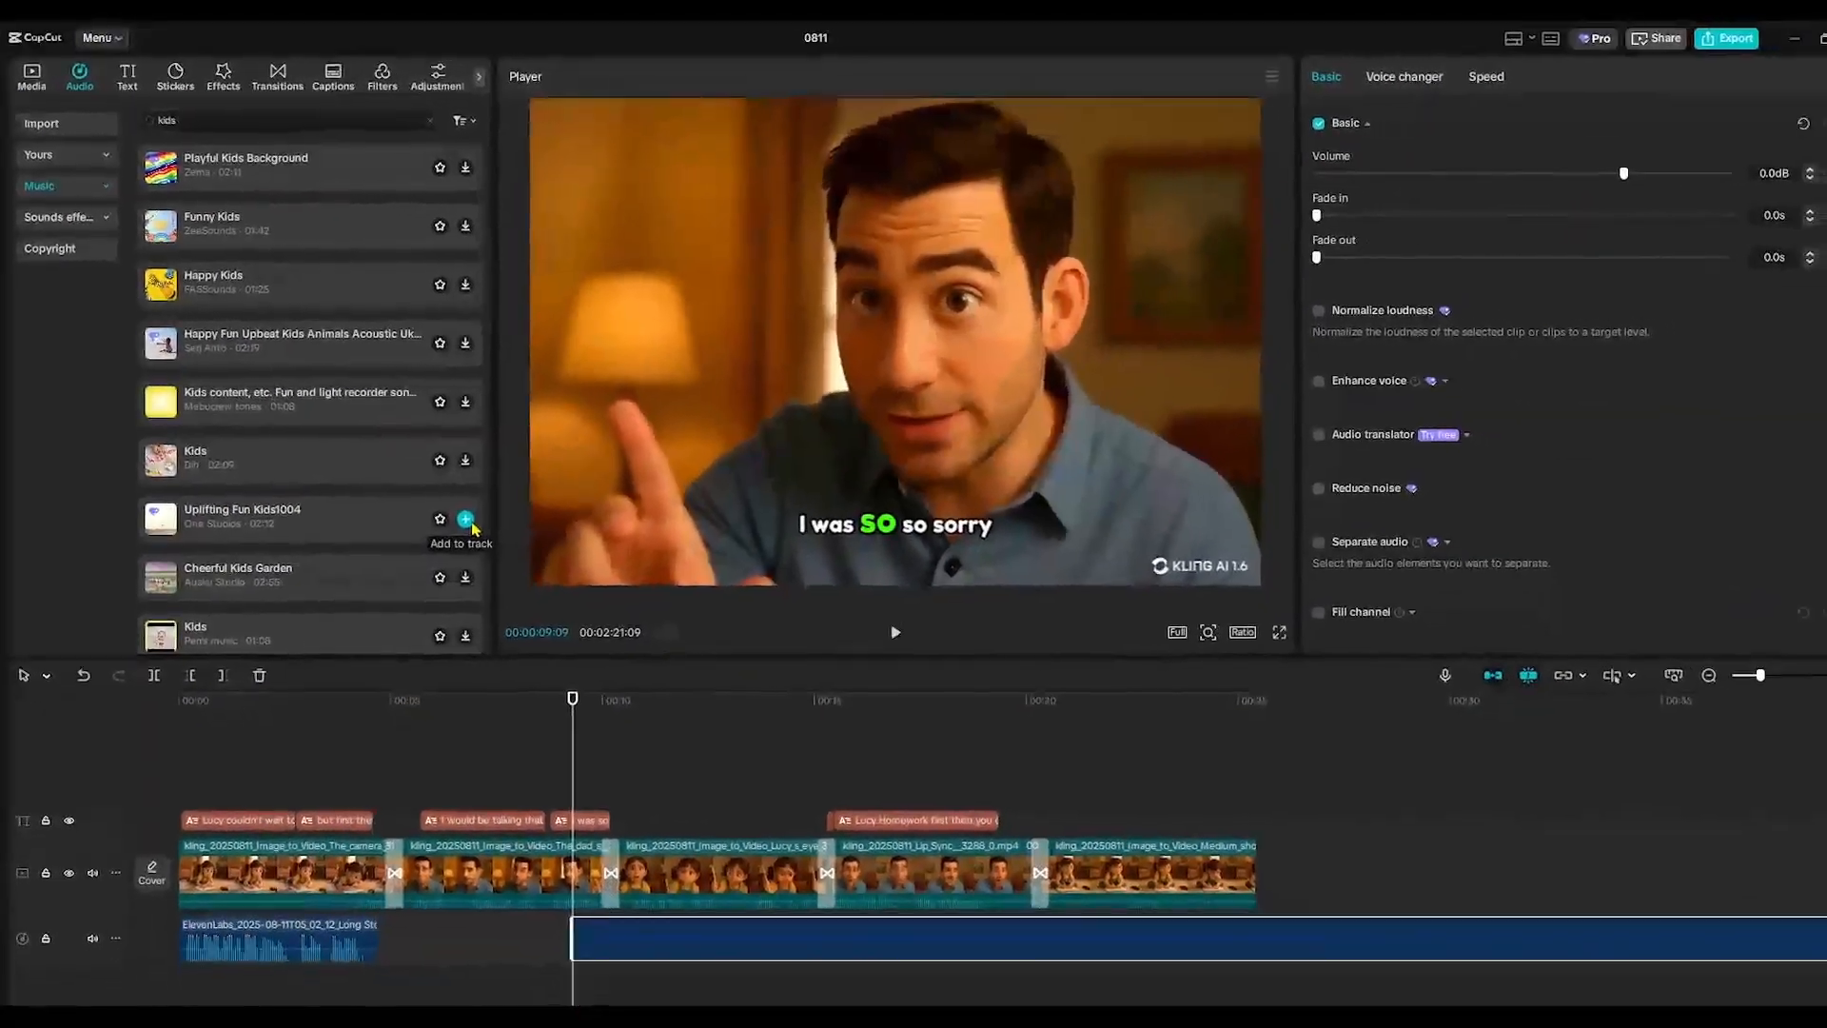
pyautogui.click(465, 518)
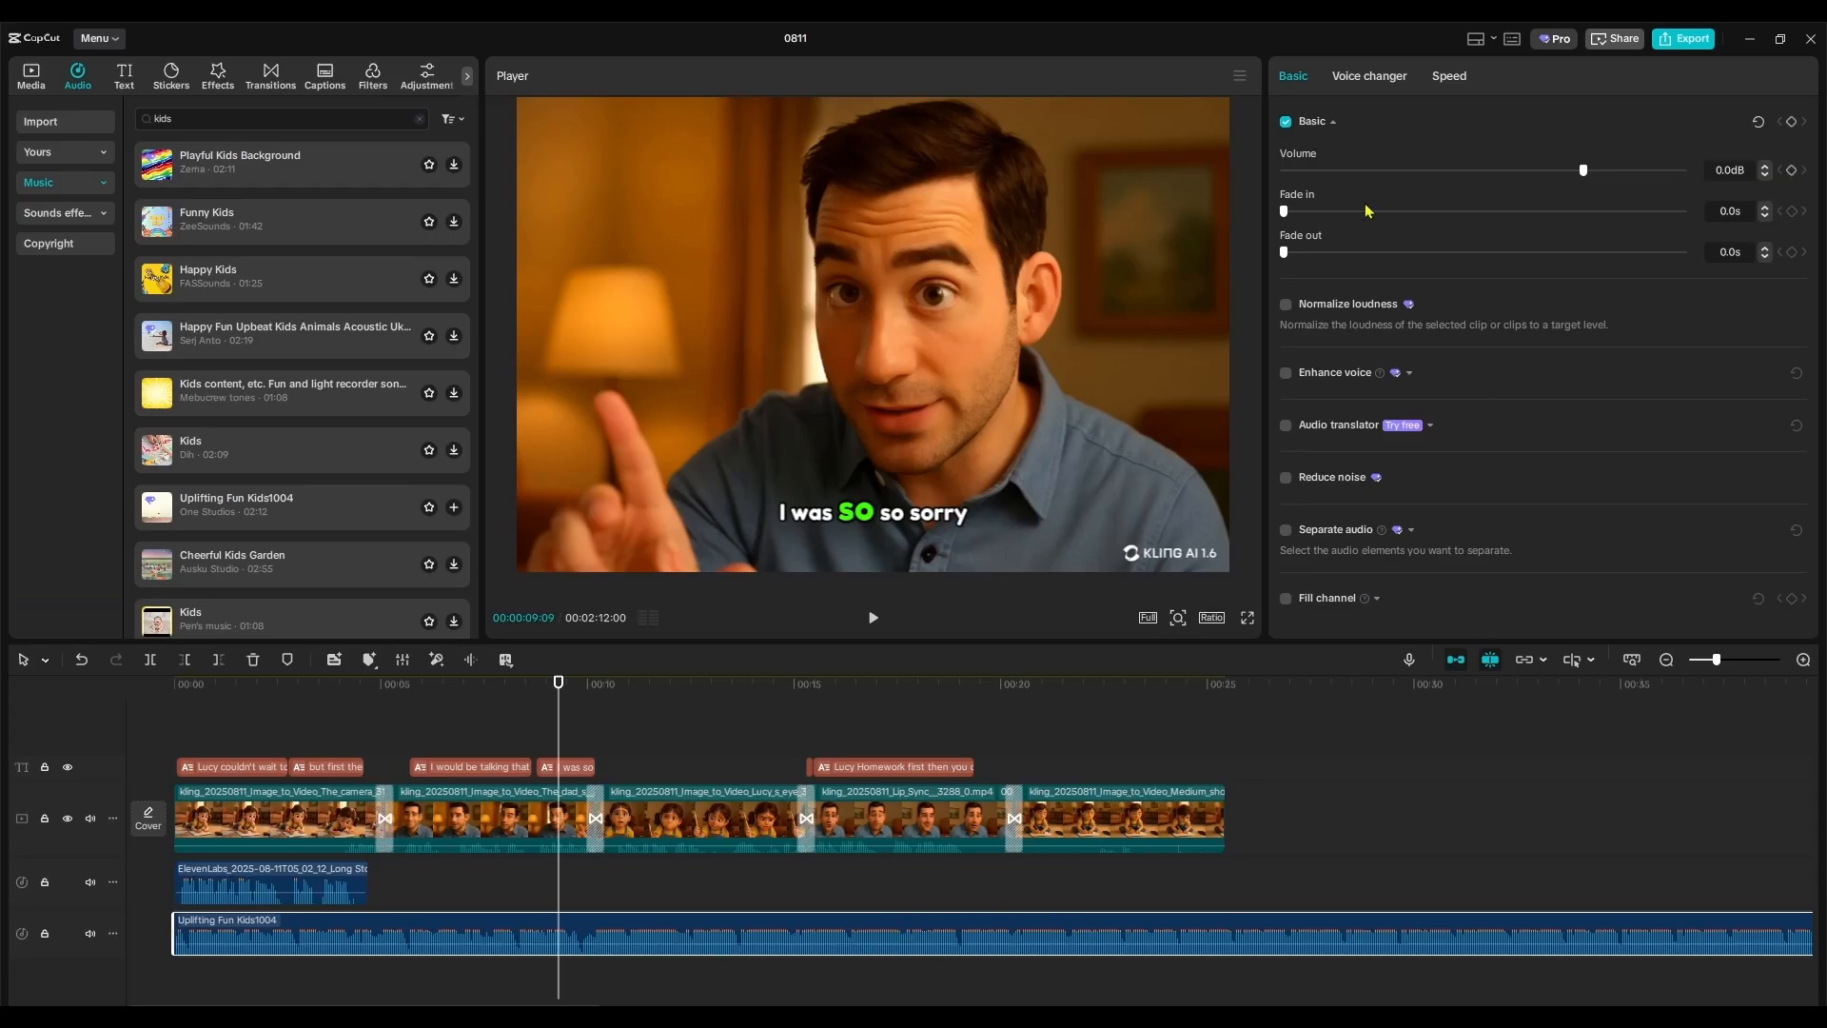
pyautogui.moveTo(1582, 170); pyautogui.dragTo(1443, 170)
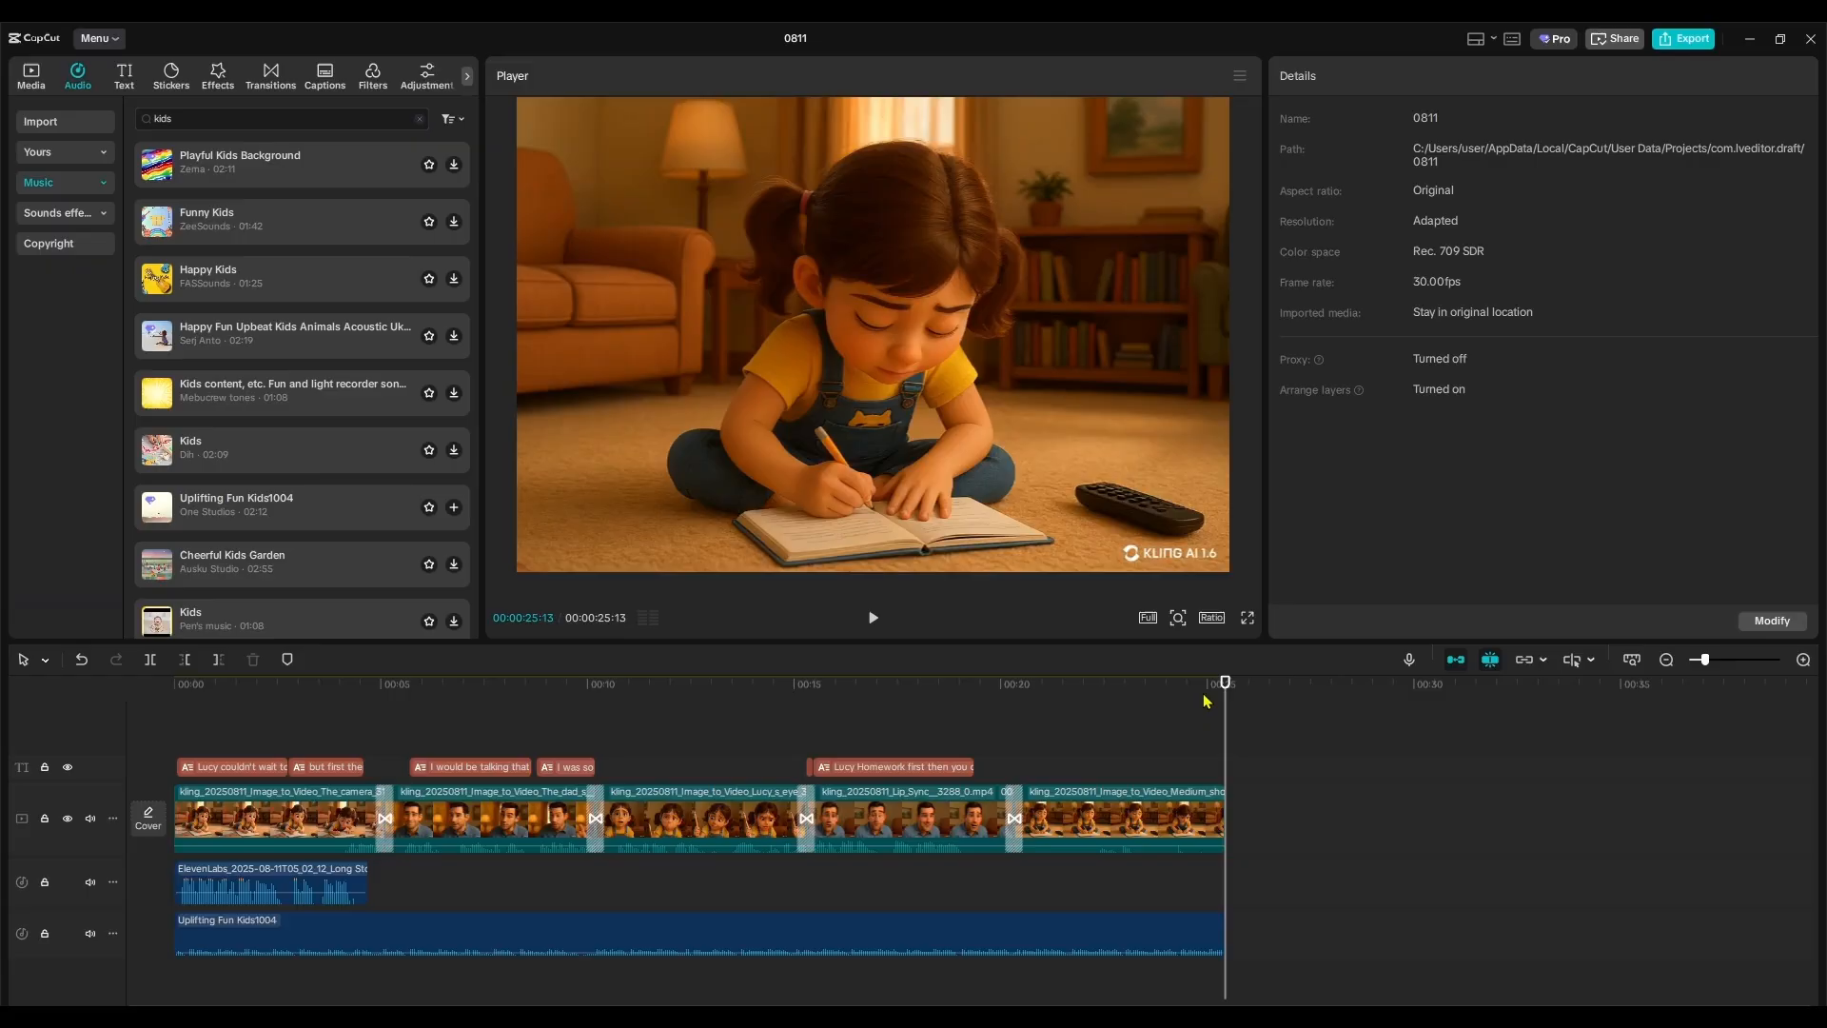
# - Preview the captioned video, then bring up export settings for project 0811 (1080P H.264 mp4, 30fps)
pyautogui.click(430, 683)
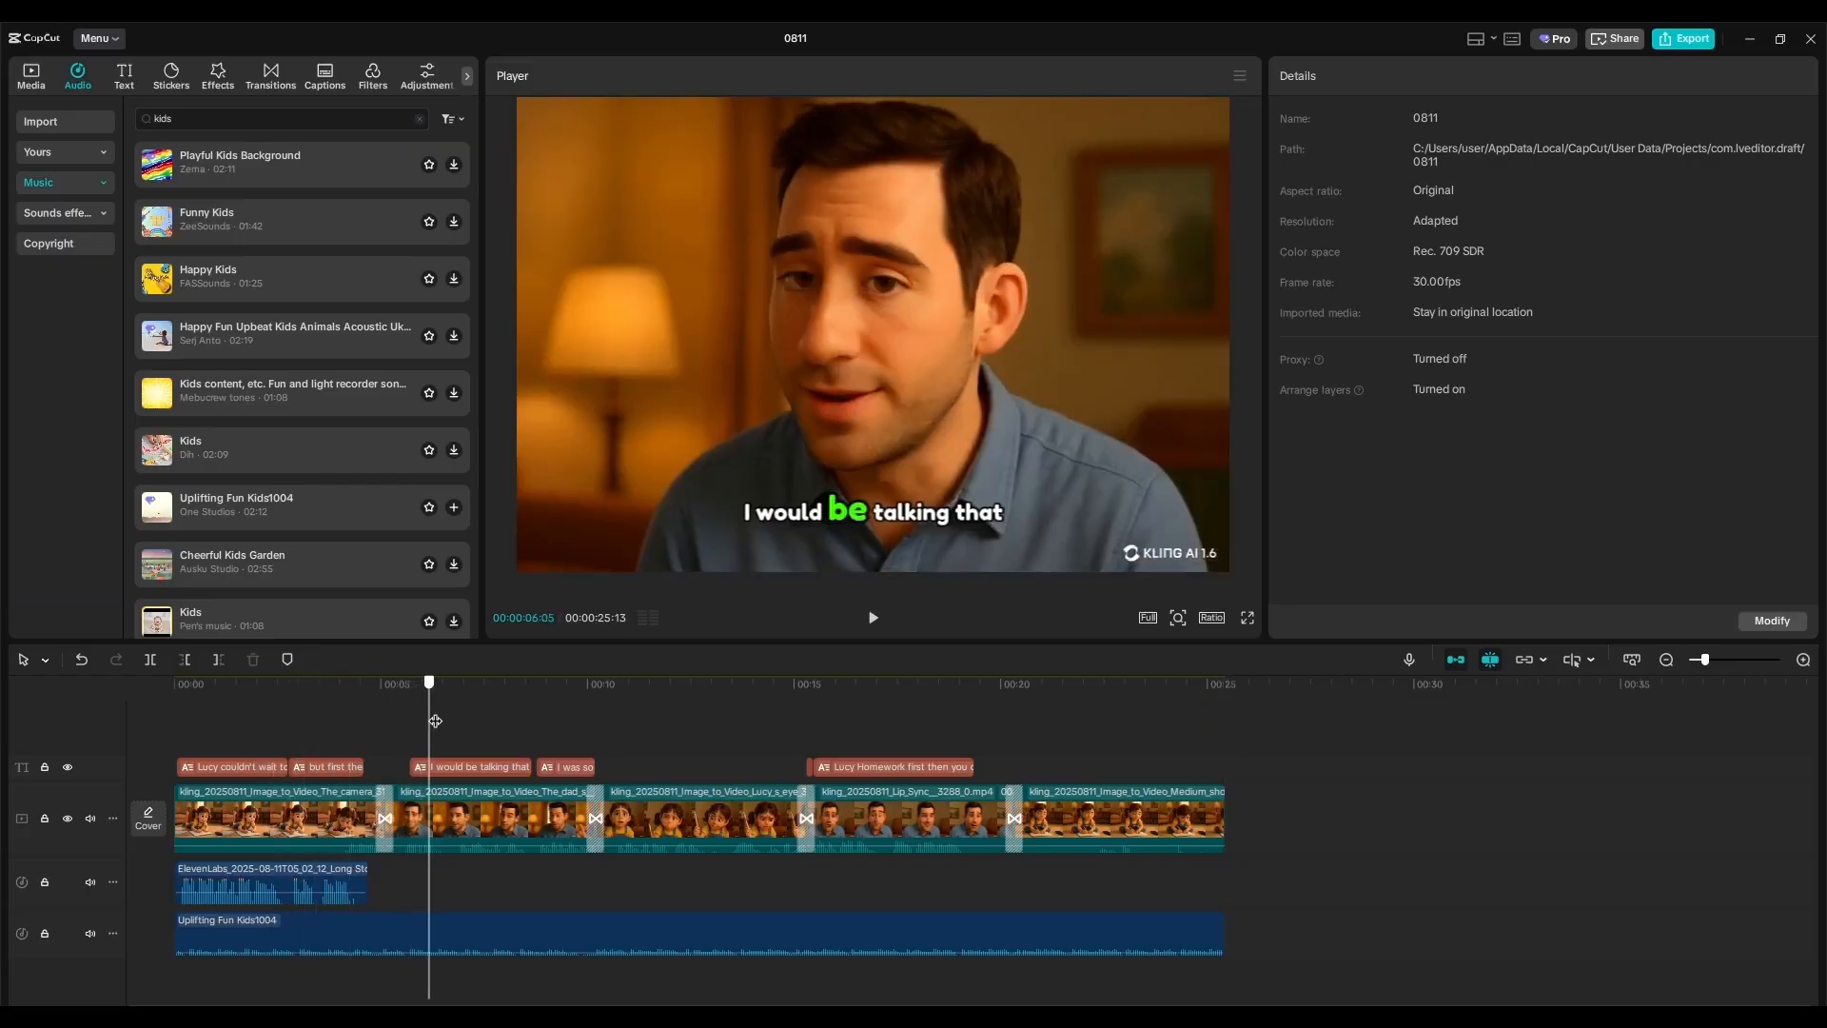
pyautogui.click(495, 681)
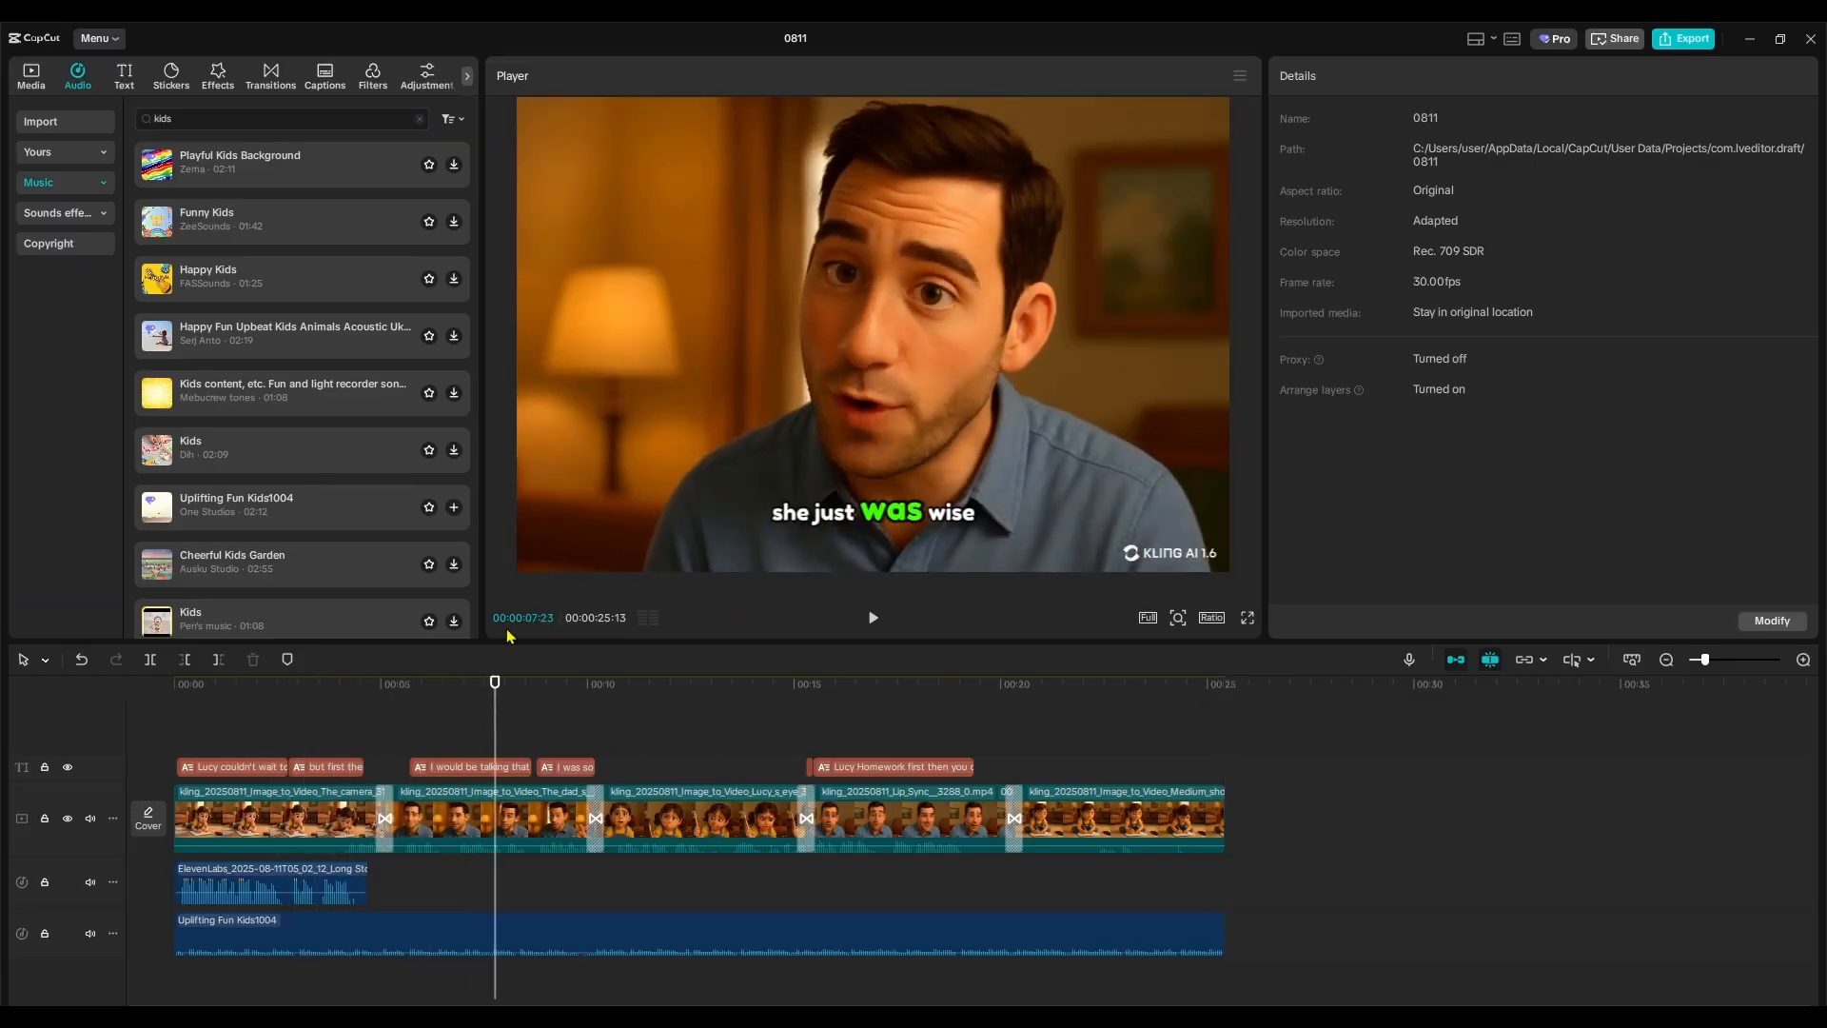
pyautogui.click(1692, 38)
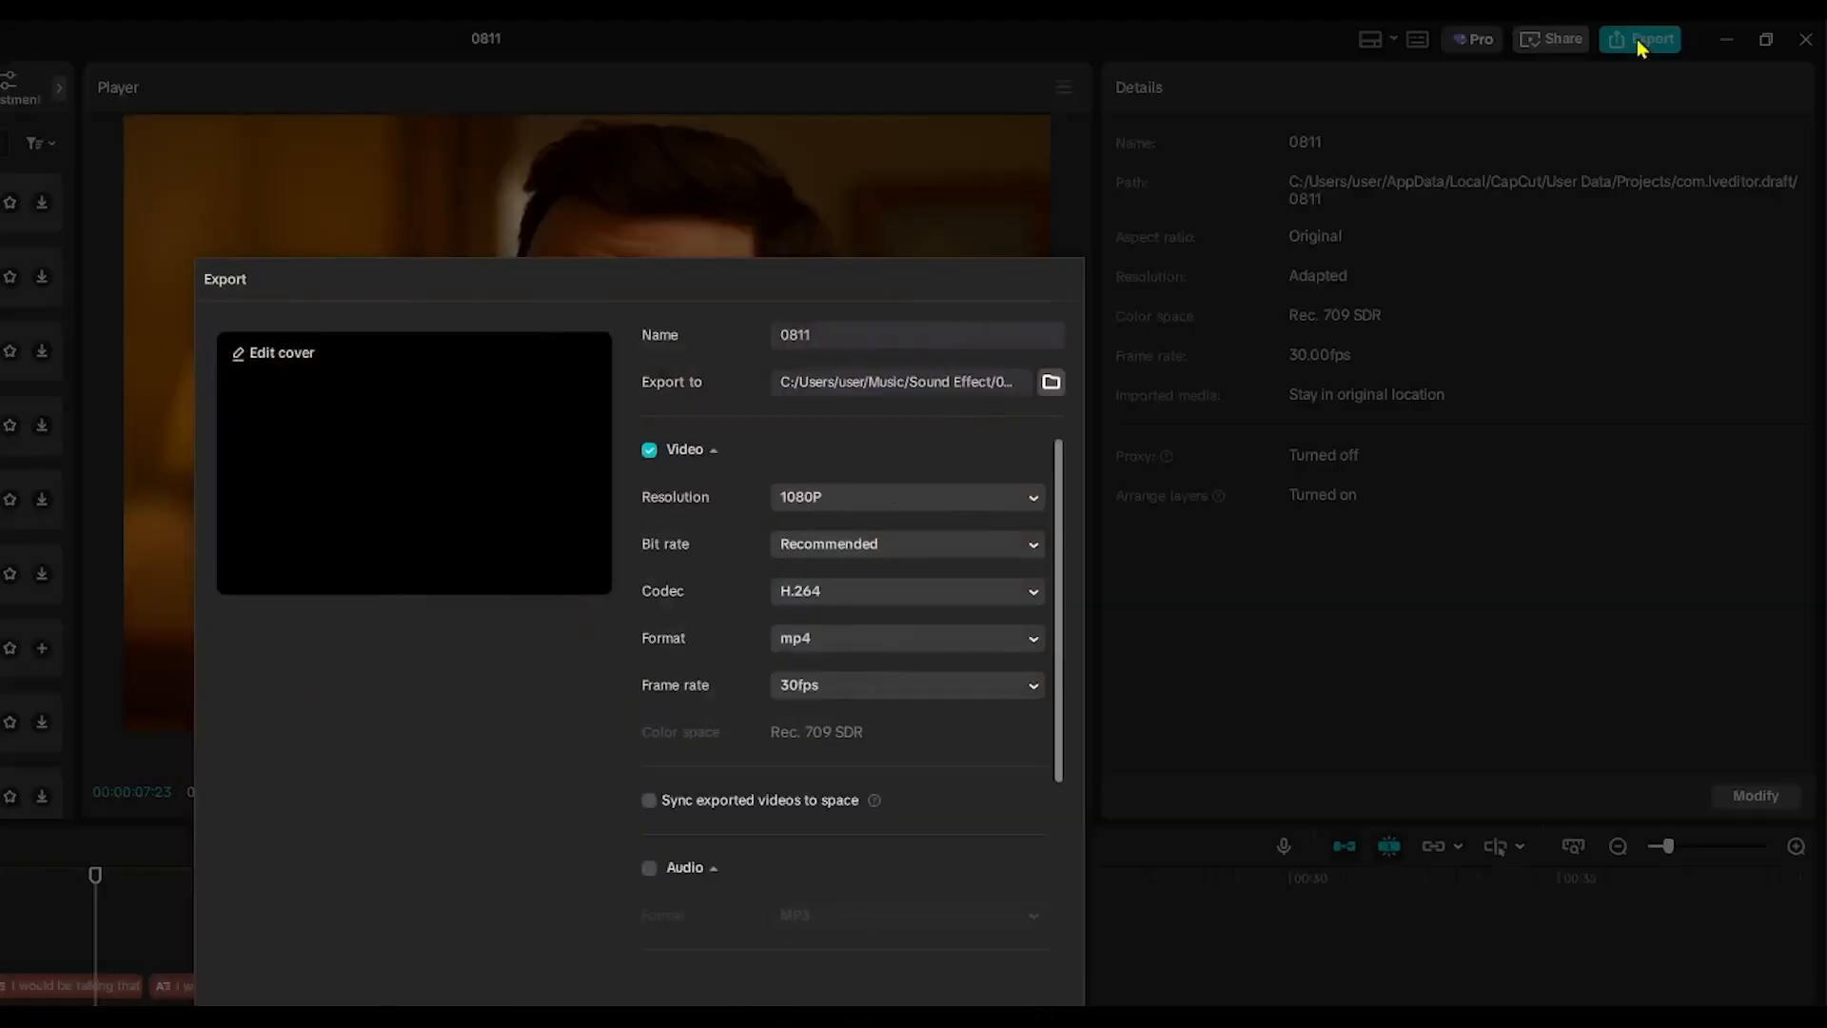